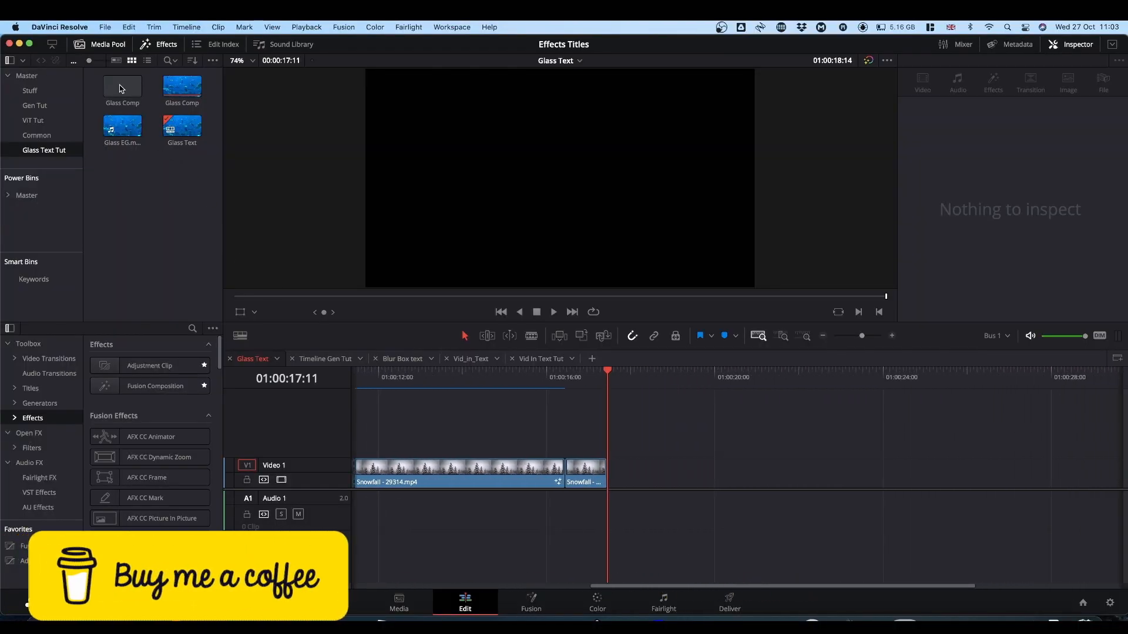
Trim the Cat clip from the Common bin to about two seconds and make it a Fusion clip.
{"action": "left_click", "coordinate": [36, 136]}
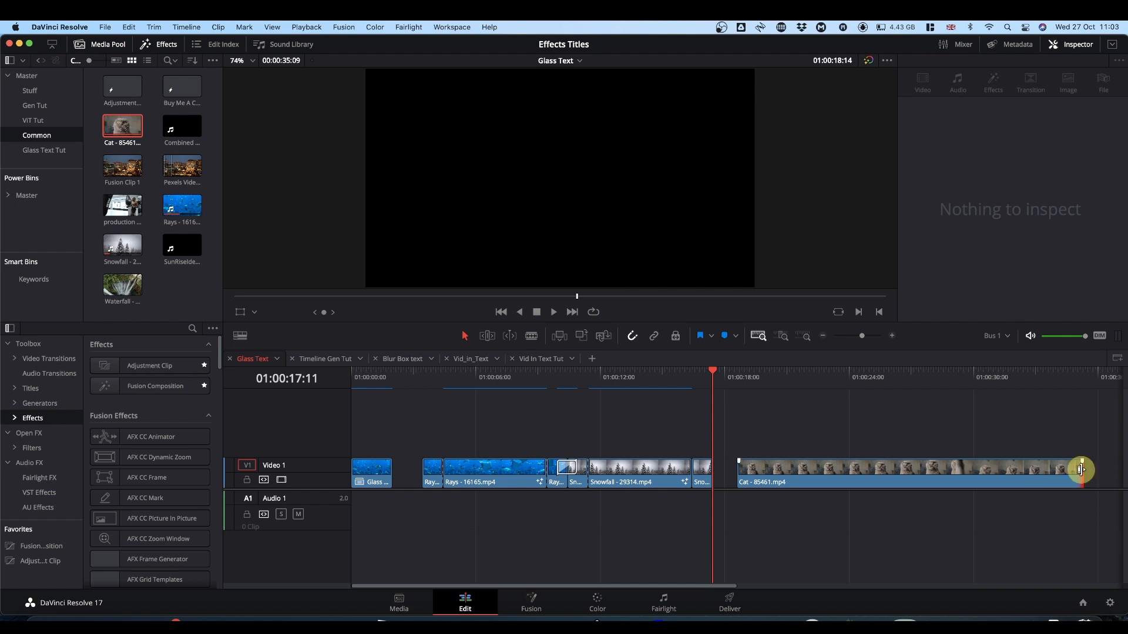
{"action": "left_click_drag", "start_coordinate": [1078, 468], "coordinate": [827, 482]}
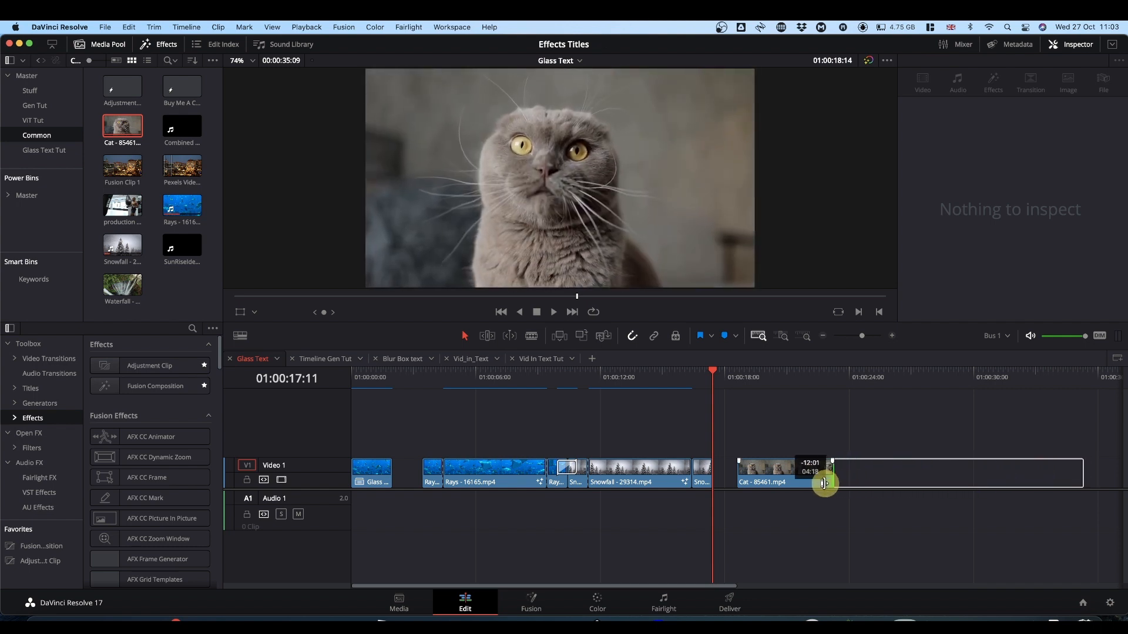
{"action": "left_click_drag", "start_coordinate": [823, 483], "coordinate": [789, 483]}
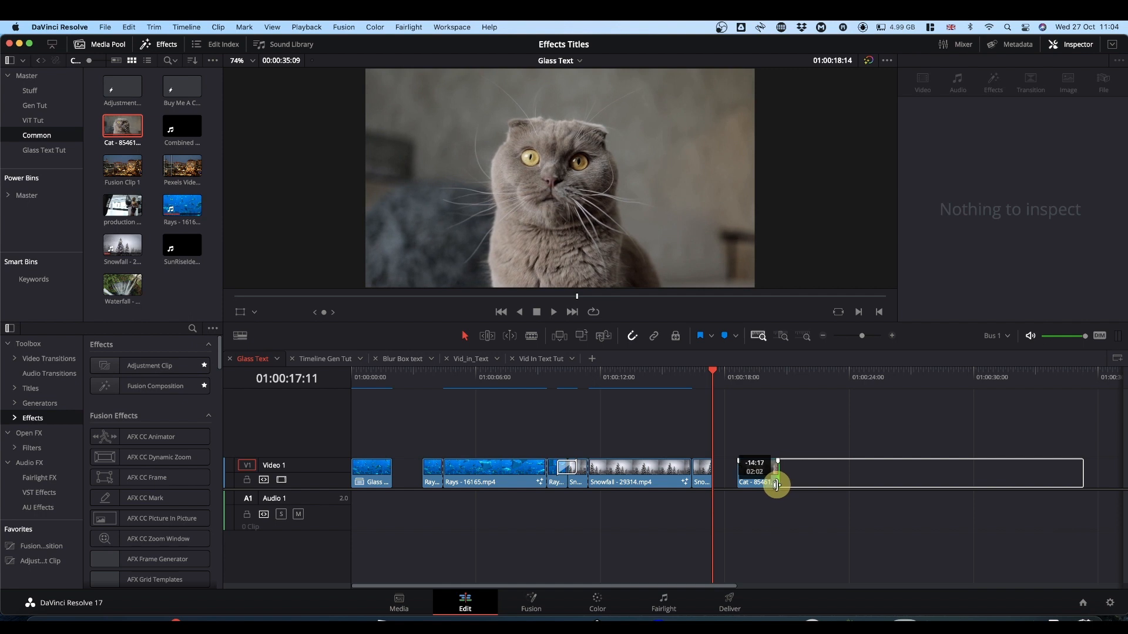
{"action": "left_click_drag", "start_coordinate": [778, 482], "coordinate": [774, 483]}
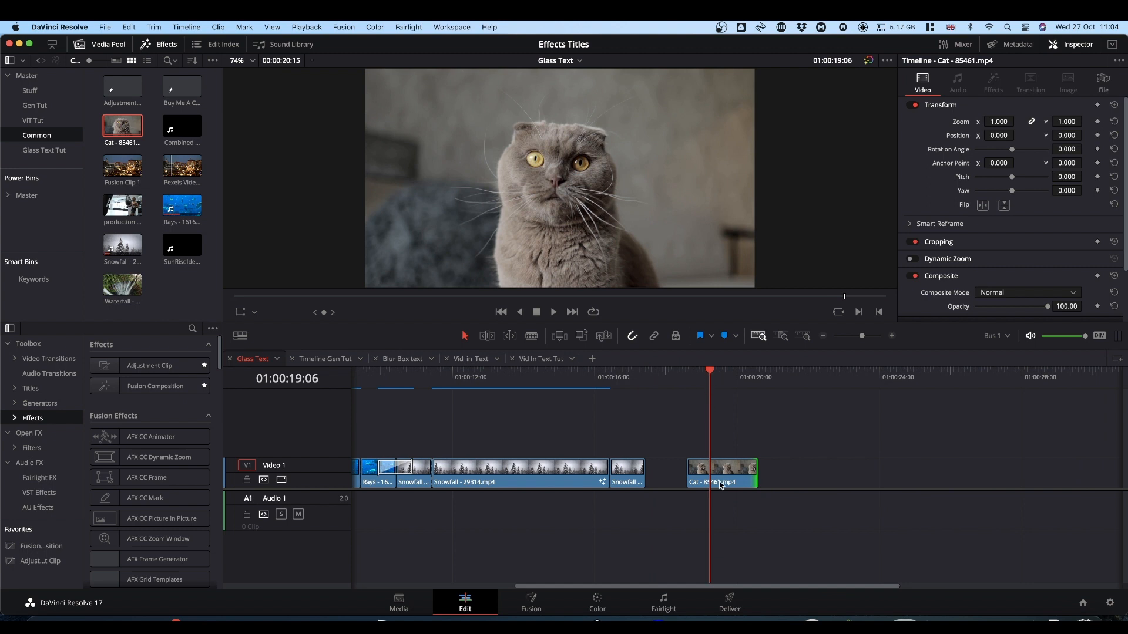
{"action": "mouse_move", "coordinate": [741, 412]}
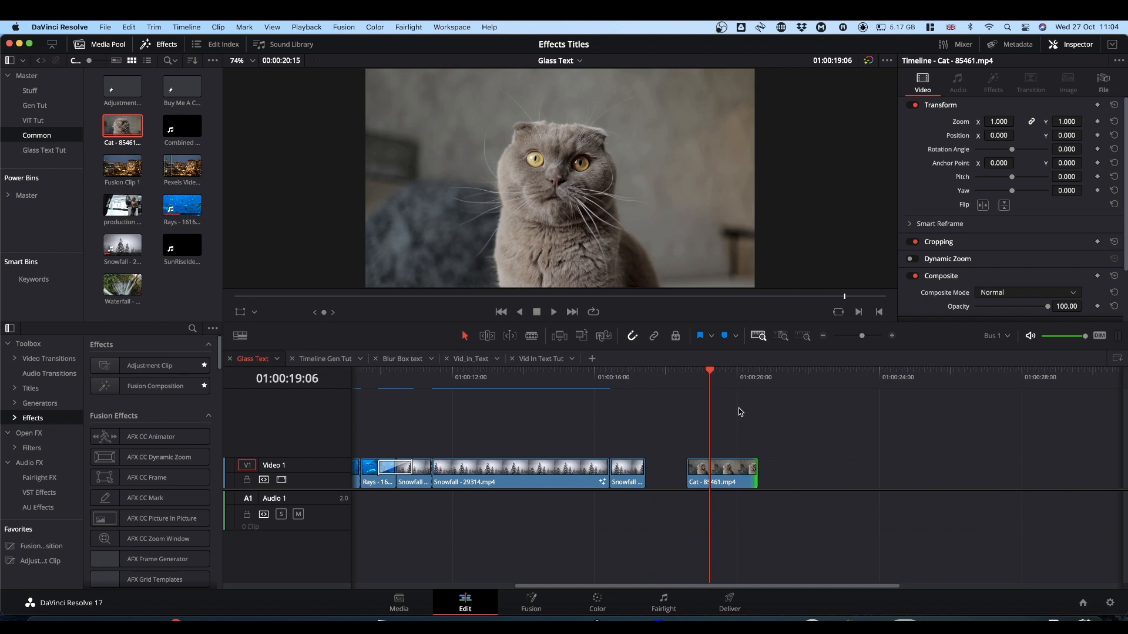
{"action": "mouse_move", "coordinate": [647, 180]}
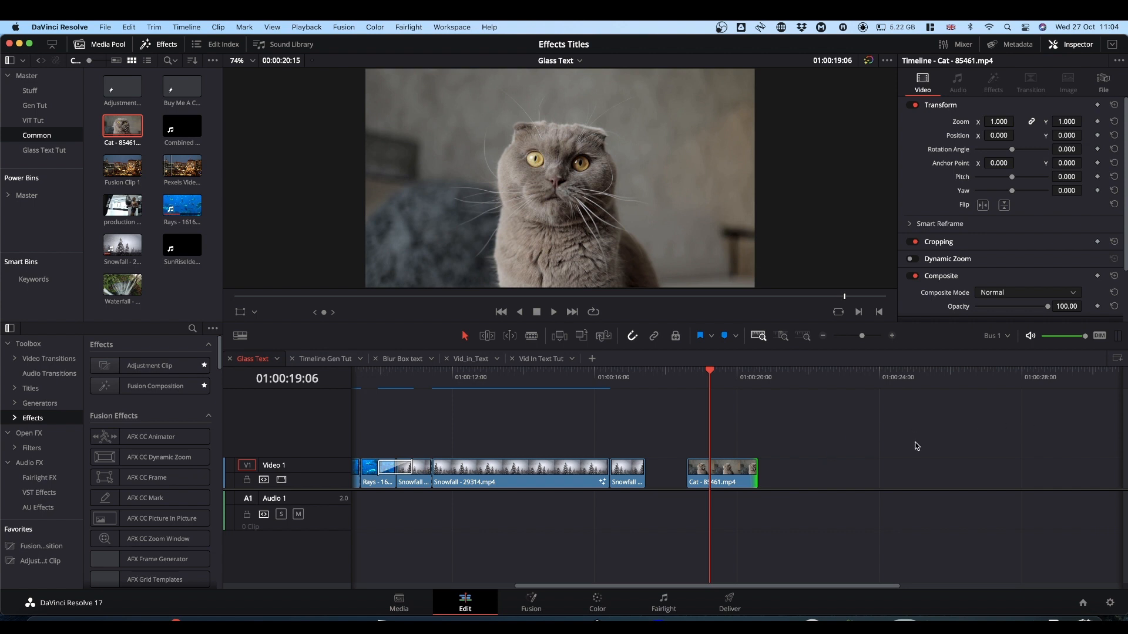
{"action": "right_click", "coordinate": [719, 474]}
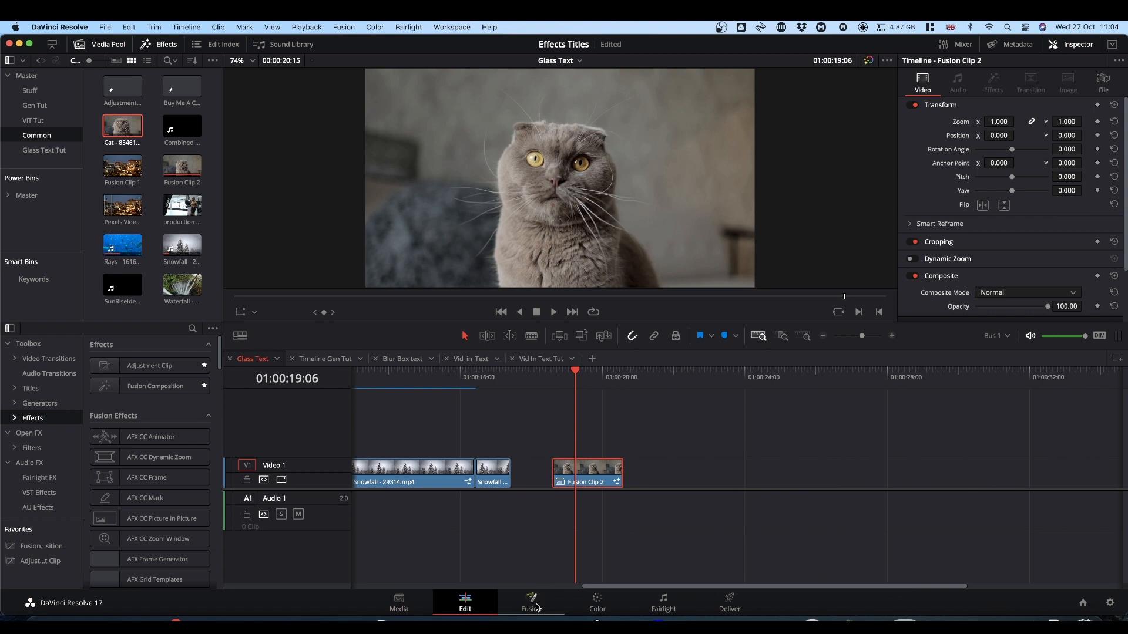
On the Fusion page, merge MediaIn1 cat footage over a new Background node and select Merge1.
{"action": "left_click", "coordinate": [531, 601]}
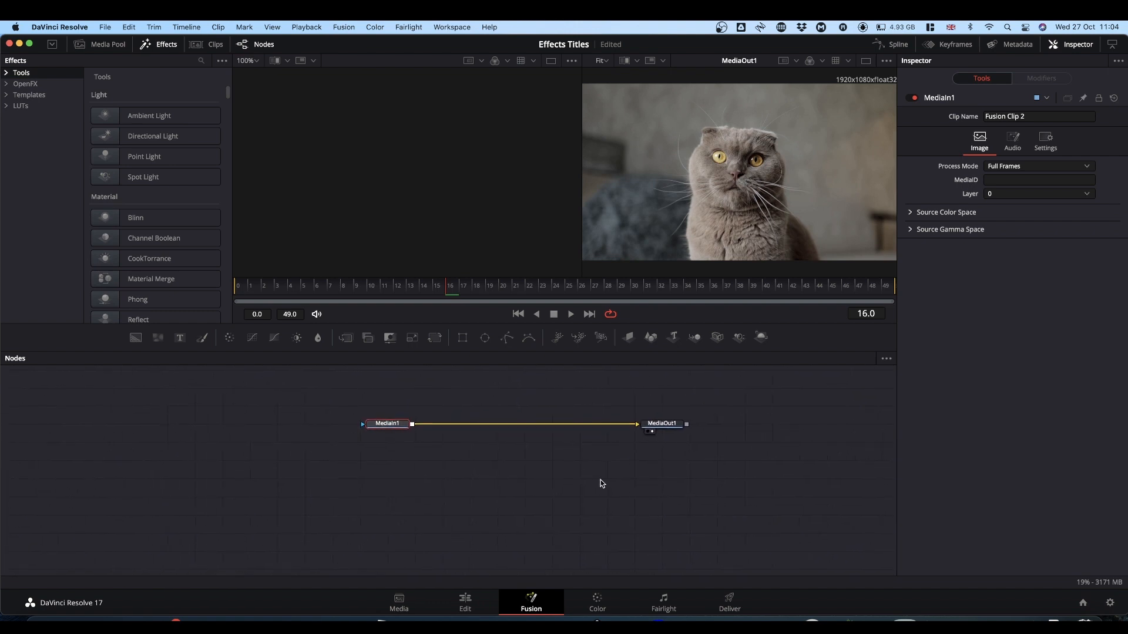
{"action": "mouse_move", "coordinate": [406, 472]}
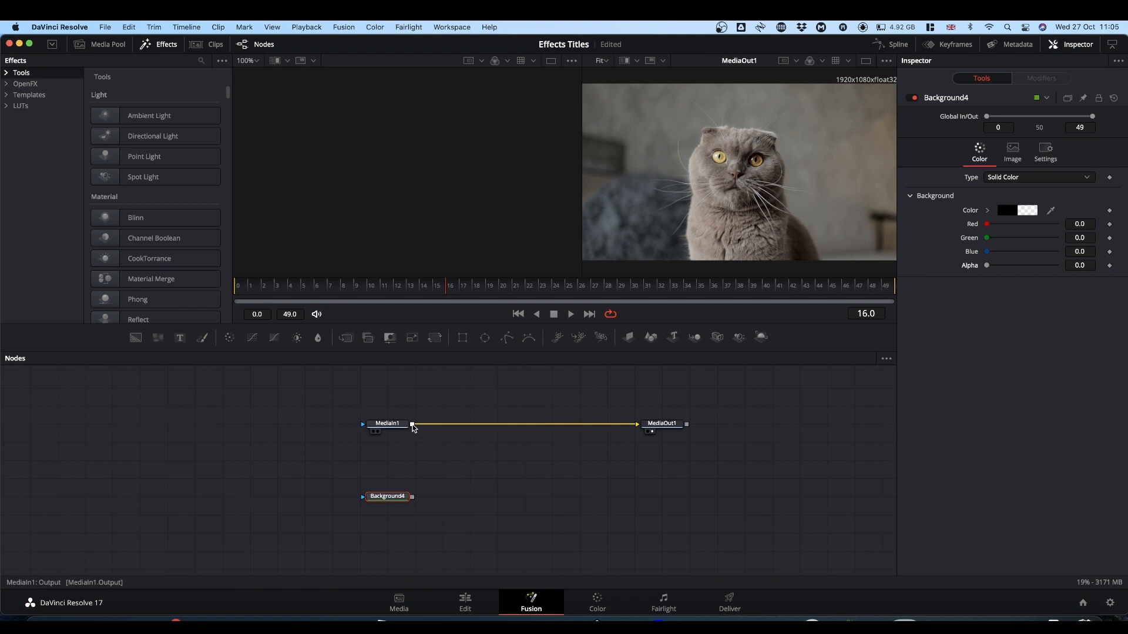
{"action": "left_click_drag", "start_coordinate": [411, 424], "coordinate": [496, 478]}
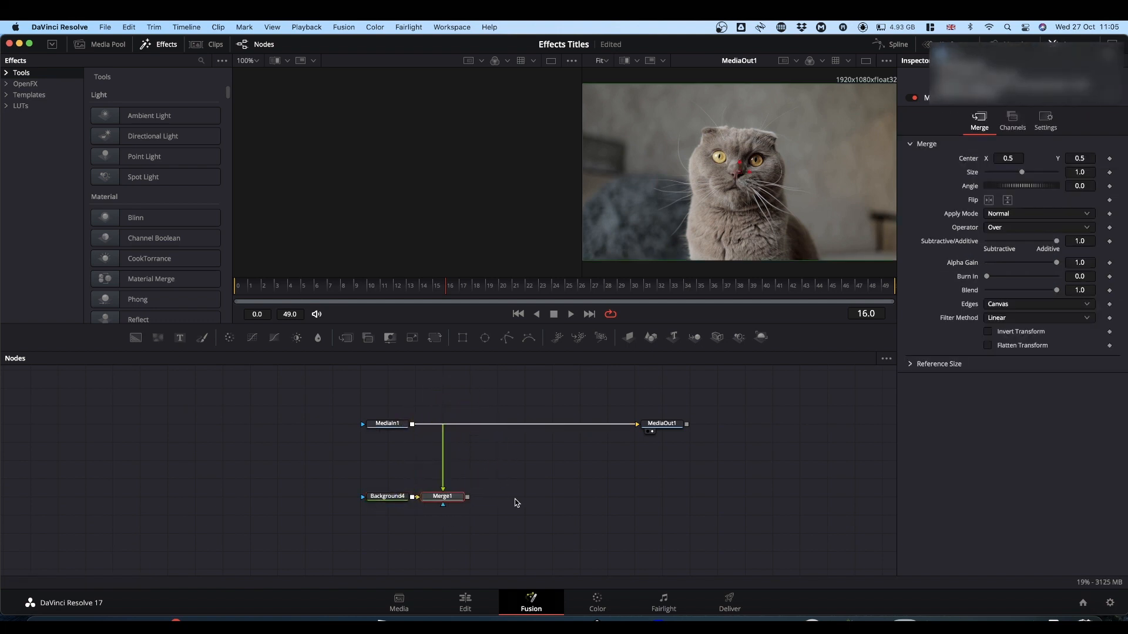
{"action": "left_click", "coordinate": [443, 495]}
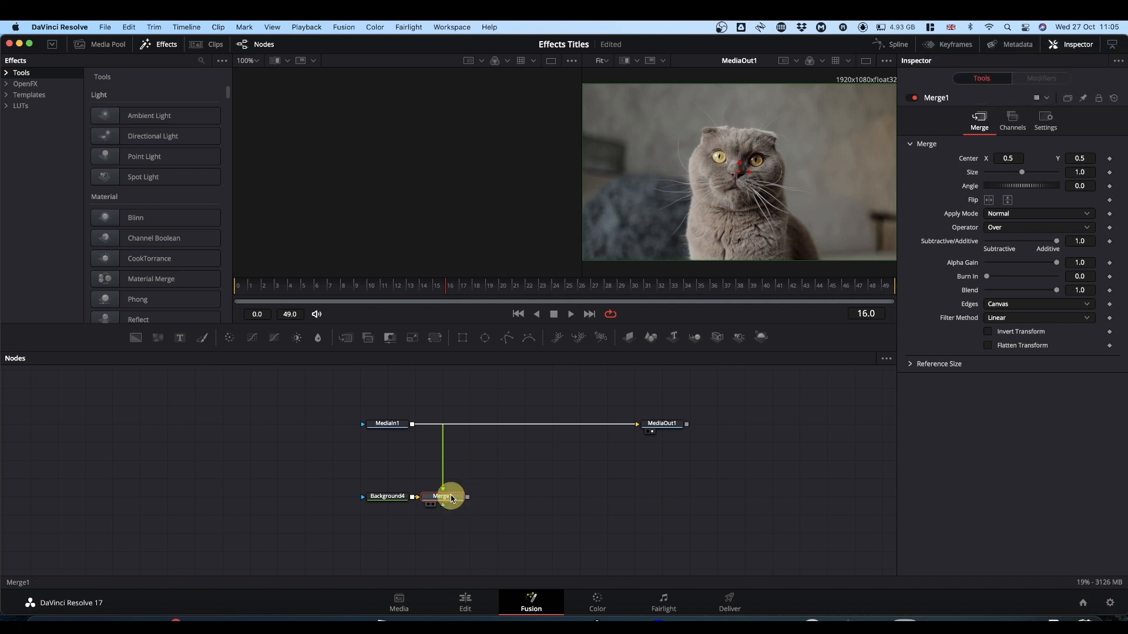
{"action": "left_click", "coordinate": [442, 496]}
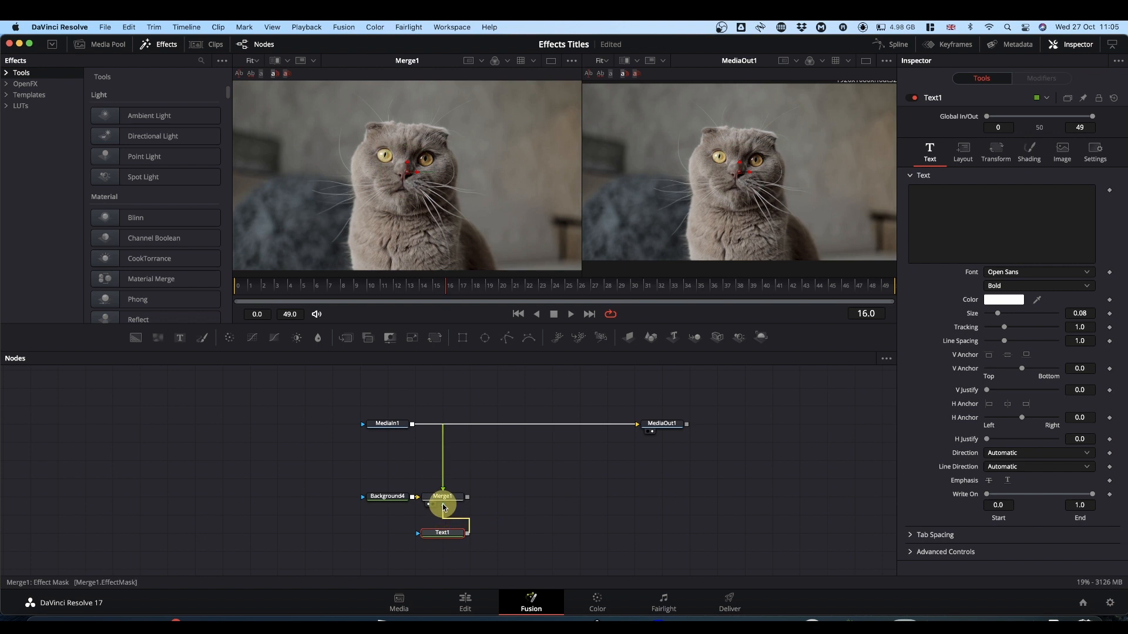
View Merge1 and set the masking Text+ content to two-line 'Glass Text'.
{"action": "left_click", "coordinate": [443, 534]}
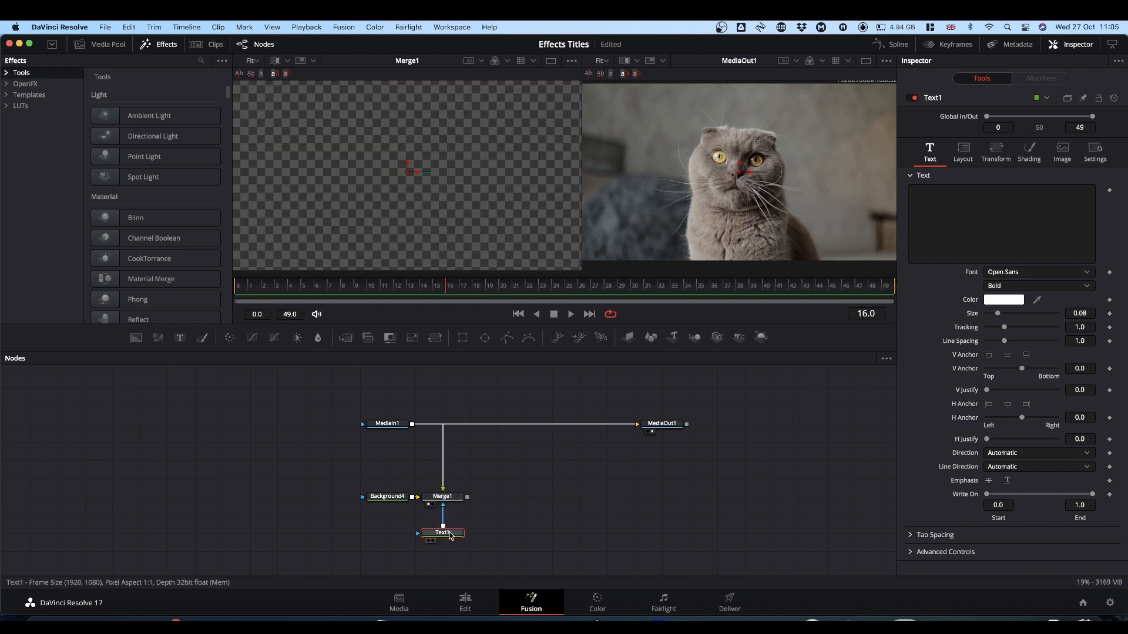
{"action": "left_click", "coordinate": [1014, 224]}
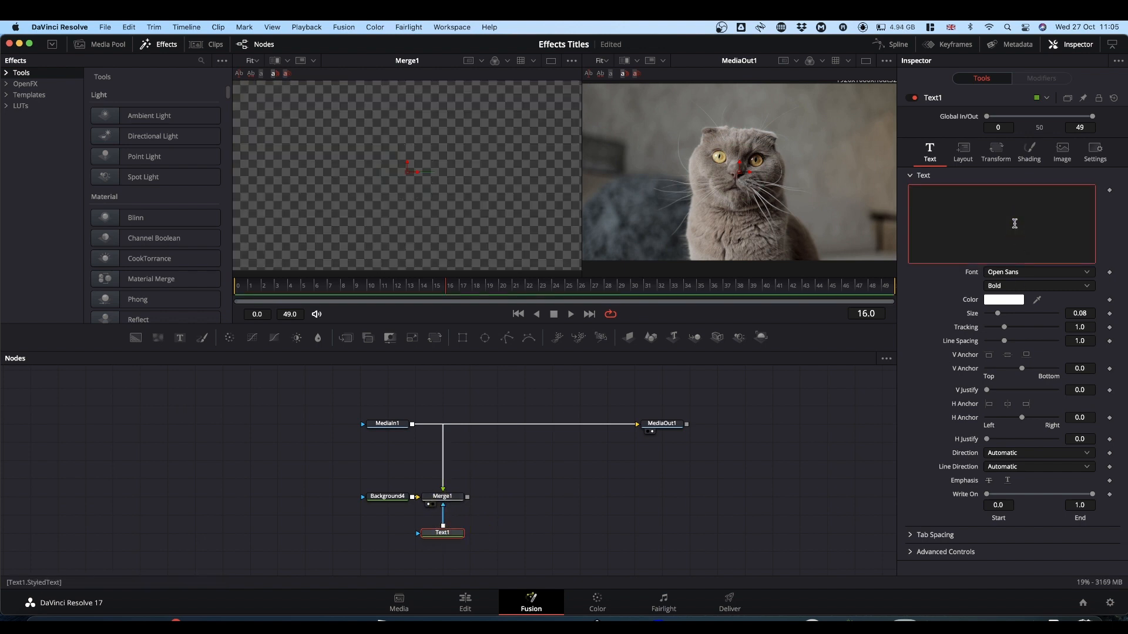
{"action": "type", "text": "Glass"}
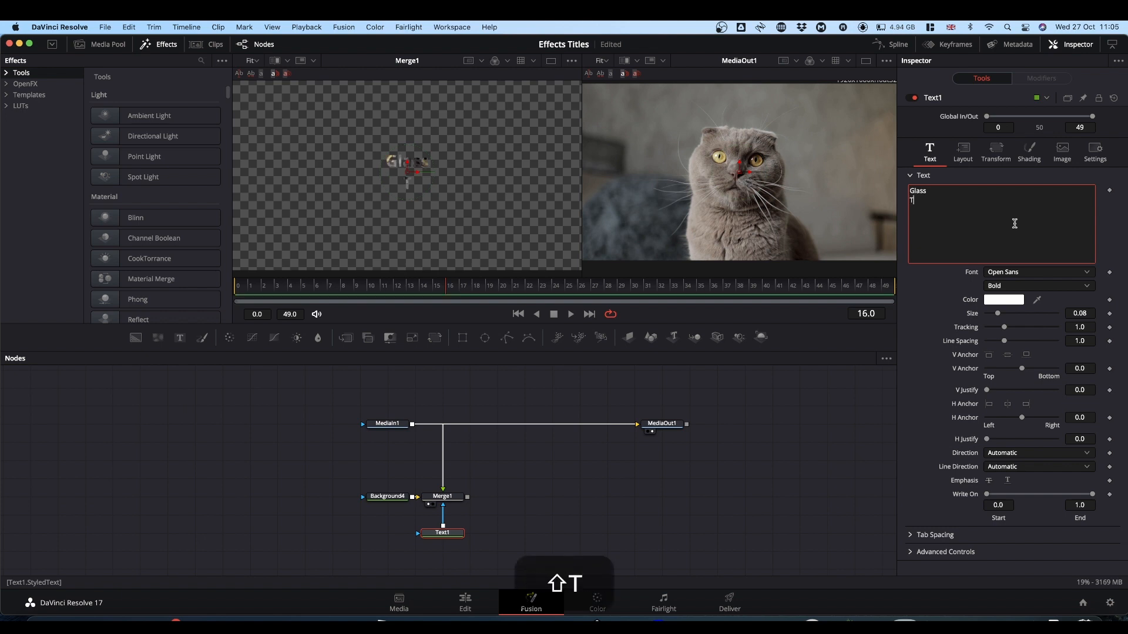
{"action": "type", "text": "ext"}
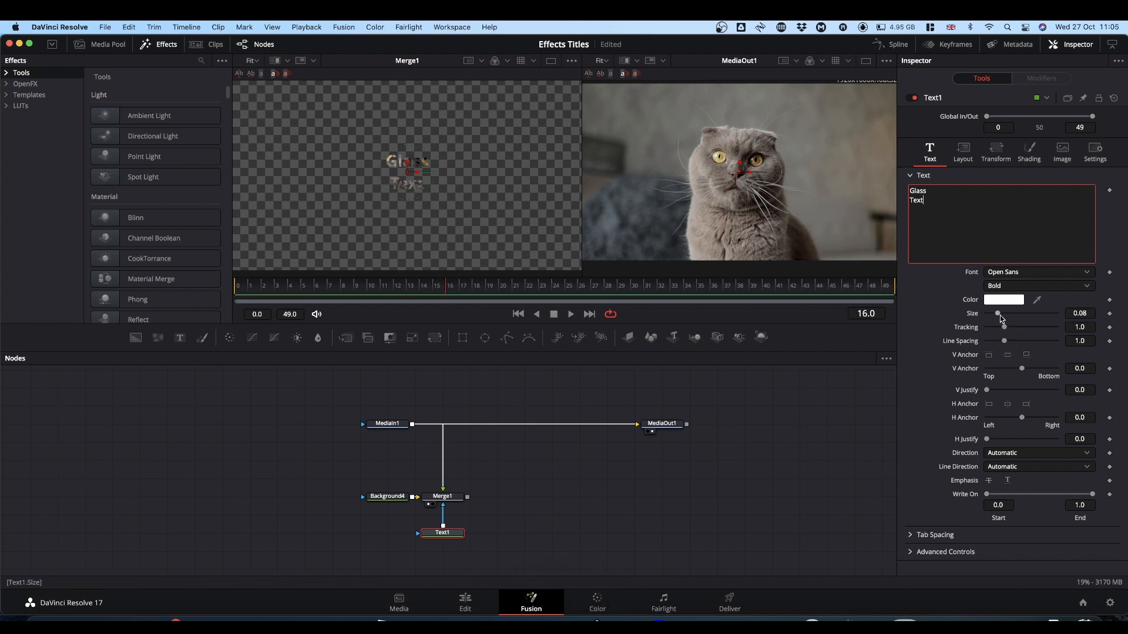
Raise the text Size to 0.33, choose Extrabold and lower Line Spacing to 0.72.
{"action": "left_click_drag", "start_coordinate": [999, 313], "coordinate": [1015, 314]}
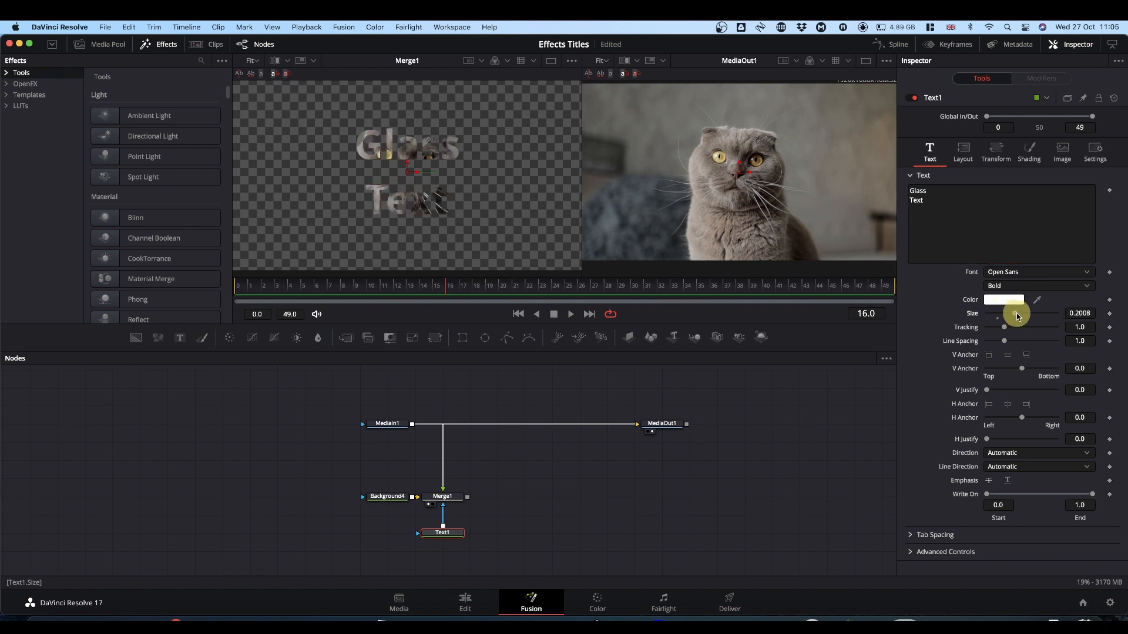
{"action": "left_click_drag", "start_coordinate": [1016, 316], "coordinate": [1033, 316]}
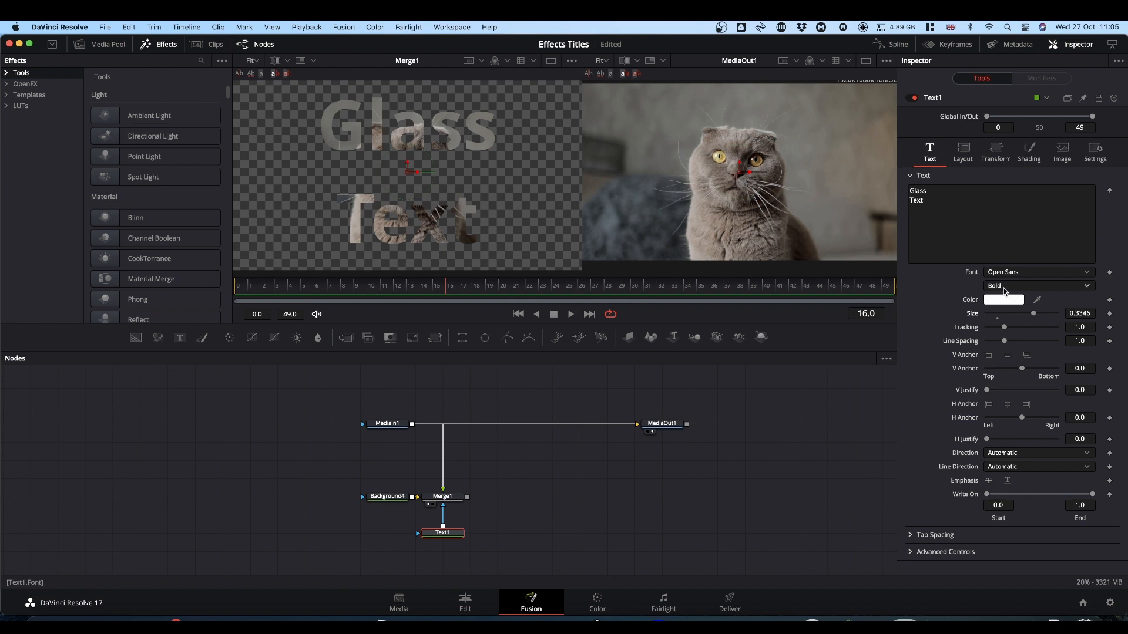
{"action": "left_click", "coordinate": [1038, 286]}
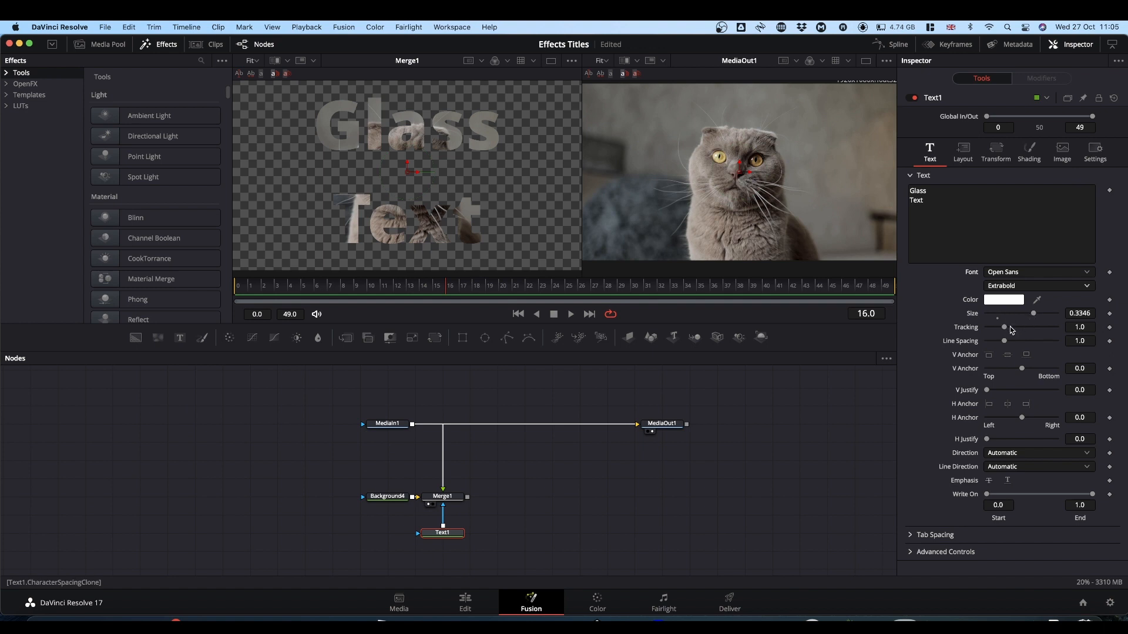
{"action": "left_click_drag", "start_coordinate": [1004, 341], "coordinate": [998, 341]}
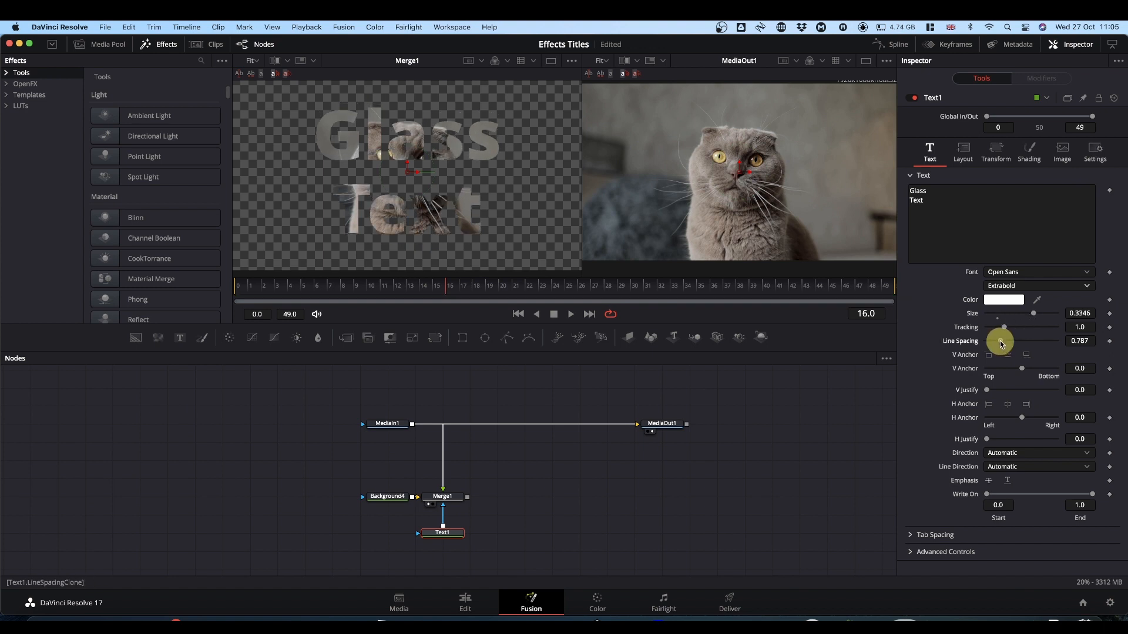
{"action": "left_click_drag", "start_coordinate": [1003, 341], "coordinate": [998, 341]}
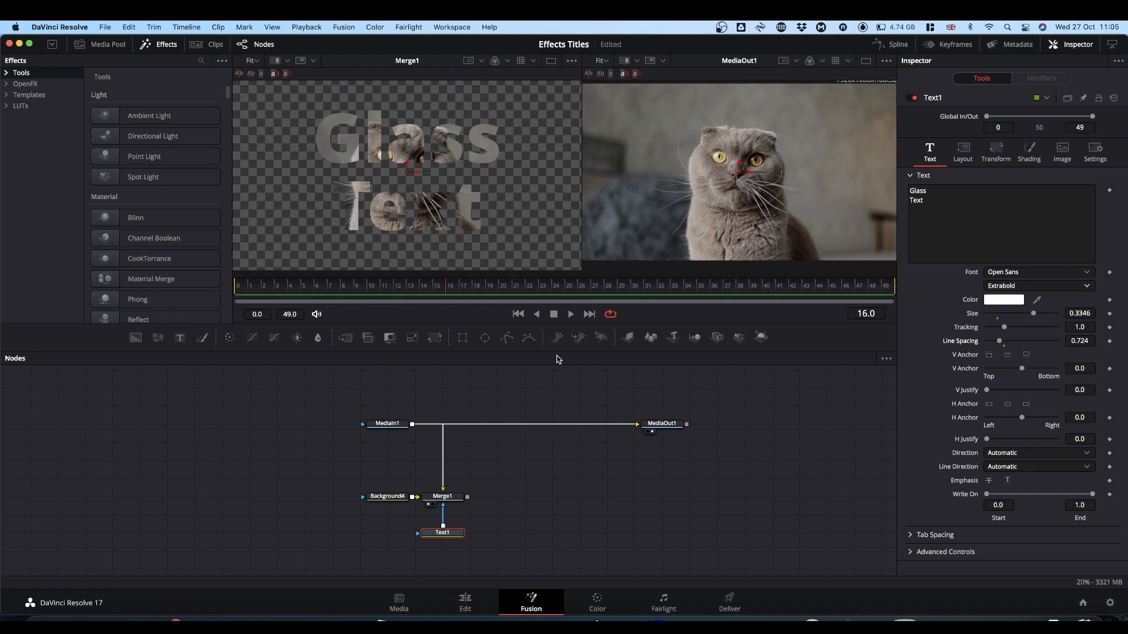
{"action": "mouse_move", "coordinate": [485, 481]}
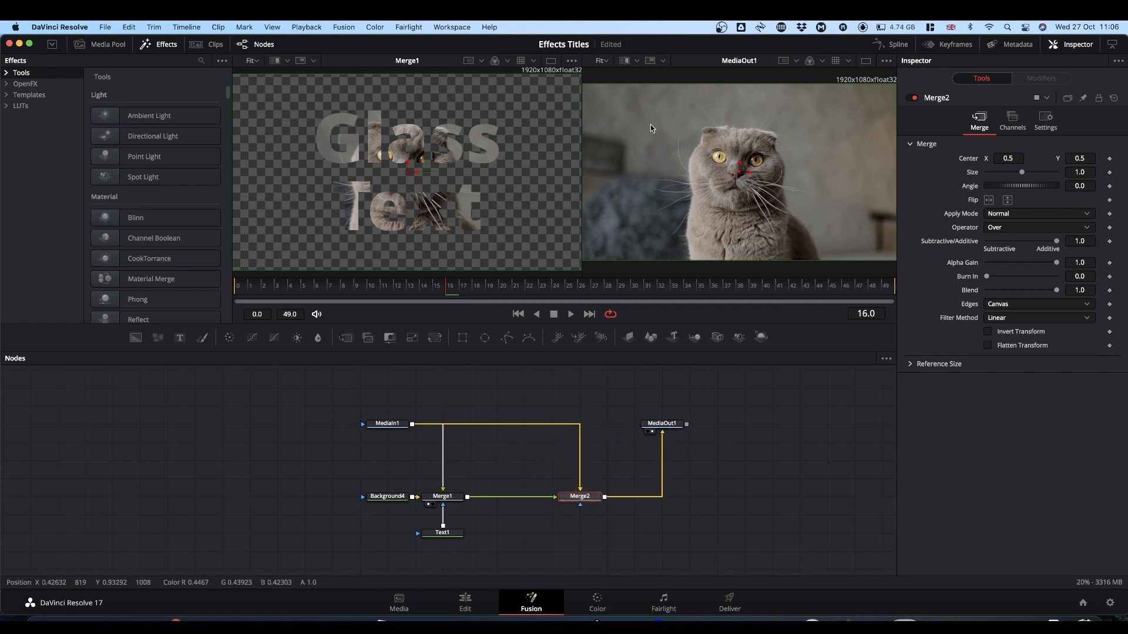
{"action": "mouse_move", "coordinate": [780, 191]}
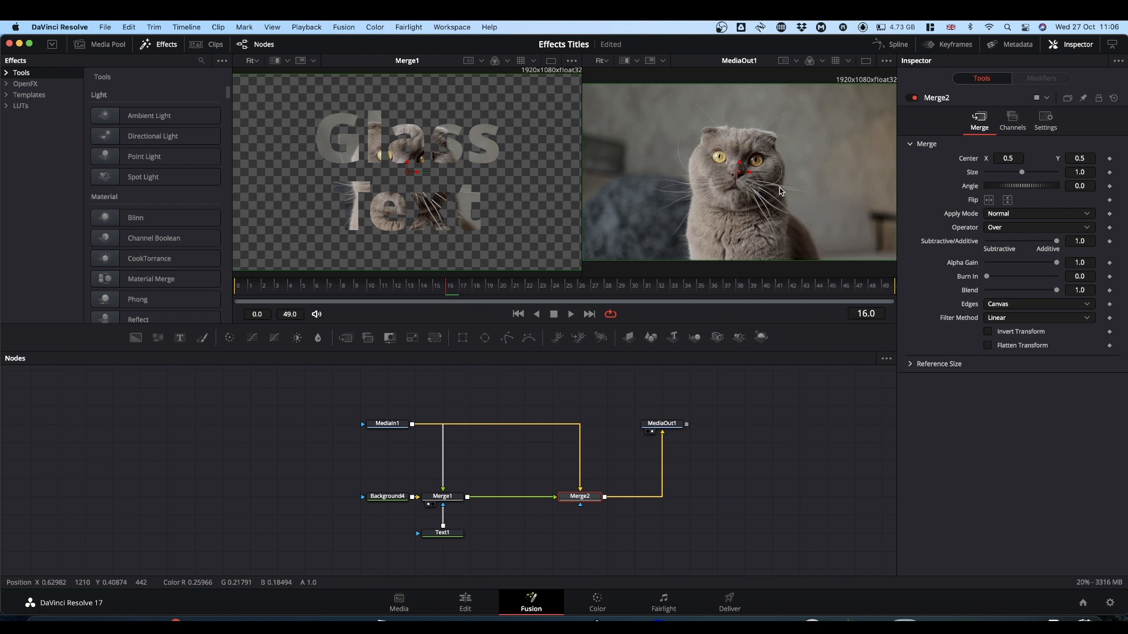
{"action": "mouse_move", "coordinate": [802, 124]}
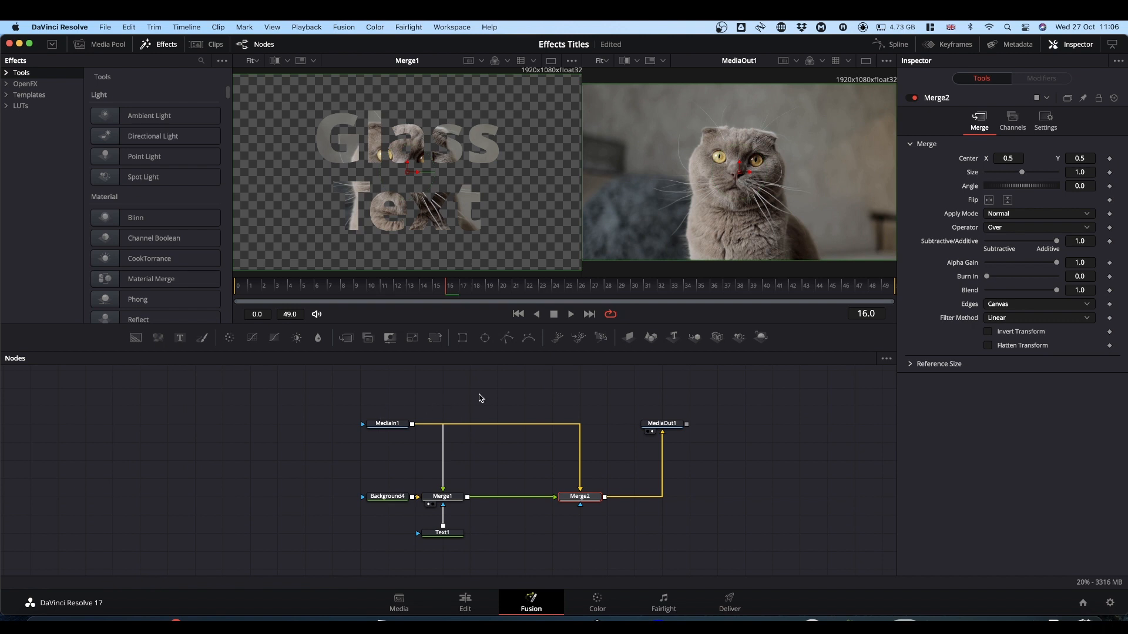
{"action": "mouse_move", "coordinate": [434, 337]}
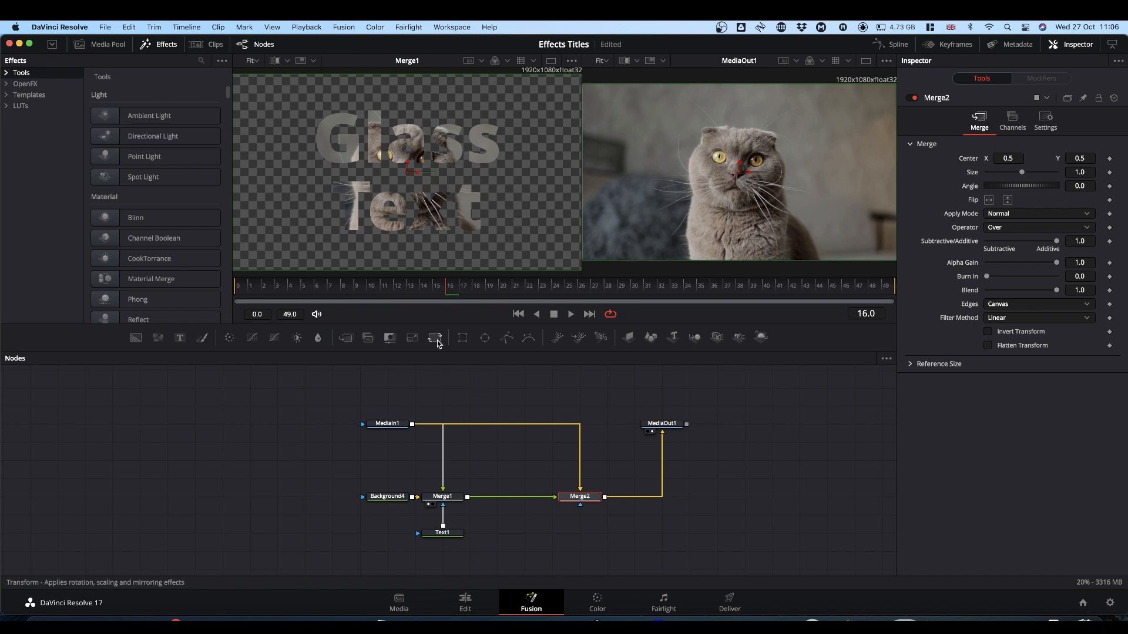
Insert a Transform node on the link between MediaIn1 and Merge1.
{"action": "left_click_drag", "start_coordinate": [435, 337], "coordinate": [359, 461]}
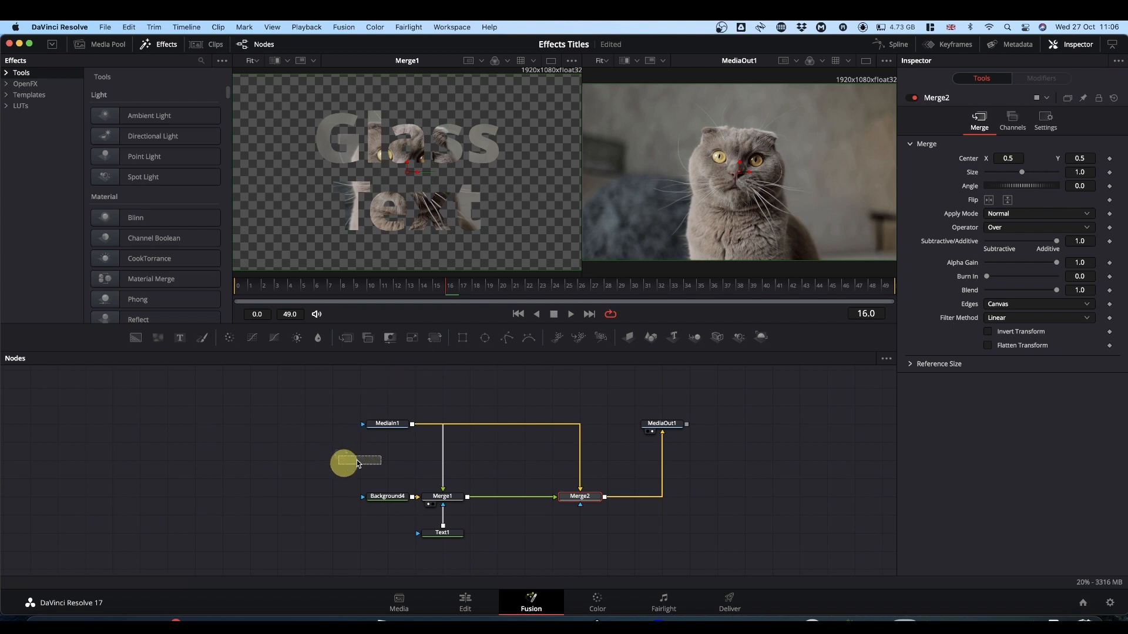
{"action": "left_click_drag", "start_coordinate": [356, 460], "coordinate": [443, 444]}
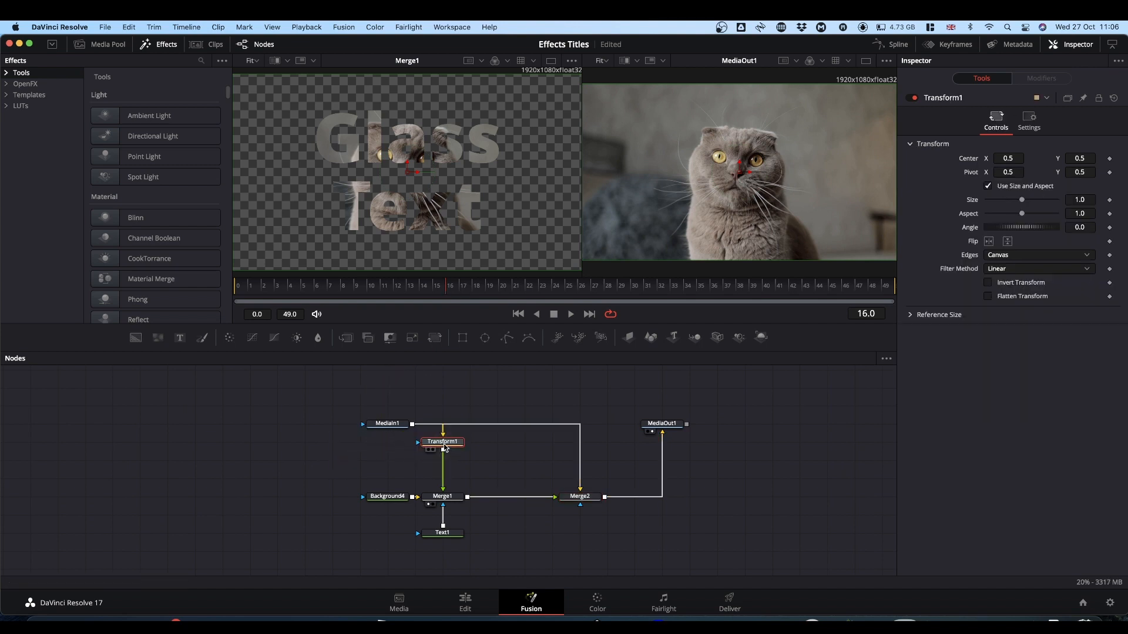
{"action": "mouse_move", "coordinate": [447, 507]}
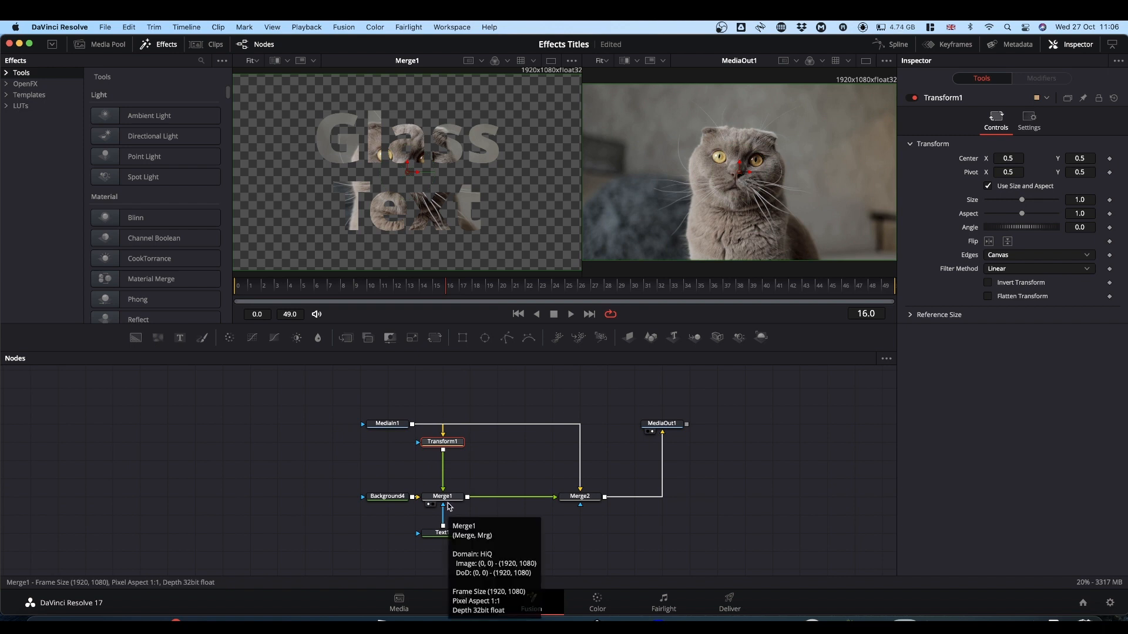
{"action": "left_click_drag", "start_coordinate": [443, 440], "coordinate": [249, 441]}
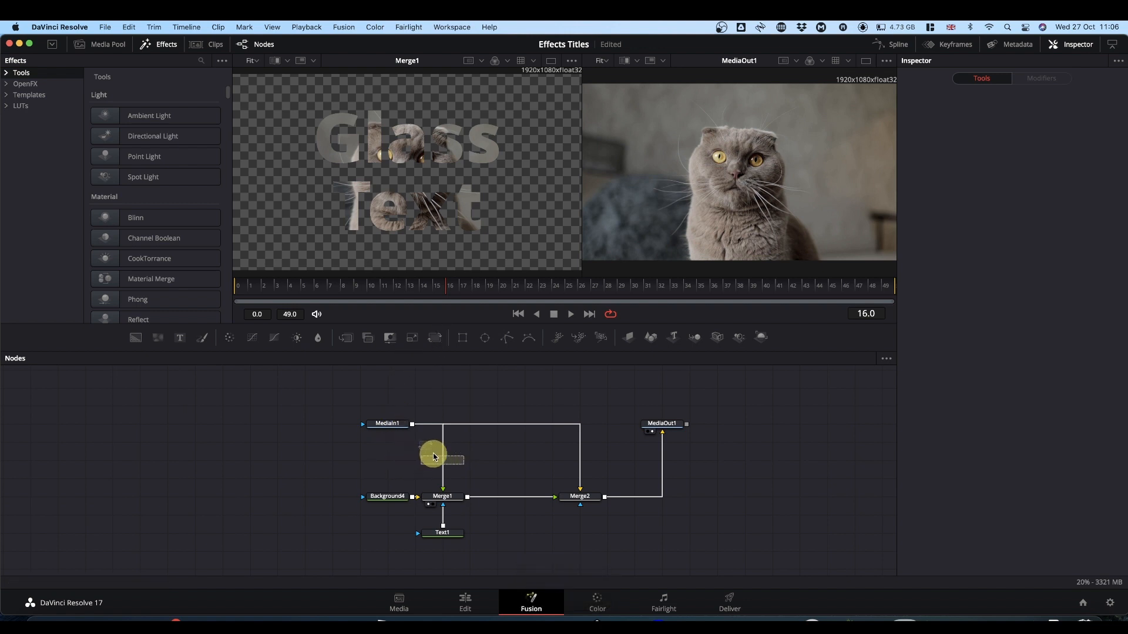
{"action": "left_click_drag", "start_coordinate": [433, 454], "coordinate": [443, 459]}
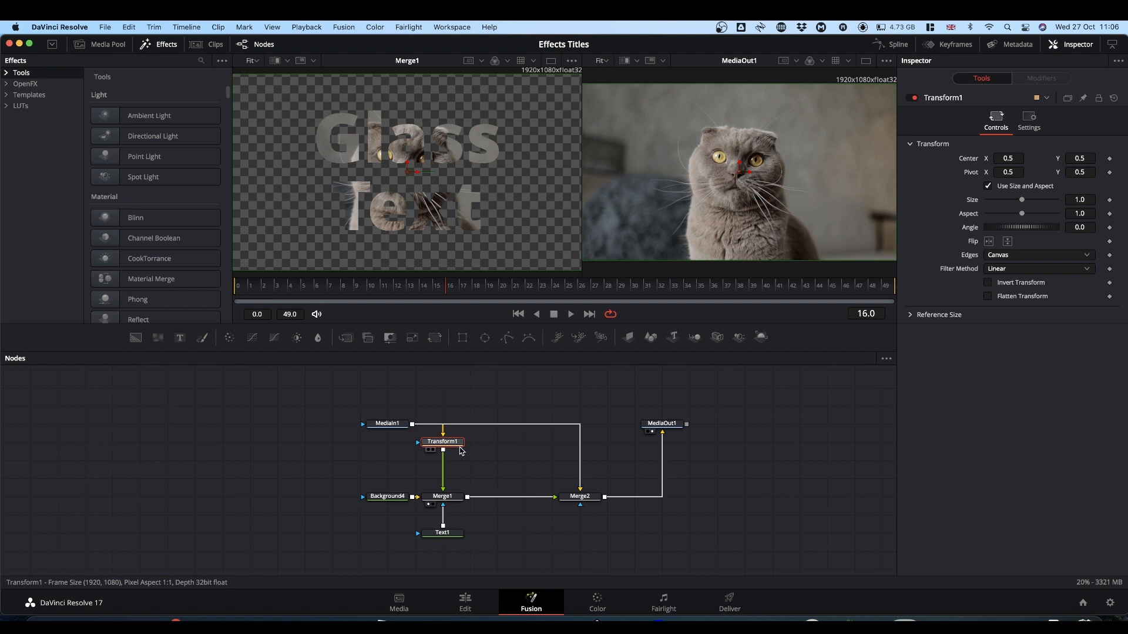
{"action": "left_click", "coordinate": [443, 441]}
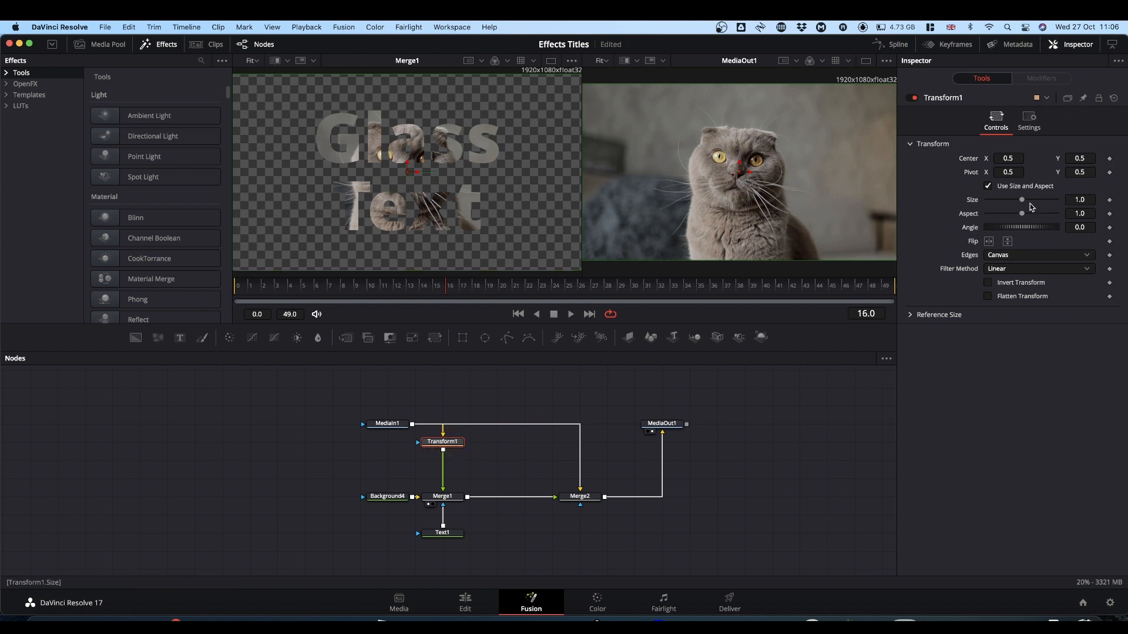
Set the Transform Size to 1.19, undoing an accidental Center shift of the footage.
{"action": "left_click_drag", "start_coordinate": [1021, 200], "coordinate": [1025, 200]}
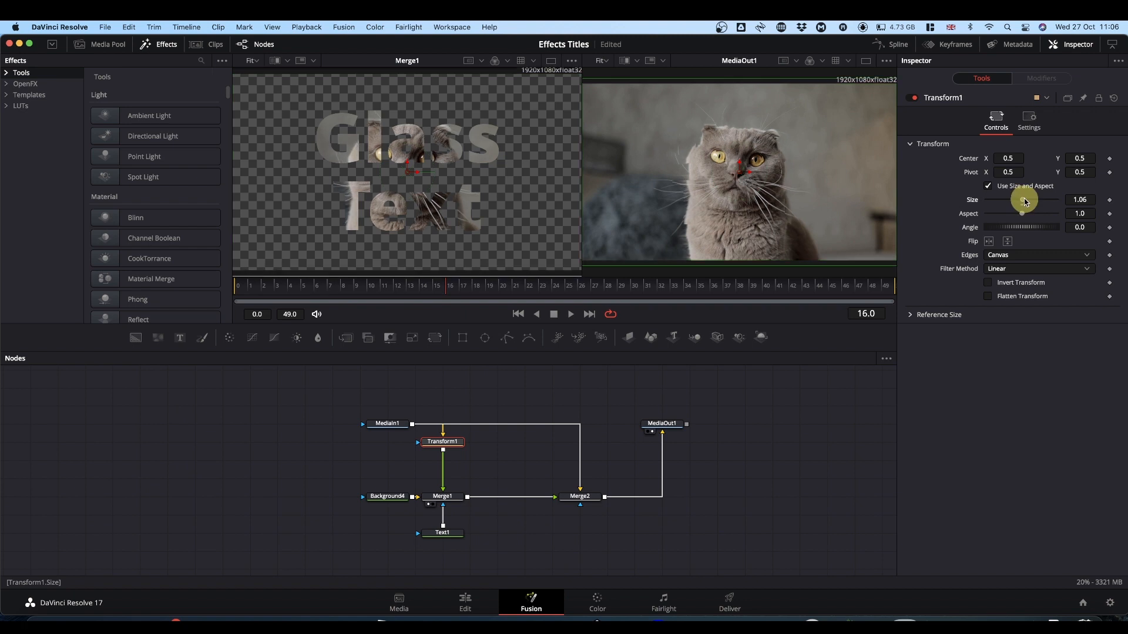
{"action": "left_click_drag", "start_coordinate": [1021, 201], "coordinate": [1037, 201]}
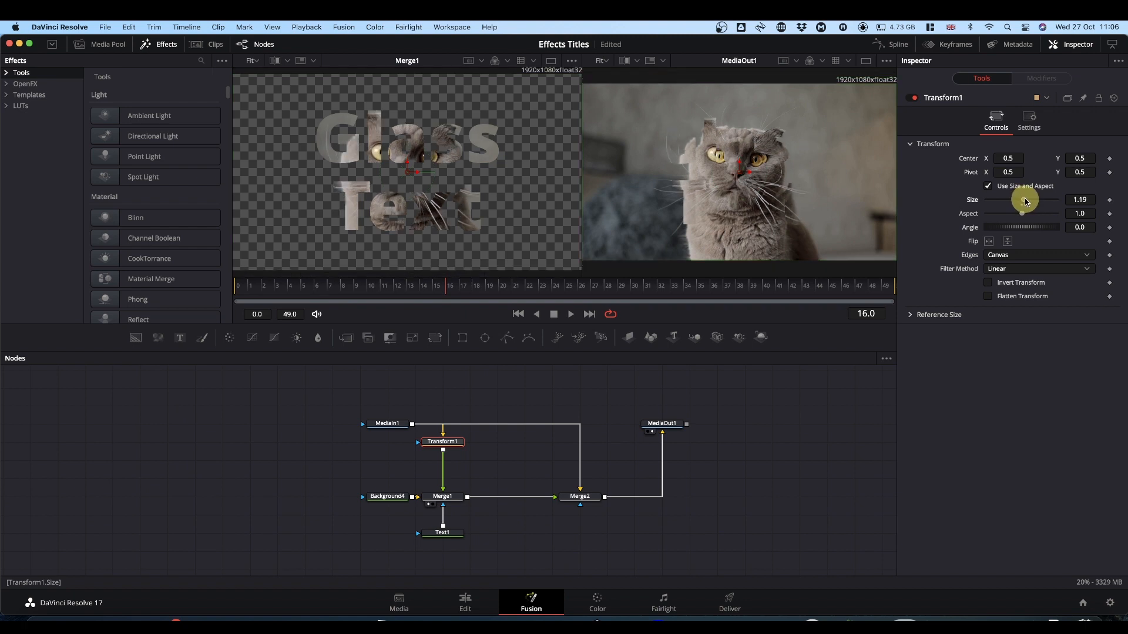
{"action": "mouse_move", "coordinate": [604, 129]}
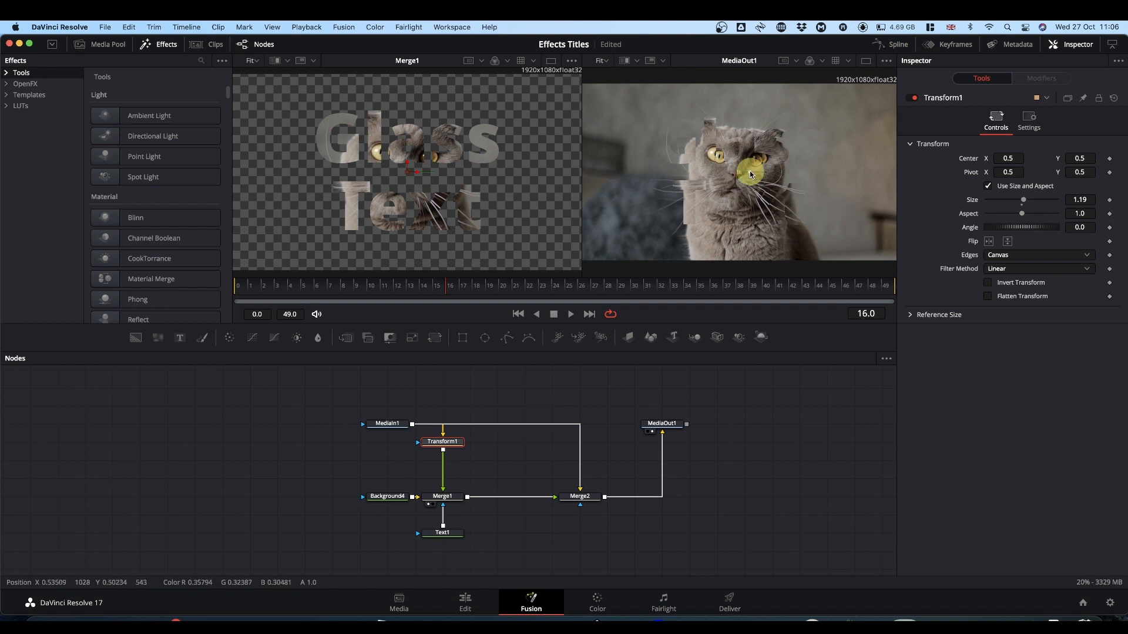
{"action": "left_click_drag", "start_coordinate": [751, 174], "coordinate": [705, 174]}
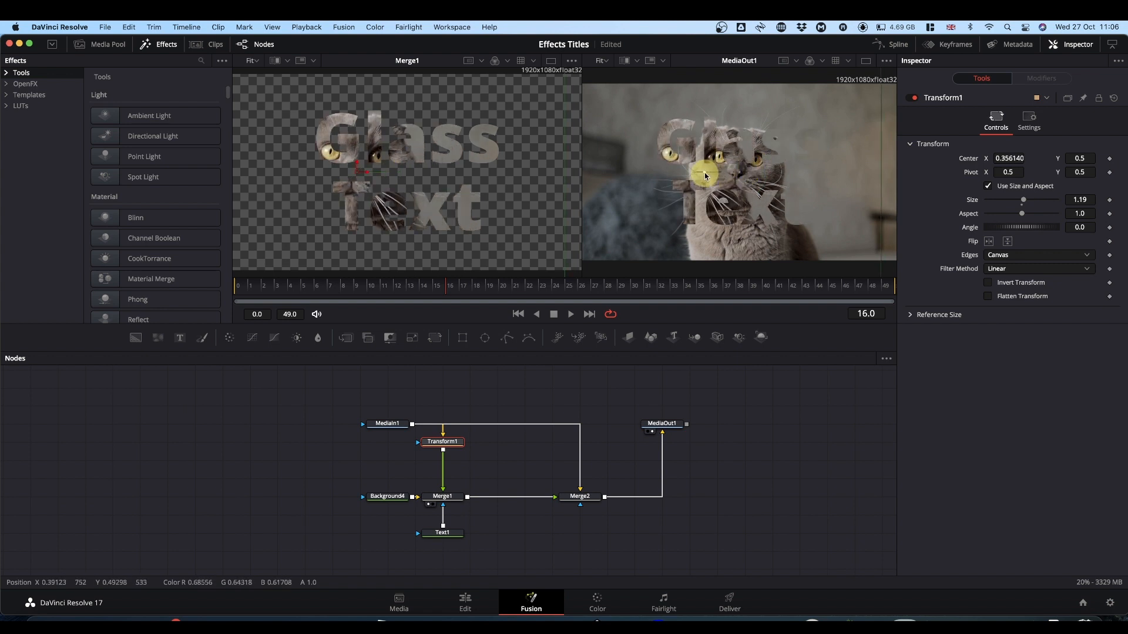
{"action": "key", "text": "cmd+z"}
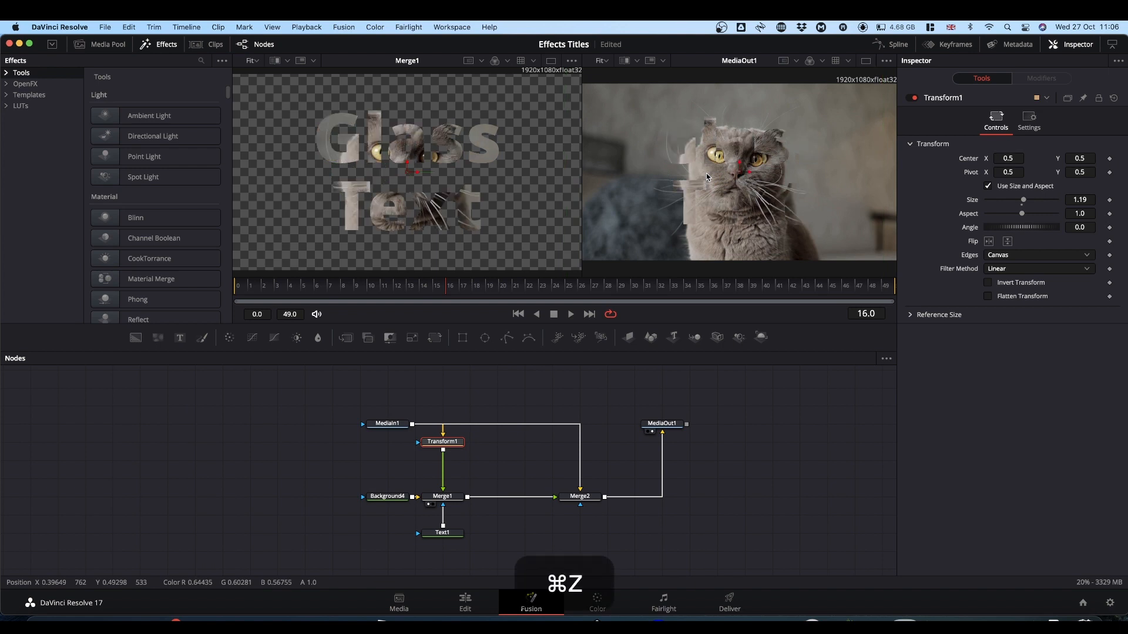
{"action": "left_click", "coordinate": [443, 533]}
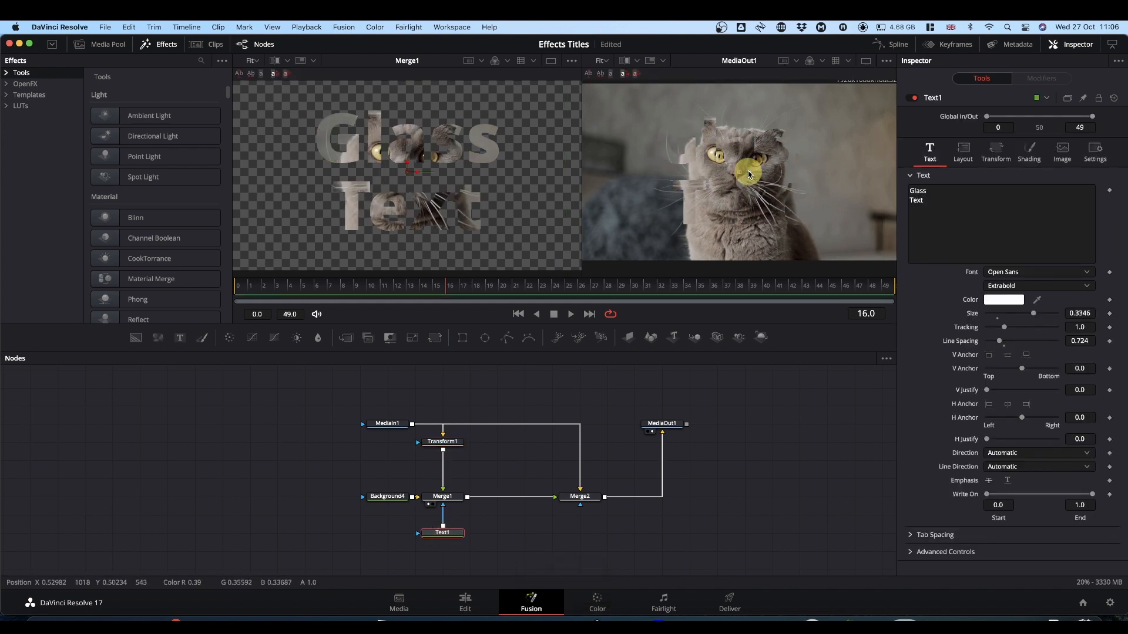
{"action": "left_click_drag", "start_coordinate": [749, 175], "coordinate": [696, 178]}
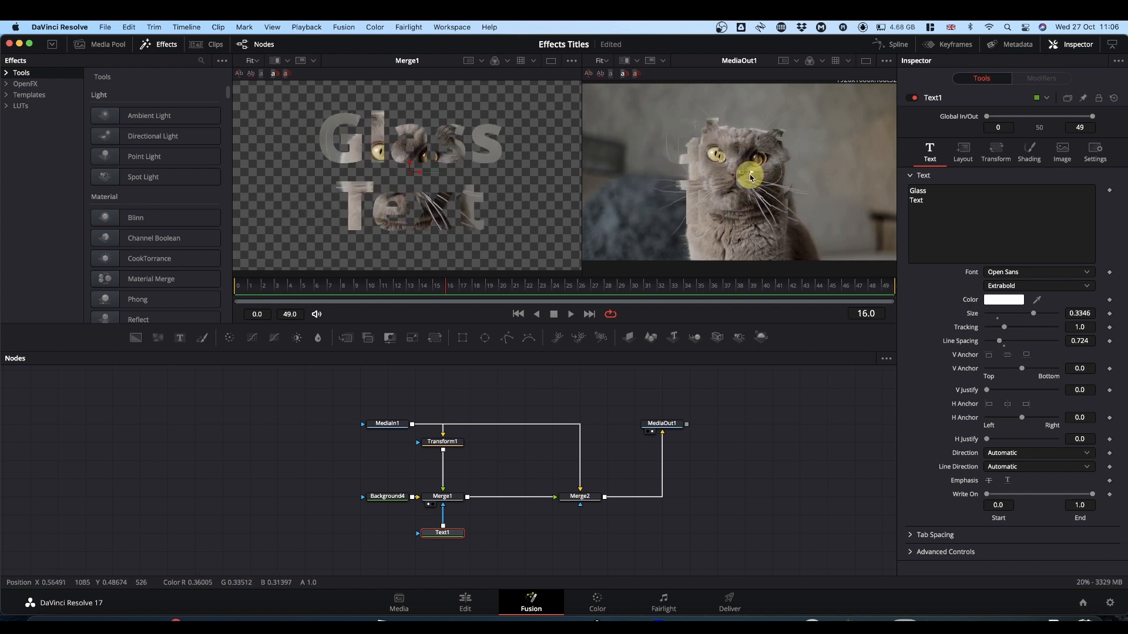
{"action": "left_click", "coordinate": [962, 149]}
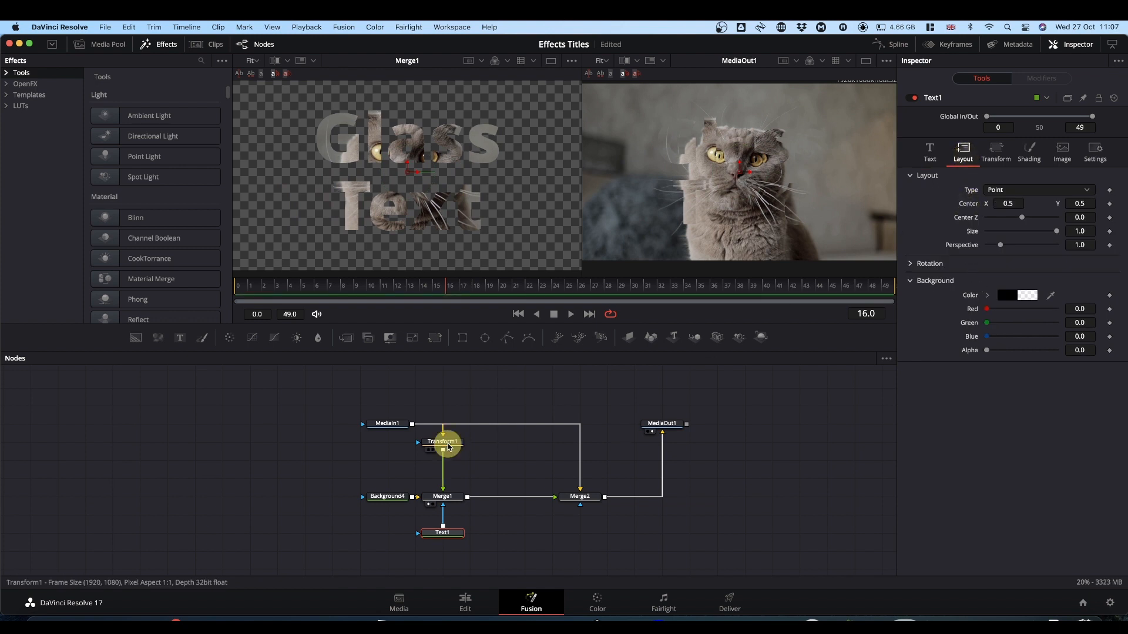
Insert a Blur node after Transform1 with Blur Size about 7.9.
{"action": "left_click", "coordinate": [443, 442]}
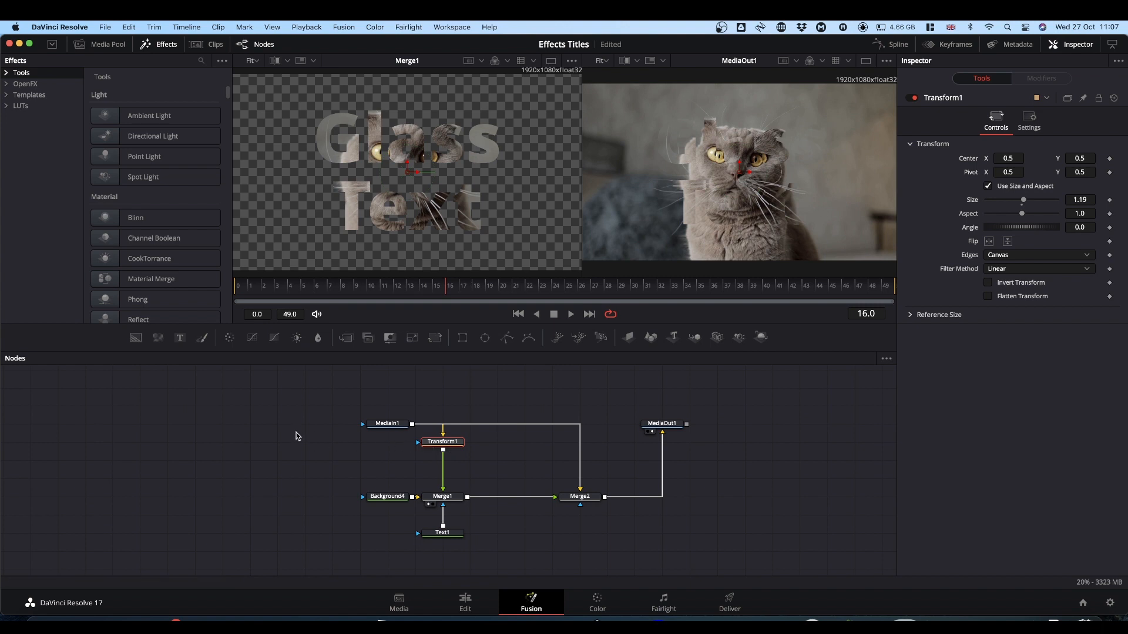
{"action": "mouse_move", "coordinate": [317, 339]}
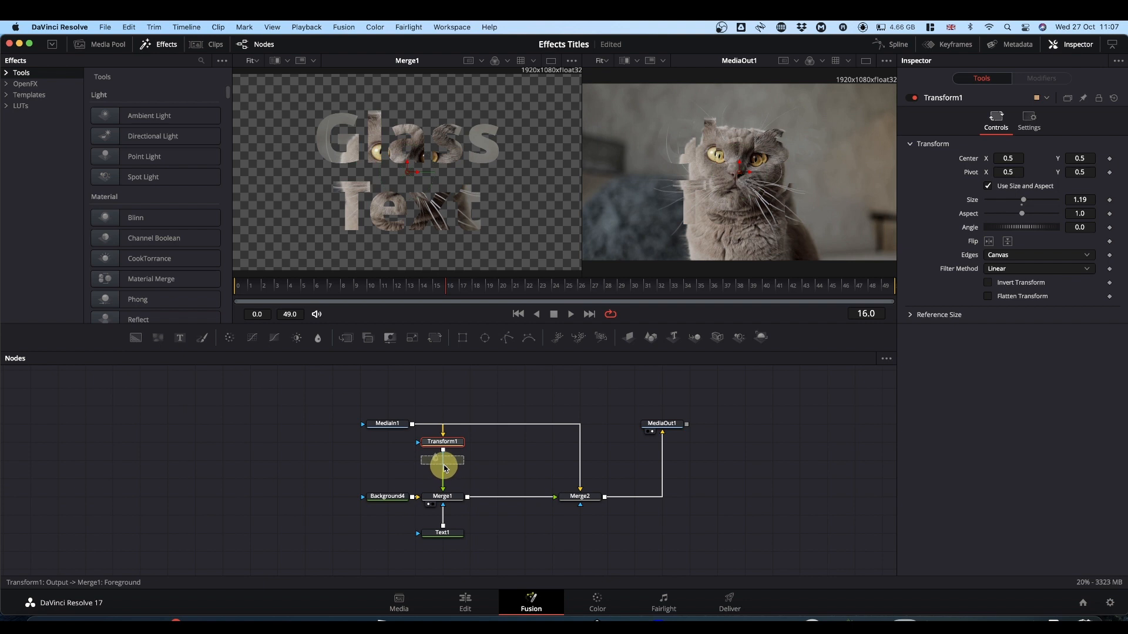
{"action": "left_click", "coordinate": [442, 459]}
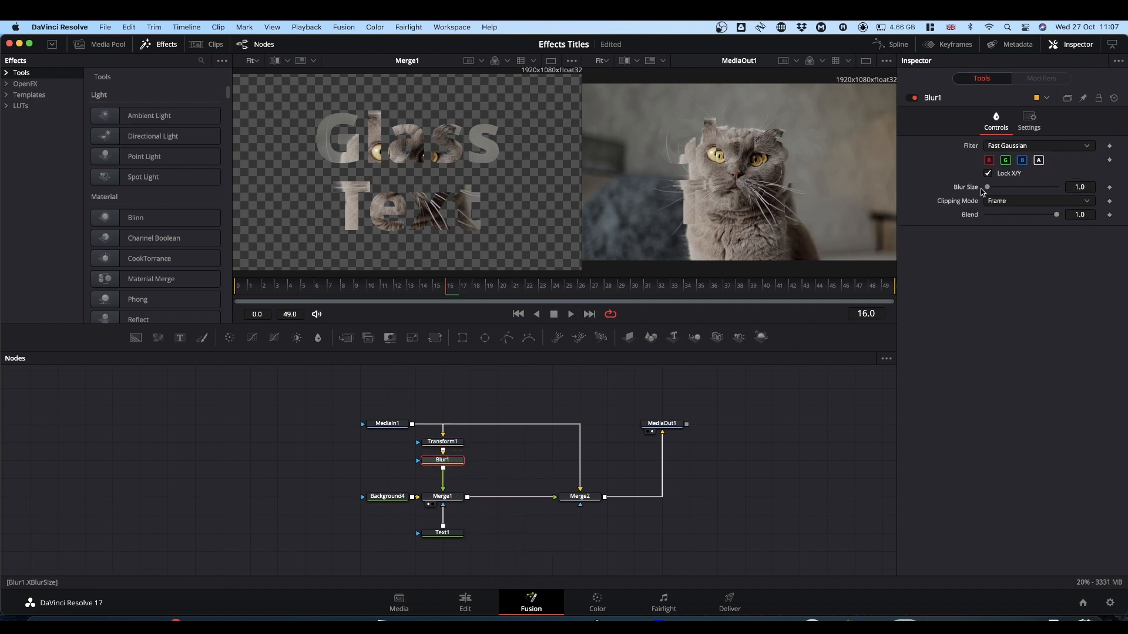
{"action": "left_click_drag", "start_coordinate": [987, 187], "coordinate": [1029, 186]}
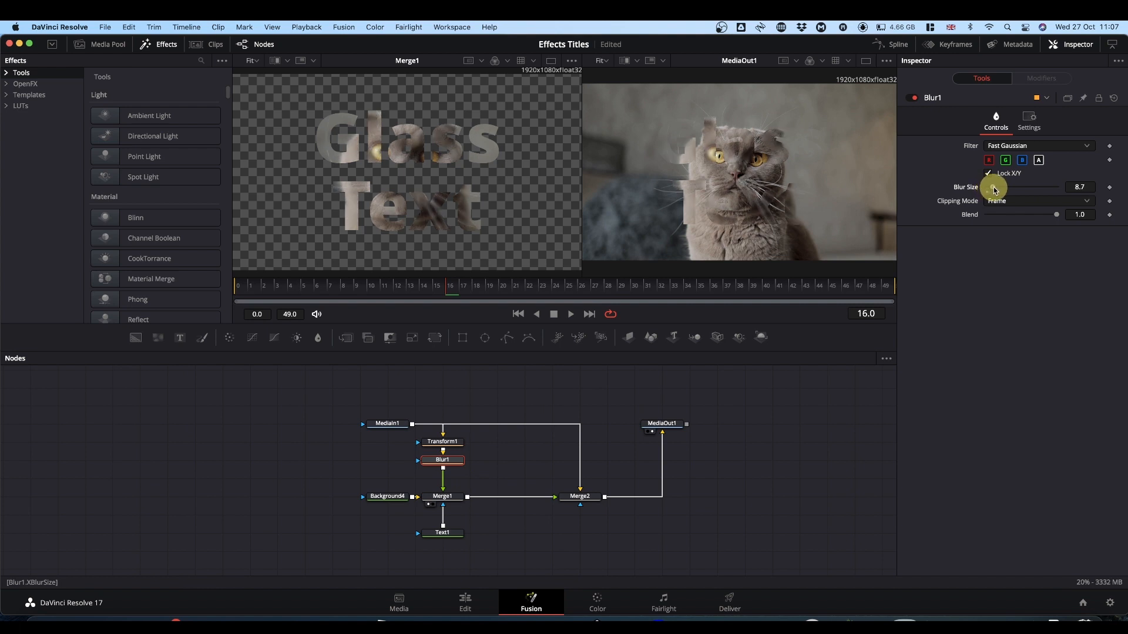
{"action": "left_click_drag", "start_coordinate": [997, 187], "coordinate": [992, 188]}
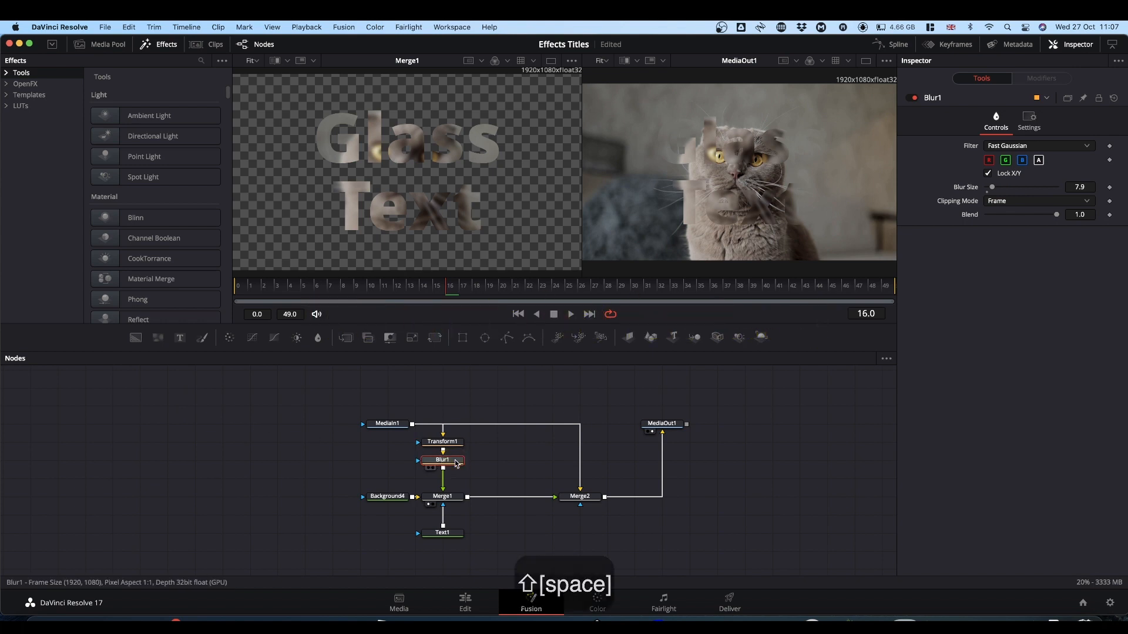
Add a Soft Glow after the blur with Gain about 1.0, then fine-tune the blur strength.
{"action": "type", "text": "soft"}
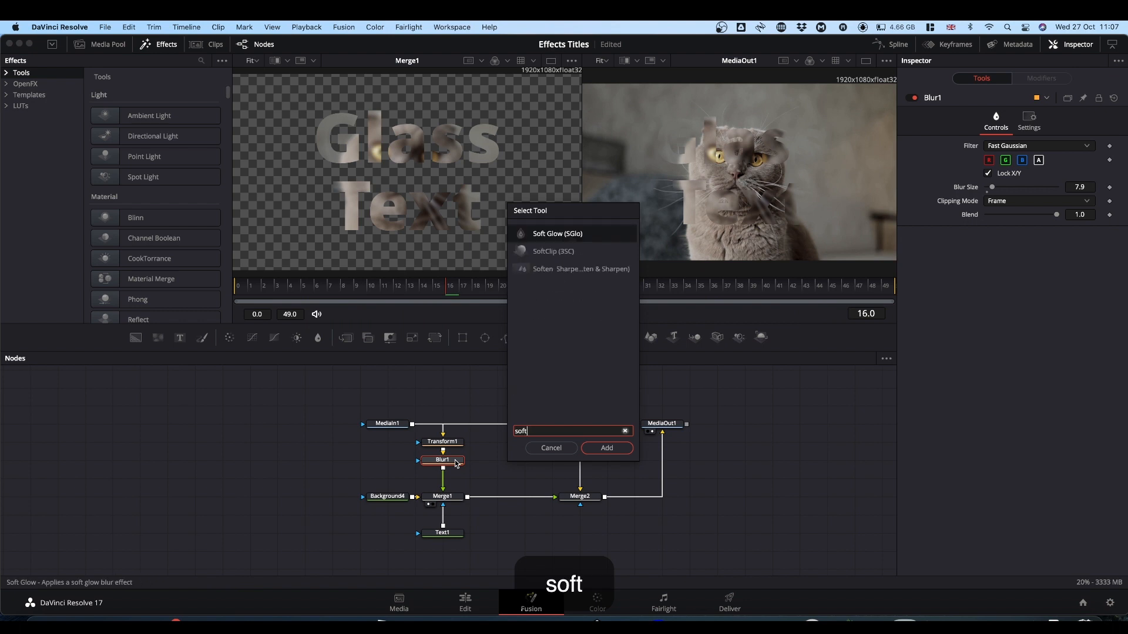
{"action": "left_click", "coordinate": [606, 448]}
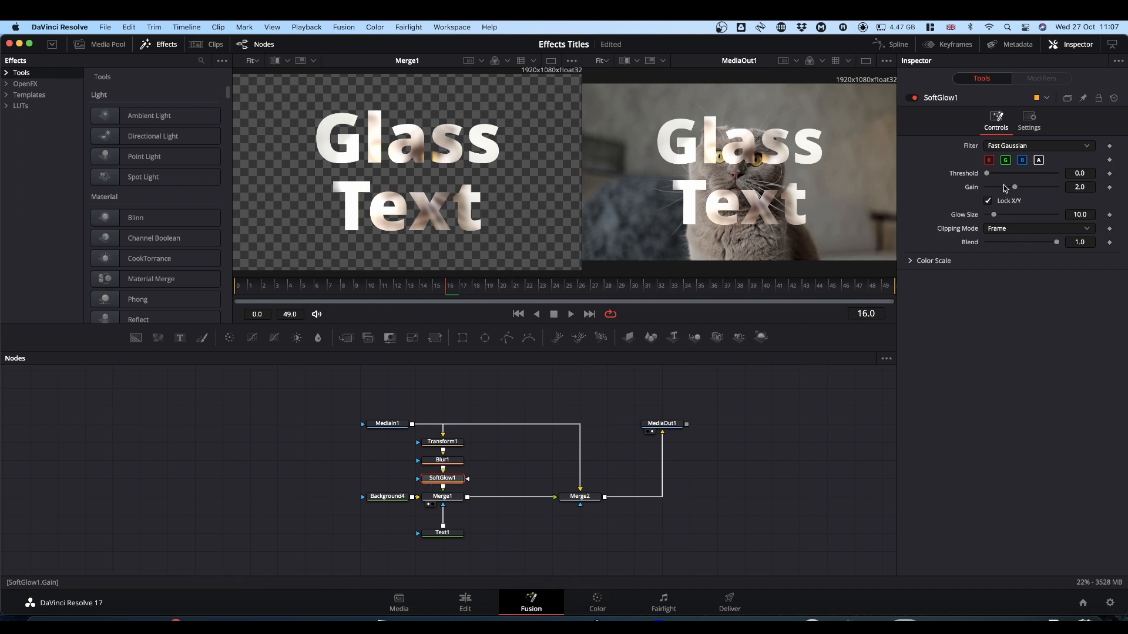
{"action": "left_click_drag", "start_coordinate": [1013, 187], "coordinate": [1013, 186]}
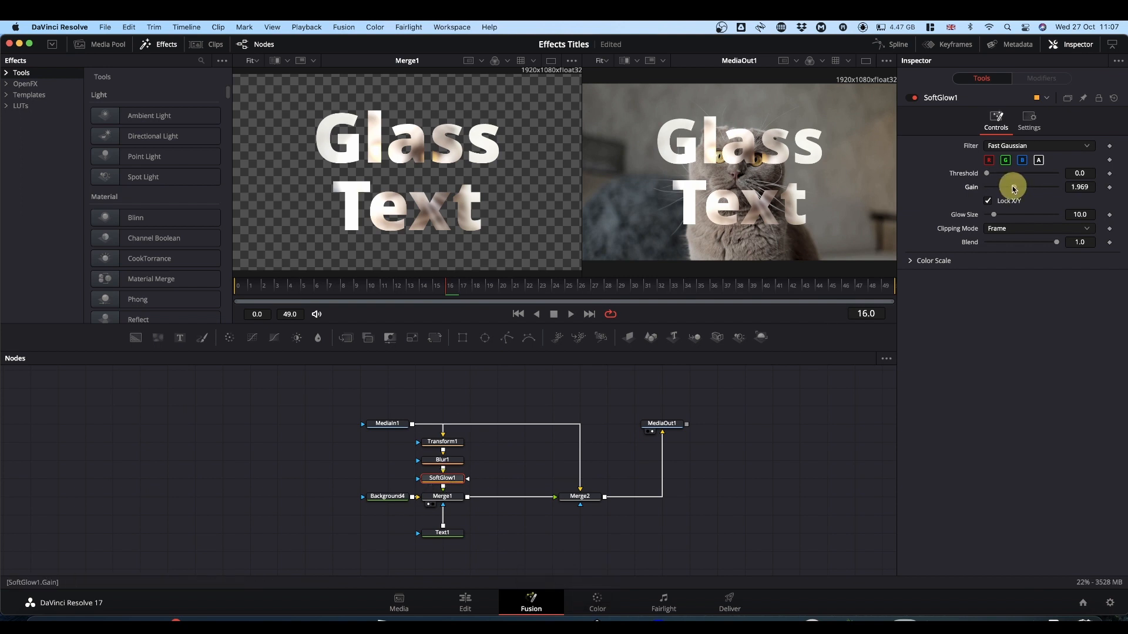
{"action": "left_click_drag", "start_coordinate": [1011, 186], "coordinate": [1003, 186]}
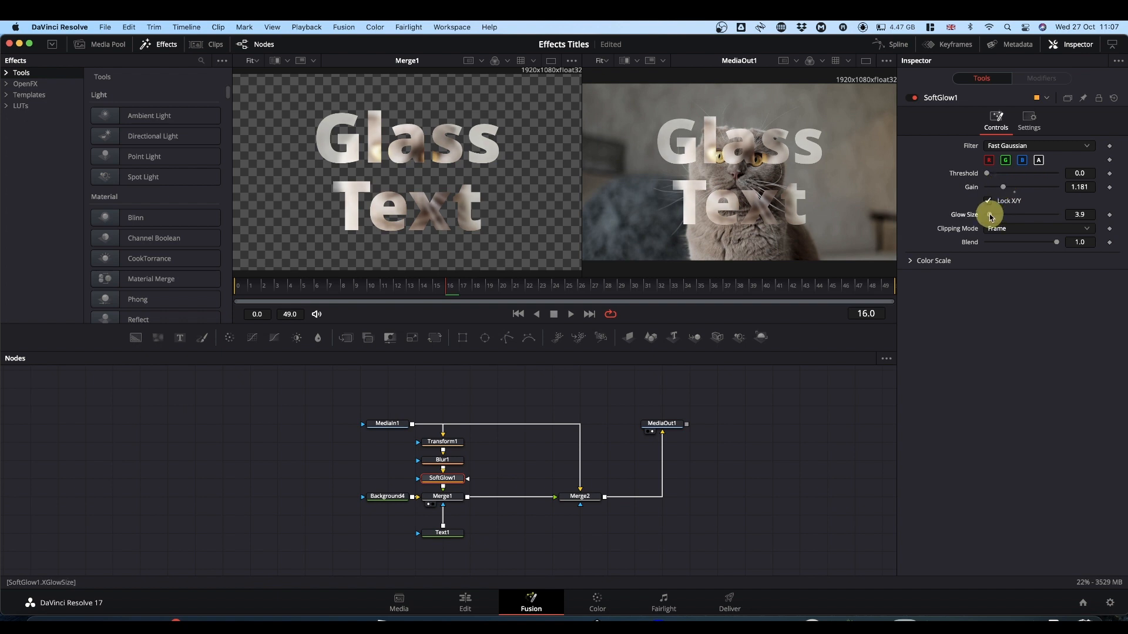
{"action": "left_click_drag", "start_coordinate": [989, 217], "coordinate": [1007, 216]}
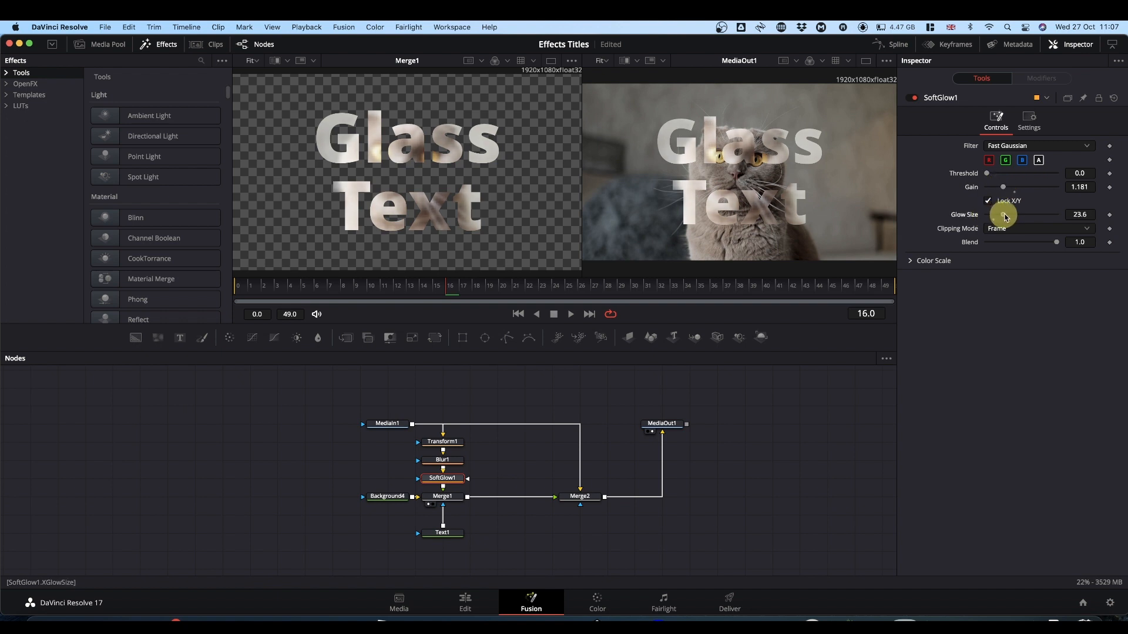
{"action": "left_click_drag", "start_coordinate": [1014, 214], "coordinate": [996, 214]}
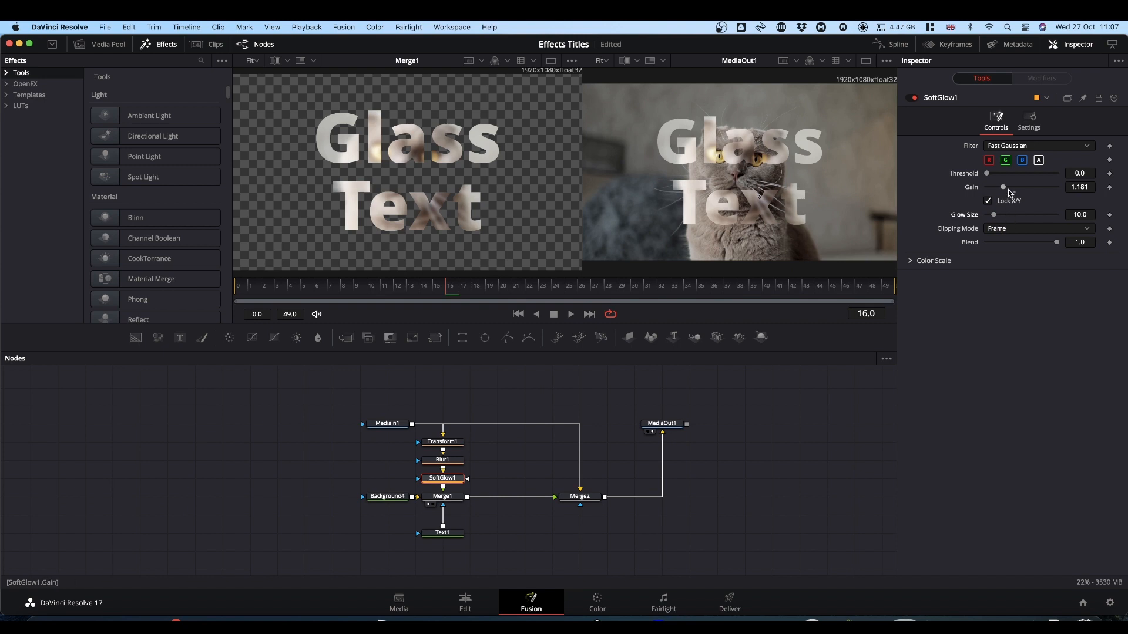
{"action": "left_click_drag", "start_coordinate": [1002, 187], "coordinate": [1002, 188]}
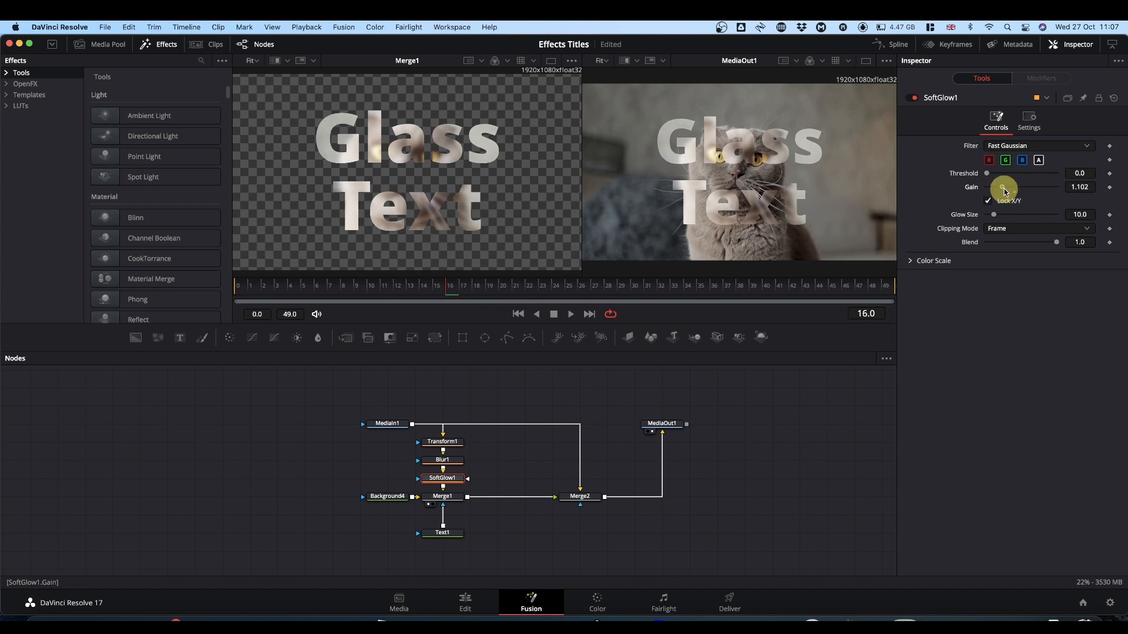
{"action": "left_click_drag", "start_coordinate": [1004, 189], "coordinate": [1000, 189]}
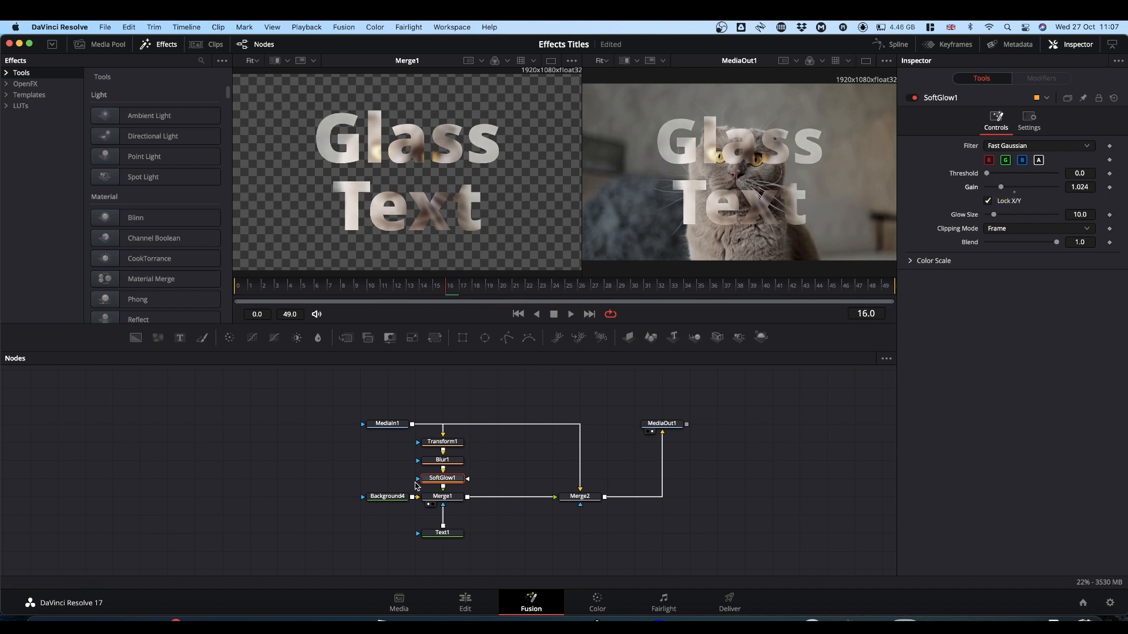
{"action": "left_click", "coordinate": [441, 460]}
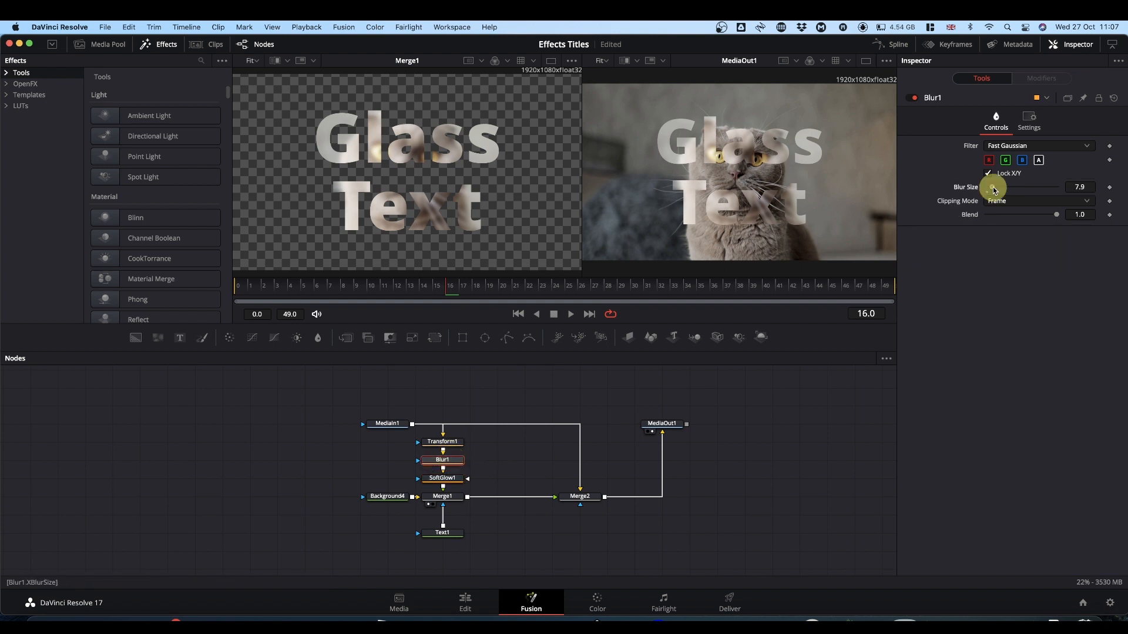
{"action": "left_click_drag", "start_coordinate": [1006, 186], "coordinate": [989, 187]}
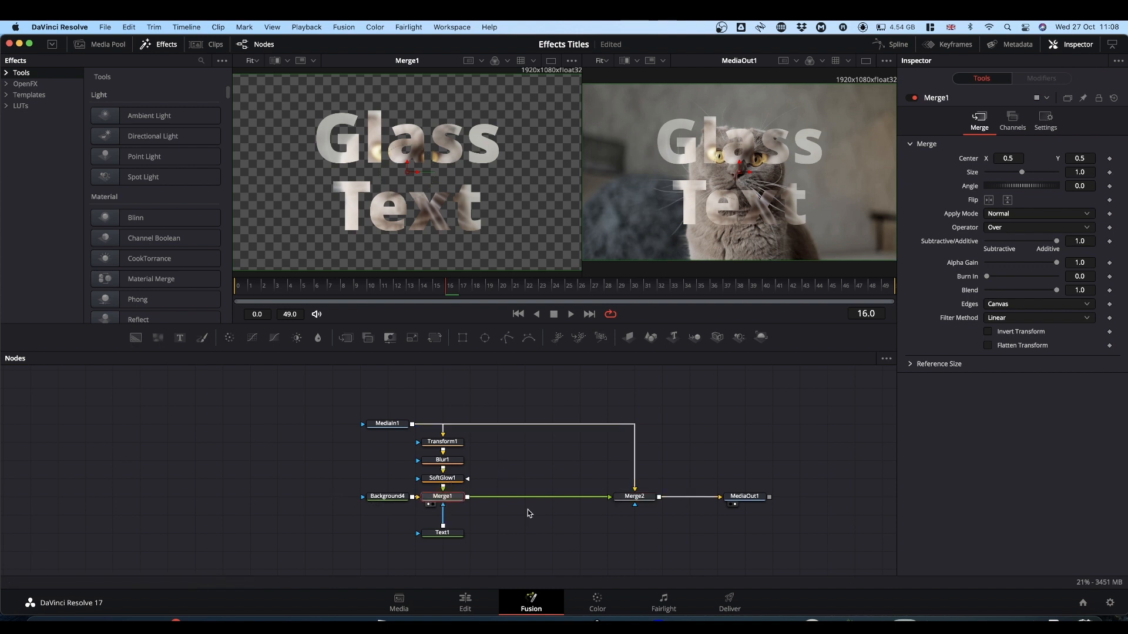
Add a Drop Shadow node, strengthen it and point the shadow straight downward.
{"action": "type", "text": "dr"}
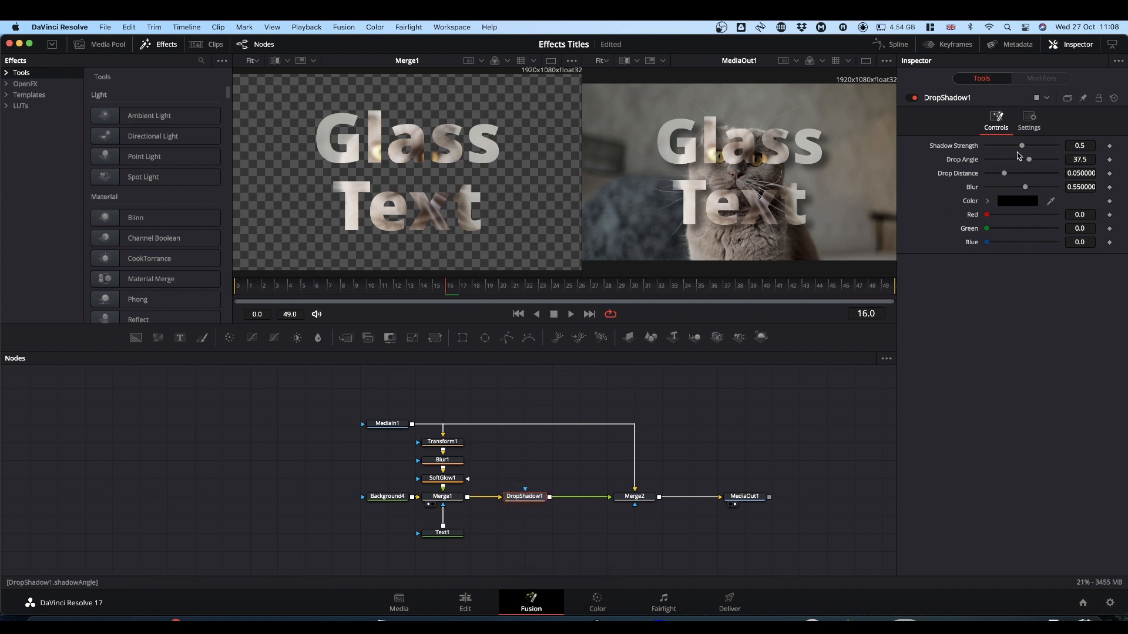
{"action": "left_click_drag", "start_coordinate": [1021, 146], "coordinate": [1027, 145]}
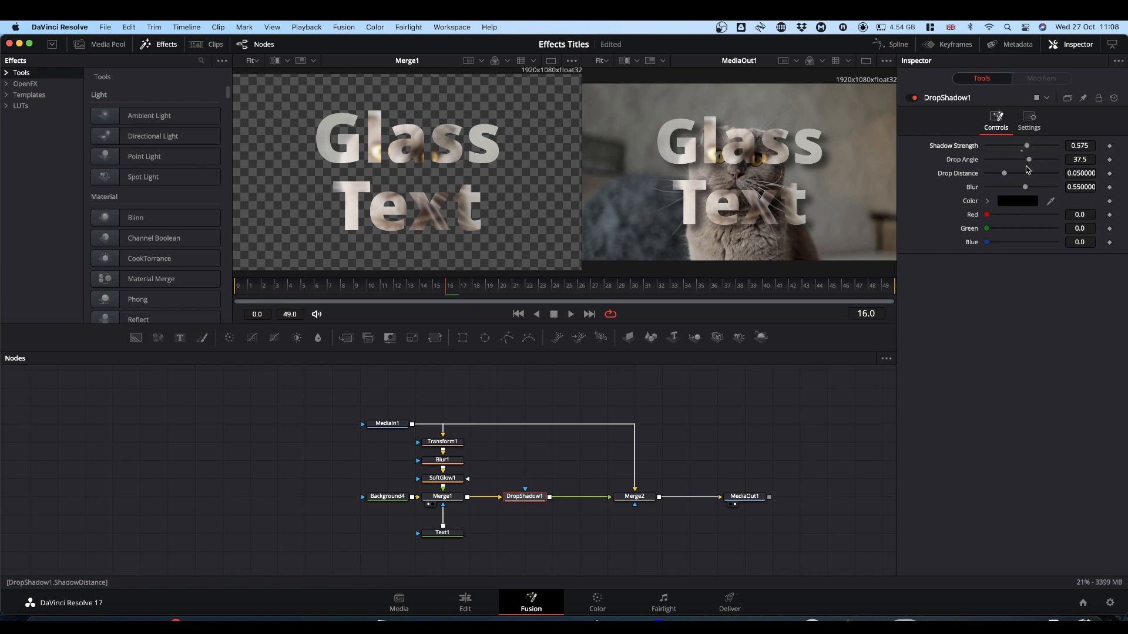
{"action": "left_click_drag", "start_coordinate": [1026, 159], "coordinate": [1000, 159]}
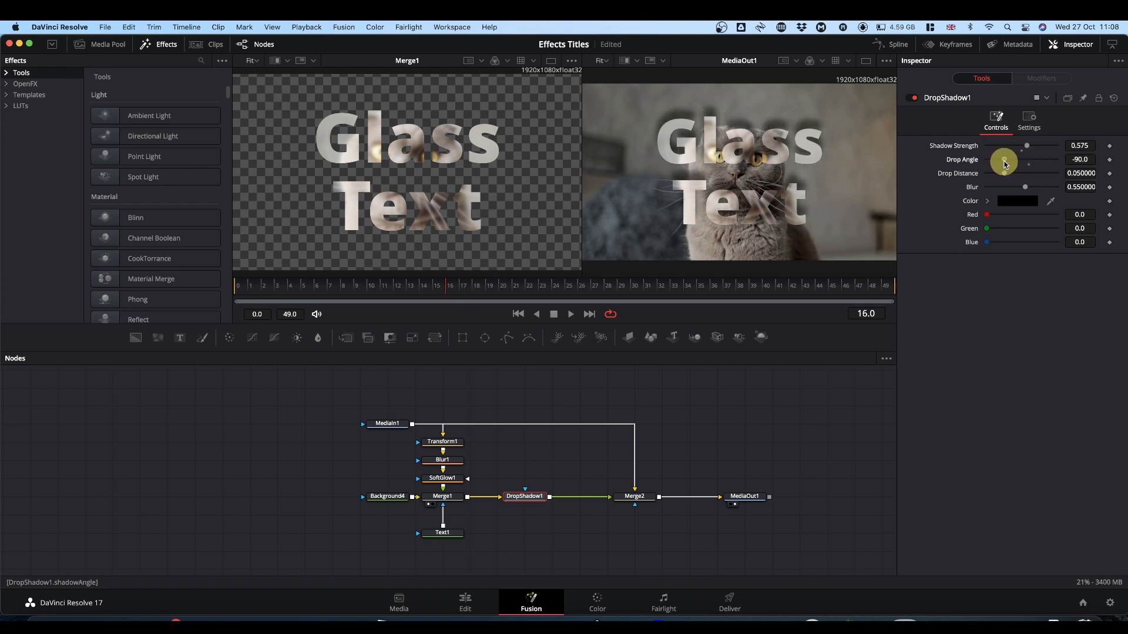
{"action": "left_click_drag", "start_coordinate": [1004, 161], "coordinate": [1017, 161]}
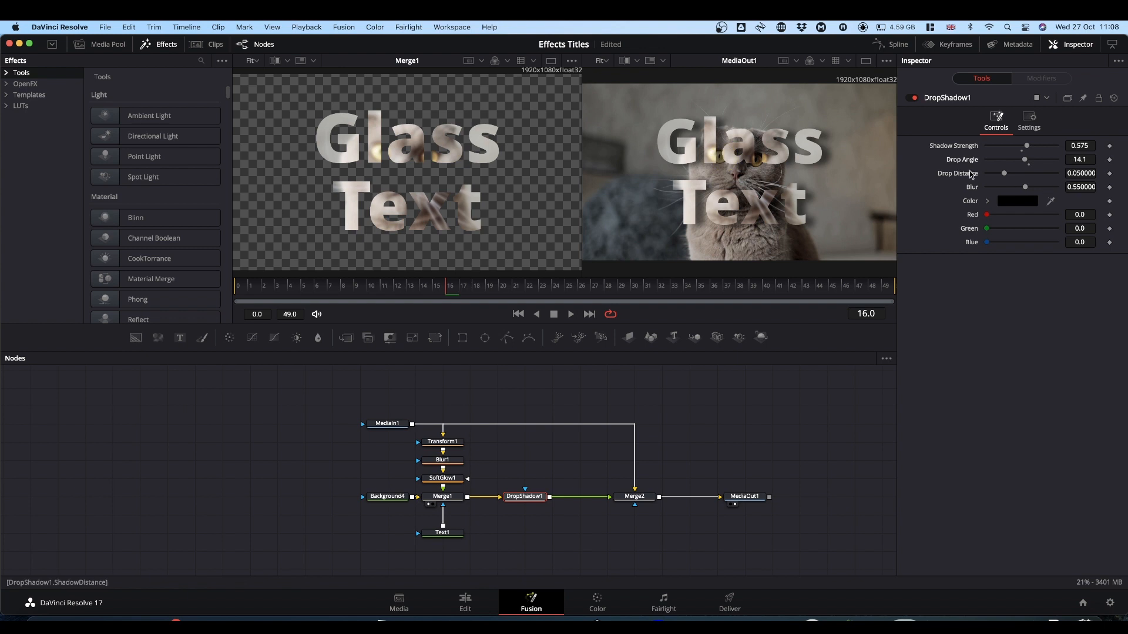
Bring the Drop Distance down to 0.0189 and the shadow Blur to 0.331.
{"action": "left_click_drag", "start_coordinate": [1003, 173], "coordinate": [1001, 173]}
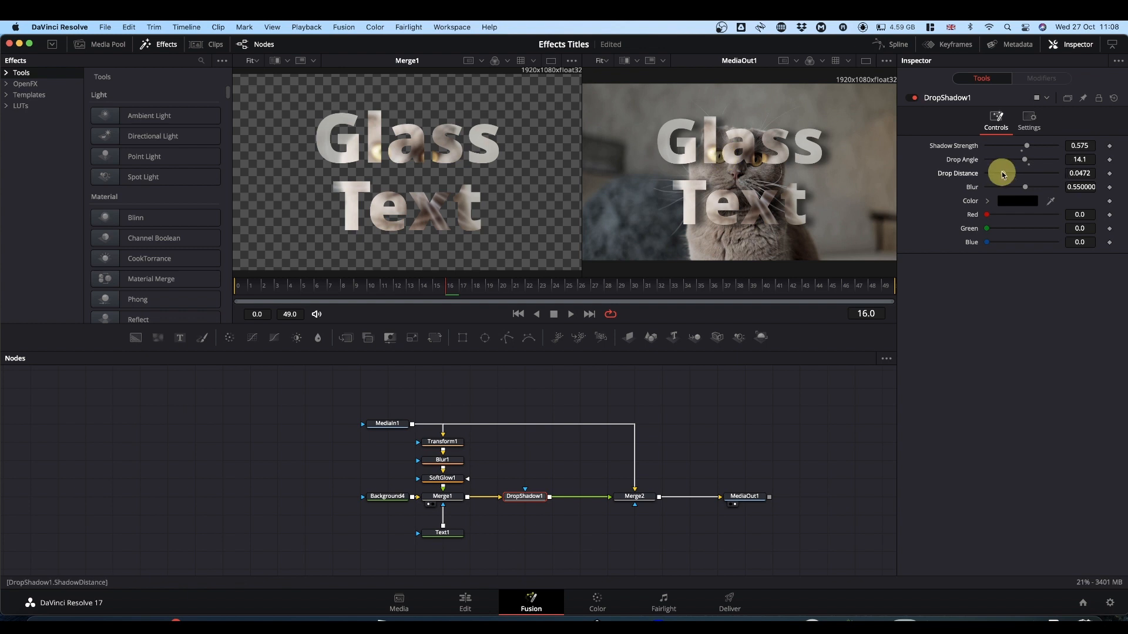
{"action": "left_click_drag", "start_coordinate": [1025, 173], "coordinate": [996, 173]}
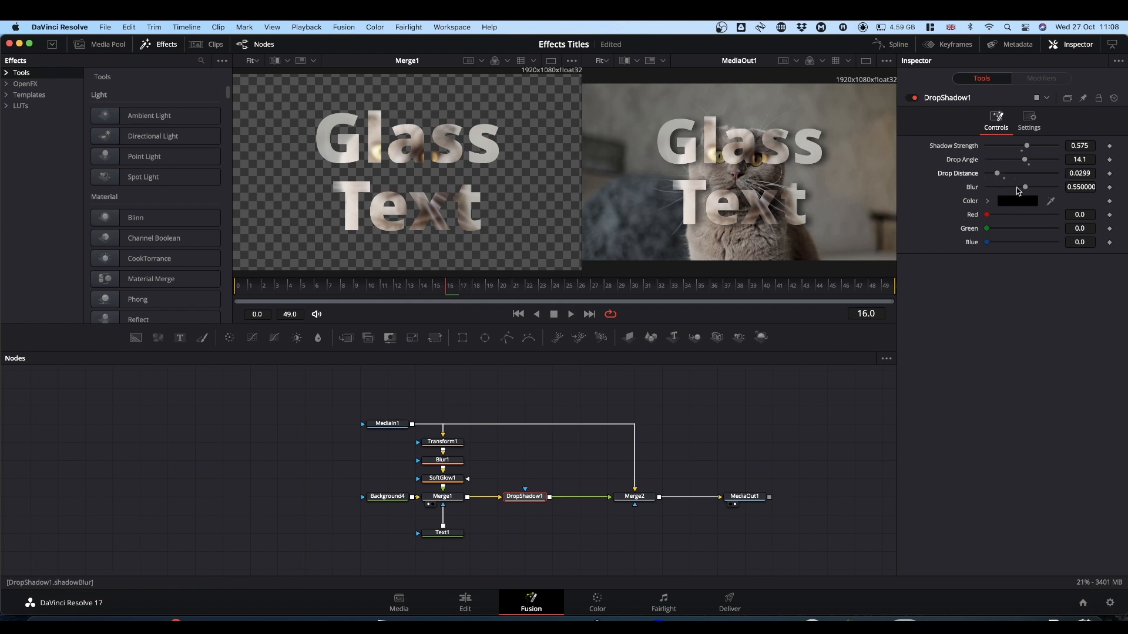
{"action": "left_click_drag", "start_coordinate": [1025, 187], "coordinate": [1007, 187]}
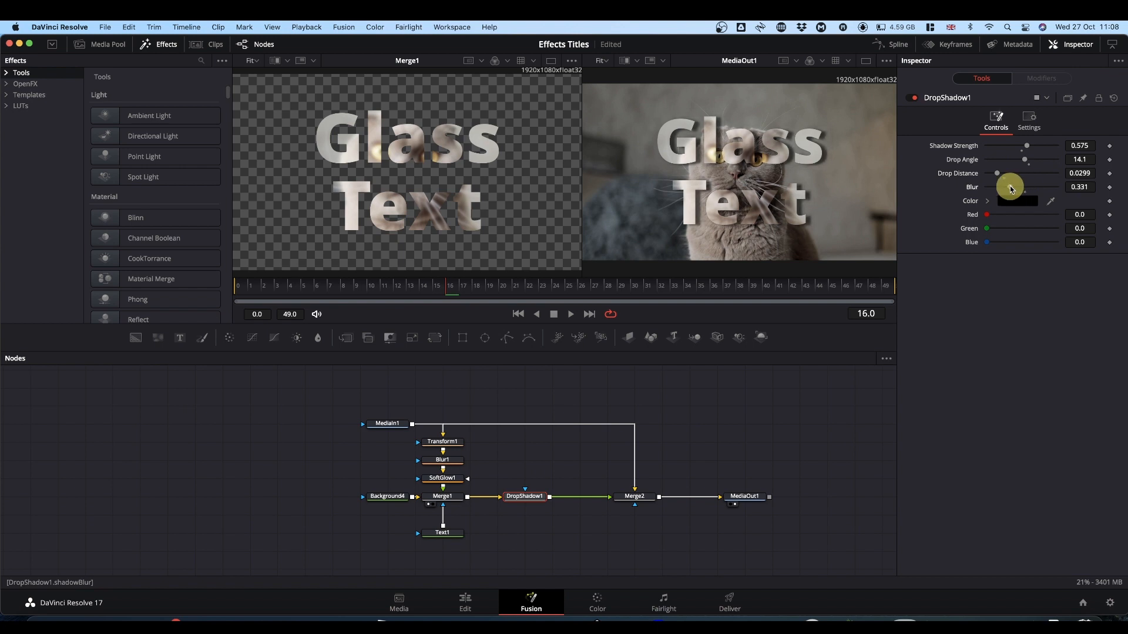
{"action": "left_click_drag", "start_coordinate": [1017, 173], "coordinate": [1006, 174]}
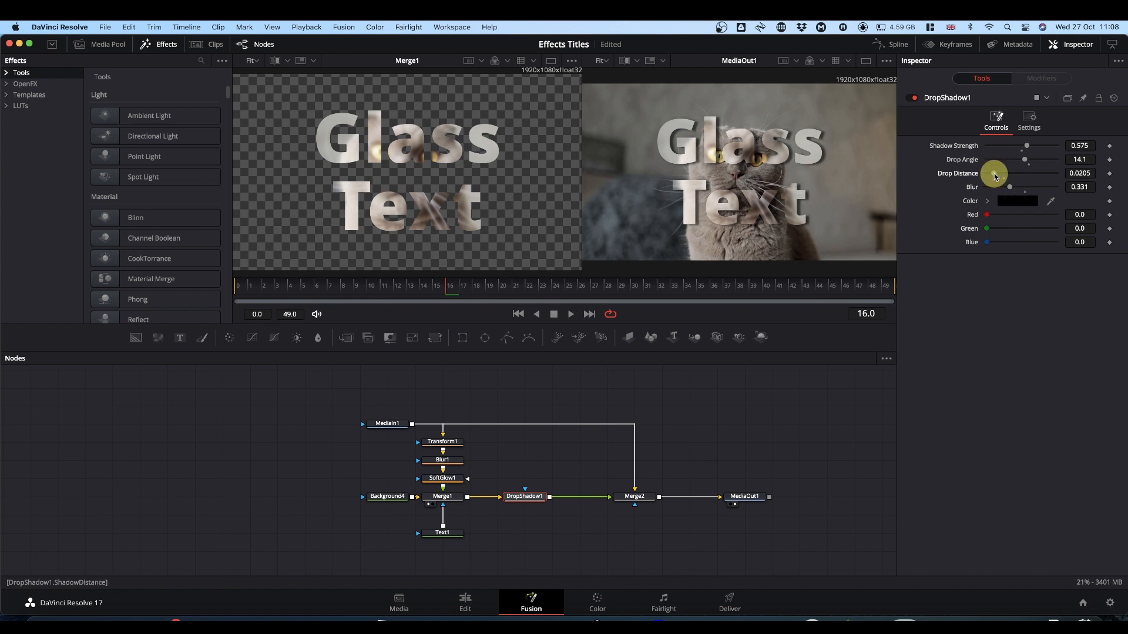
{"action": "left_click_drag", "start_coordinate": [995, 174], "coordinate": [992, 174]}
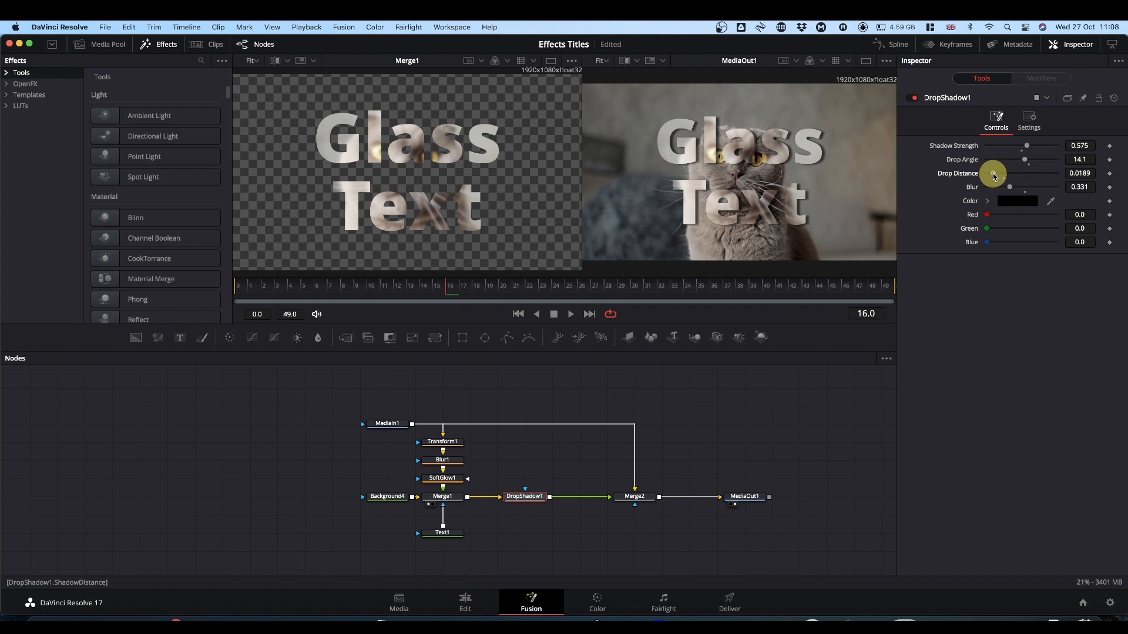
{"action": "mouse_move", "coordinate": [623, 403]}
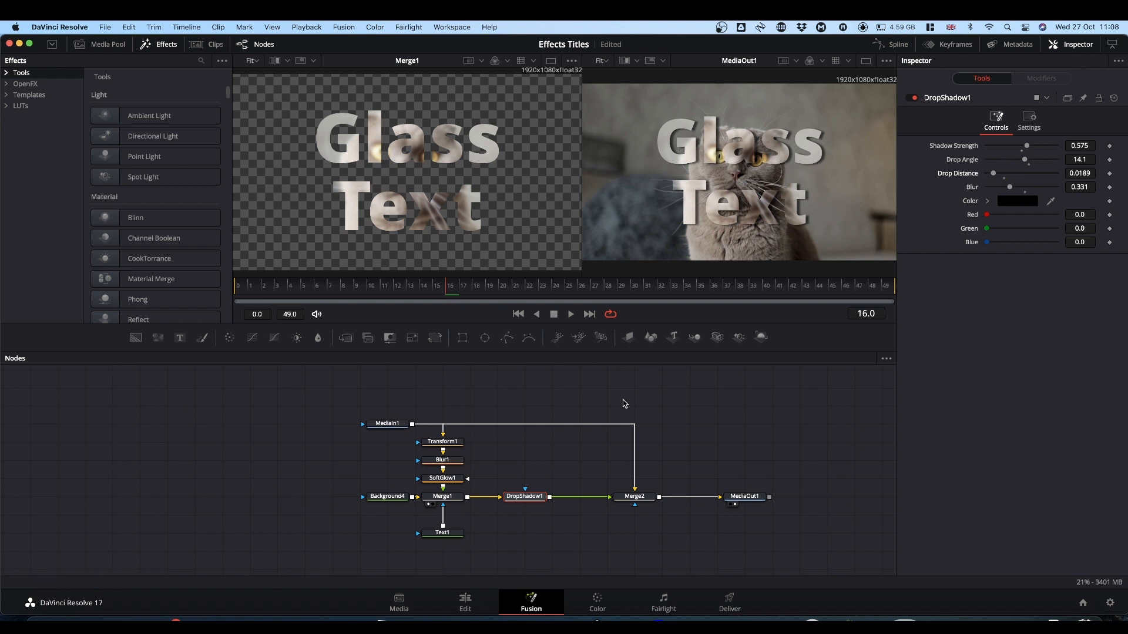
{"action": "mouse_move", "coordinate": [687, 156]}
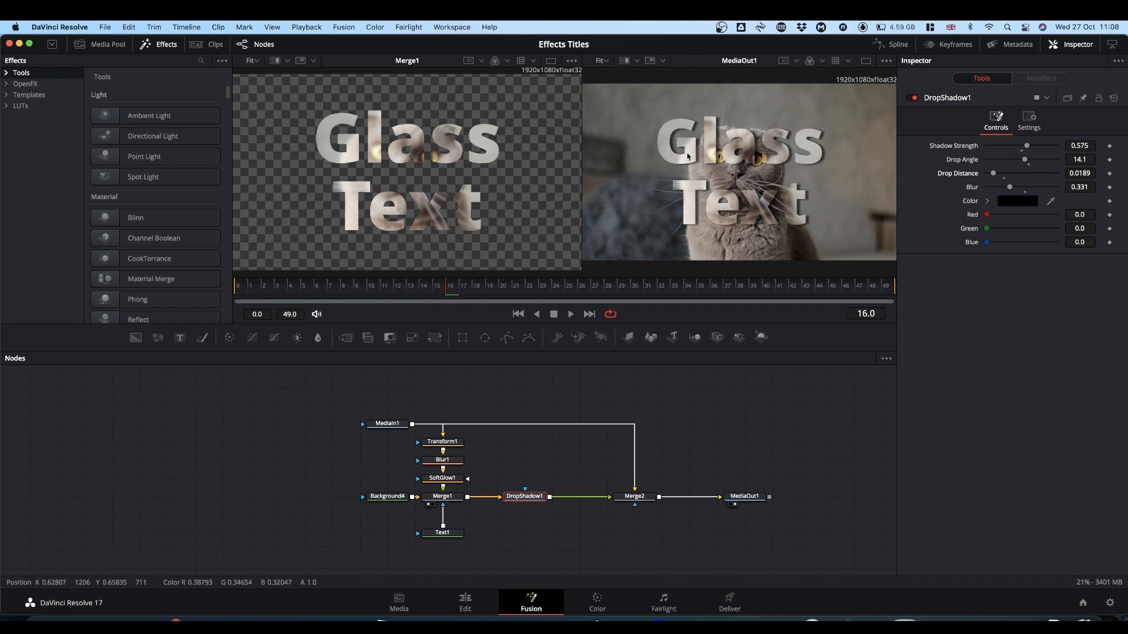
{"action": "mouse_move", "coordinate": [580, 142]}
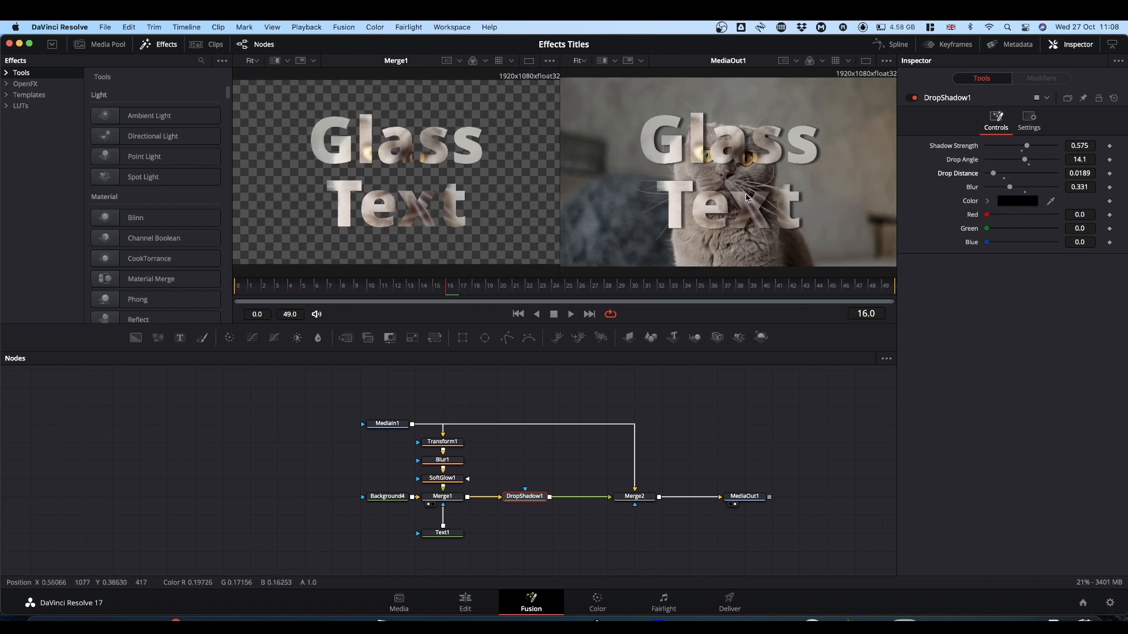
{"action": "mouse_move", "coordinate": [879, 88]}
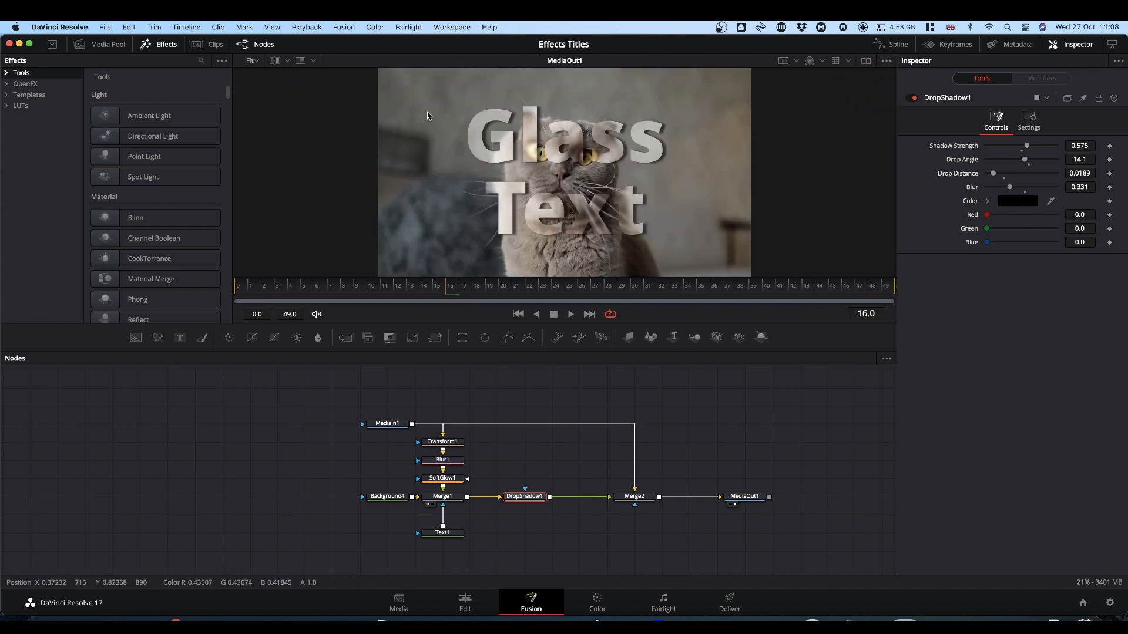
{"action": "mouse_move", "coordinate": [594, 171]}
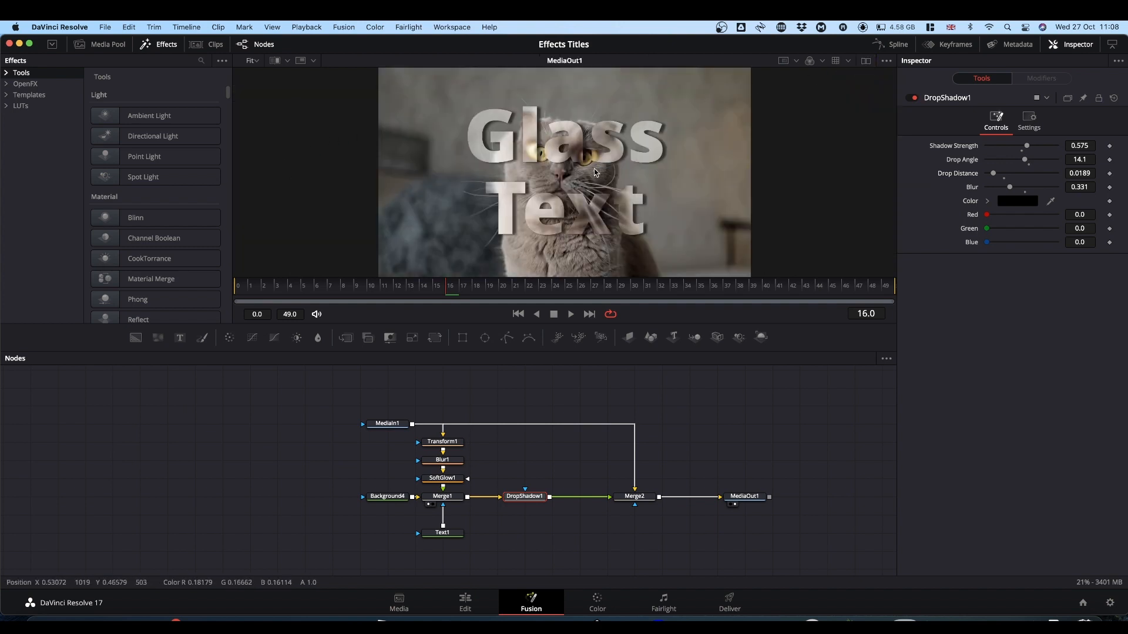
{"action": "mouse_move", "coordinate": [686, 430]}
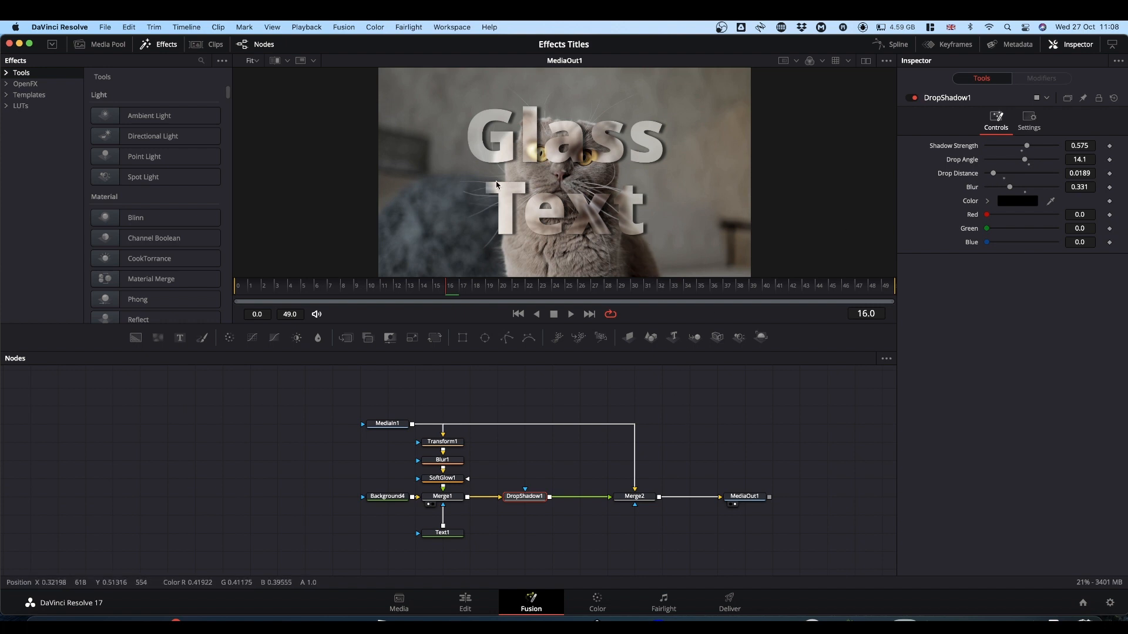
{"action": "mouse_move", "coordinate": [501, 251]}
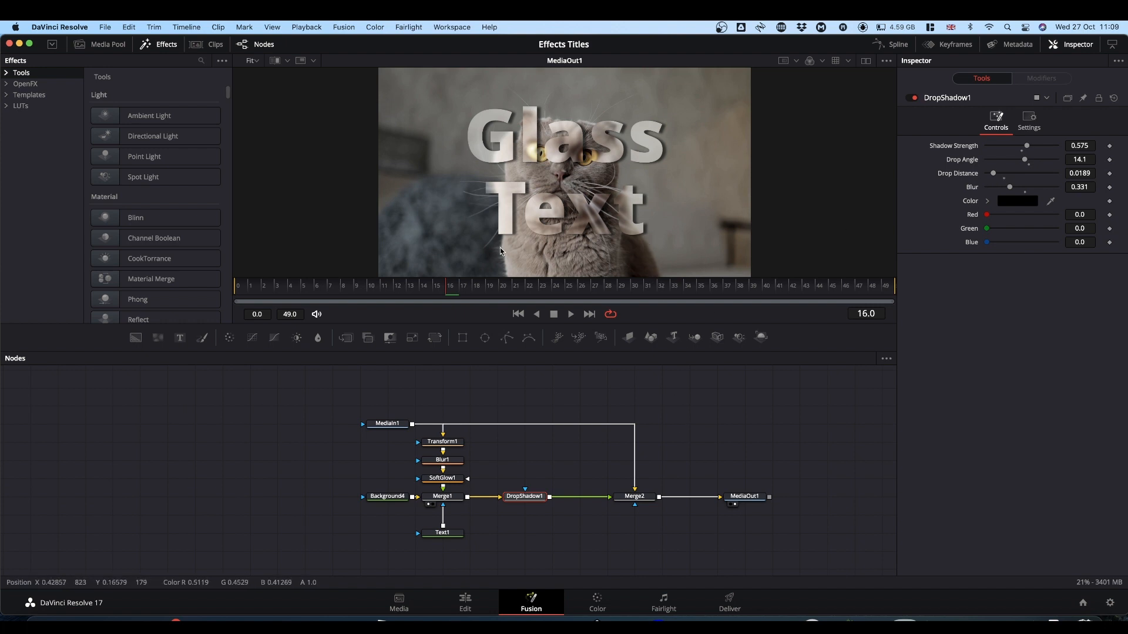
{"action": "mouse_move", "coordinate": [483, 554]}
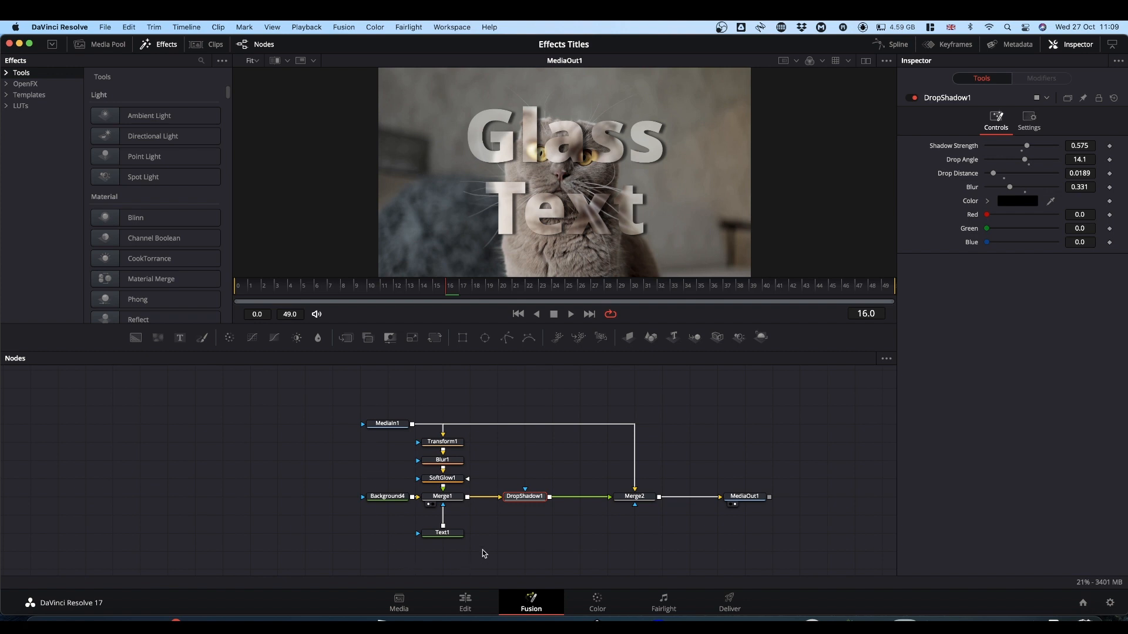
Put Text1's Center on a Path and modify the path's X with Anim Curves.
{"action": "left_click", "coordinate": [443, 534]}
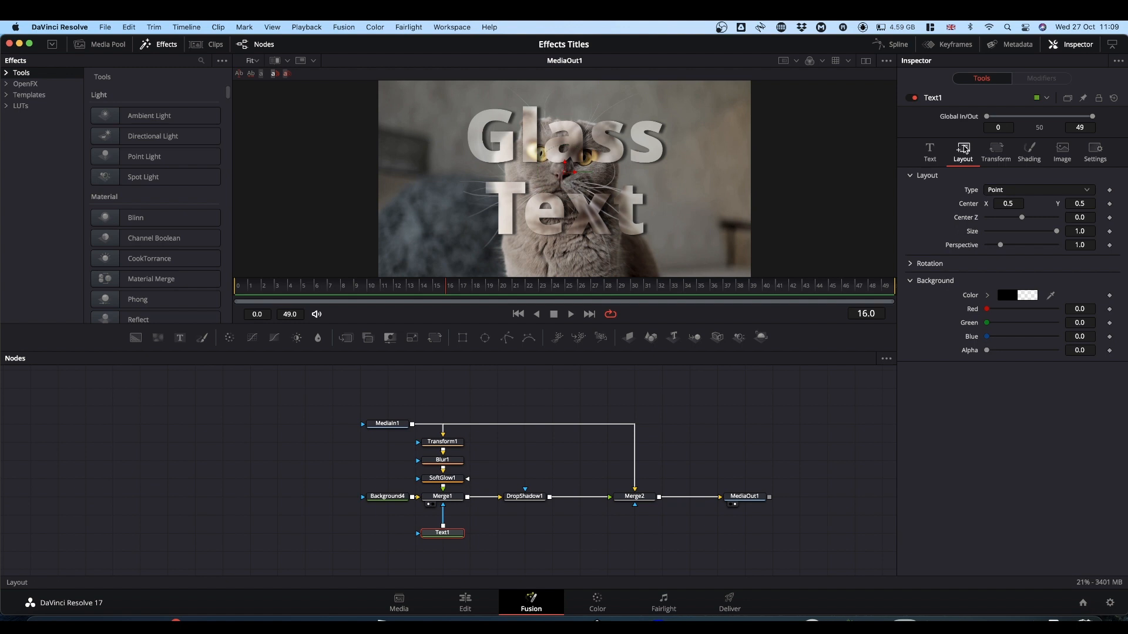
{"action": "mouse_move", "coordinate": [969, 201]}
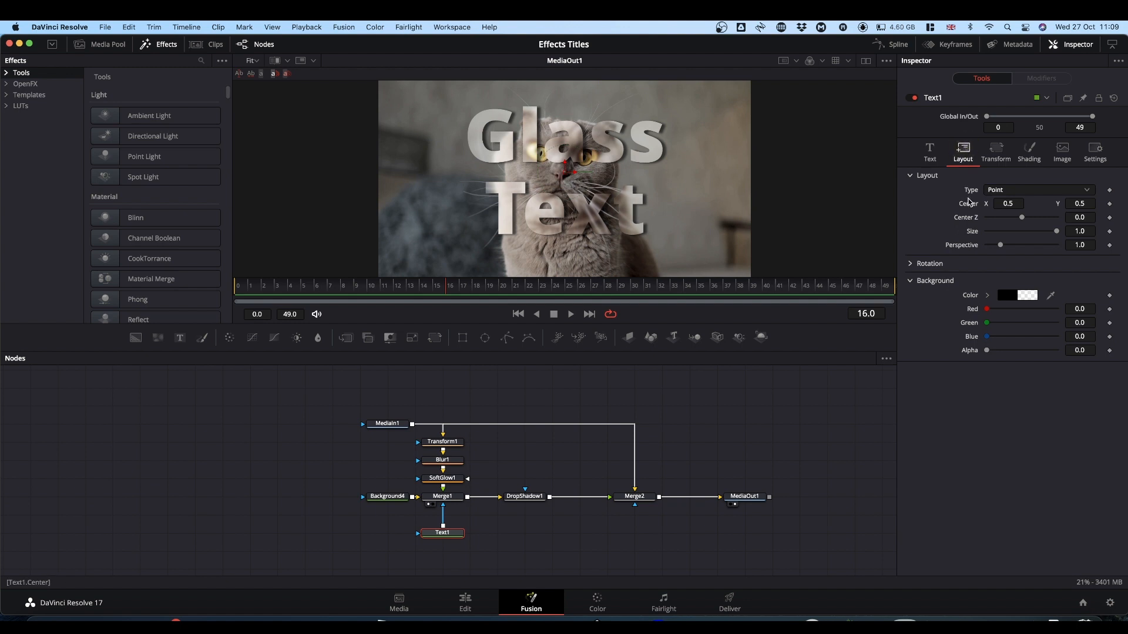
{"action": "mouse_move", "coordinate": [969, 206]}
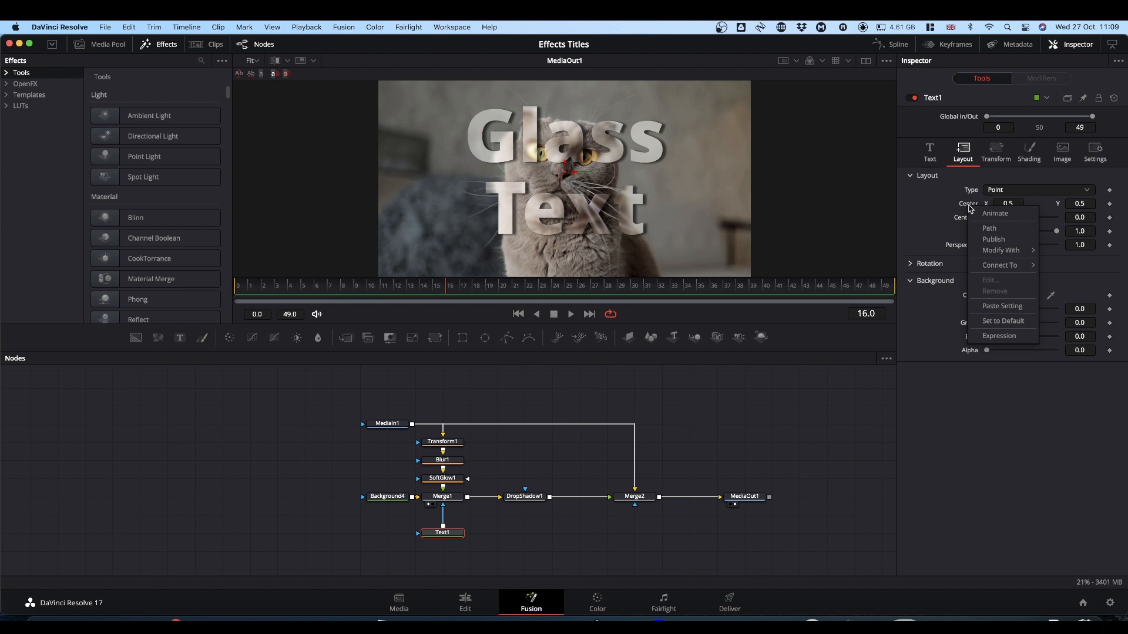
{"action": "mouse_move", "coordinate": [1000, 250]}
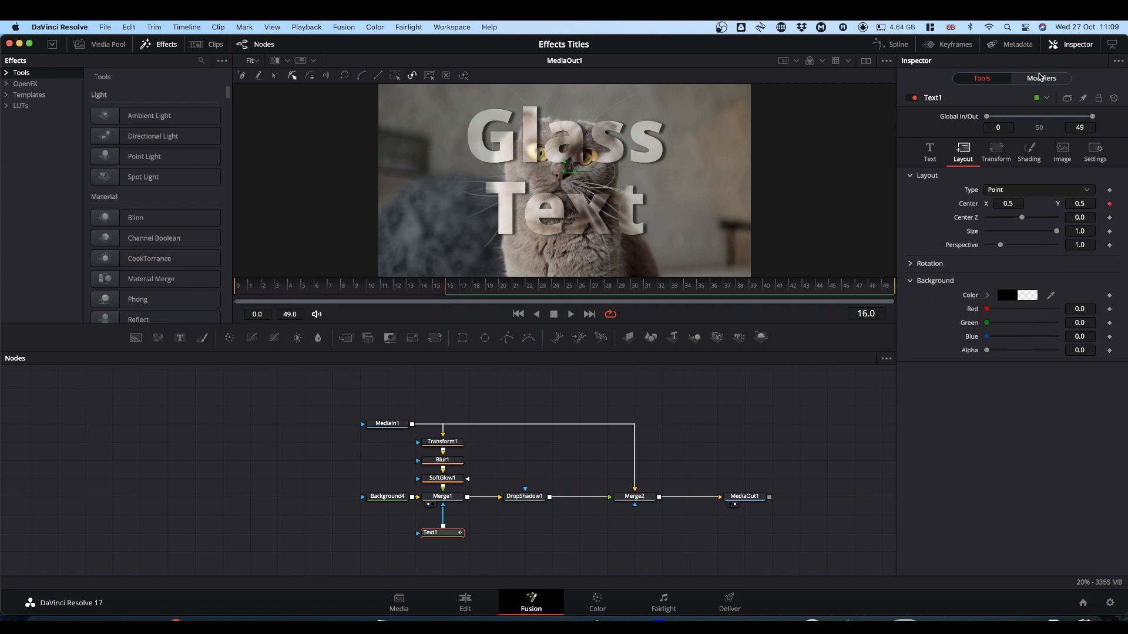
{"action": "left_click", "coordinate": [1041, 78]}
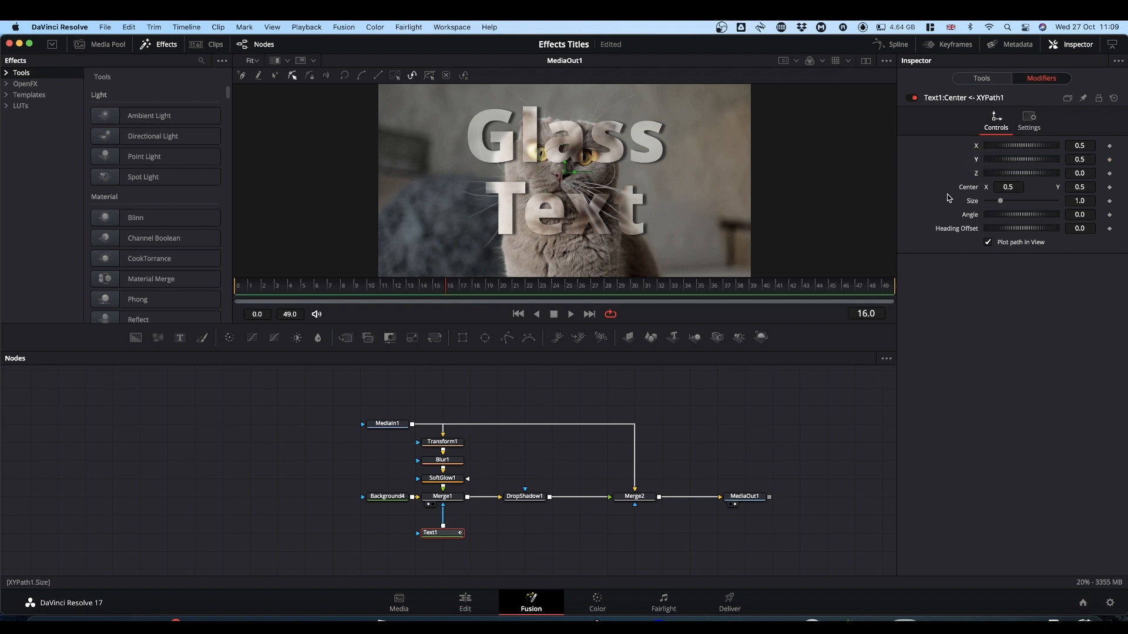
{"action": "mouse_move", "coordinate": [572, 173]}
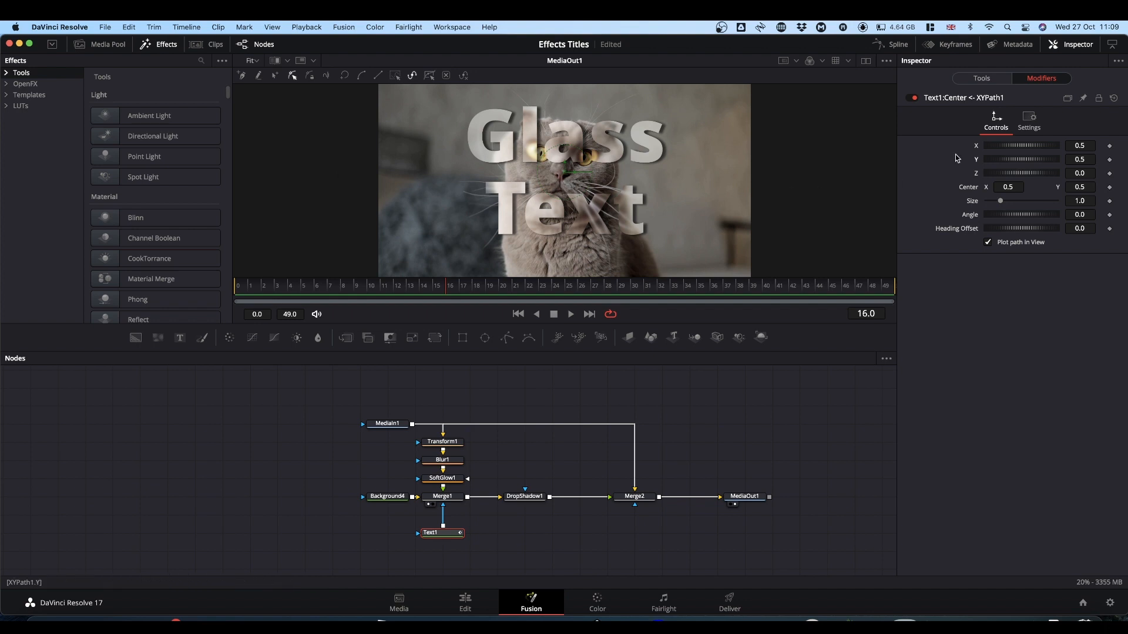
{"action": "right_click", "coordinate": [977, 148]}
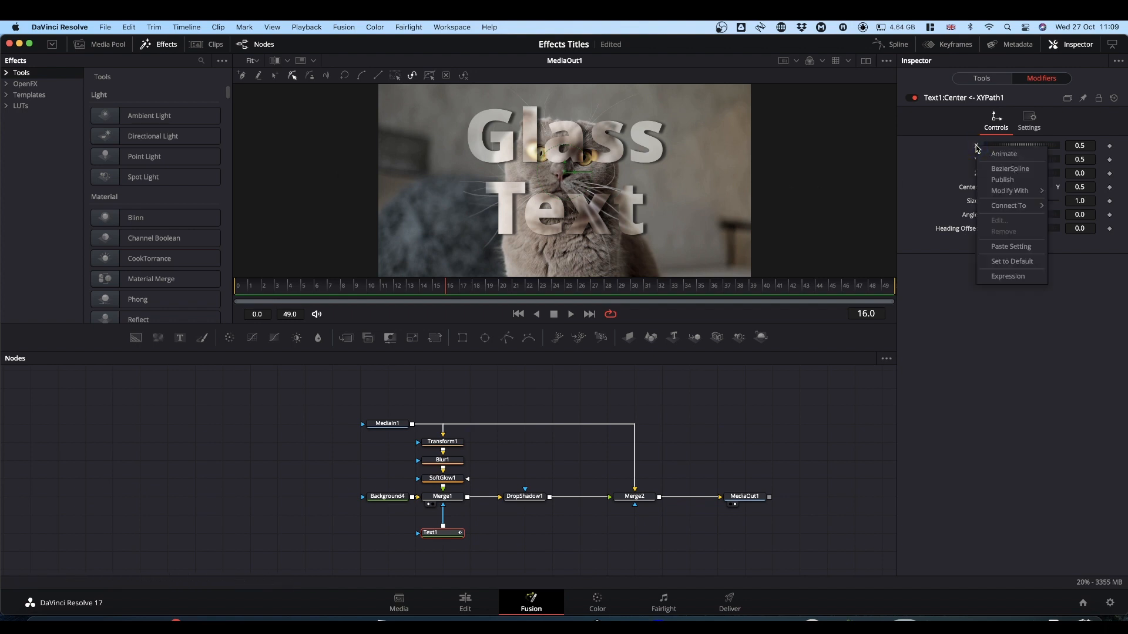
{"action": "left_click", "coordinate": [1009, 190]}
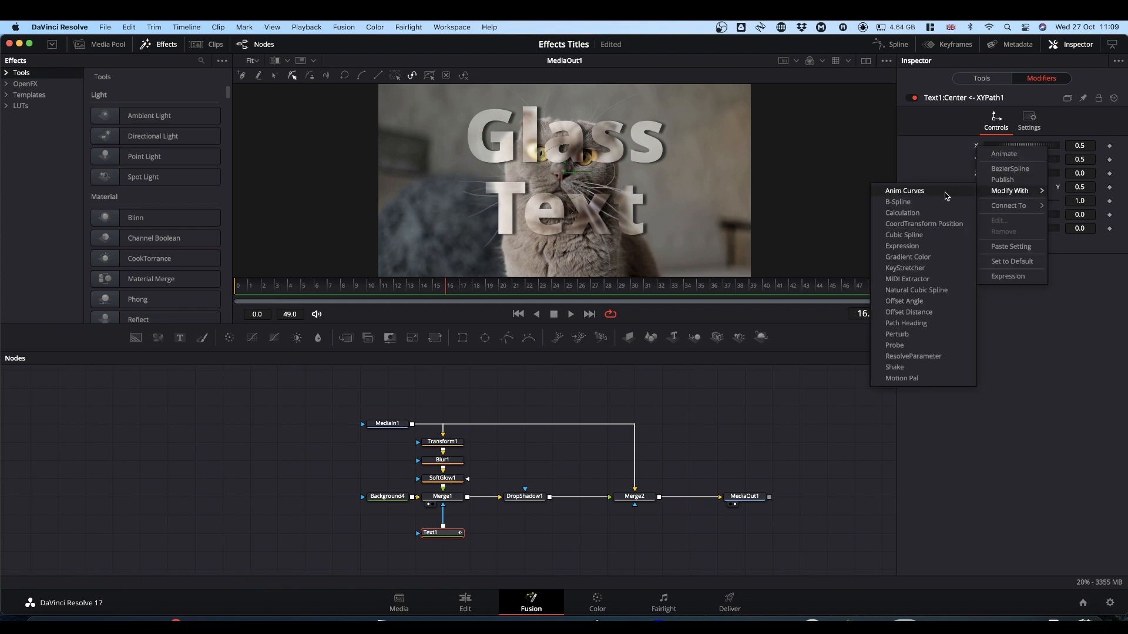
{"action": "left_click", "coordinate": [905, 191]}
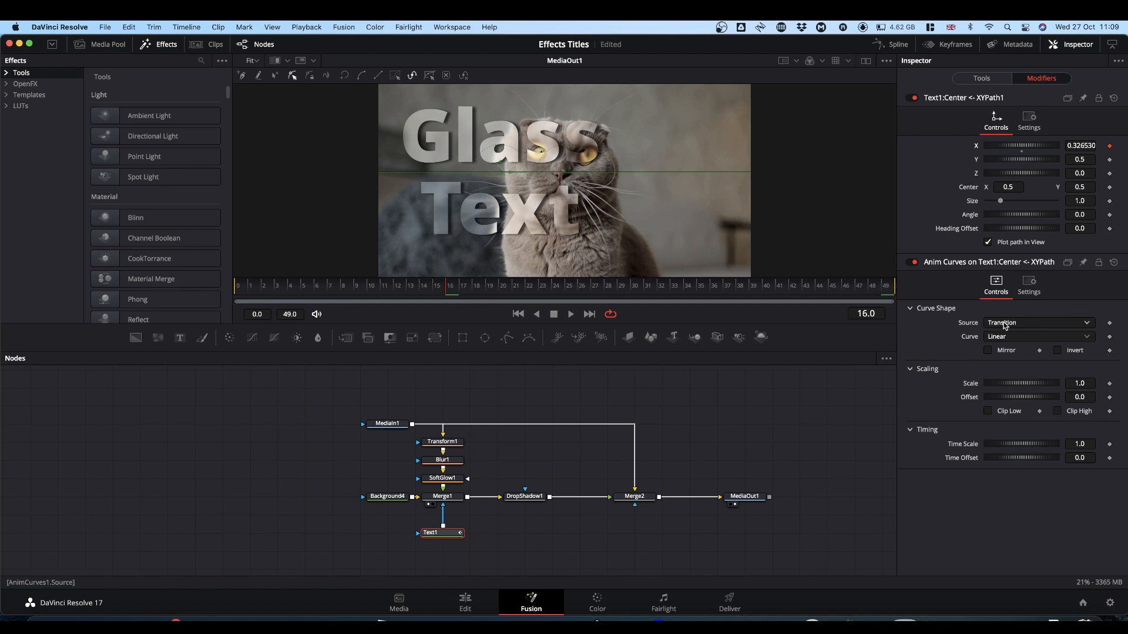
Set the Anim Curves to Duration, Custom shape, with points at In .25/.75 and Out .5.
{"action": "left_click", "coordinate": [1036, 322]}
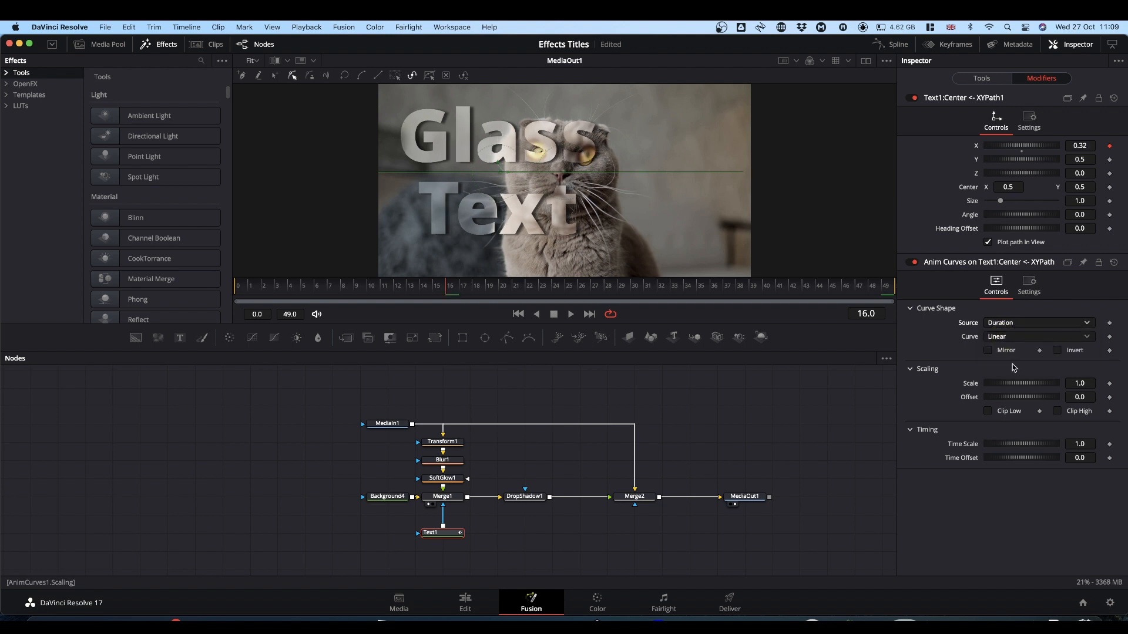
{"action": "left_click", "coordinate": [1037, 338]}
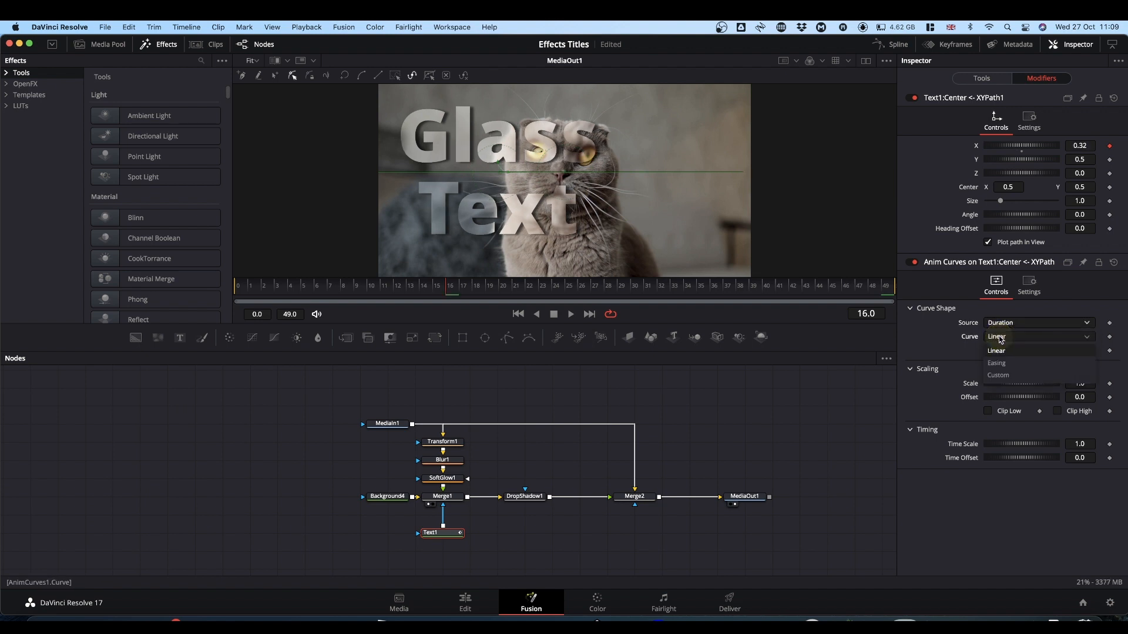
{"action": "left_click", "coordinate": [997, 375]}
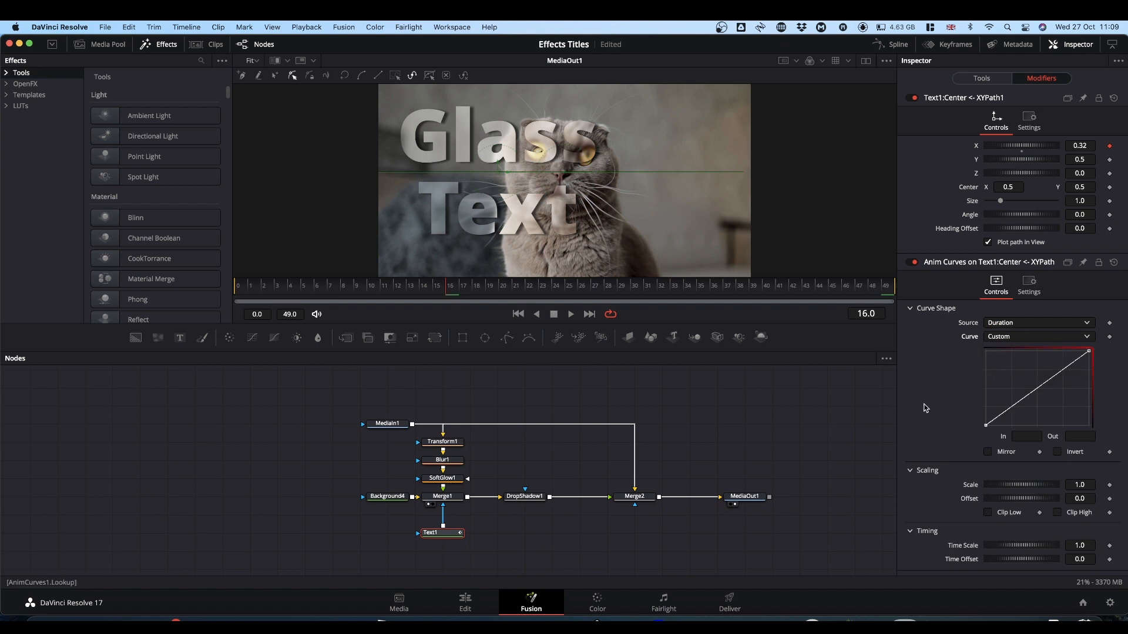
{"action": "mouse_move", "coordinate": [1075, 359]}
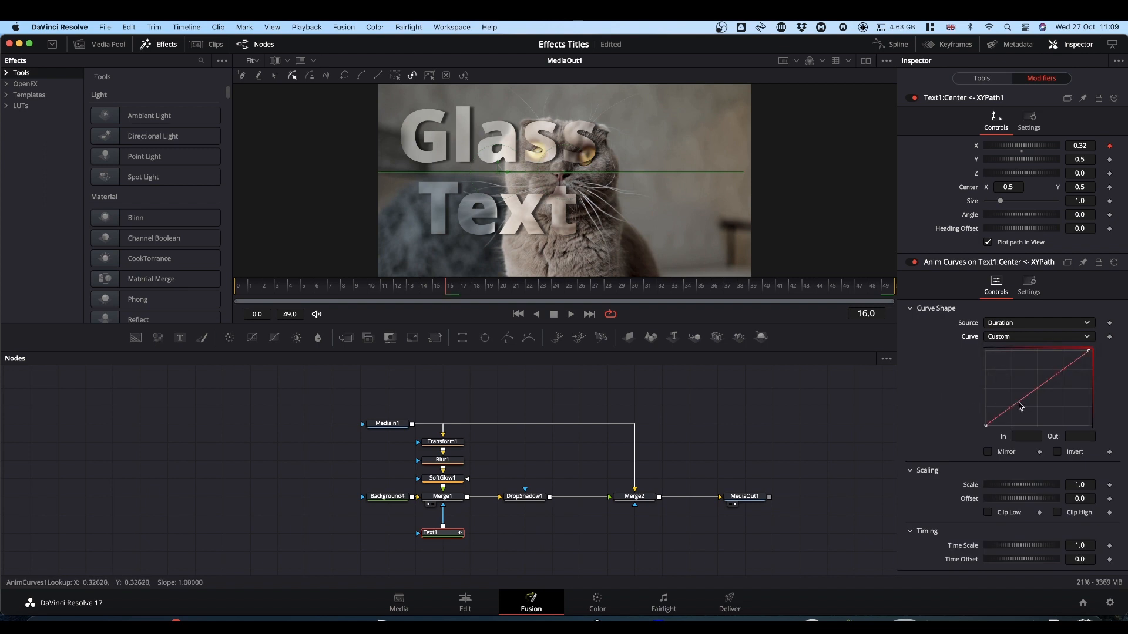
{"action": "left_click_drag", "start_coordinate": [1020, 403], "coordinate": [1063, 375]}
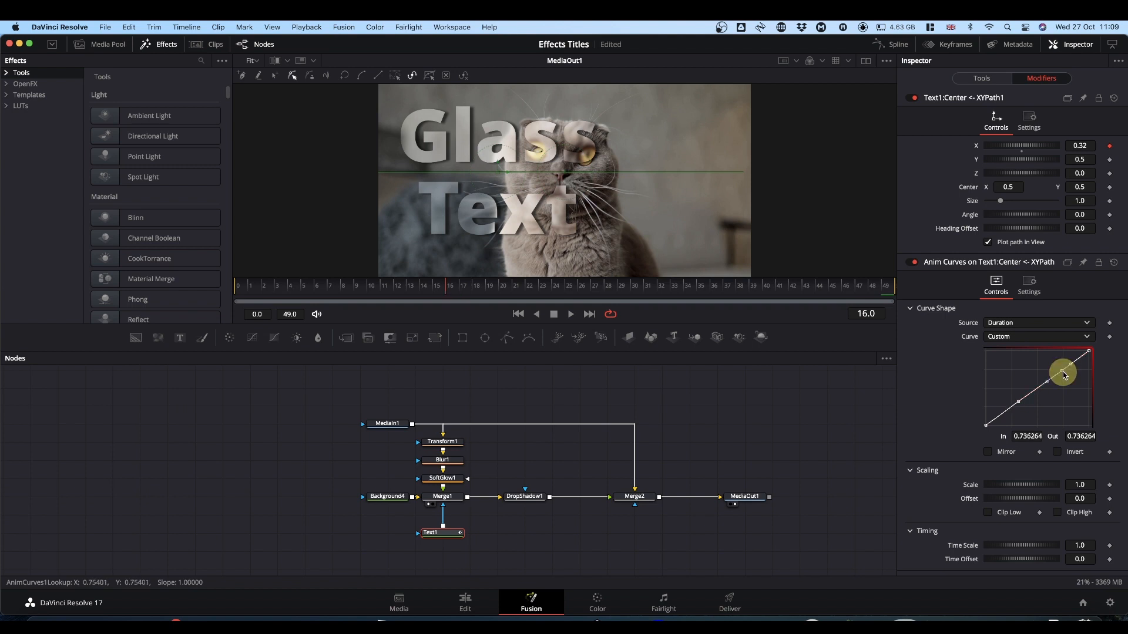
{"action": "left_click_drag", "start_coordinate": [1063, 373], "coordinate": [1064, 372]}
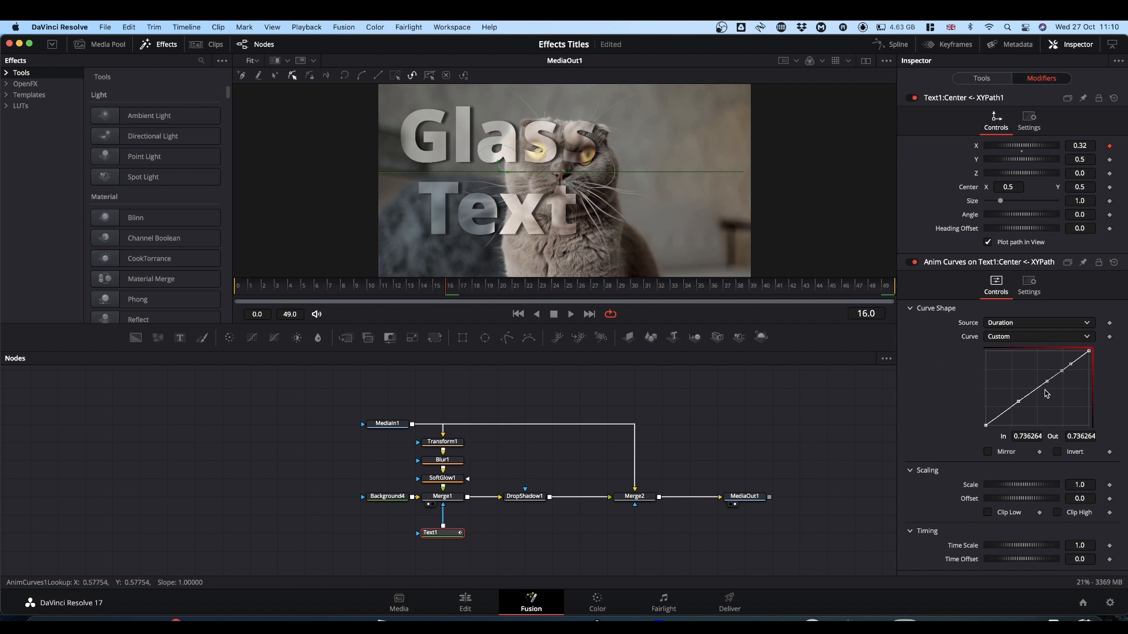
{"action": "mouse_move", "coordinate": [1022, 407]}
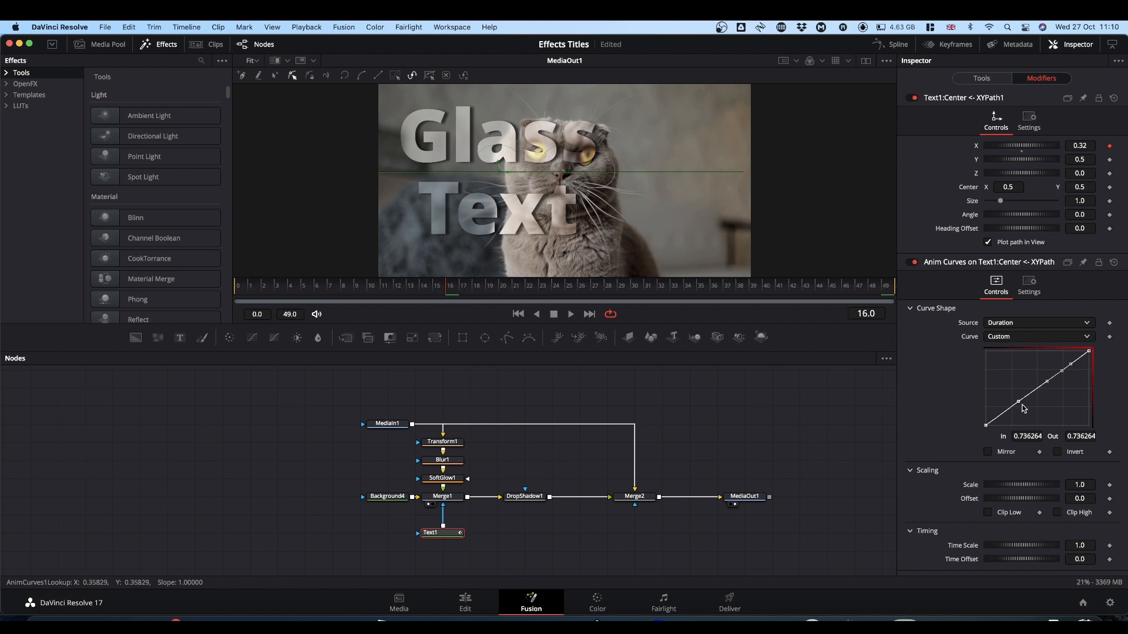
{"action": "left_click_drag", "start_coordinate": [1019, 402], "coordinate": [1019, 401]}
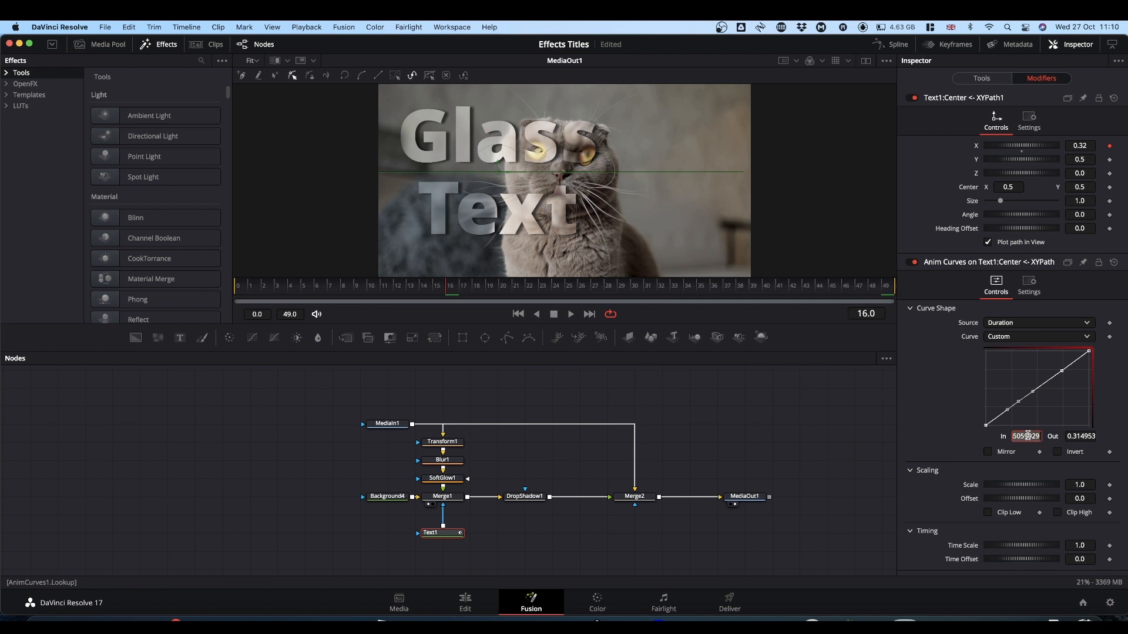
{"action": "type", "text": ".25"}
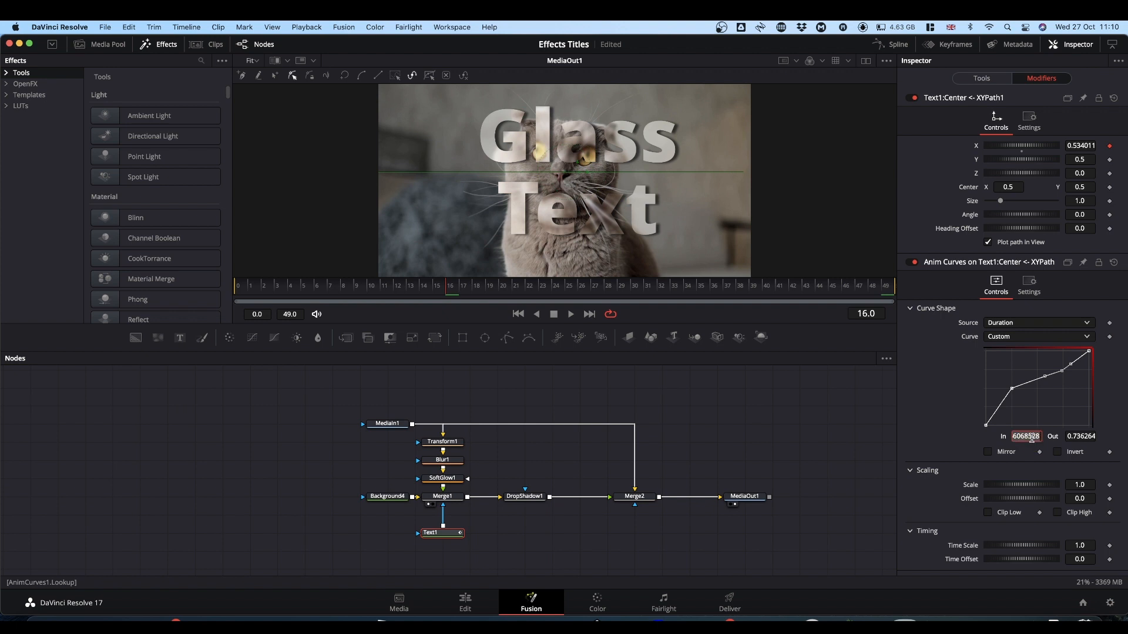
{"action": "type", "text": ".75"}
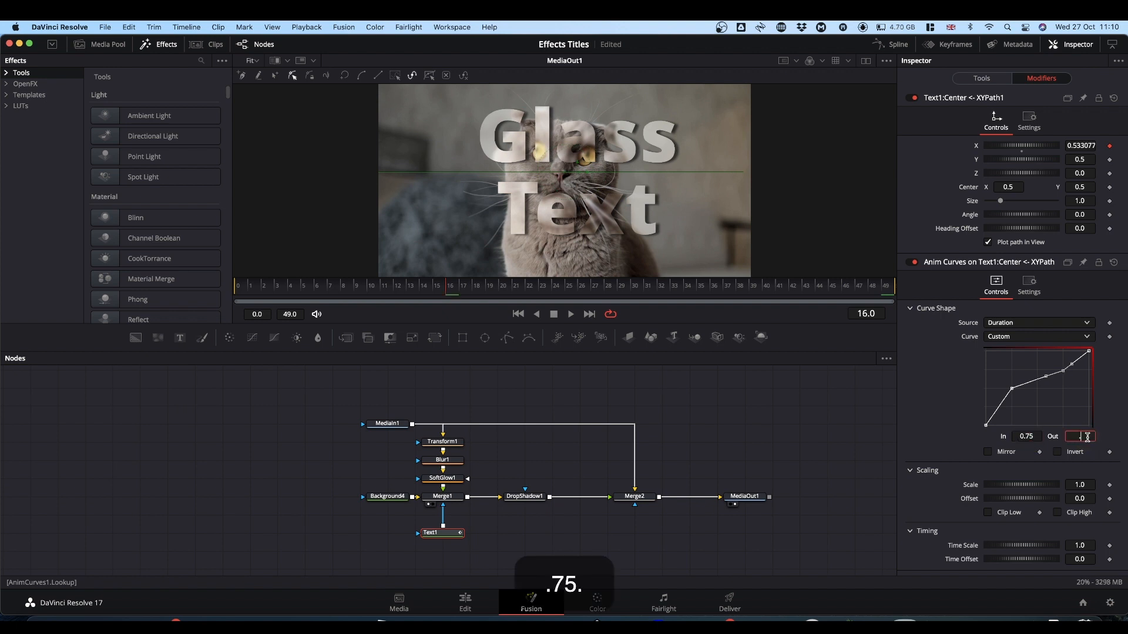
{"action": "type", "text": "0.5"}
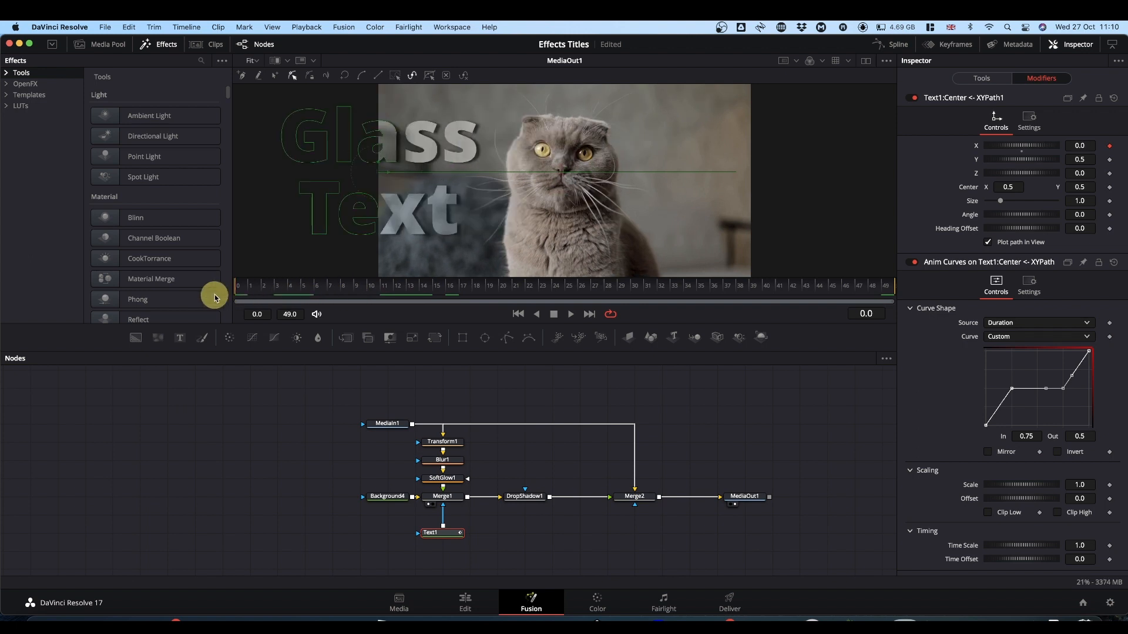
{"action": "left_click", "coordinate": [827, 288]}
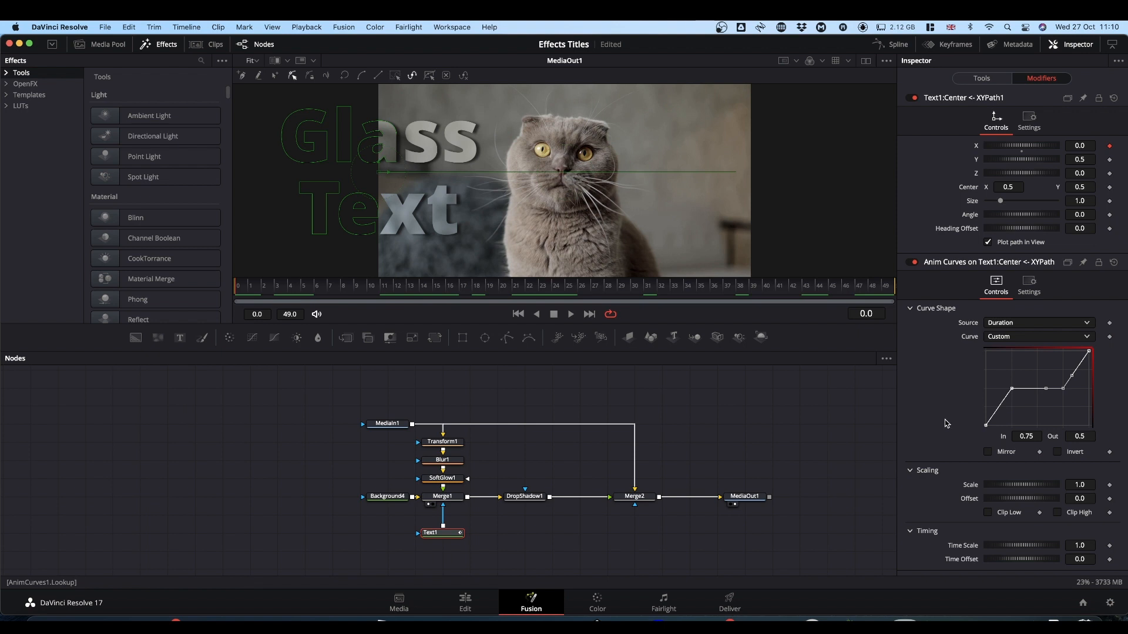
{"action": "mouse_move", "coordinate": [990, 512]}
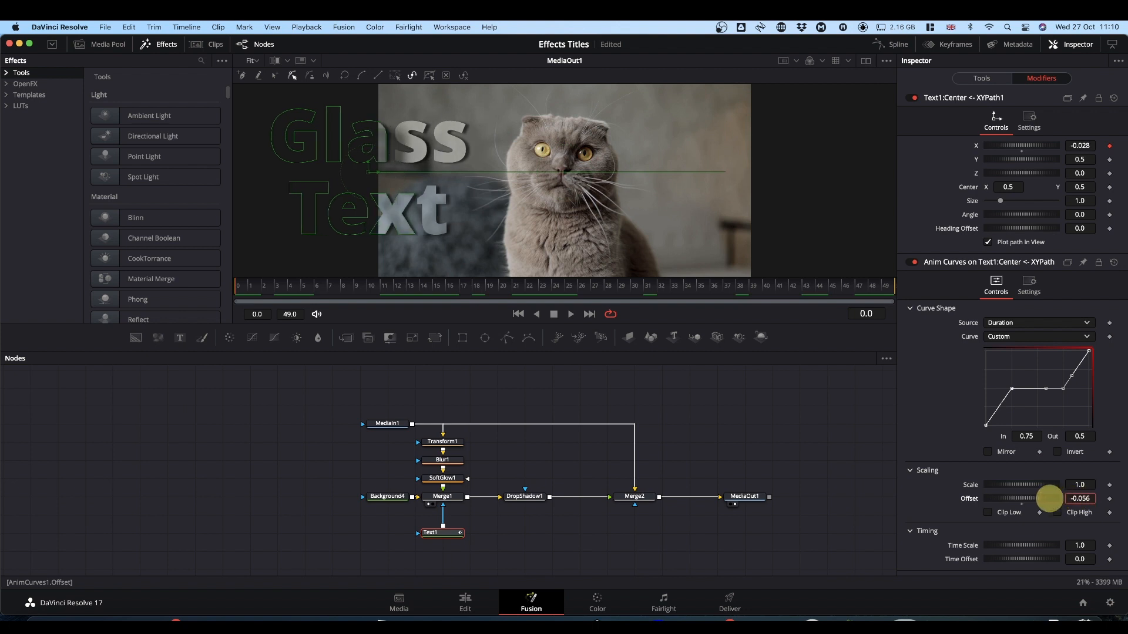
Set Scaling Offset -0.5 and Scale 2.0 so the text slides left to right, and preview it.
{"action": "left_click_drag", "start_coordinate": [1051, 498], "coordinate": [1050, 498]}
{"action": "type", "text": "-0.5"}
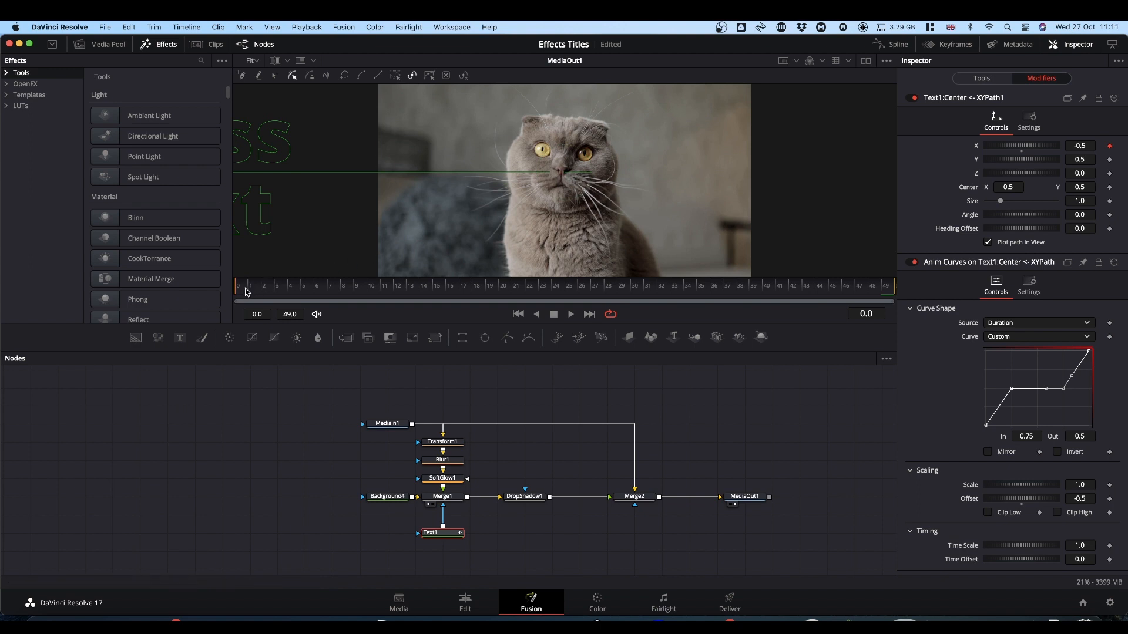
{"action": "key", "text": "space"}
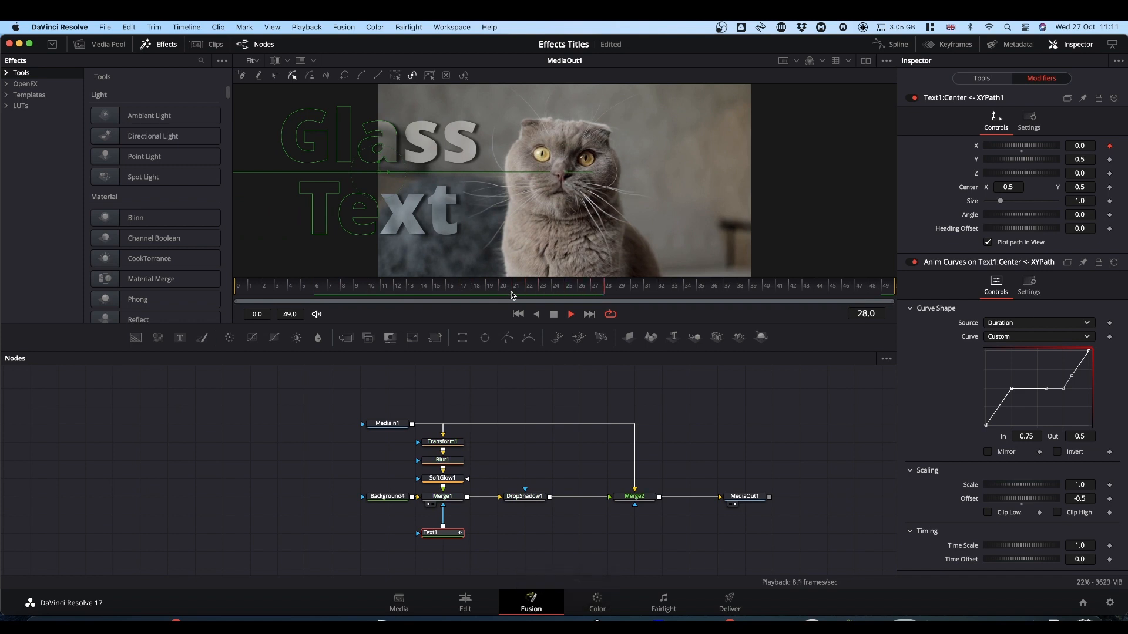
{"action": "key", "text": "space"}
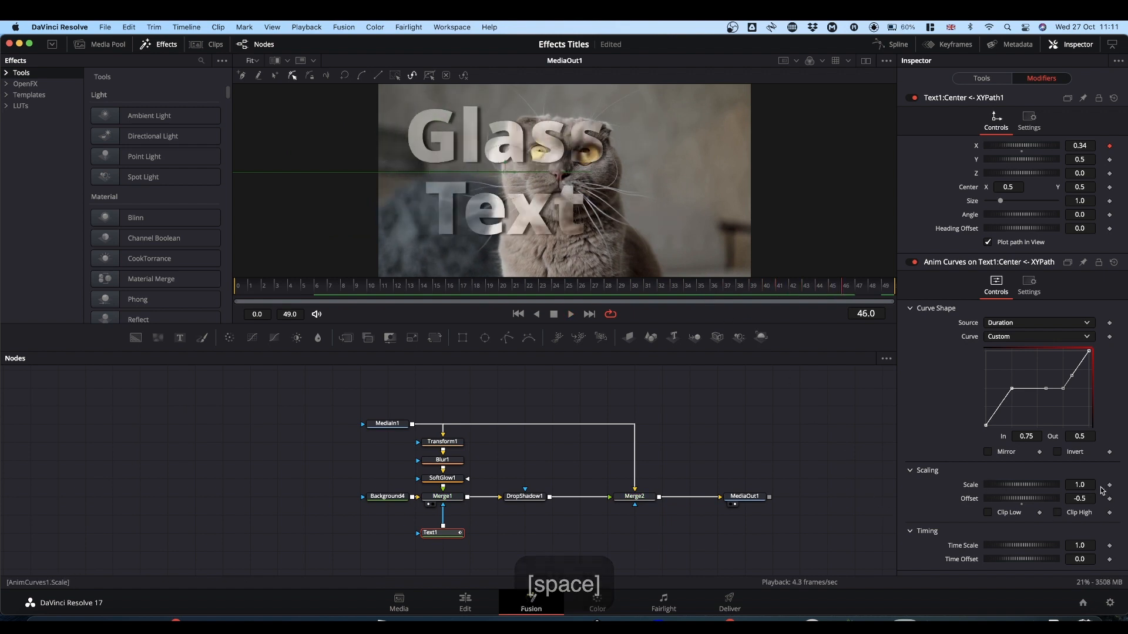
{"action": "left_click", "coordinate": [1078, 485]}
{"action": "type", "text": "2"}
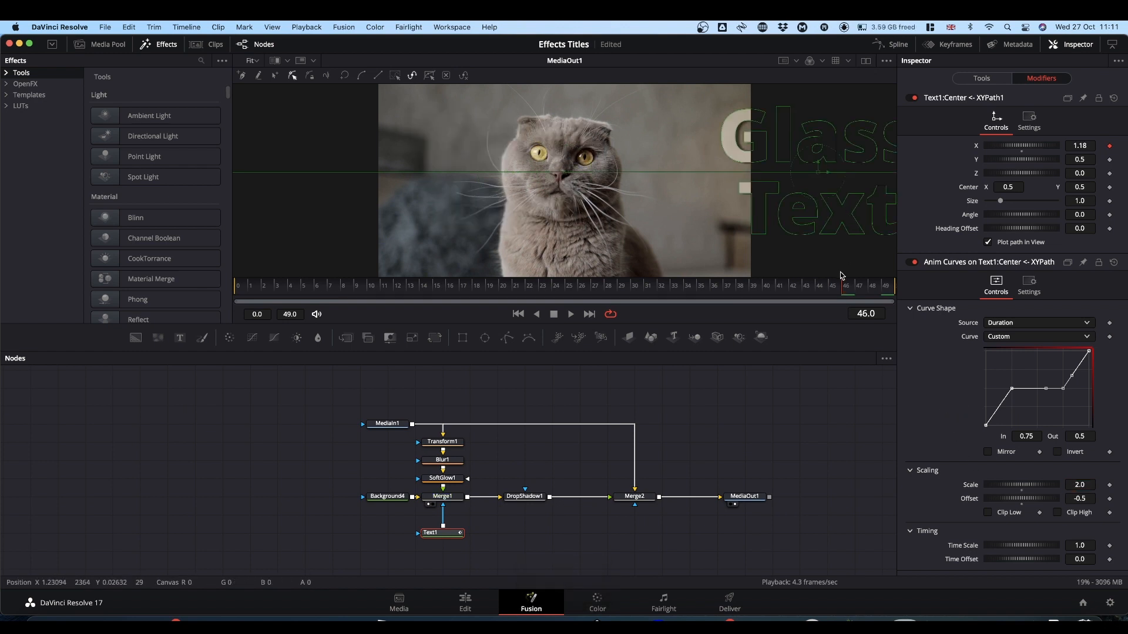
{"action": "key", "text": "space"}
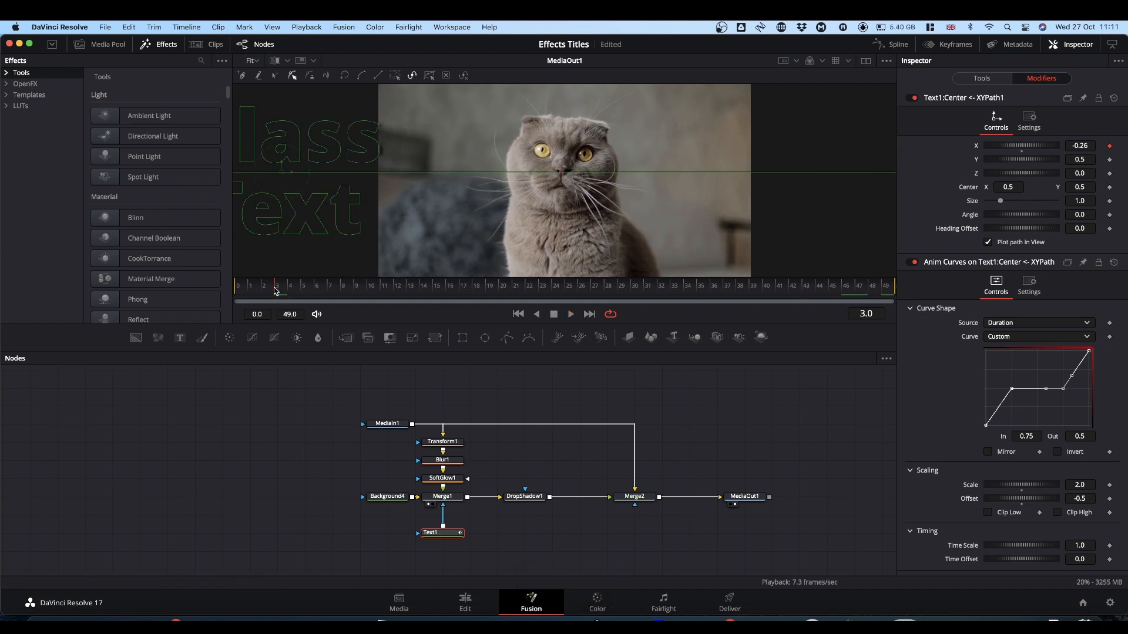
{"action": "key", "text": "space"}
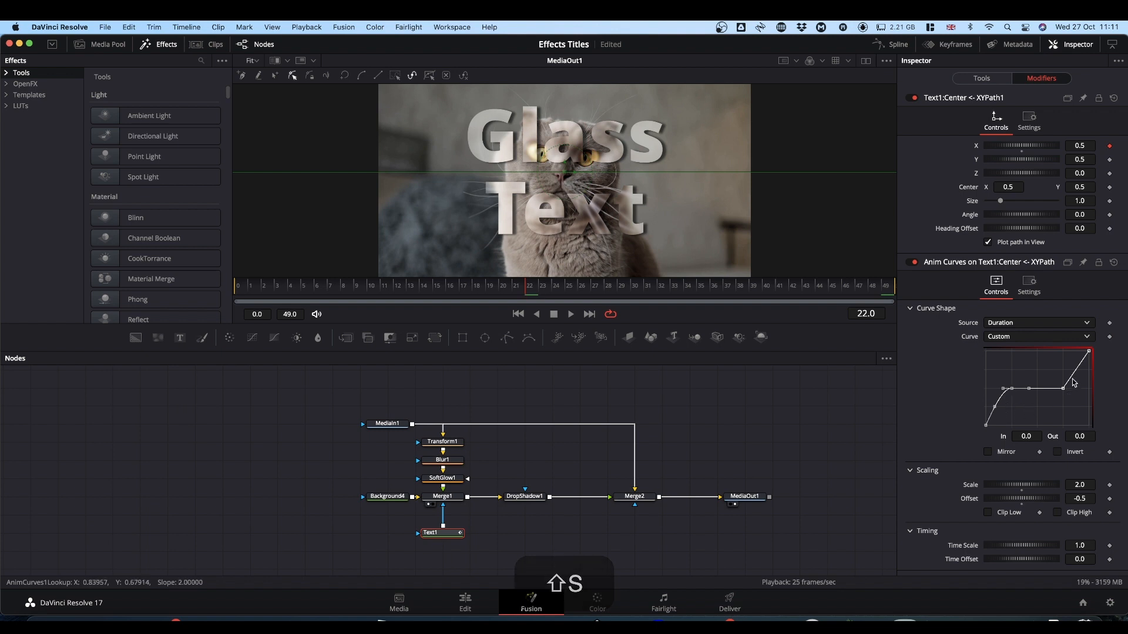
Box-select the curve points in the Curve Shape graph and smooth them.
{"action": "left_click_drag", "start_coordinate": [1063, 386], "coordinate": [1071, 377]}
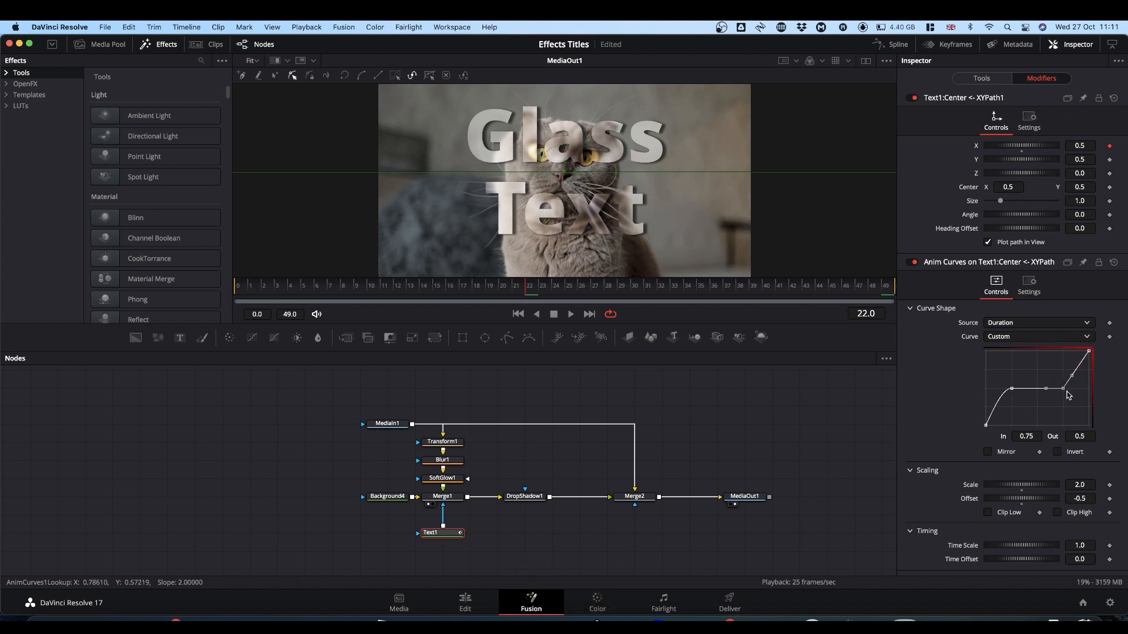
{"action": "left_click_drag", "start_coordinate": [1072, 376], "coordinate": [1088, 357]}
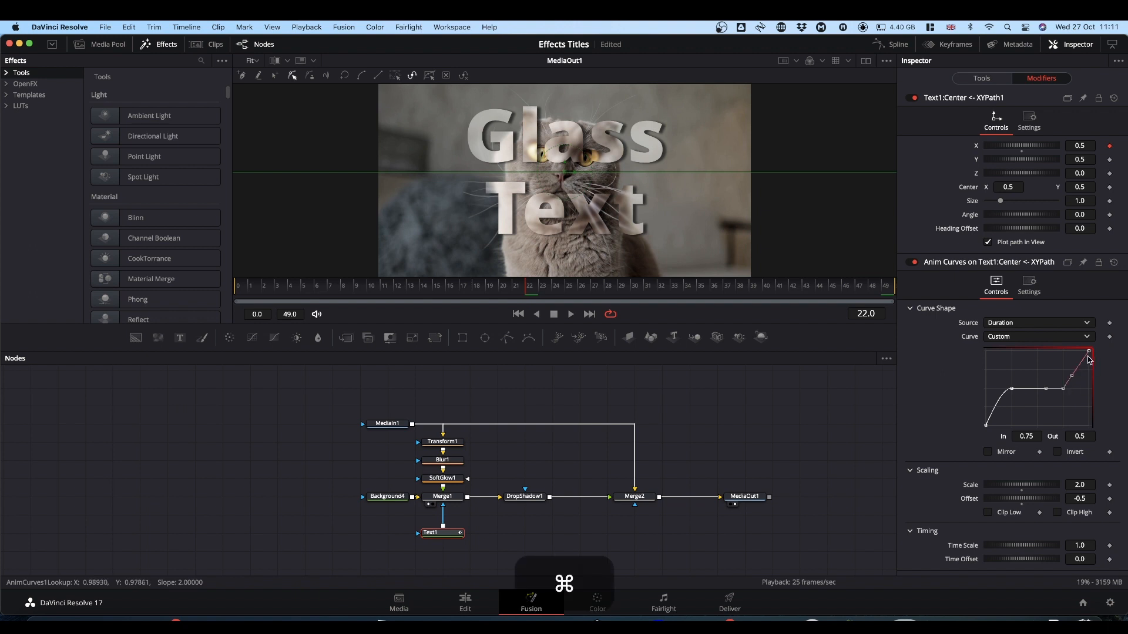
{"action": "left_click_drag", "start_coordinate": [1088, 359], "coordinate": [1091, 354]}
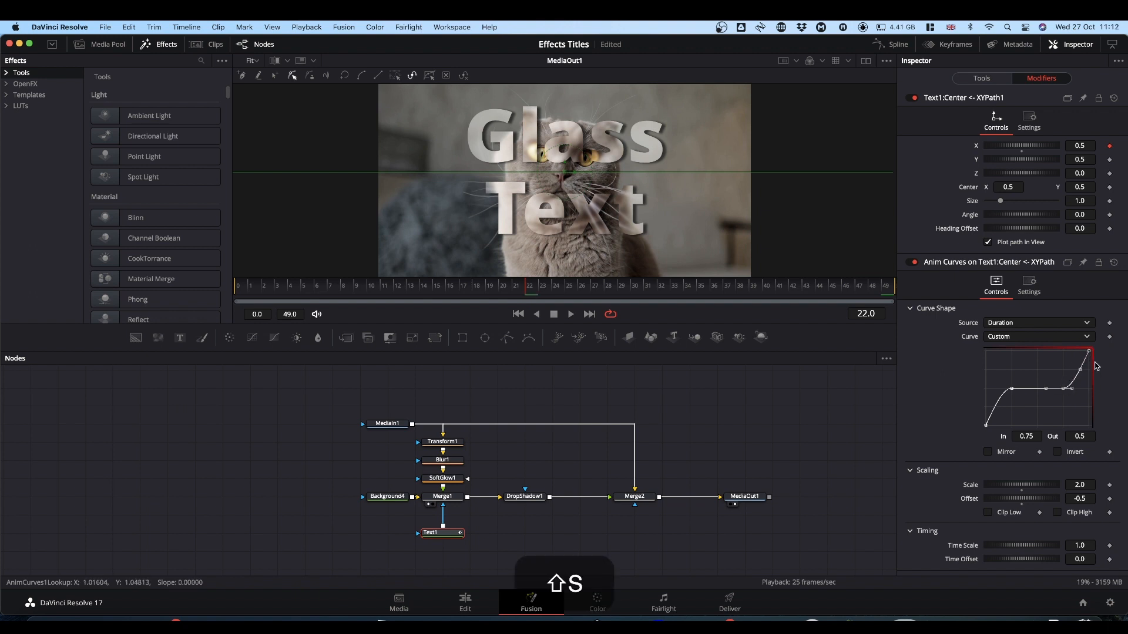
{"action": "key", "text": "space"}
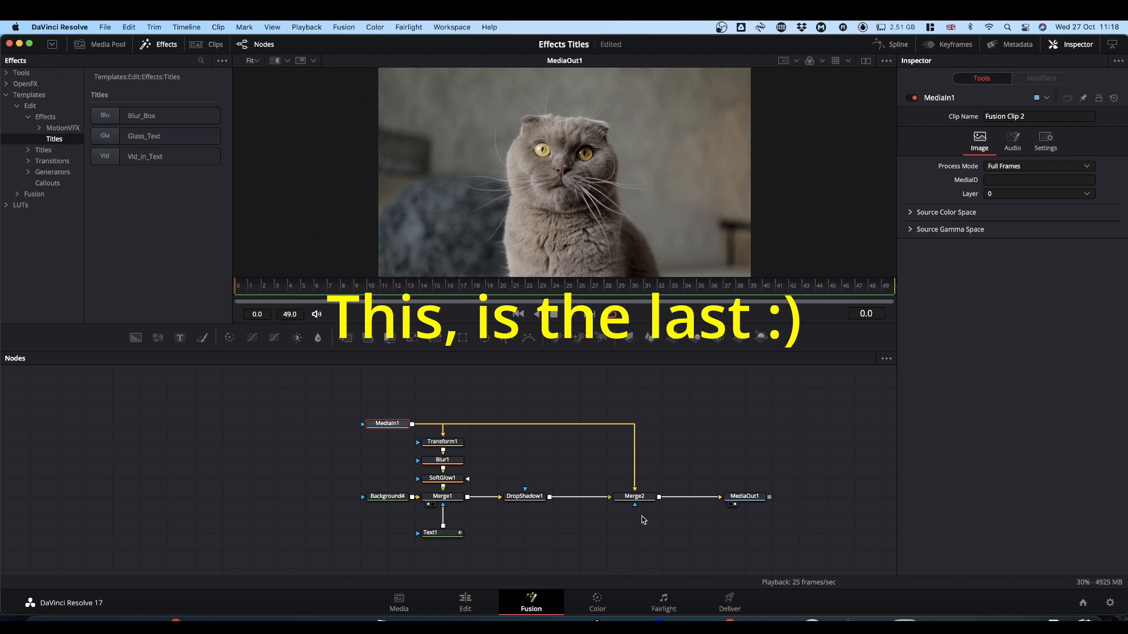
Move DropShadow1 and MediaOut1 right and add a Background node with a Rectangle mask.
{"action": "left_click", "coordinate": [580, 495]}
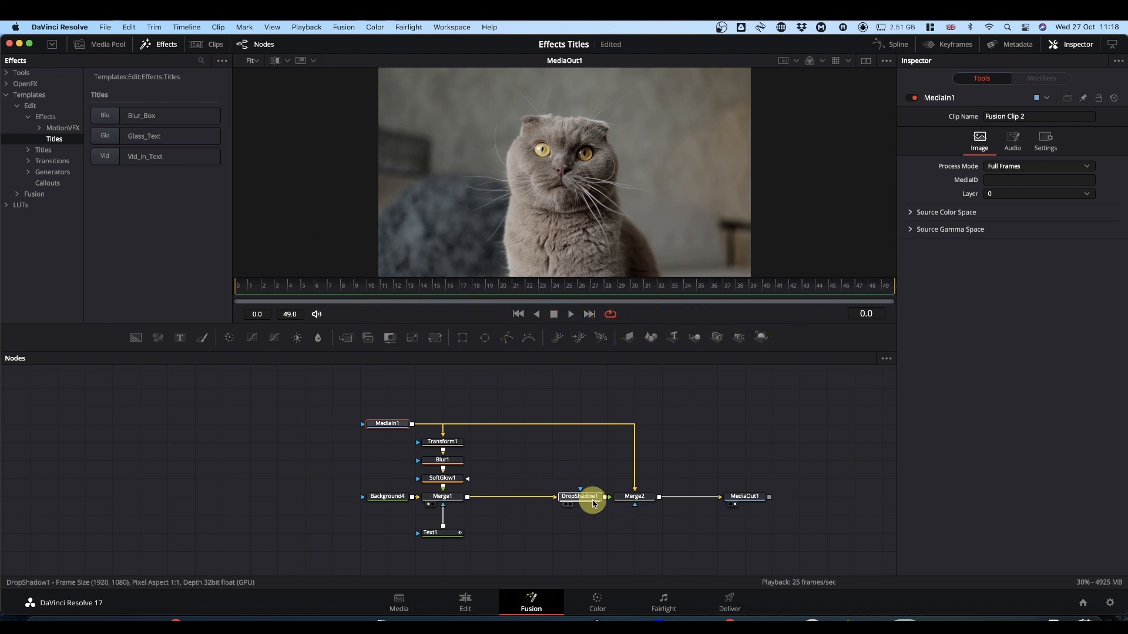
{"action": "left_click", "coordinate": [745, 495]}
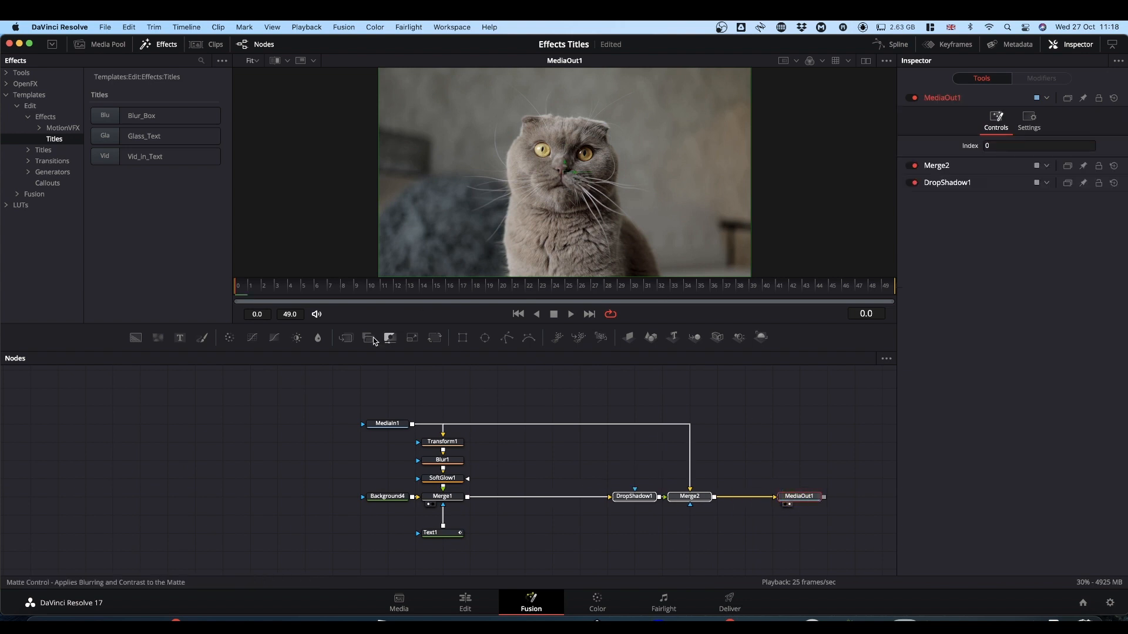
{"action": "left_click", "coordinate": [556, 287]}
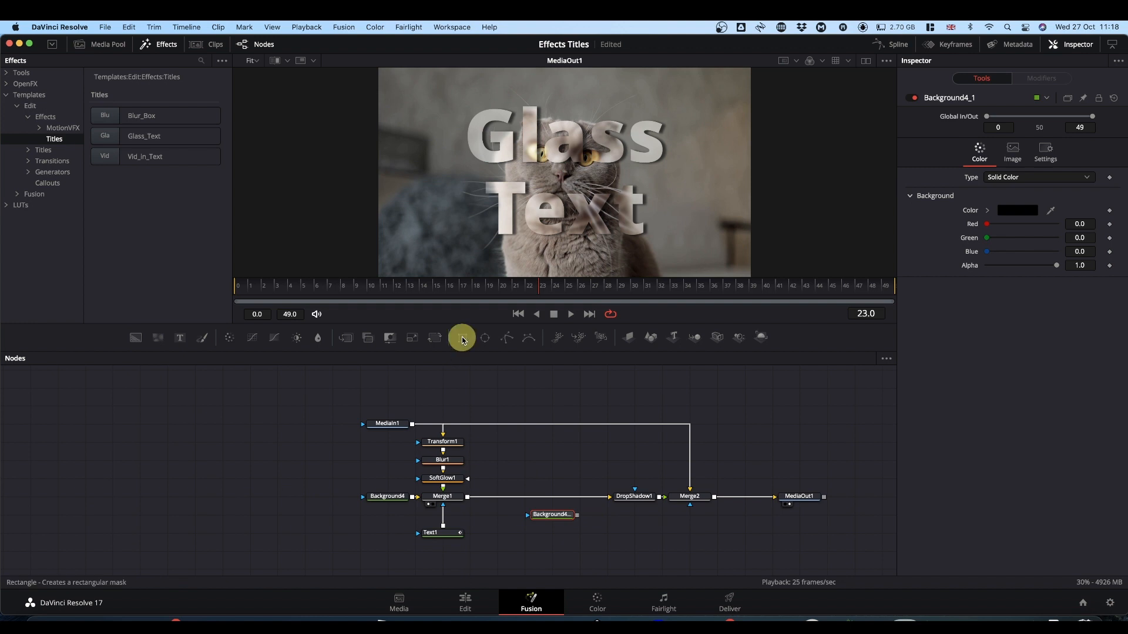
{"action": "left_click", "coordinate": [462, 337]}
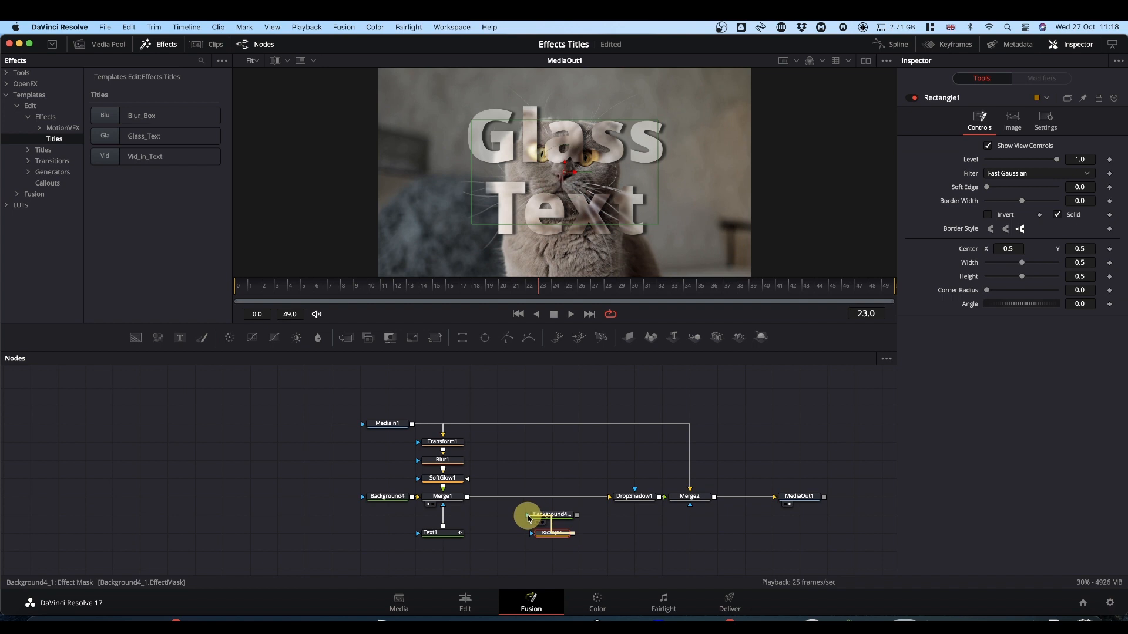
View the new Background node and set its colour to white.
{"action": "left_click", "coordinate": [552, 533]}
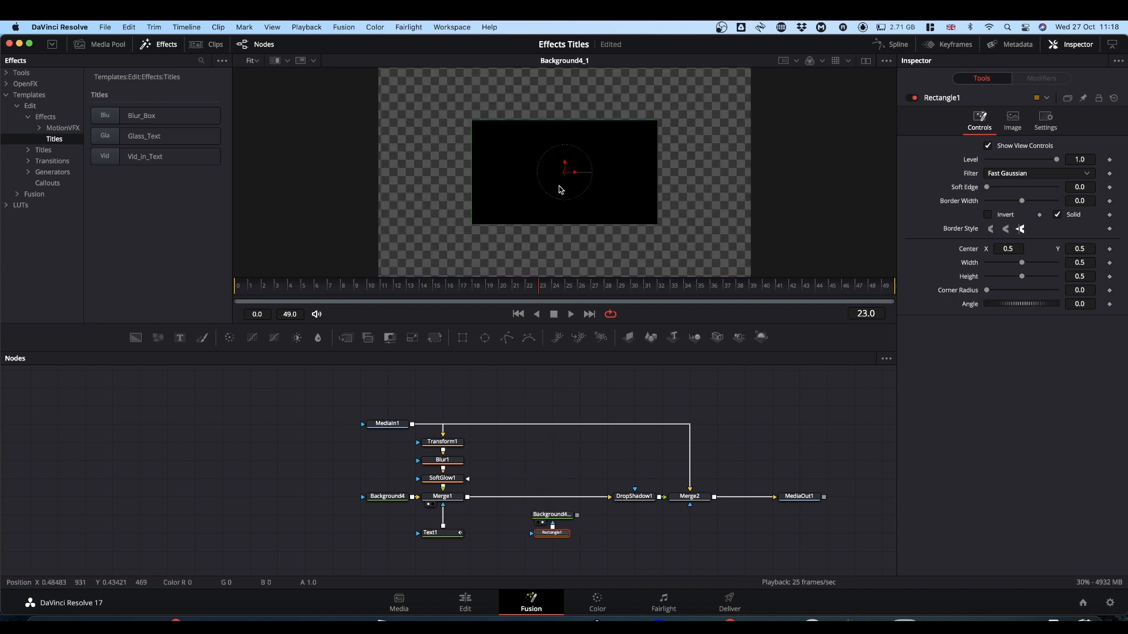
{"action": "left_click", "coordinate": [551, 514]}
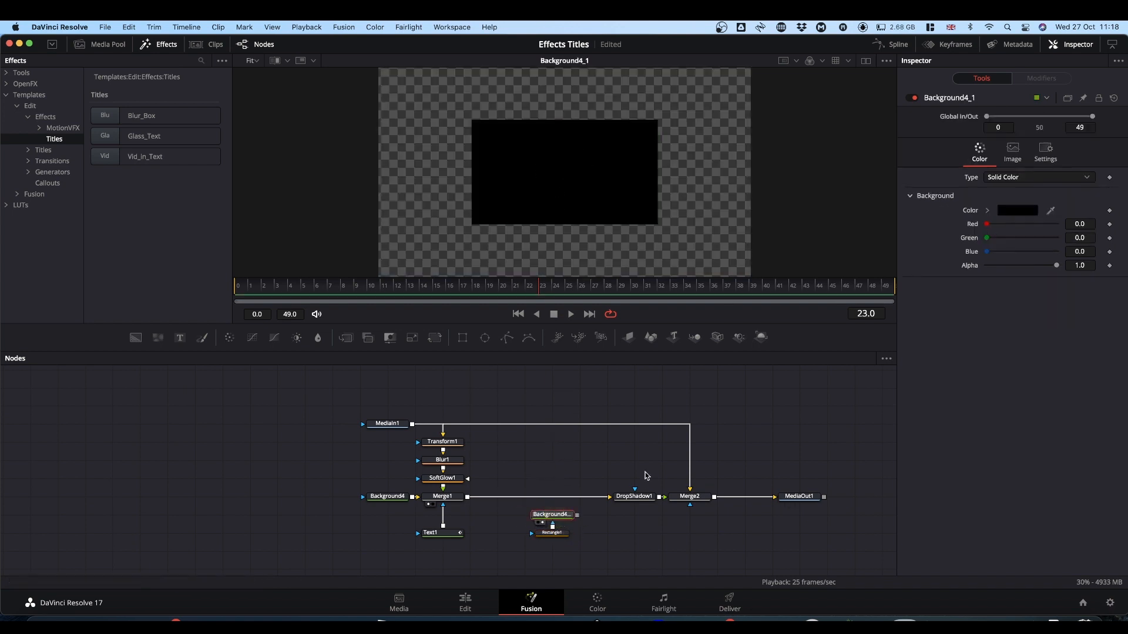
{"action": "left_click", "coordinate": [1017, 210]}
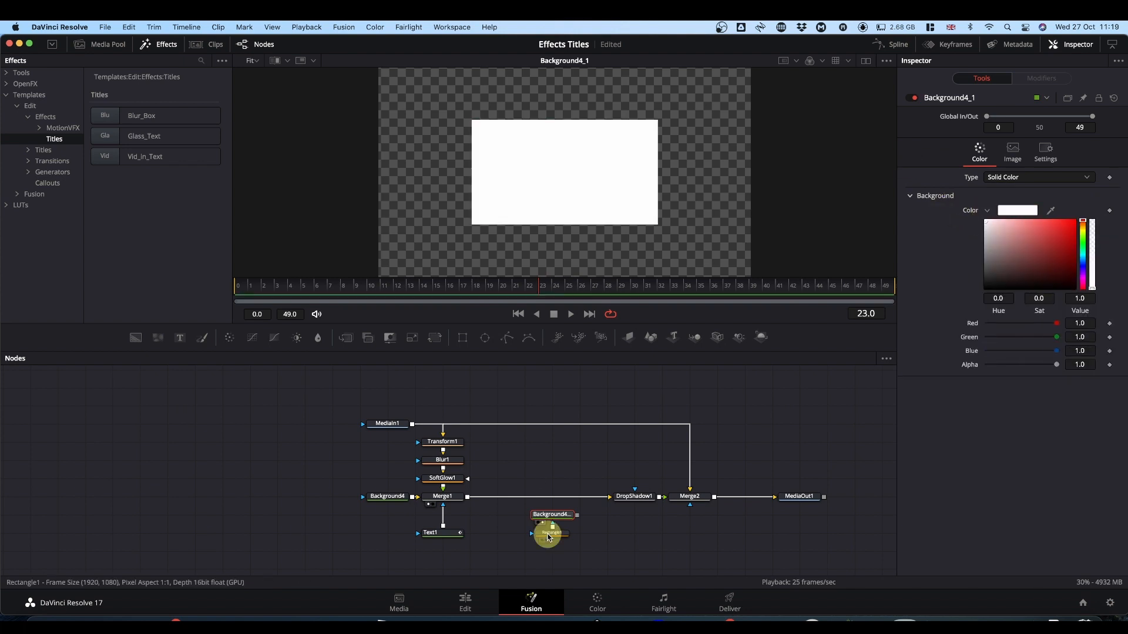
Flatten Rectangle1 to height 0.024, width 2.0, and angle it steeply across the frame.
{"action": "left_click", "coordinate": [550, 533]}
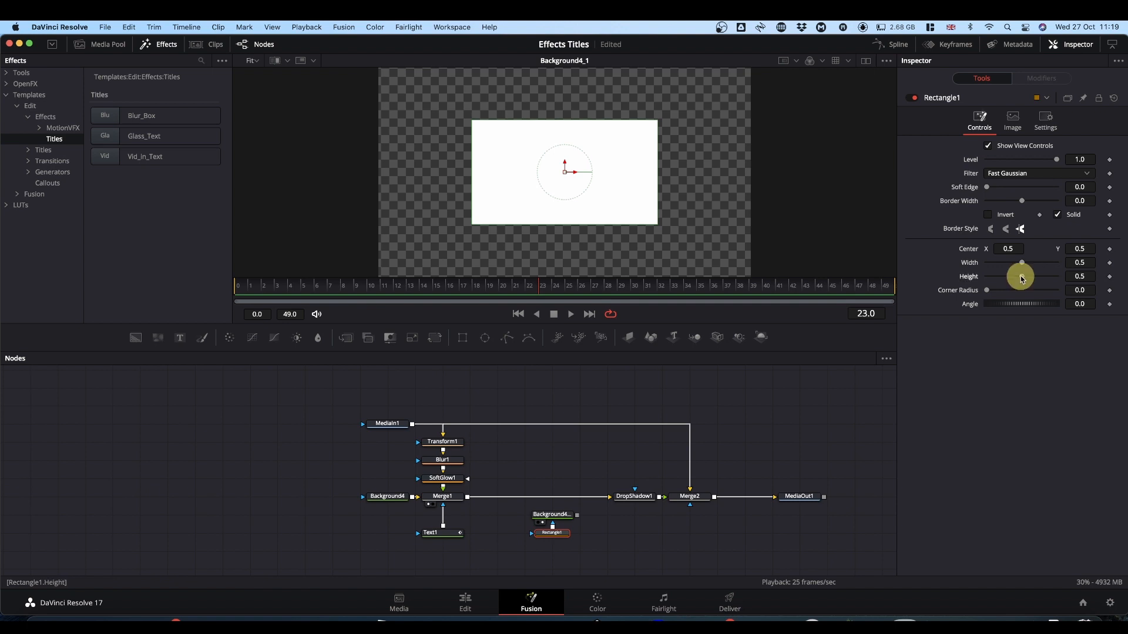
{"action": "left_click_drag", "start_coordinate": [1021, 275], "coordinate": [1010, 275]}
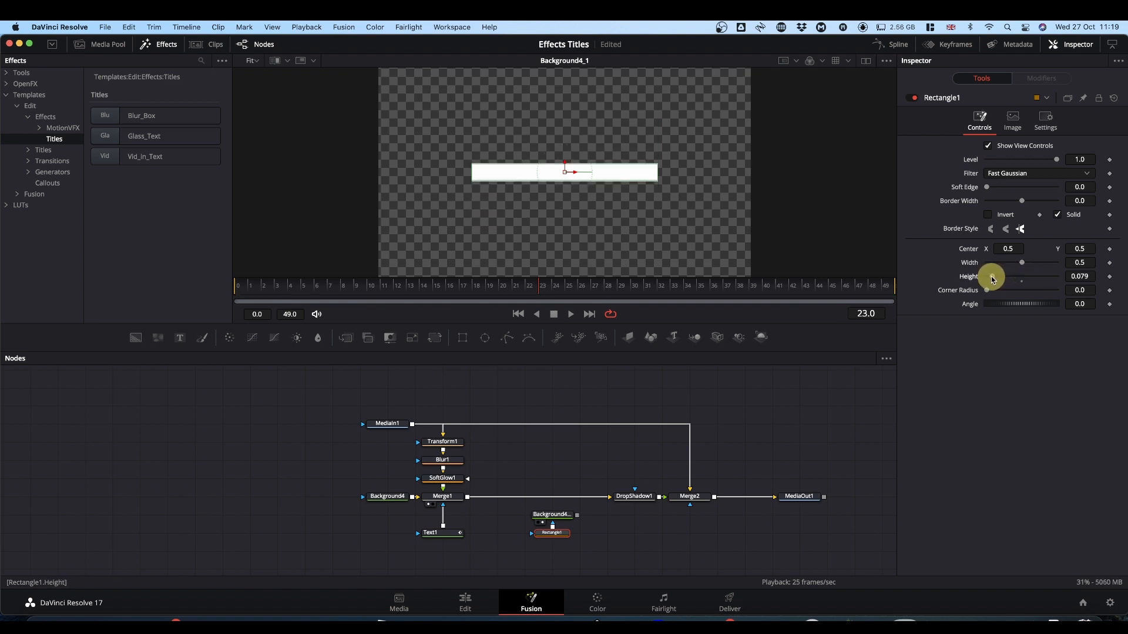
{"action": "left_click_drag", "start_coordinate": [1021, 276], "coordinate": [1007, 276]}
{"action": "type", "text": "2"}
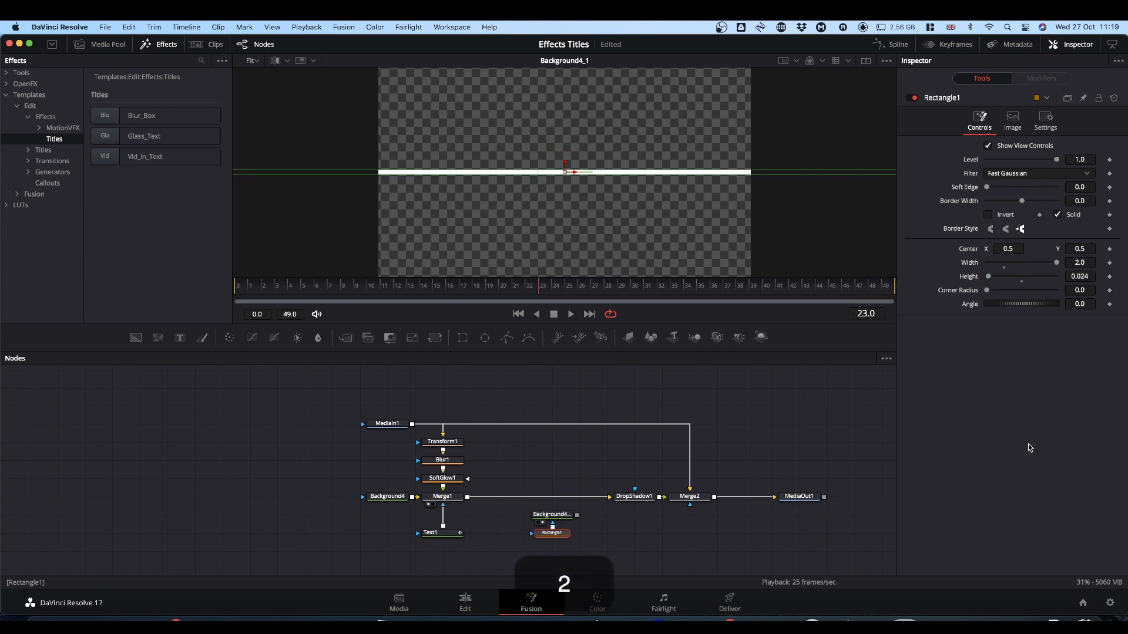
{"action": "left_click_drag", "start_coordinate": [1000, 303], "coordinate": [1029, 303]}
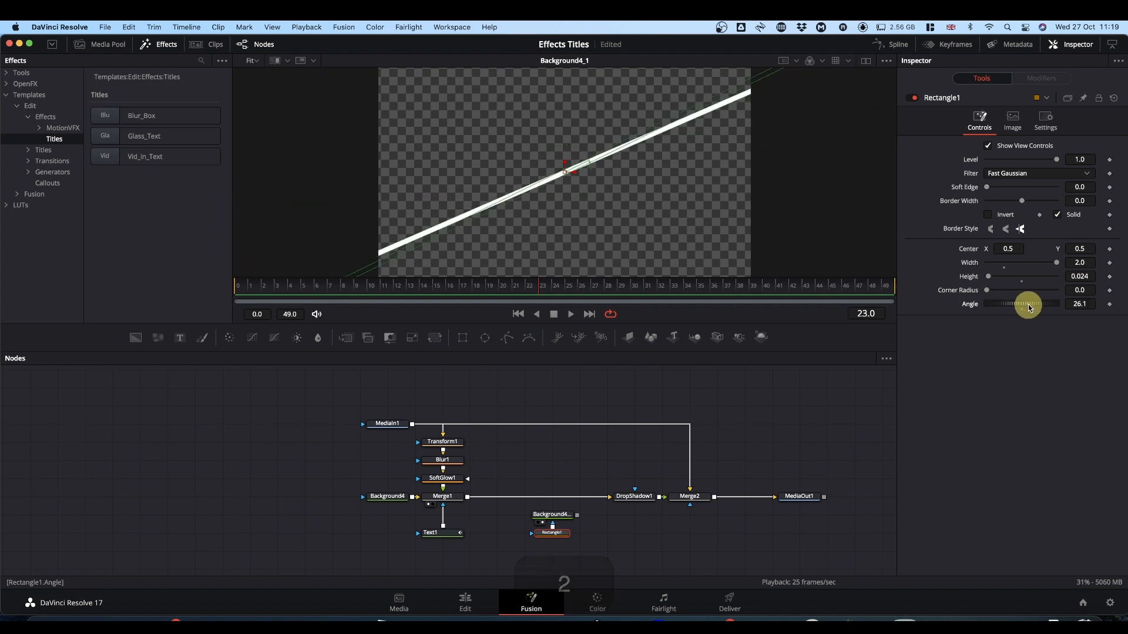
{"action": "left_click_drag", "start_coordinate": [1021, 303], "coordinate": [1043, 304]}
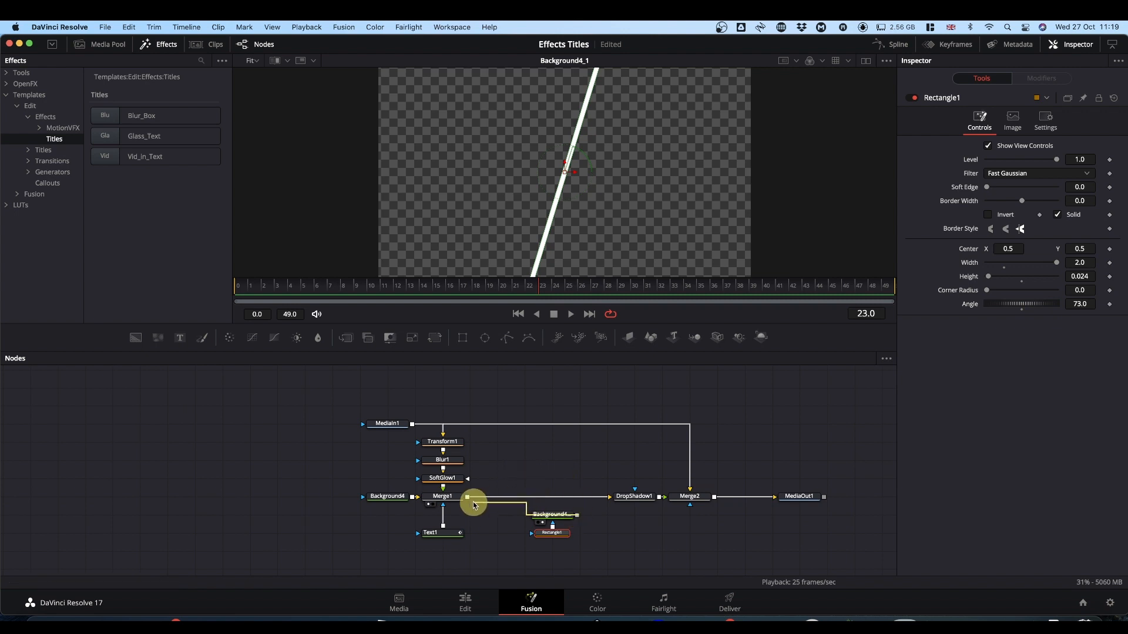
{"action": "mouse_move", "coordinate": [466, 499]}
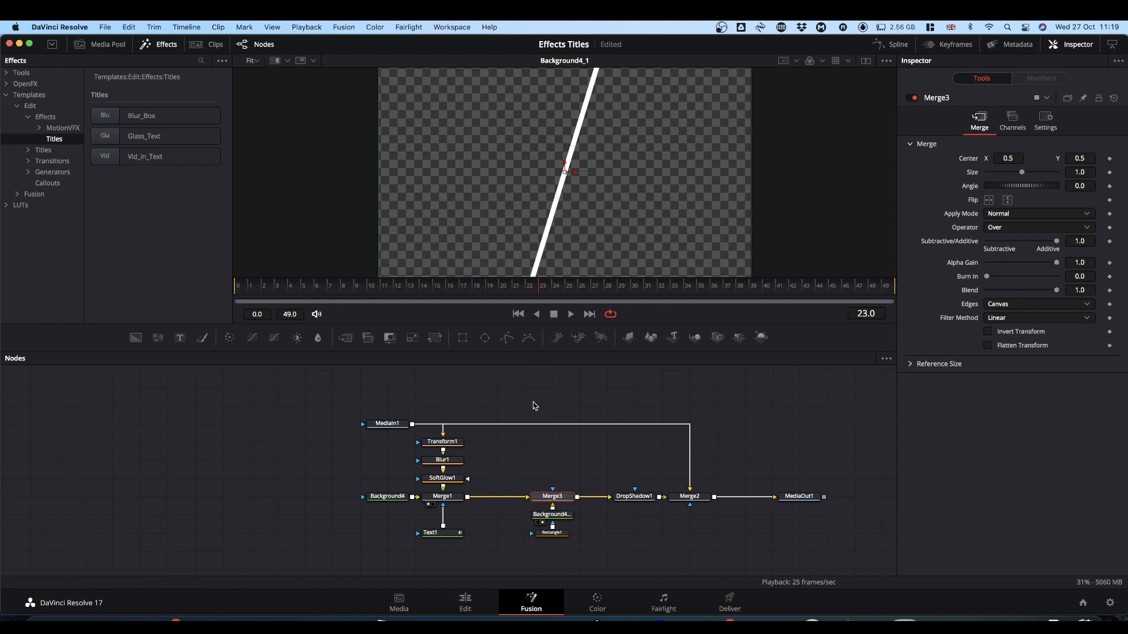
View Merge3 and set Rectangle1's Soft Edge to about 0.033 for a faint glinting streak.
{"action": "left_click", "coordinate": [552, 495]}
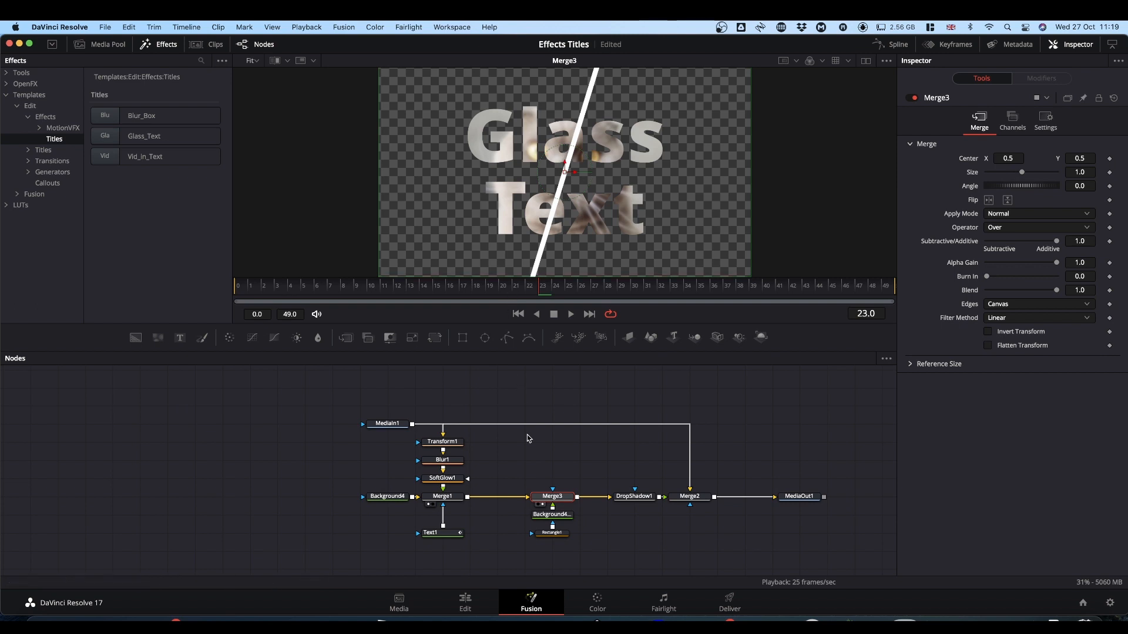
{"action": "left_click", "coordinate": [552, 533]}
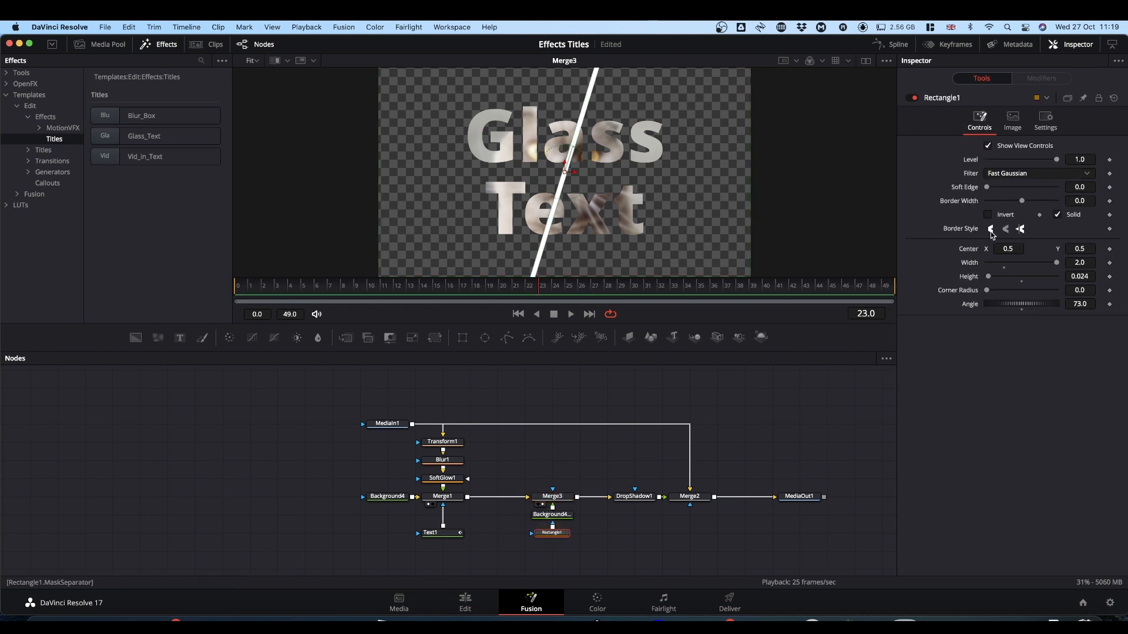
{"action": "left_click_drag", "start_coordinate": [989, 187], "coordinate": [1014, 187]}
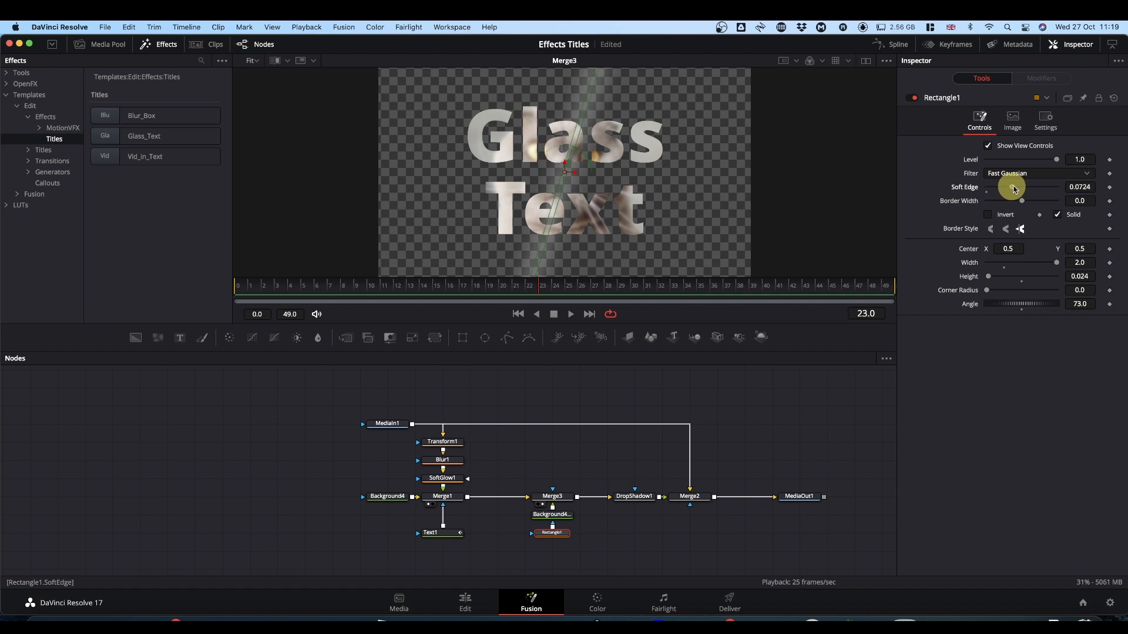
{"action": "left_click_drag", "start_coordinate": [1021, 187], "coordinate": [996, 187]}
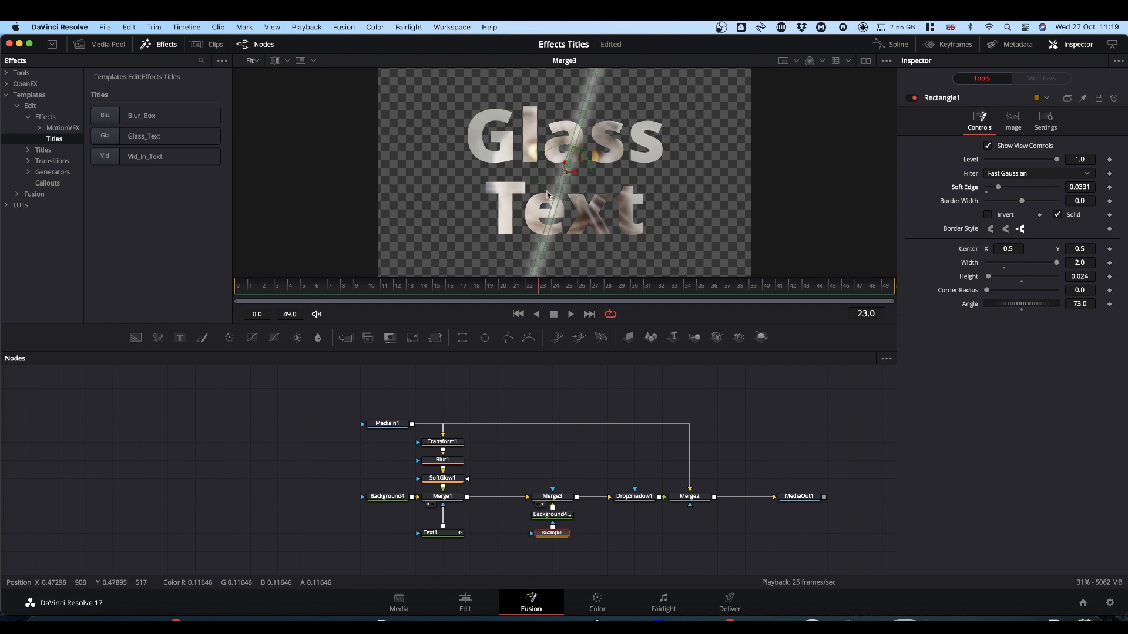
{"action": "left_click", "coordinate": [552, 534]}
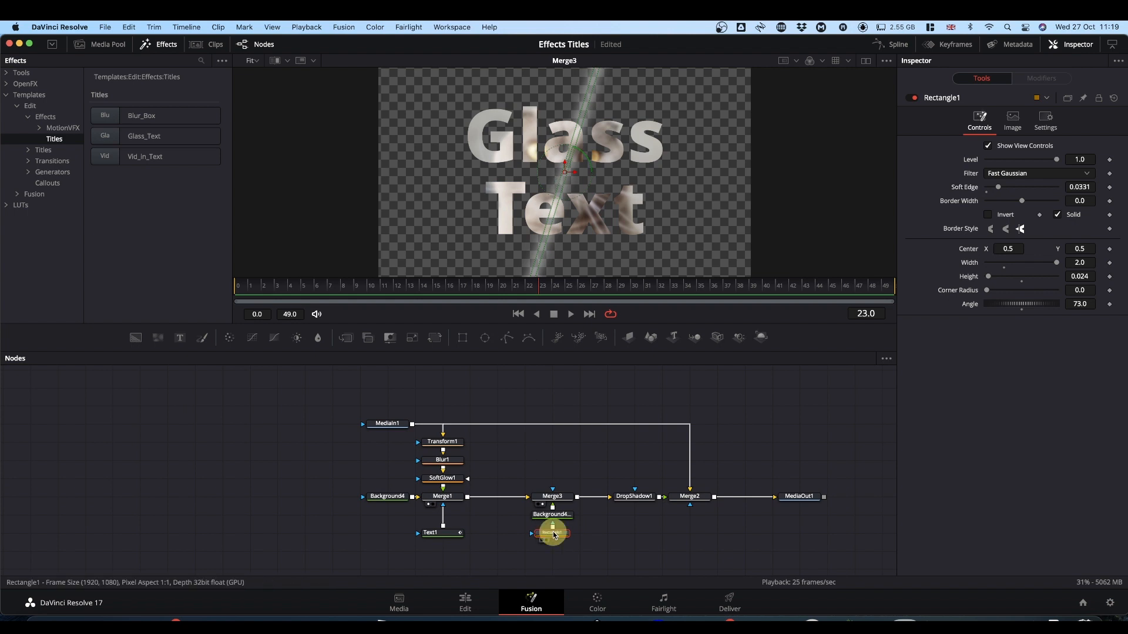
{"action": "left_click", "coordinate": [552, 532]}
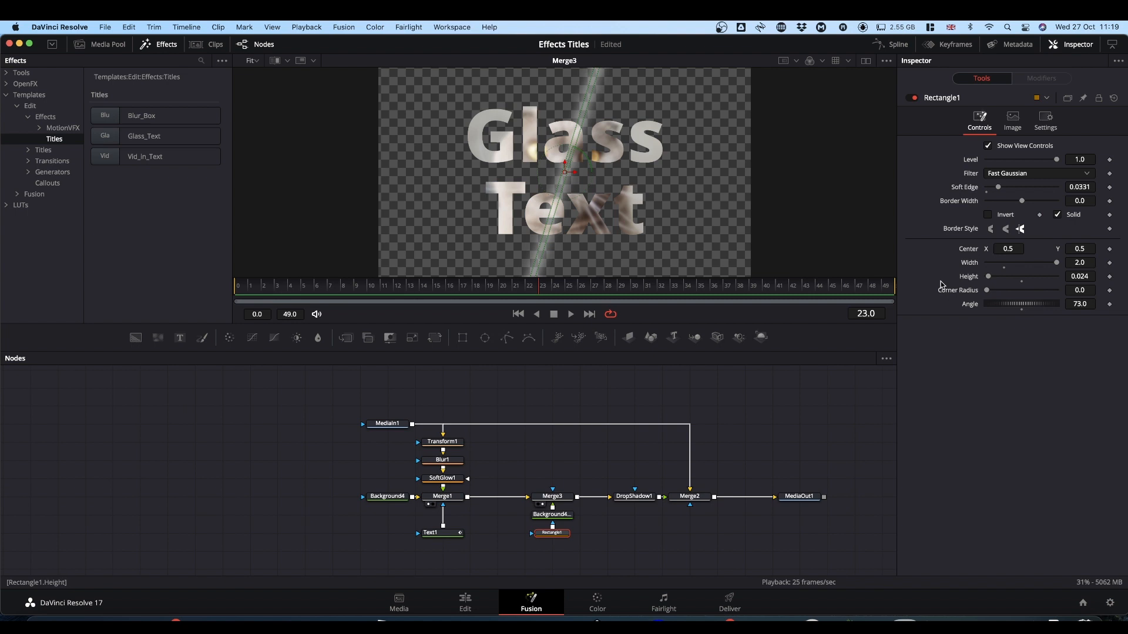
Modify Rectangle1's Center with a Path and drive the path's X with an Anim Curves modifier.
{"action": "right_click", "coordinate": [1007, 248]}
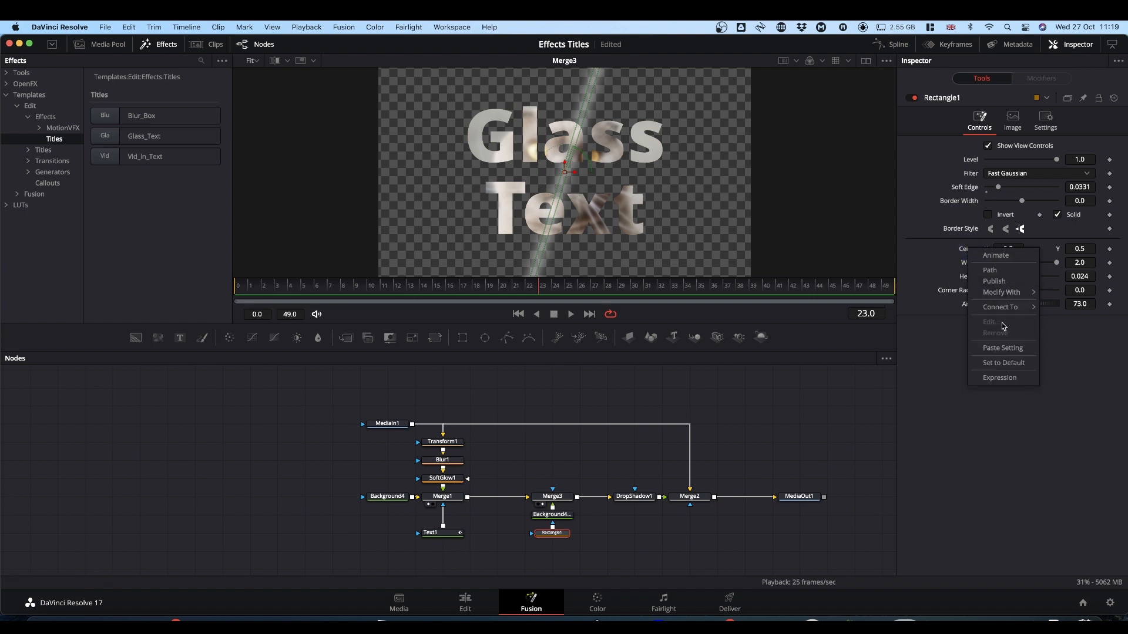
{"action": "mouse_move", "coordinate": [1000, 291]}
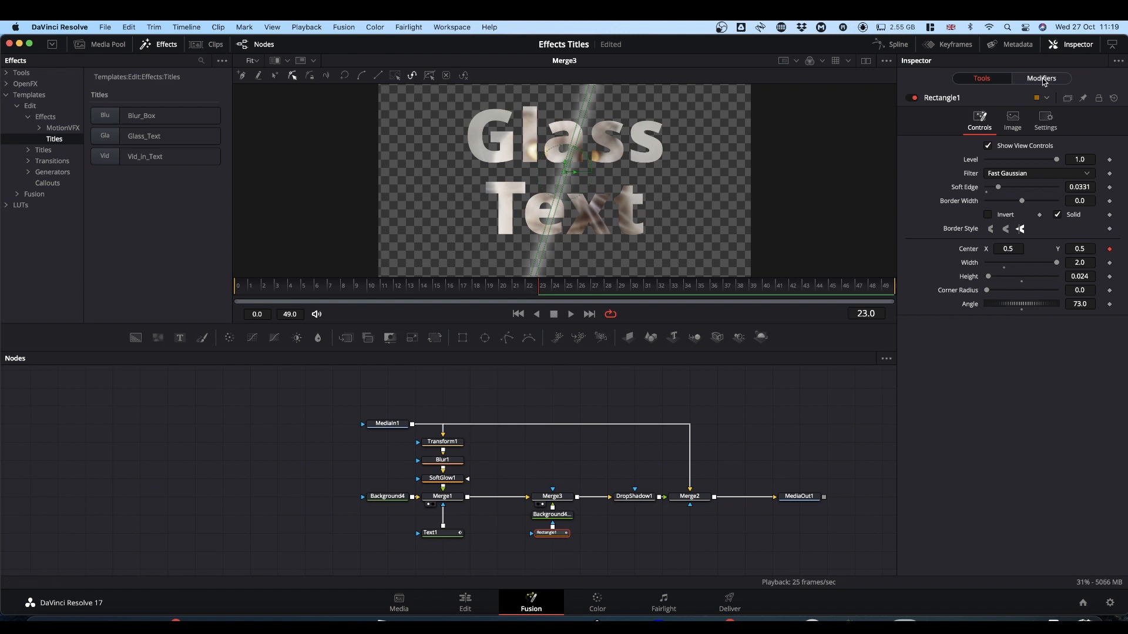
{"action": "left_click", "coordinate": [1041, 78]}
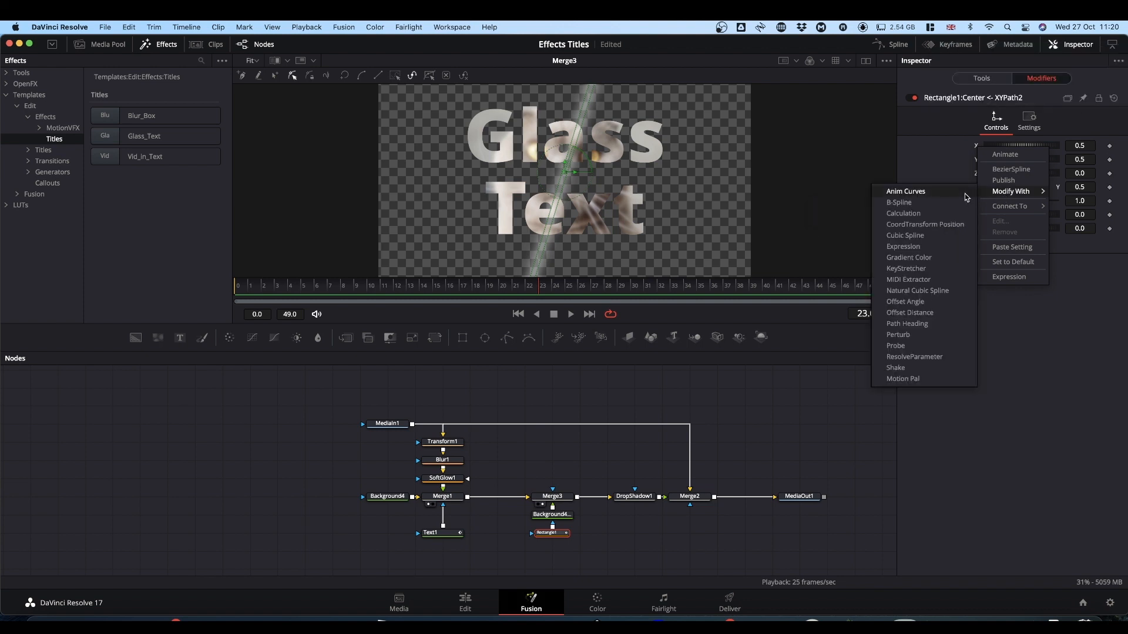
{"action": "left_click", "coordinate": [905, 192]}
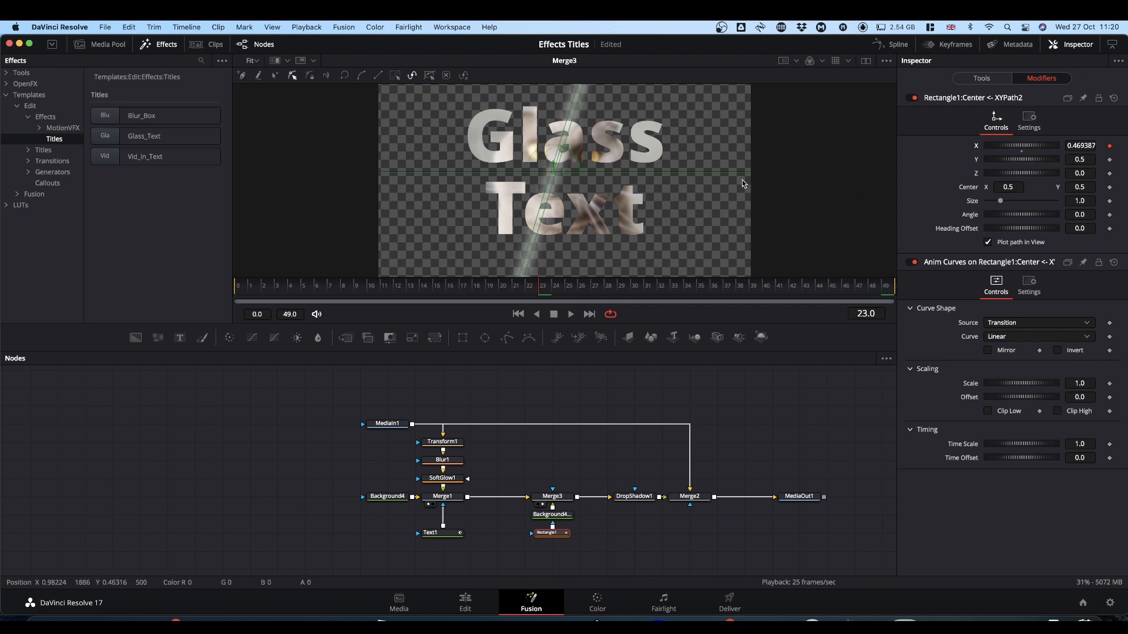
{"action": "left_click", "coordinate": [552, 495]}
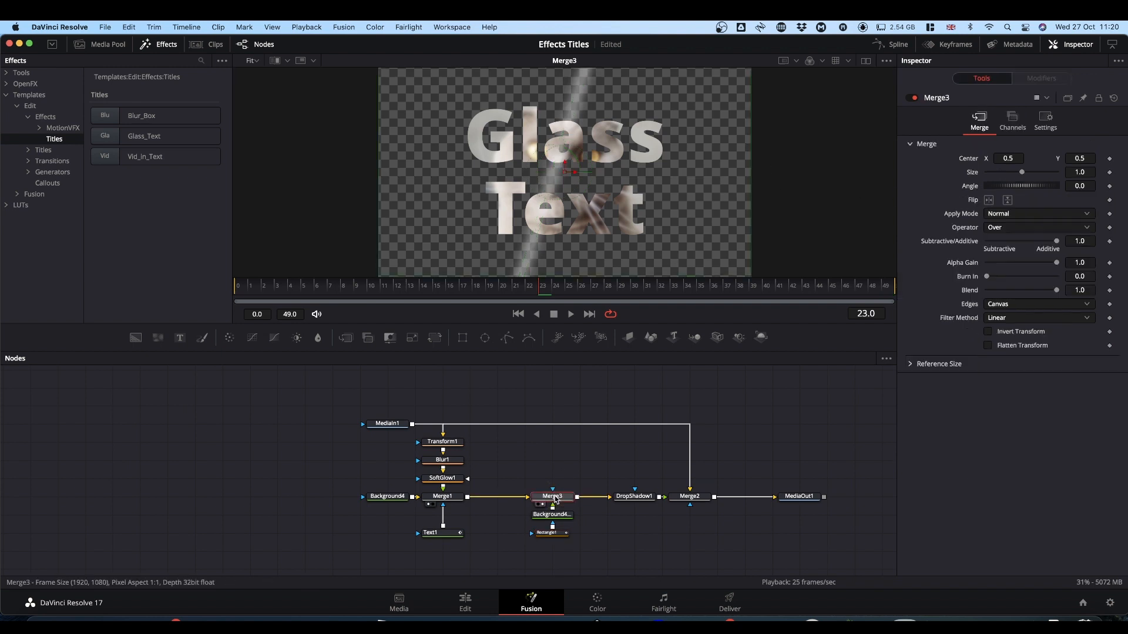
Set Merge3's operator to Atop so the glint shows only within the letters, and preview it.
{"action": "left_click", "coordinate": [1037, 227]}
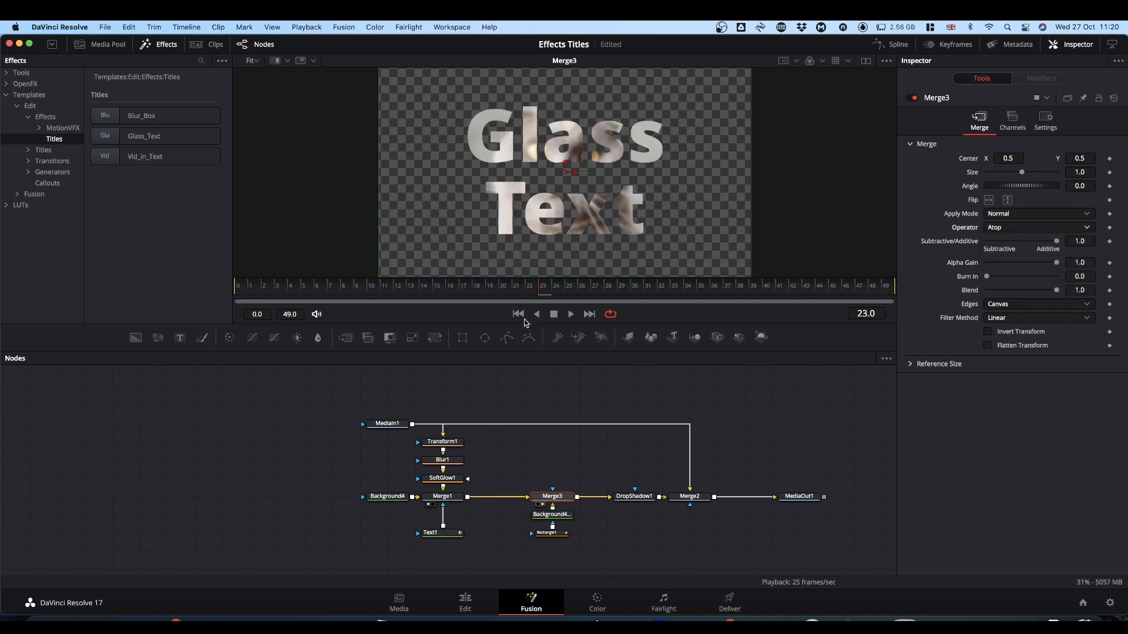
{"action": "key", "text": "space"}
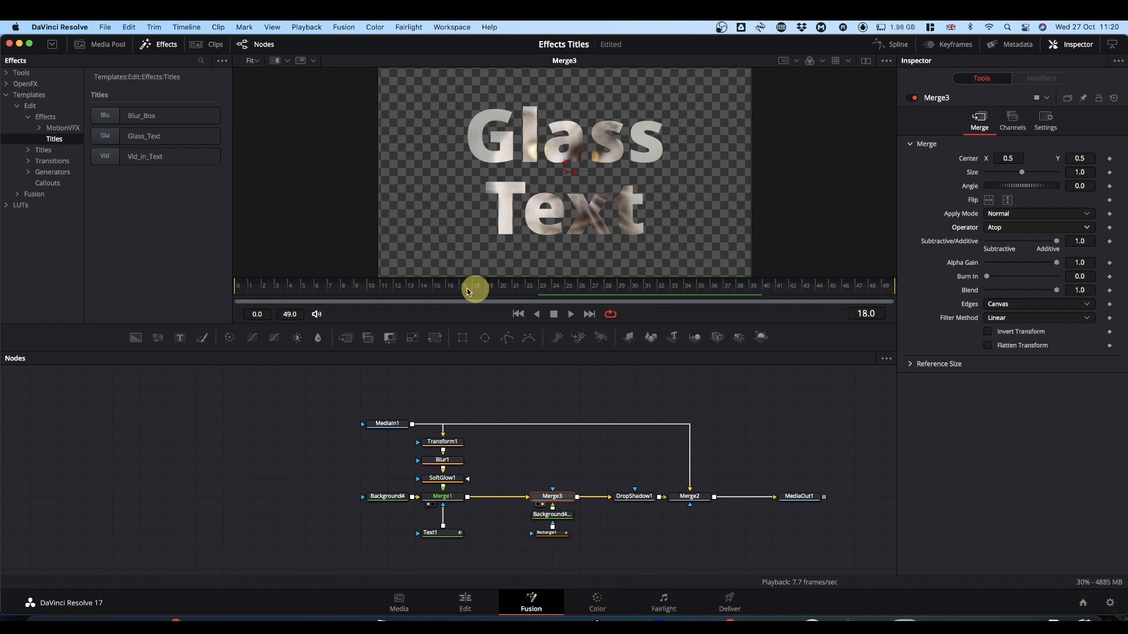
{"action": "left_click_drag", "start_coordinate": [476, 288], "coordinate": [579, 288]}
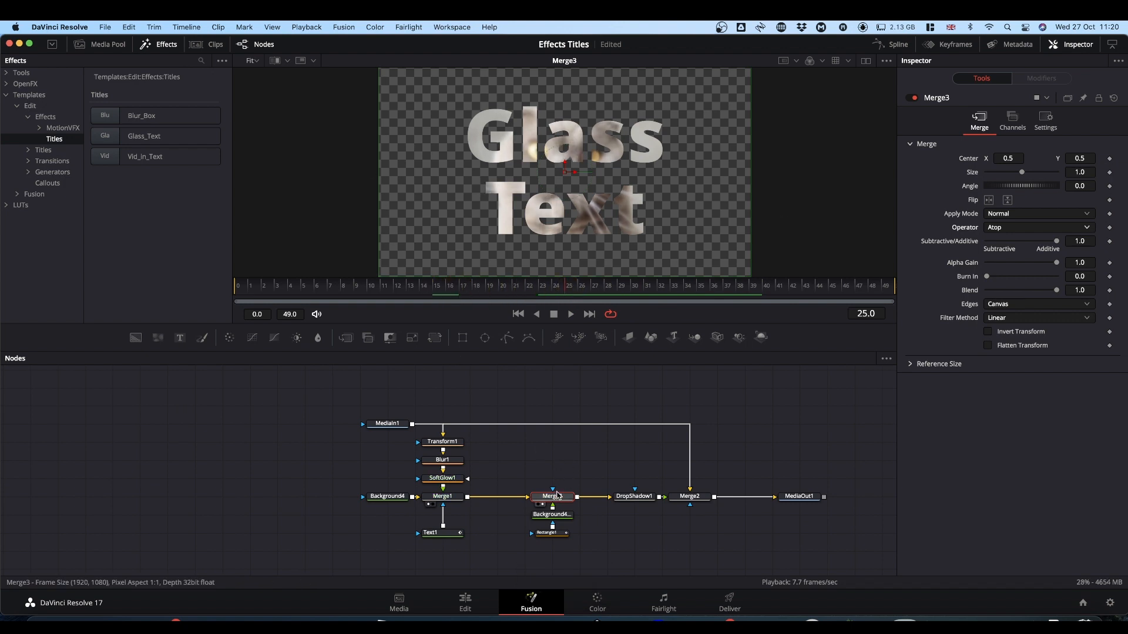
{"action": "left_click", "coordinate": [548, 532]}
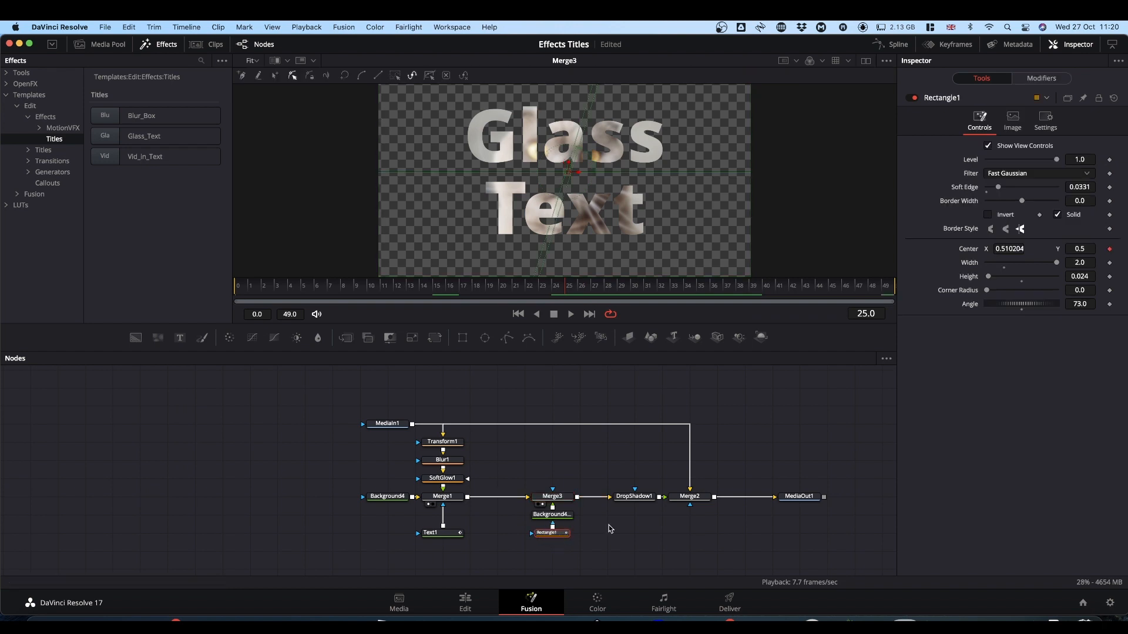
Set the Anim Curves source to Duration, scale -1 and offset 1, then preview the reversed sweep.
{"action": "left_click", "coordinate": [1040, 78]}
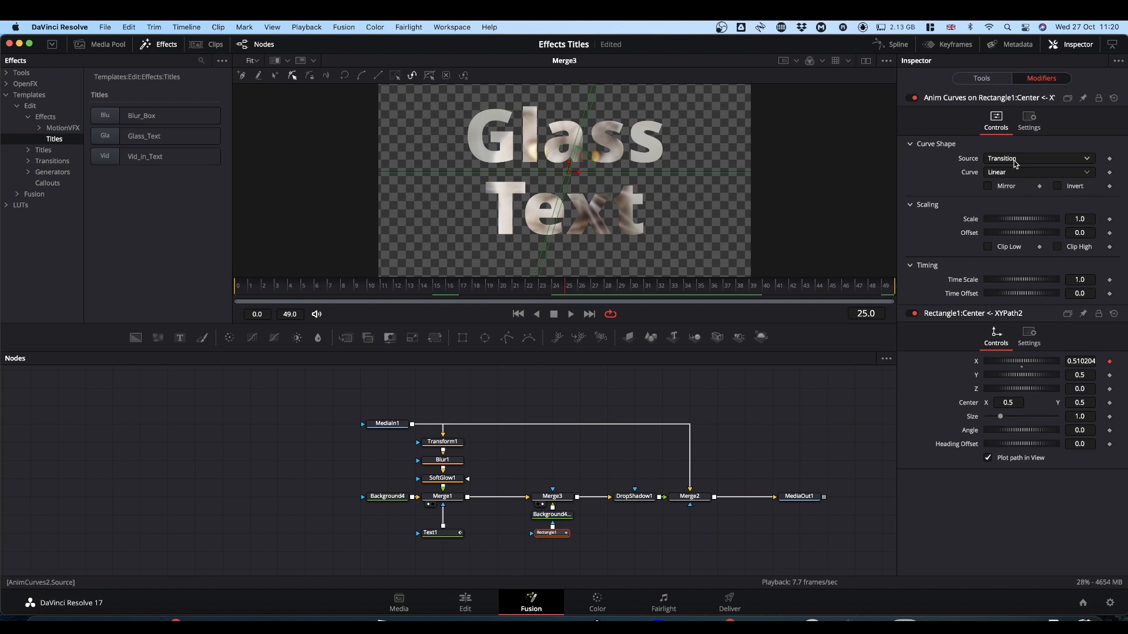
{"action": "left_click", "coordinate": [1037, 158]}
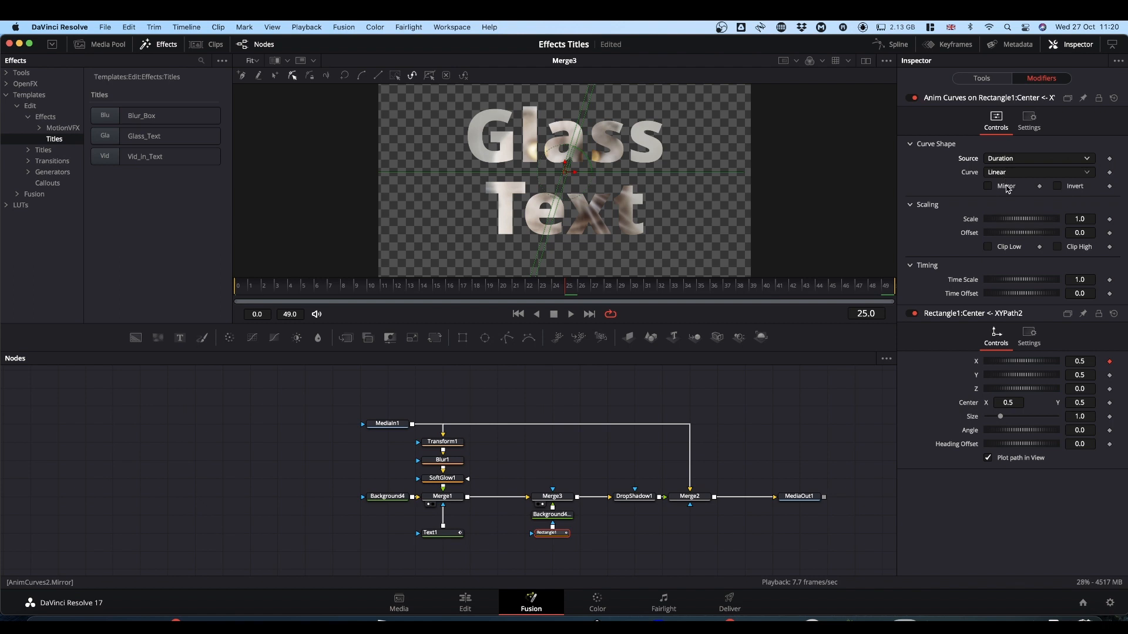
{"action": "left_click", "coordinate": [1079, 219]}
{"action": "type", "text": "-1"}
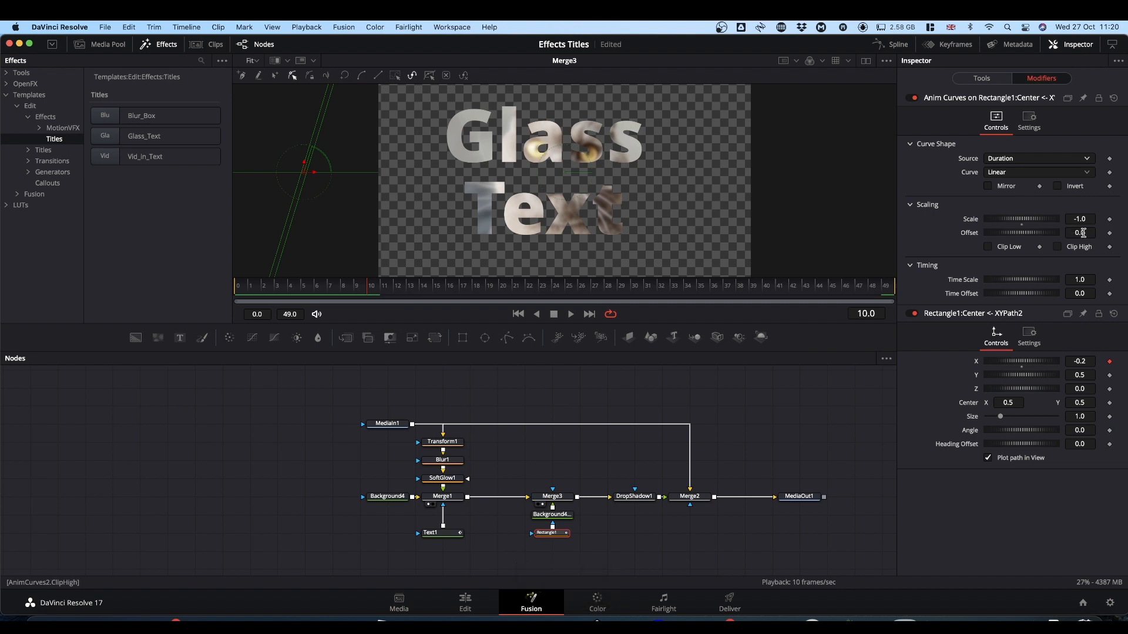
{"action": "left_click", "coordinate": [1078, 233]}
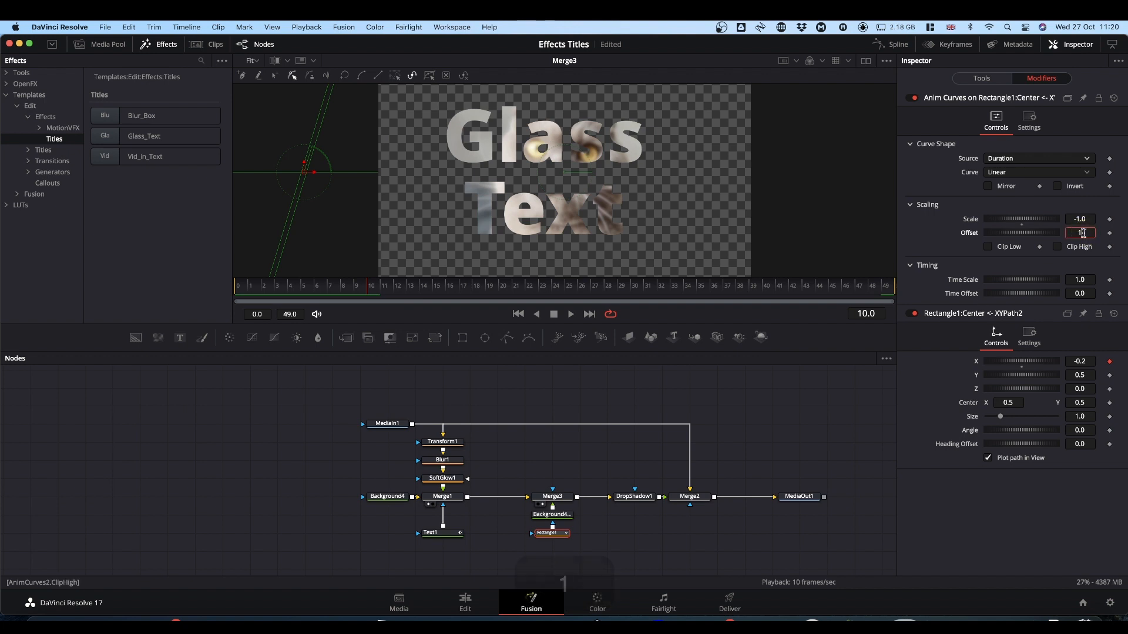
{"action": "key", "text": "space"}
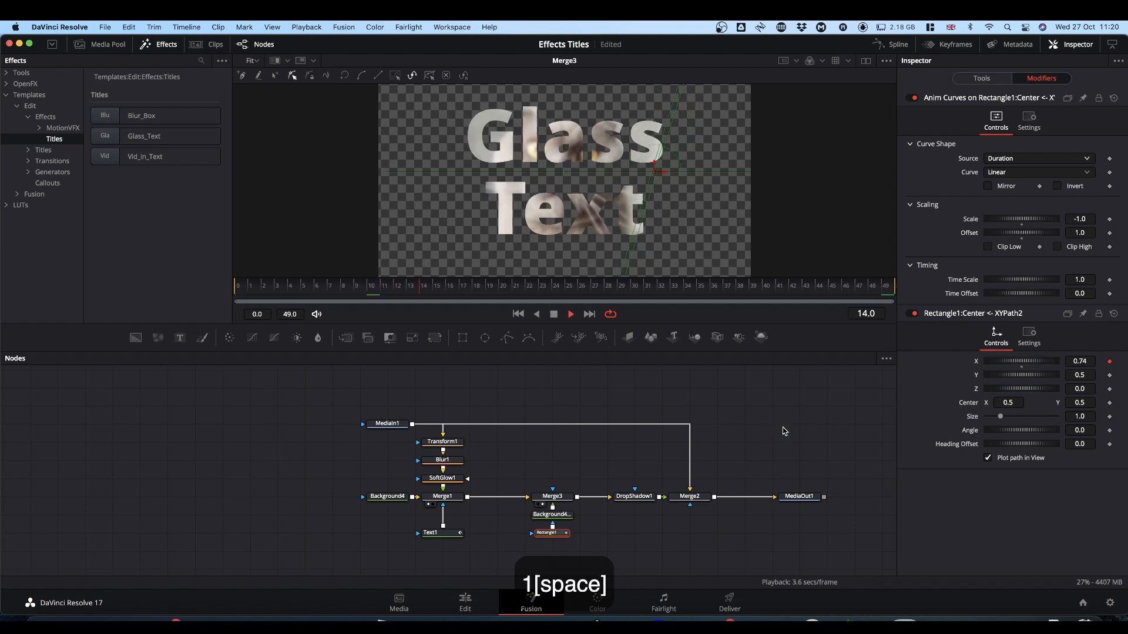
{"action": "key", "text": "space"}
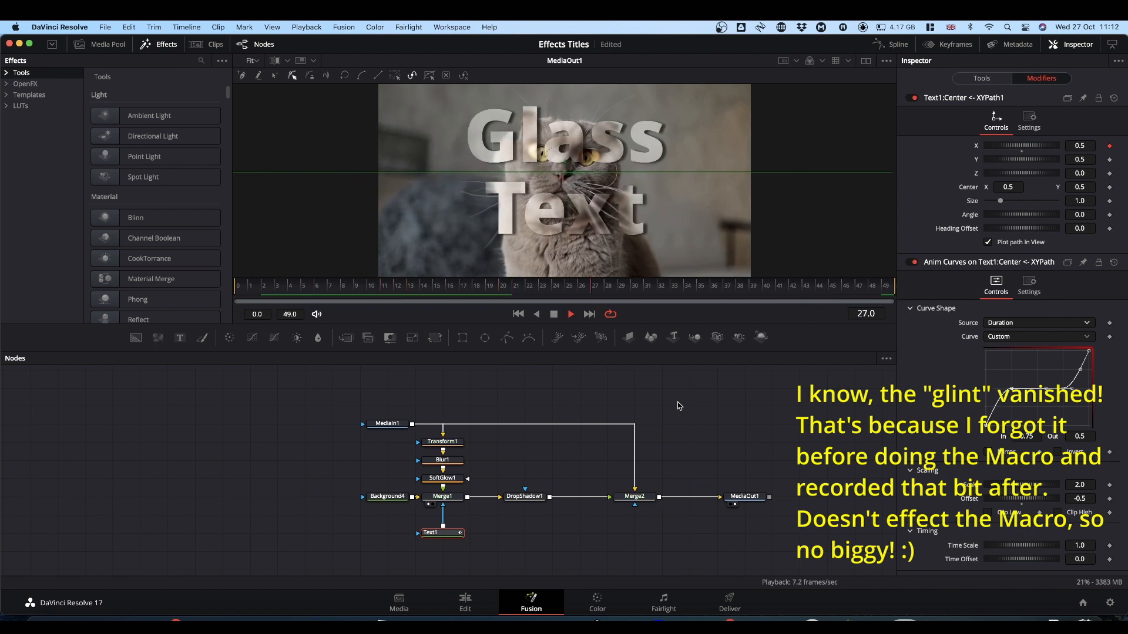
{"action": "key", "text": "space"}
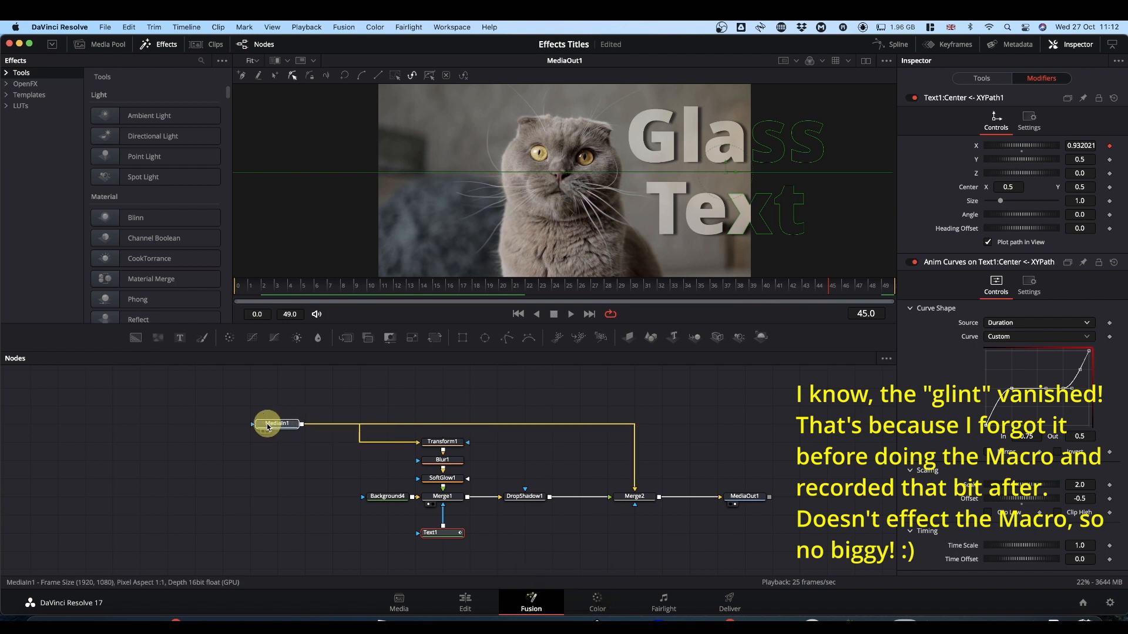
Move MediaIn1 leftward away from the node tree and reselect Merge2.
{"action": "left_click", "coordinate": [275, 423]}
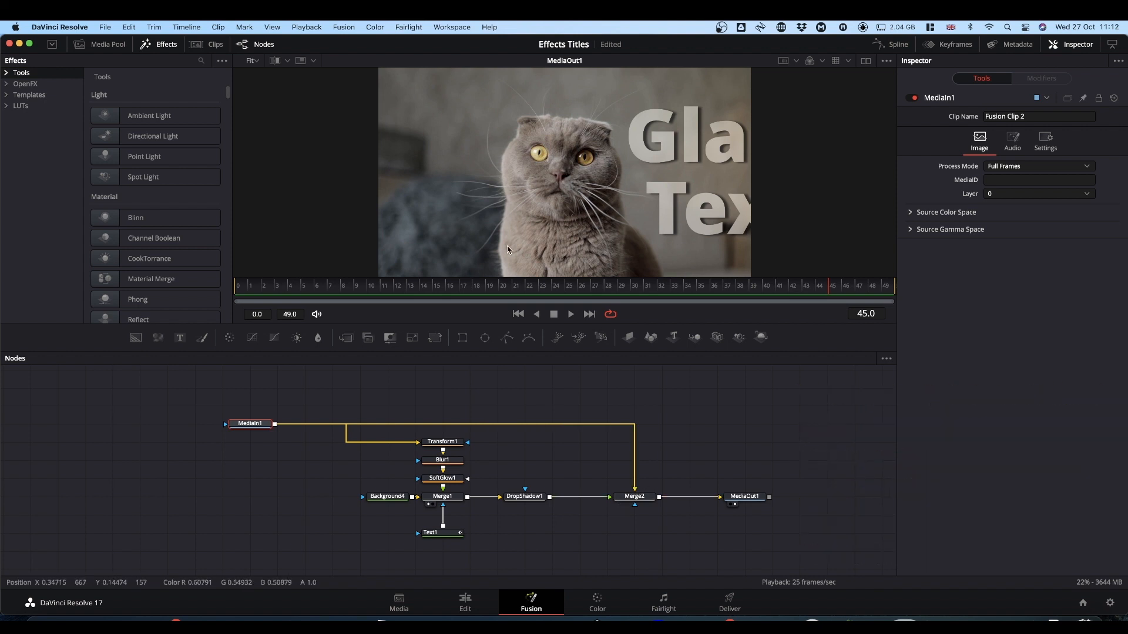
{"action": "left_click", "coordinate": [633, 496]}
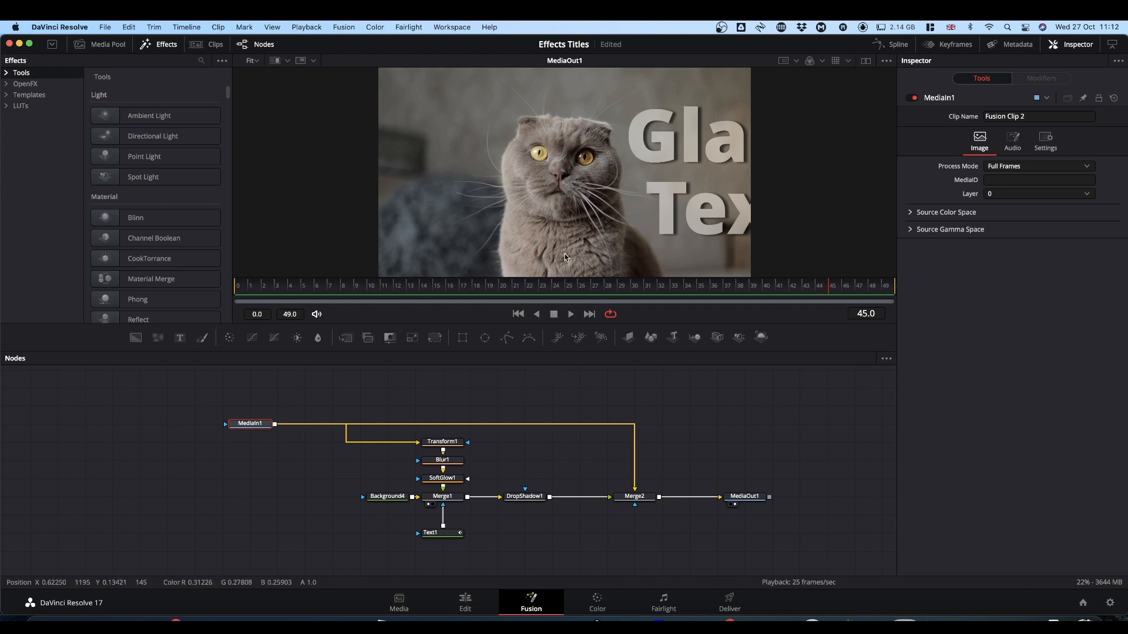
{"action": "mouse_move", "coordinate": [435, 406]}
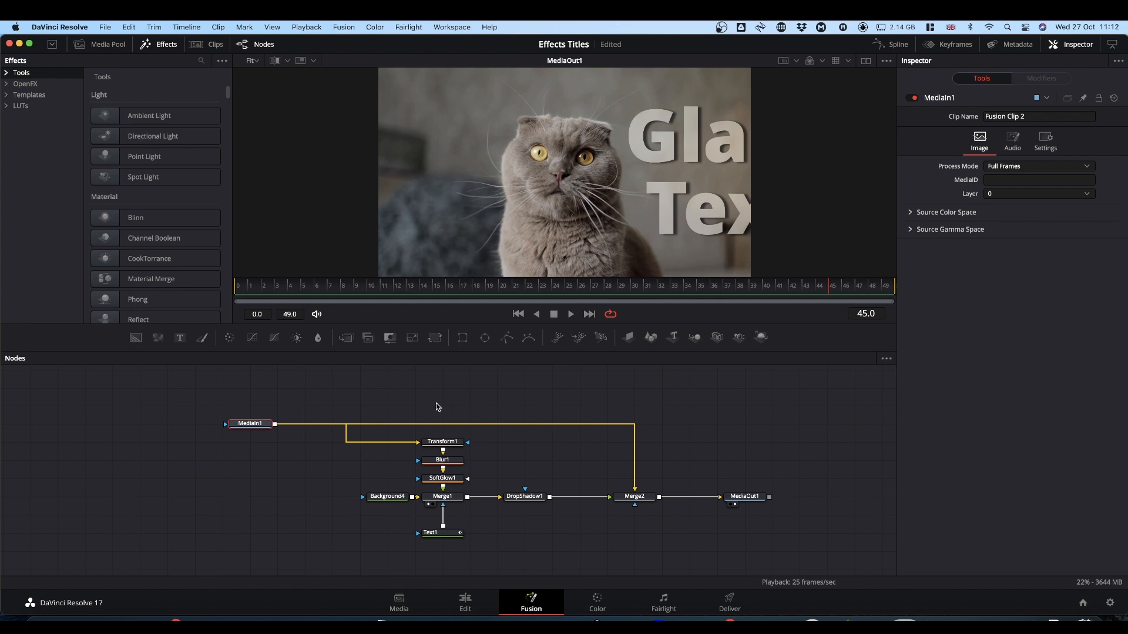
{"action": "mouse_move", "coordinate": [438, 383]}
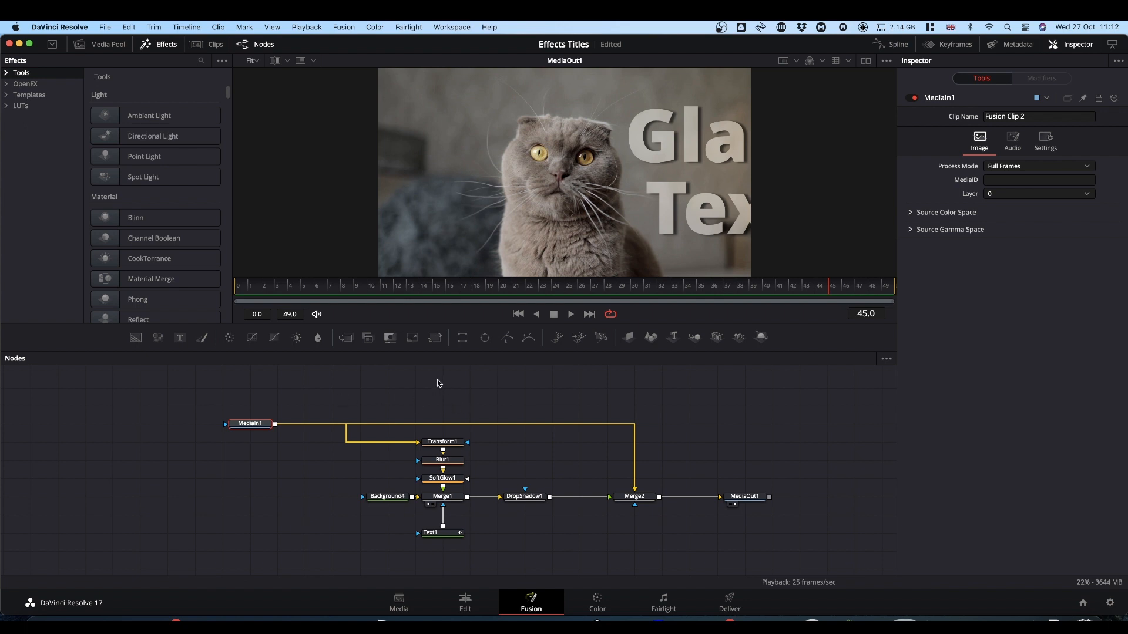
{"action": "mouse_move", "coordinate": [319, 416]}
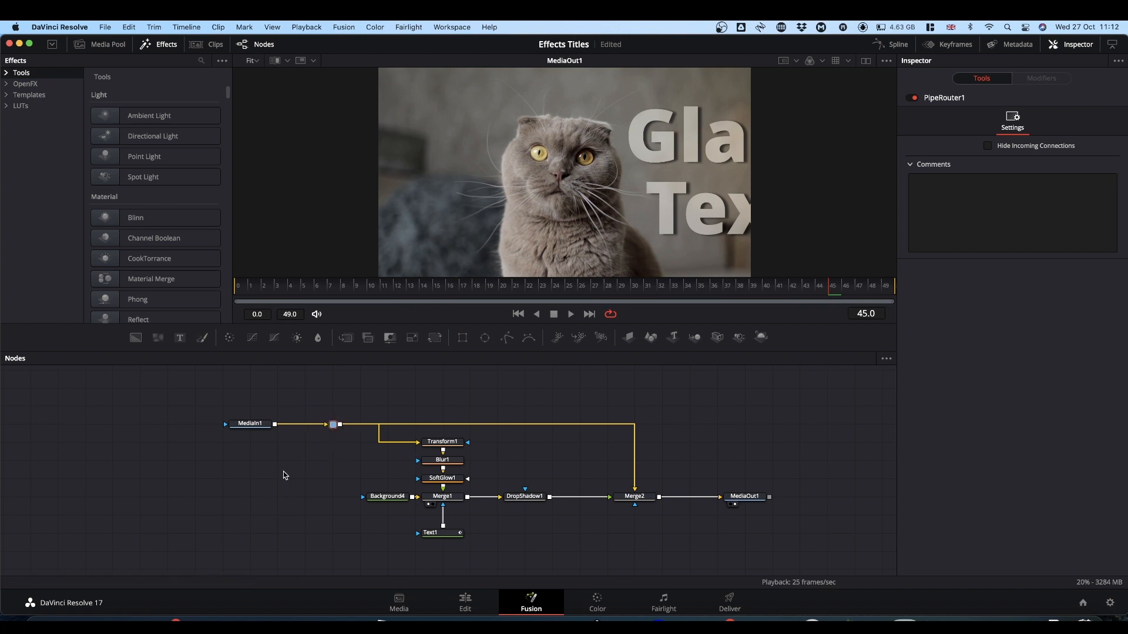
{"action": "mouse_move", "coordinate": [332, 425]}
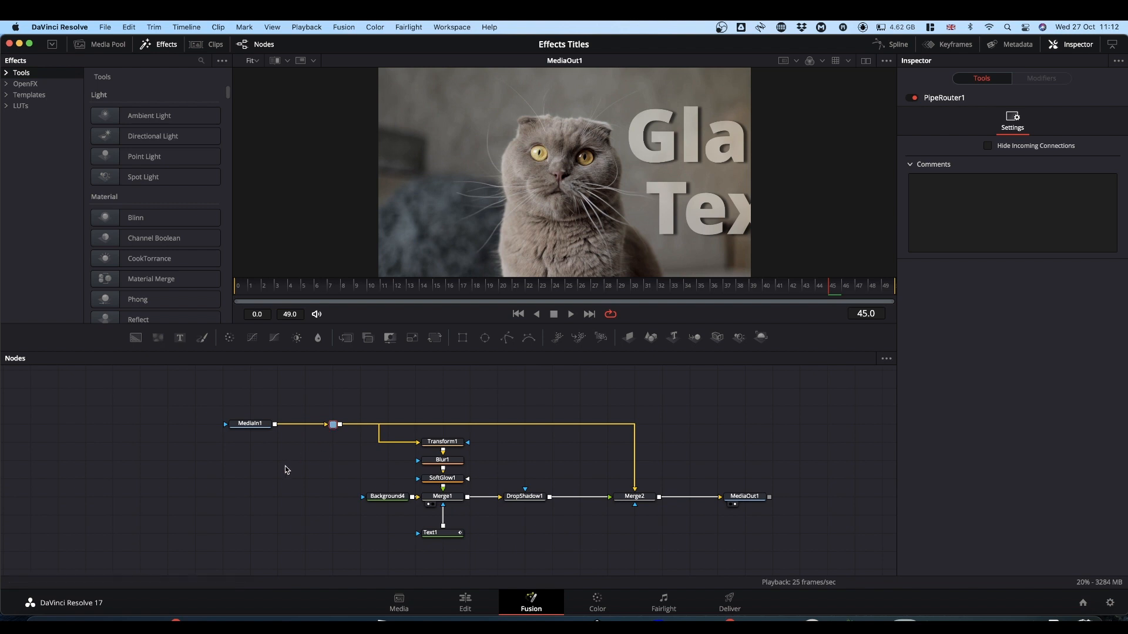
{"action": "mouse_move", "coordinate": [295, 424]}
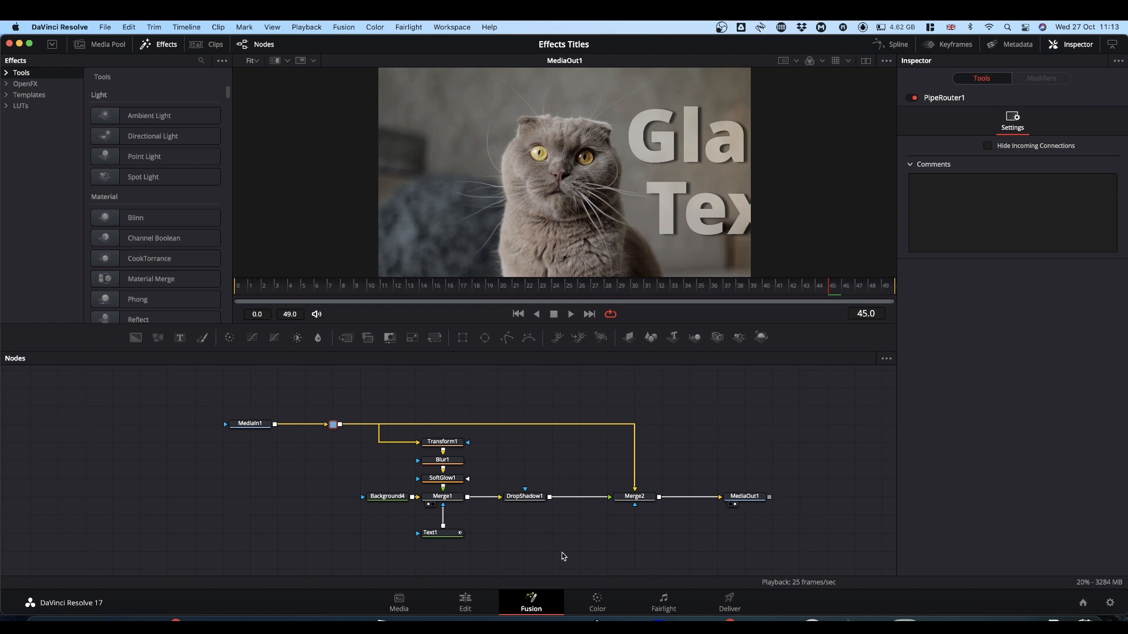
{"action": "mouse_move", "coordinate": [538, 540]}
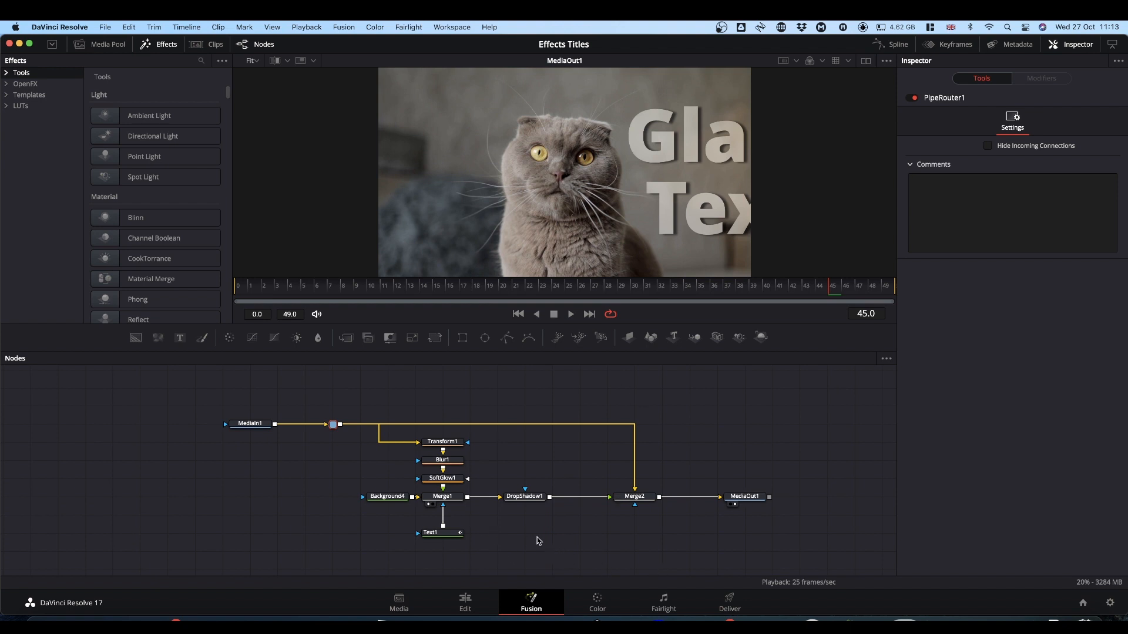
{"action": "mouse_move", "coordinate": [539, 538]}
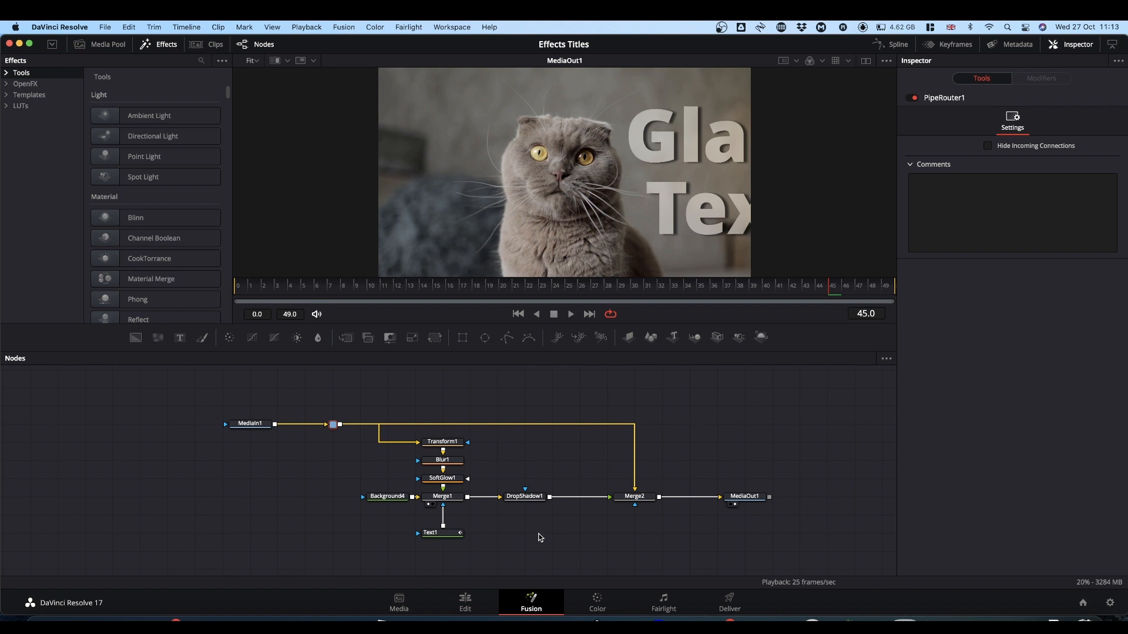
{"action": "mouse_move", "coordinate": [504, 541]}
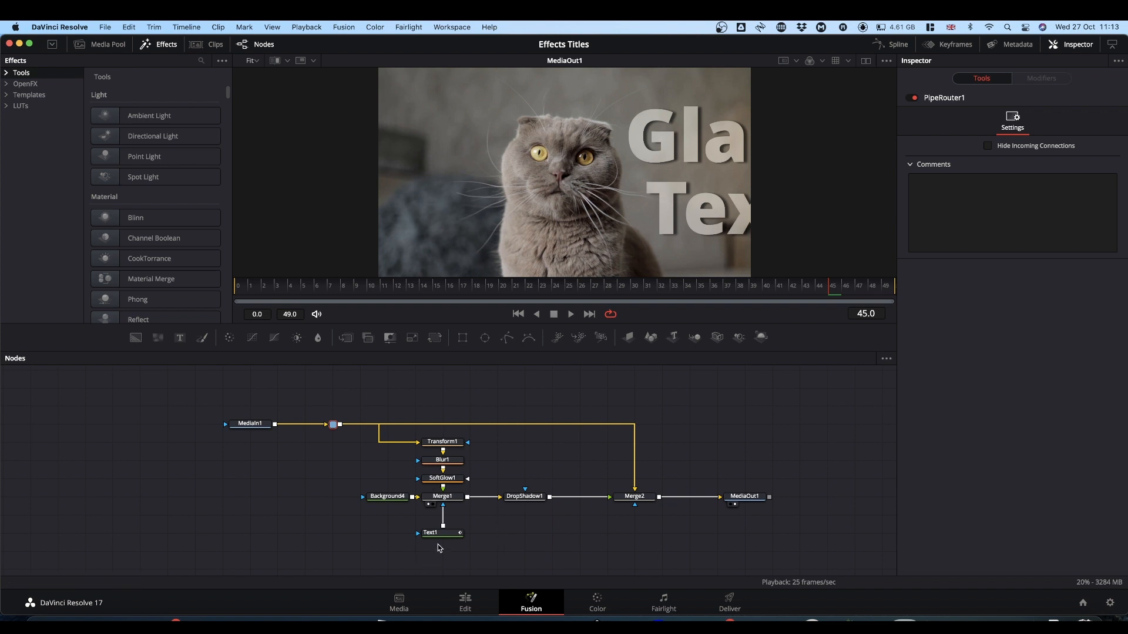
Select Text1 and add Transform1, Blur1 and SoftGlow1 to the selection.
{"action": "left_click", "coordinate": [432, 533]}
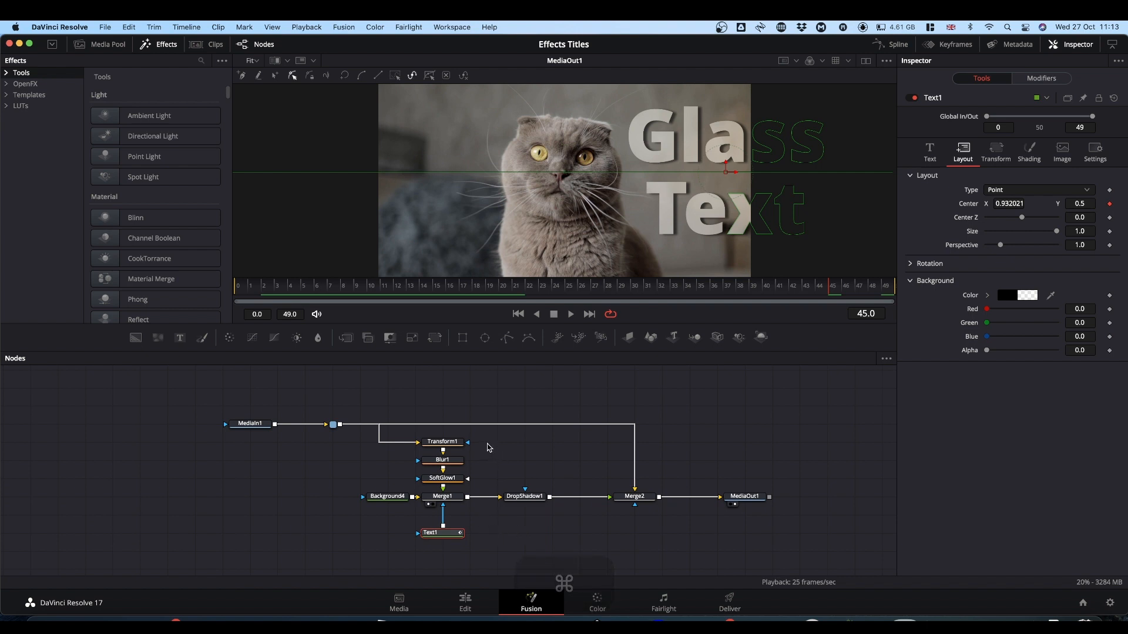
{"action": "left_click", "coordinate": [443, 442]}
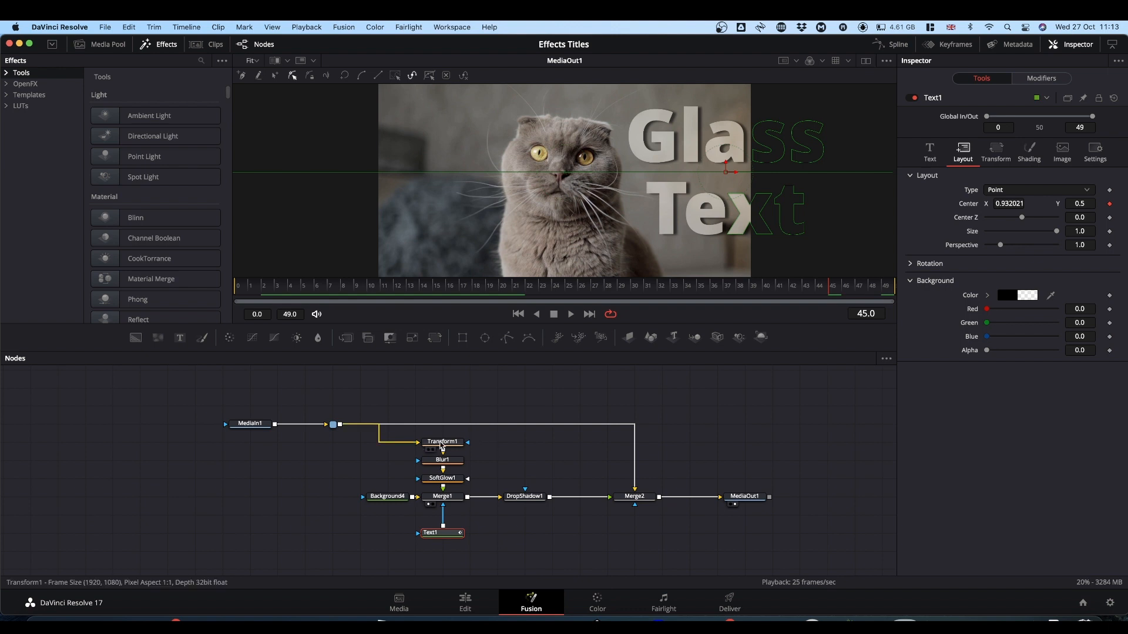
{"action": "left_click", "coordinate": [443, 441]}
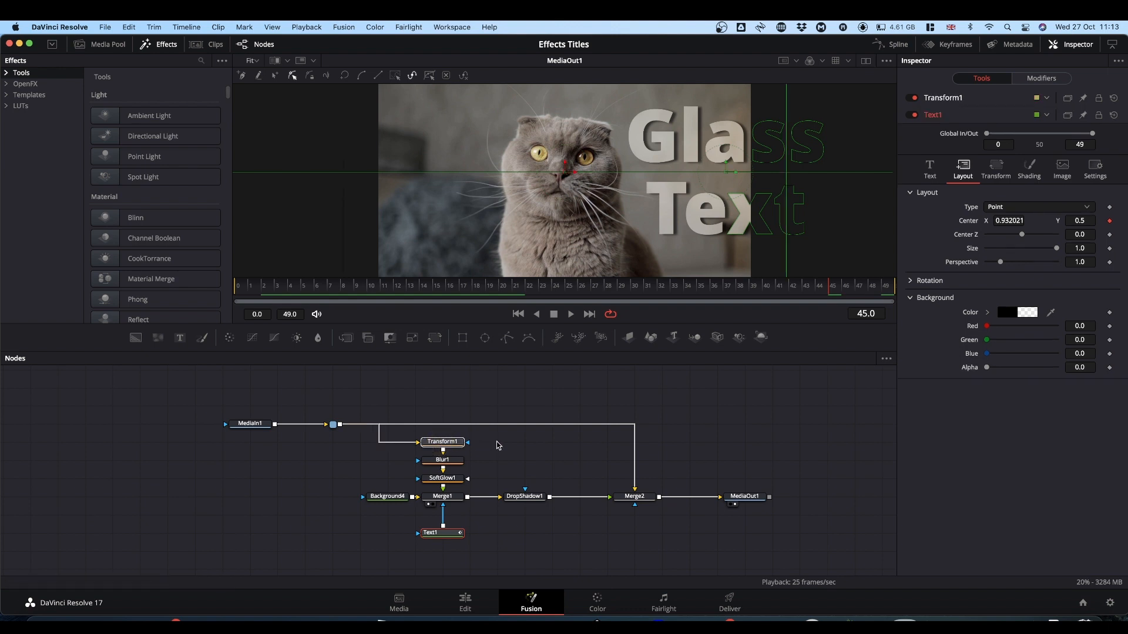
{"action": "left_click", "coordinate": [443, 459]}
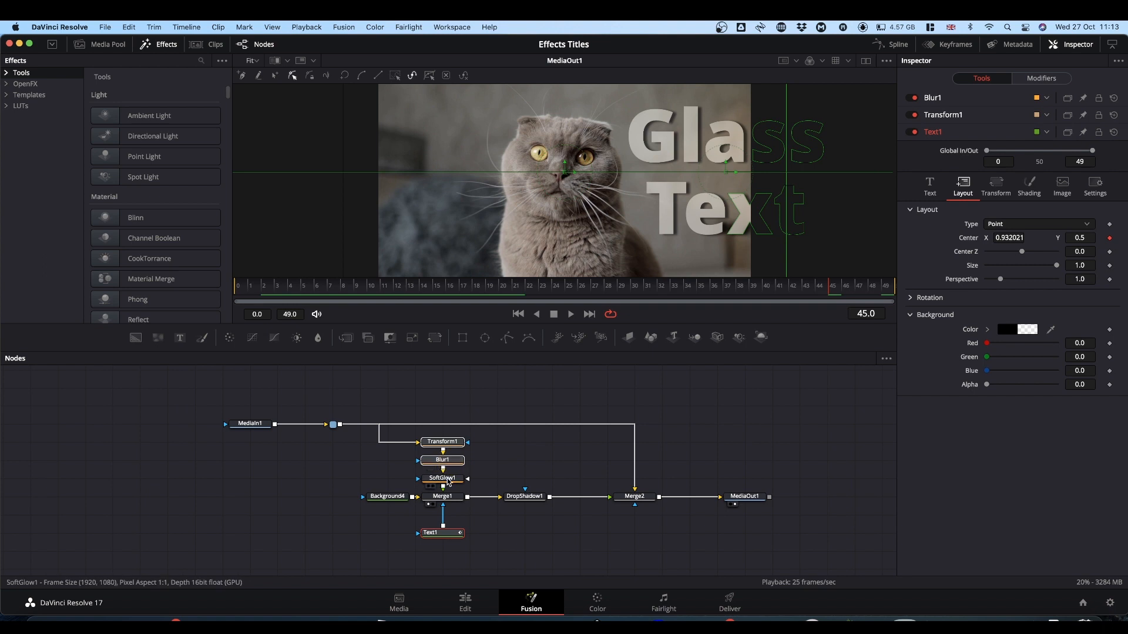
{"action": "left_click", "coordinate": [443, 478]}
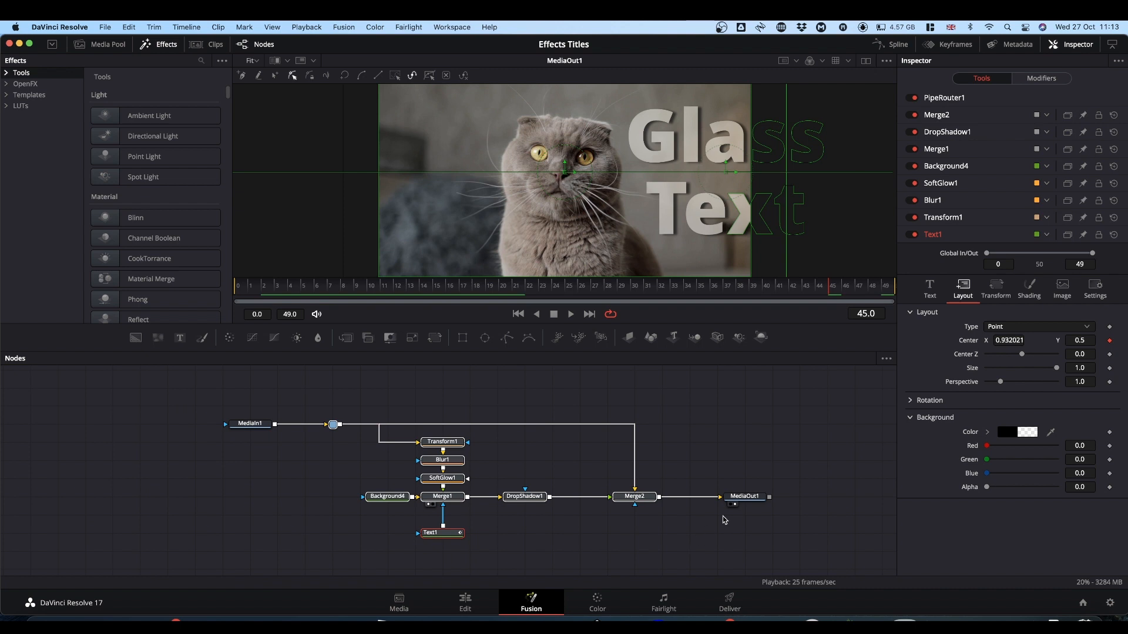
{"action": "mouse_move", "coordinate": [614, 544]}
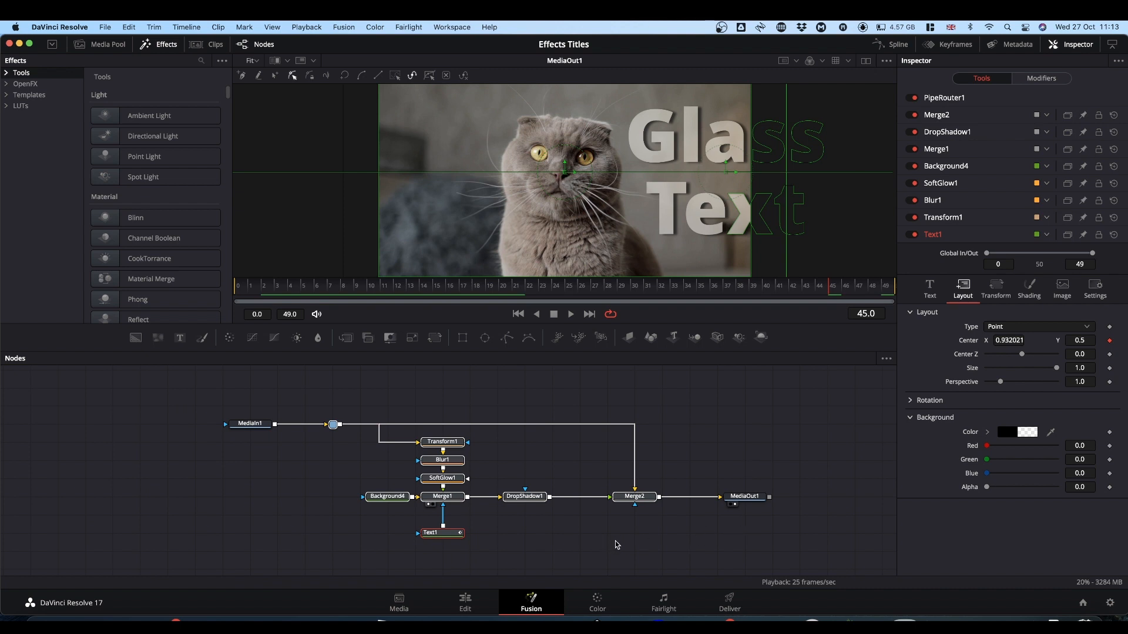
Create a macro from the selected nodes and name it 'Glass Text'.
{"action": "right_click", "coordinate": [634, 496]}
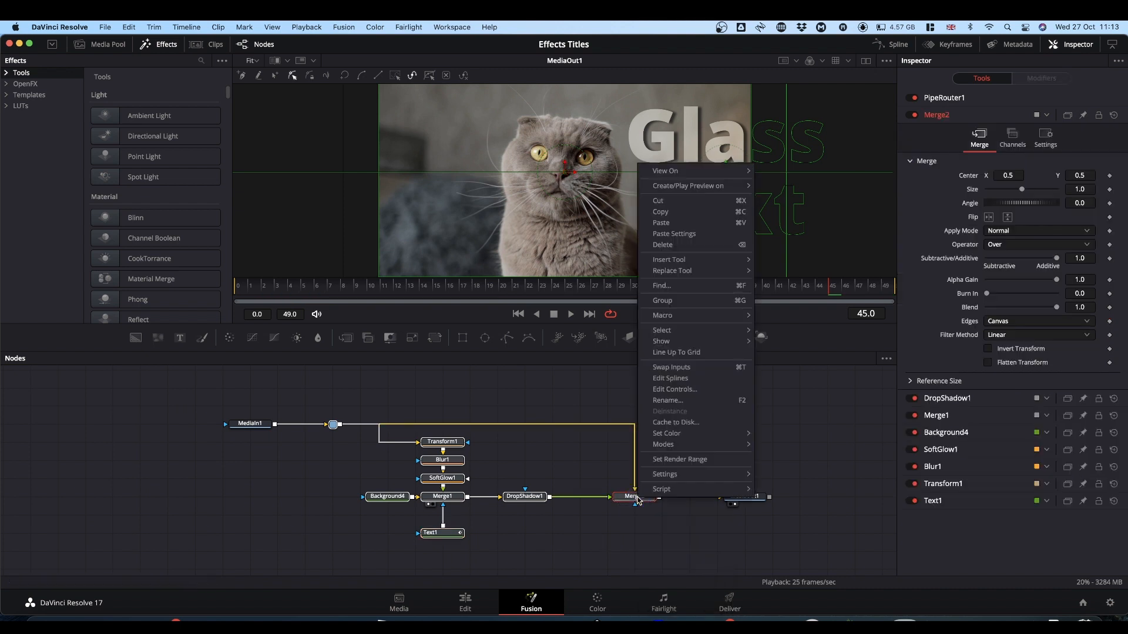
{"action": "mouse_move", "coordinate": [660, 286]}
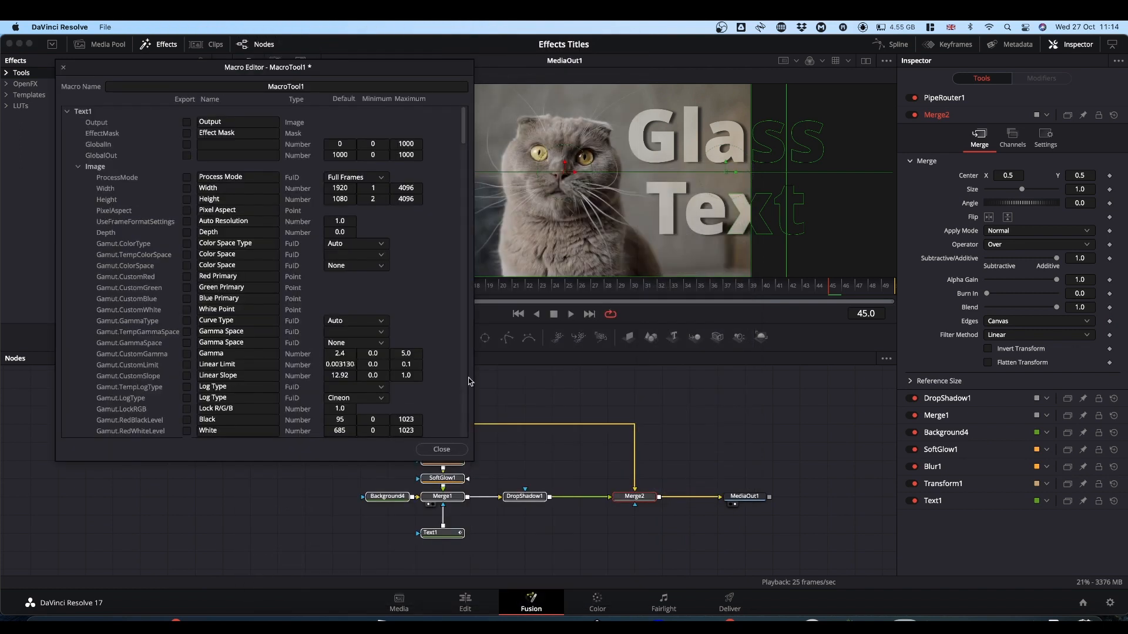
{"action": "left_click", "coordinate": [287, 85]}
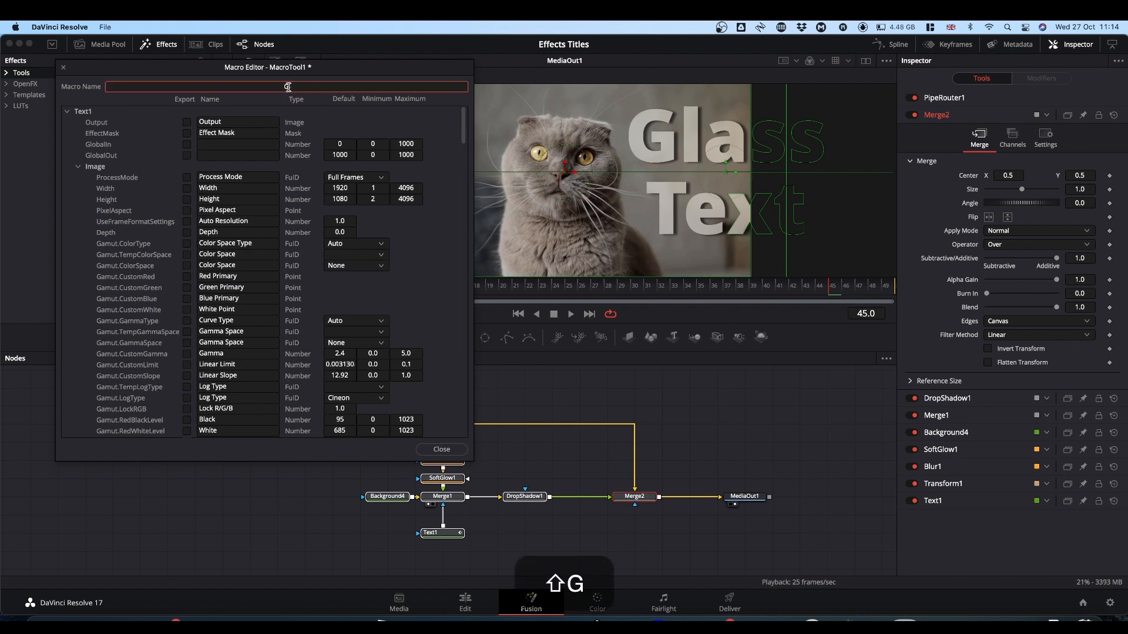
{"action": "type", "text": "Glass Text"}
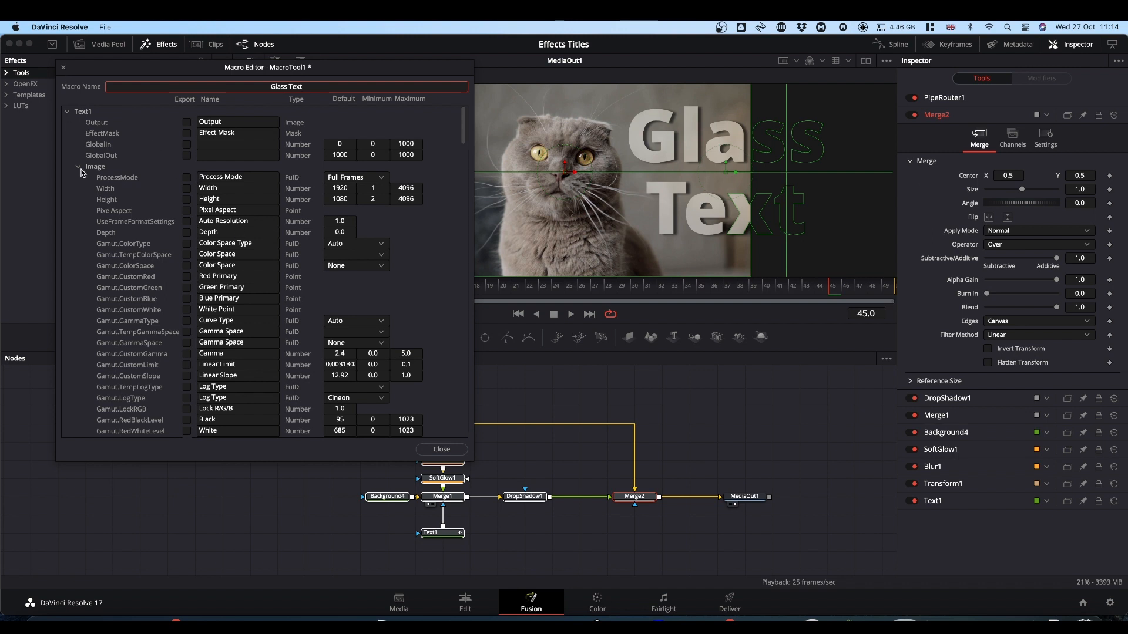
Export Text1's Styled Text, Font, Style, Size, Tracking and Line Spacing controls.
{"action": "left_click", "coordinate": [78, 166]}
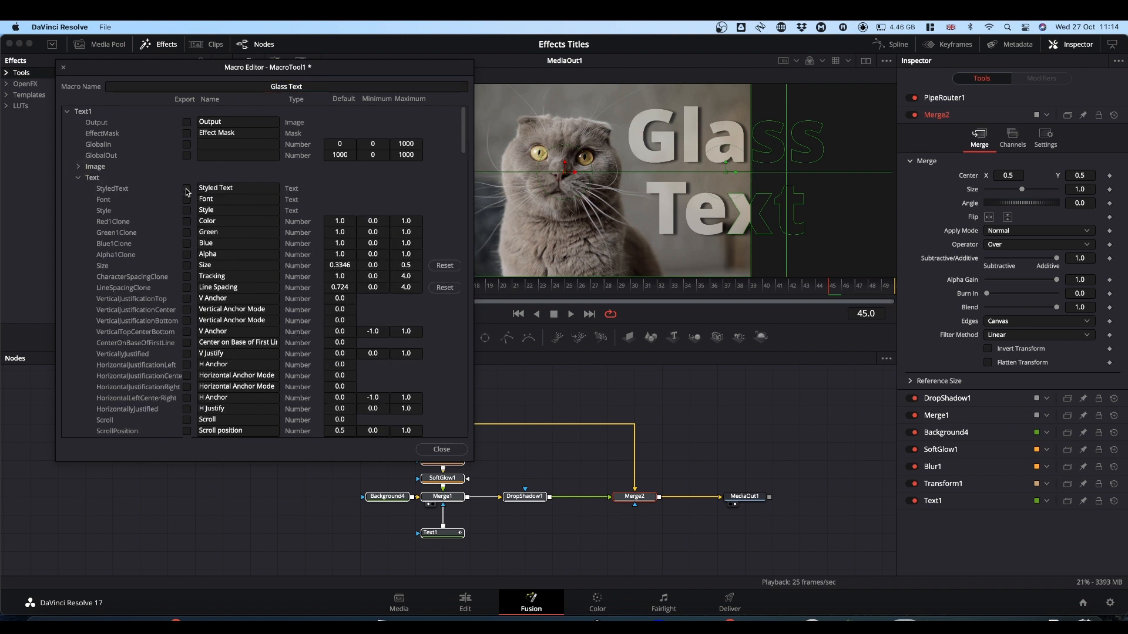
{"action": "left_click", "coordinate": [187, 200]}
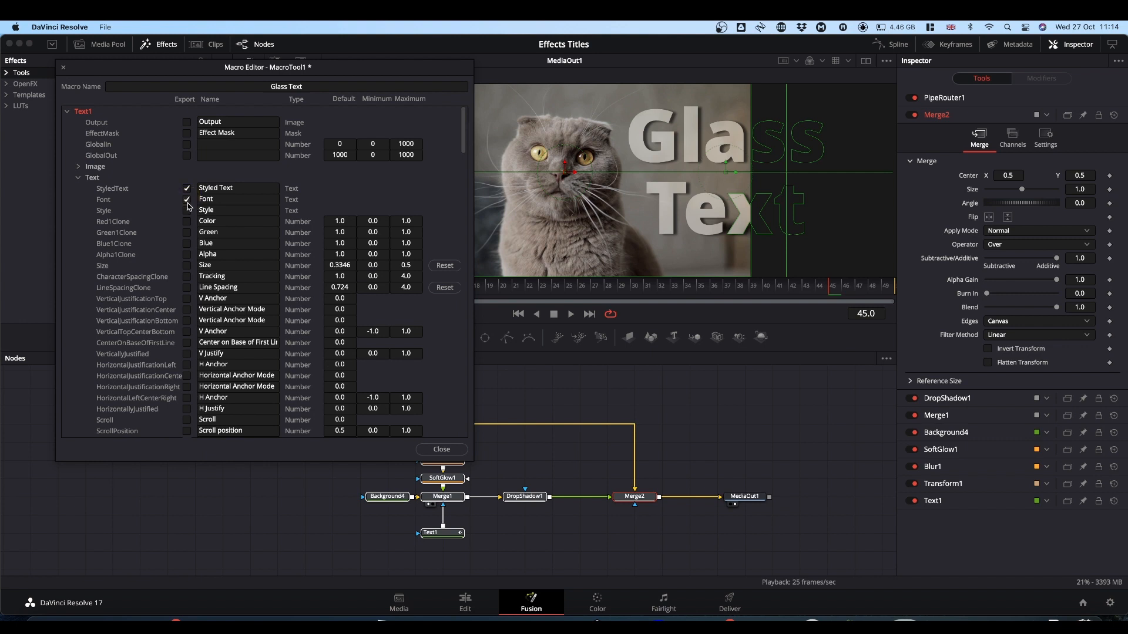
{"action": "left_click", "coordinate": [186, 210]}
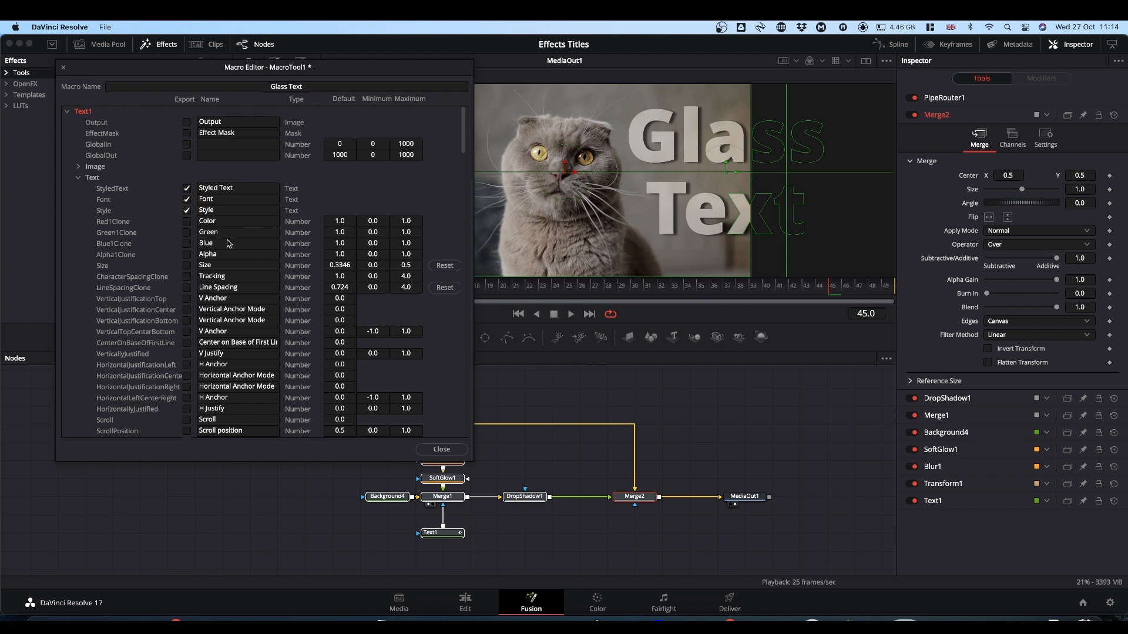
{"action": "mouse_move", "coordinate": [188, 272]}
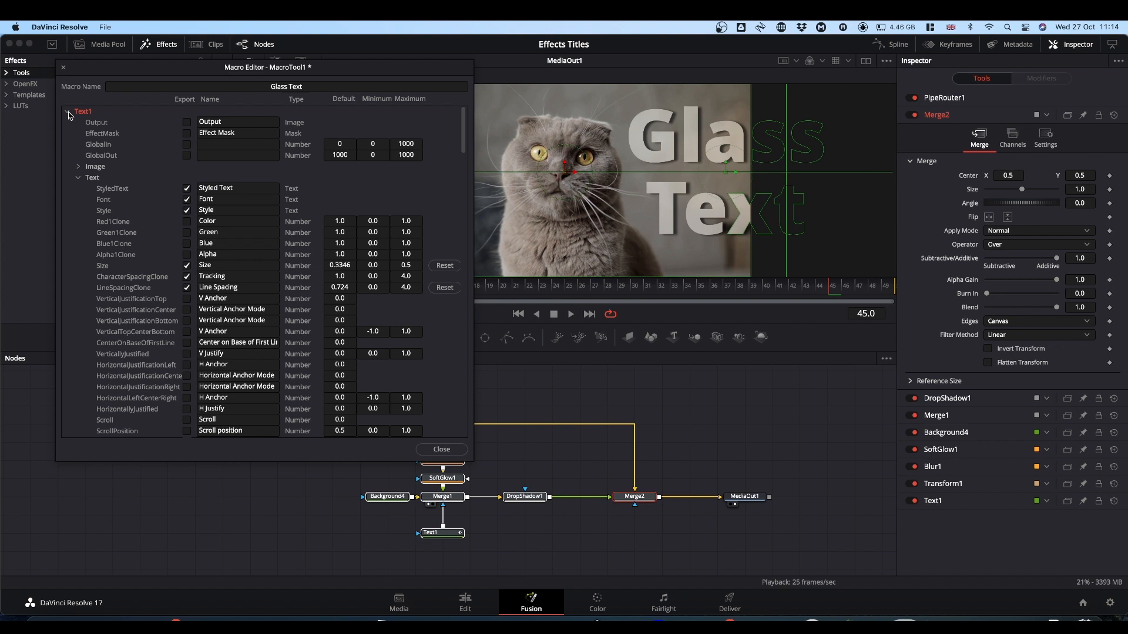
{"action": "left_click", "coordinate": [69, 112]}
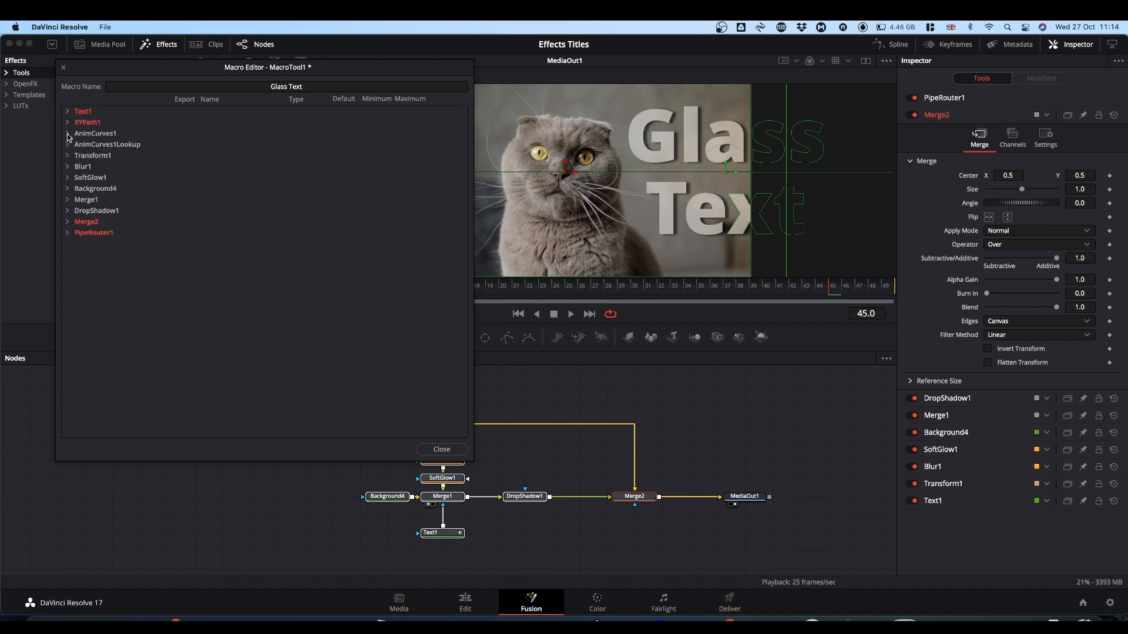
Expand XYPath1 and export its Heading and Y controls.
{"action": "left_click", "coordinate": [68, 138]}
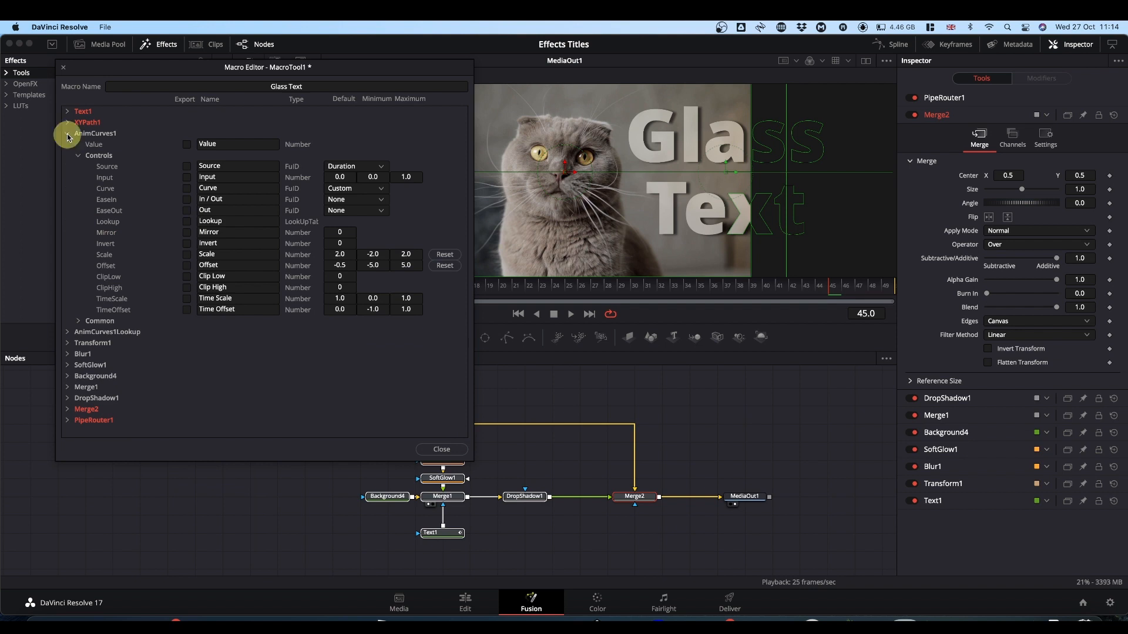
{"action": "left_click", "coordinate": [67, 123]}
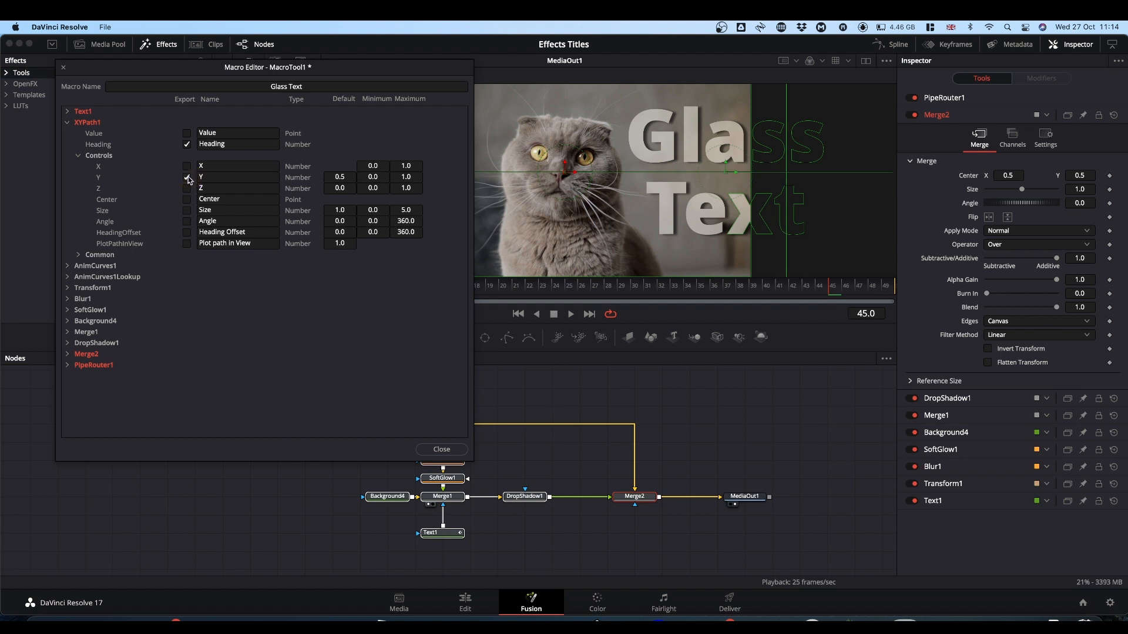
{"action": "left_click", "coordinate": [187, 177]}
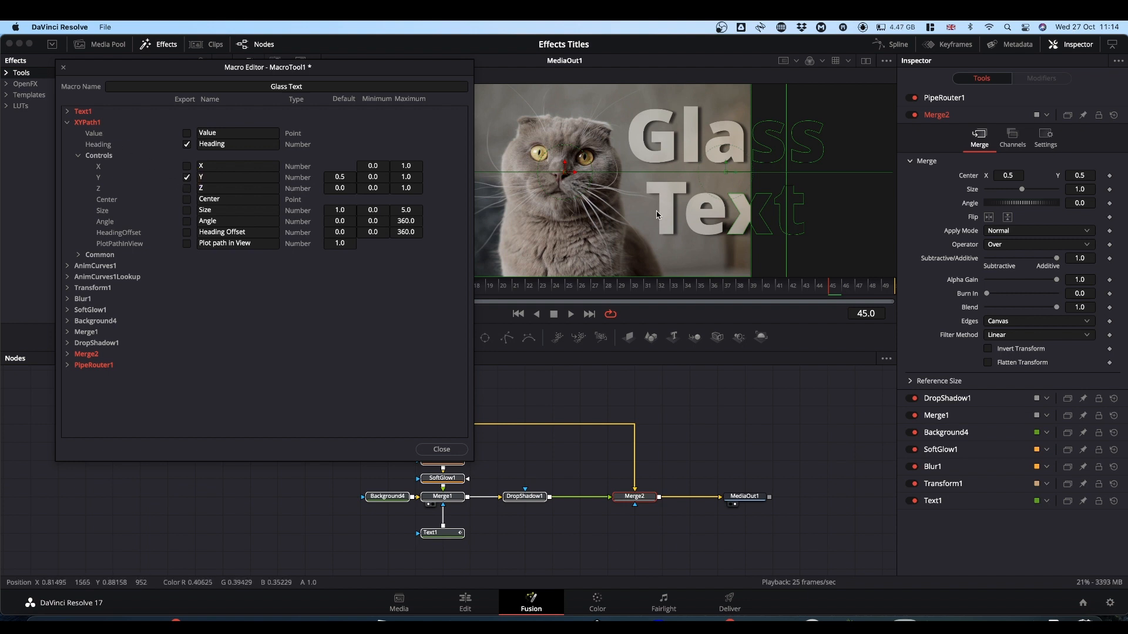
{"action": "mouse_move", "coordinate": [159, 270]}
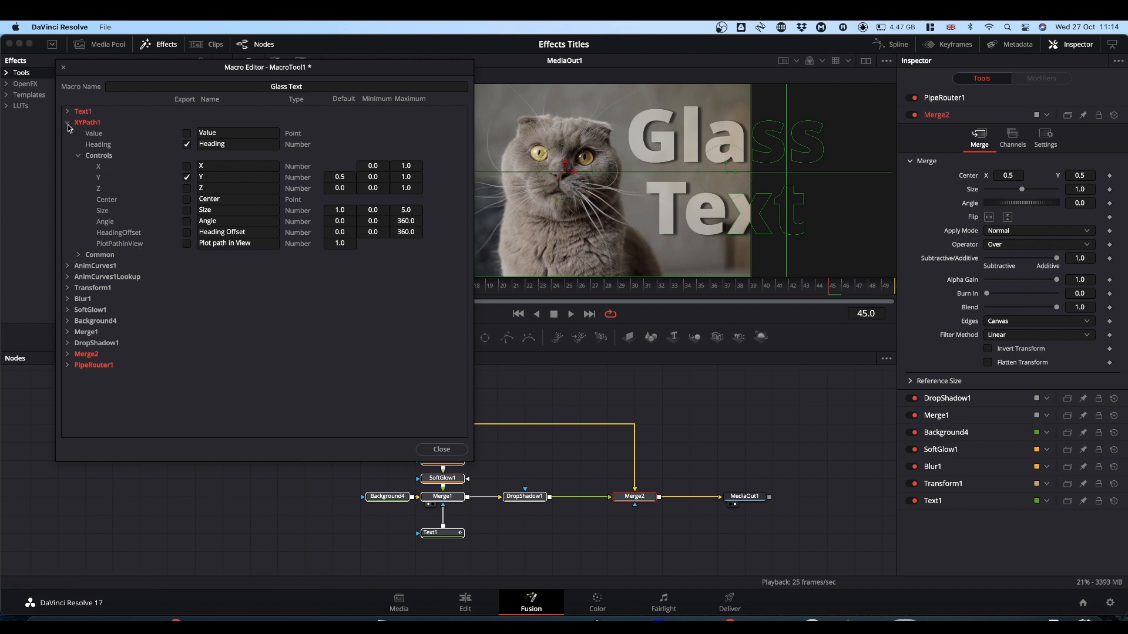
Rename Transform1's Size control to 'Refraction' and export it.
{"action": "left_click", "coordinate": [67, 122]}
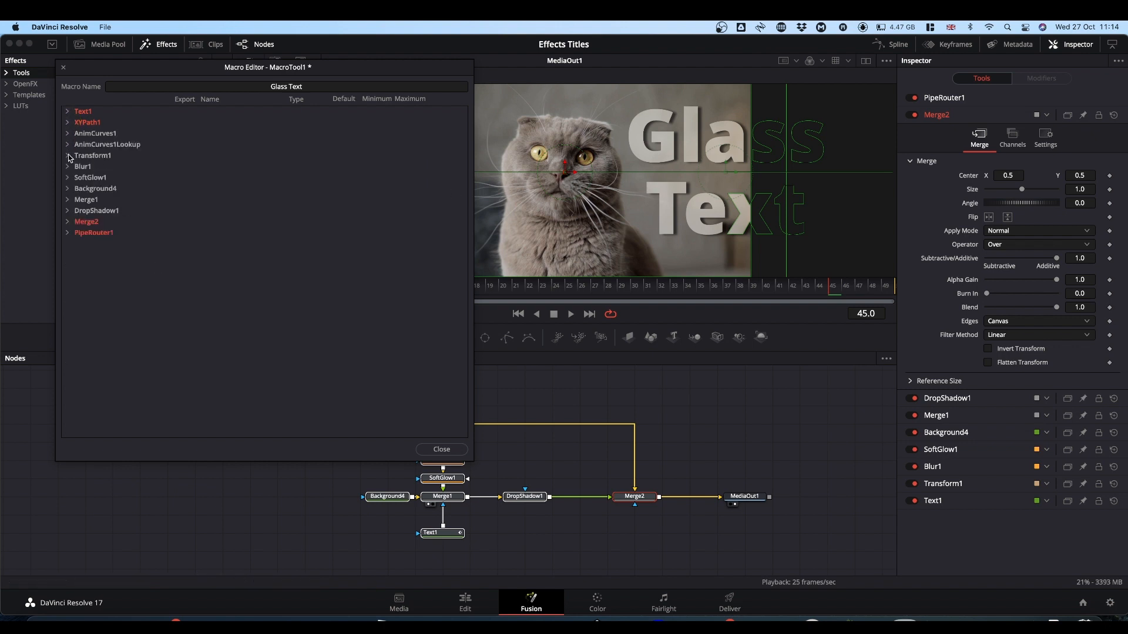
{"action": "left_click", "coordinate": [68, 155]}
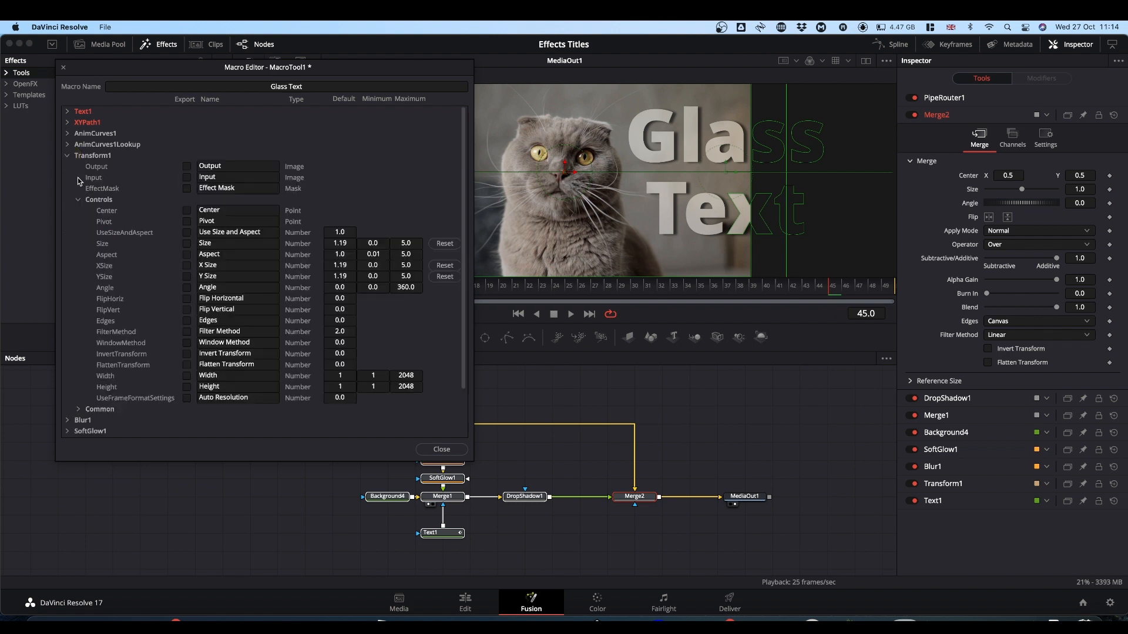
{"action": "left_click", "coordinate": [230, 243]}
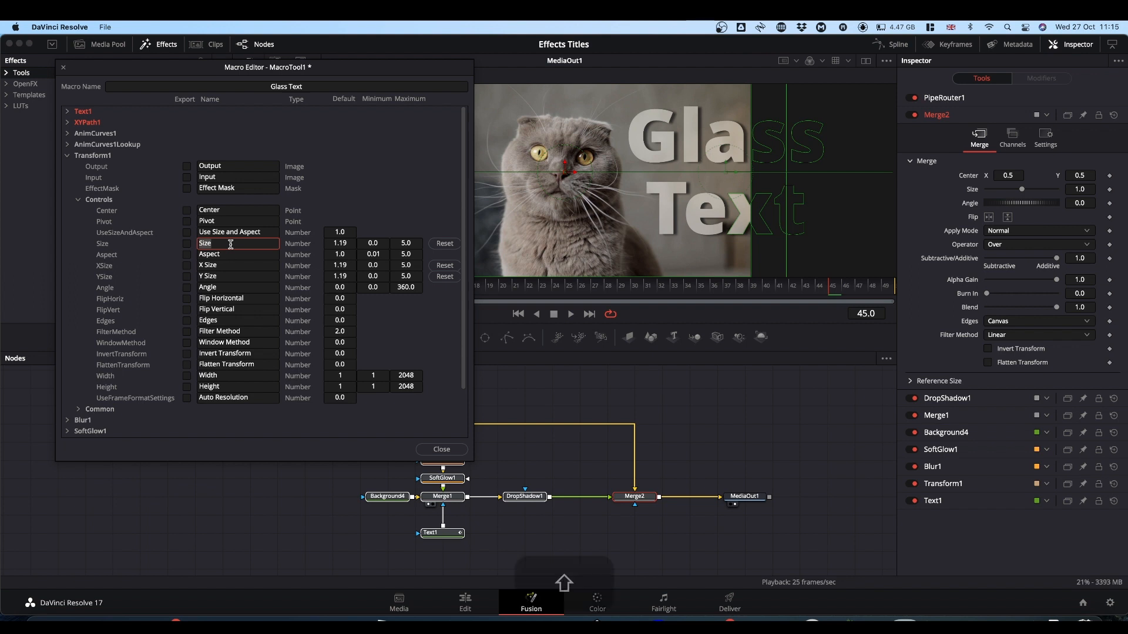
{"action": "type", "text": "Refraction"}
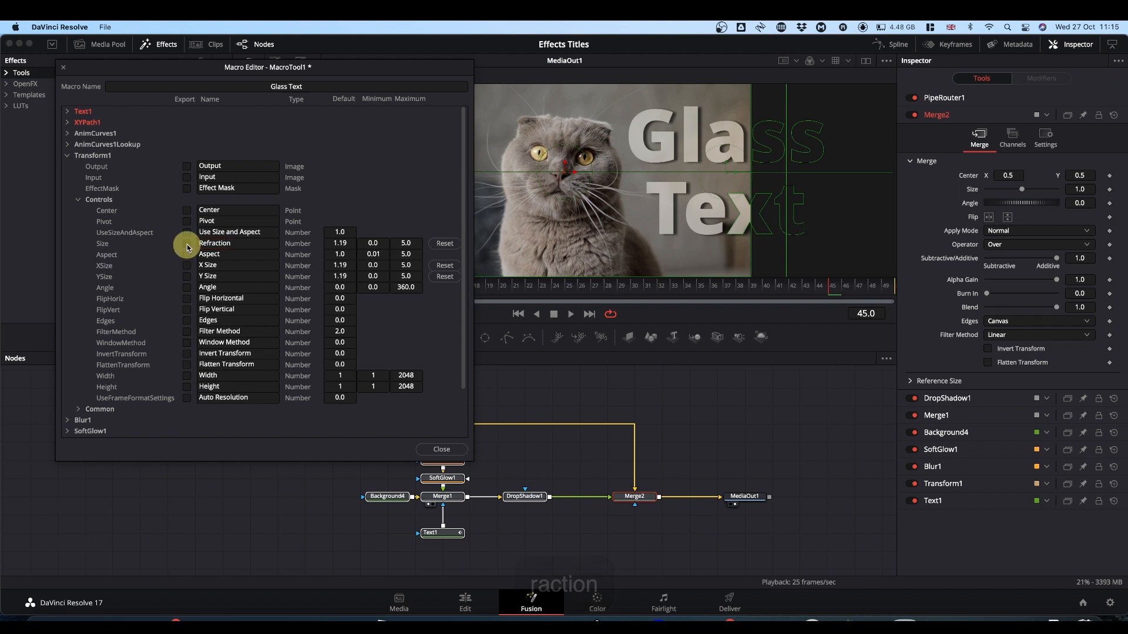
{"action": "left_click", "coordinate": [187, 245]}
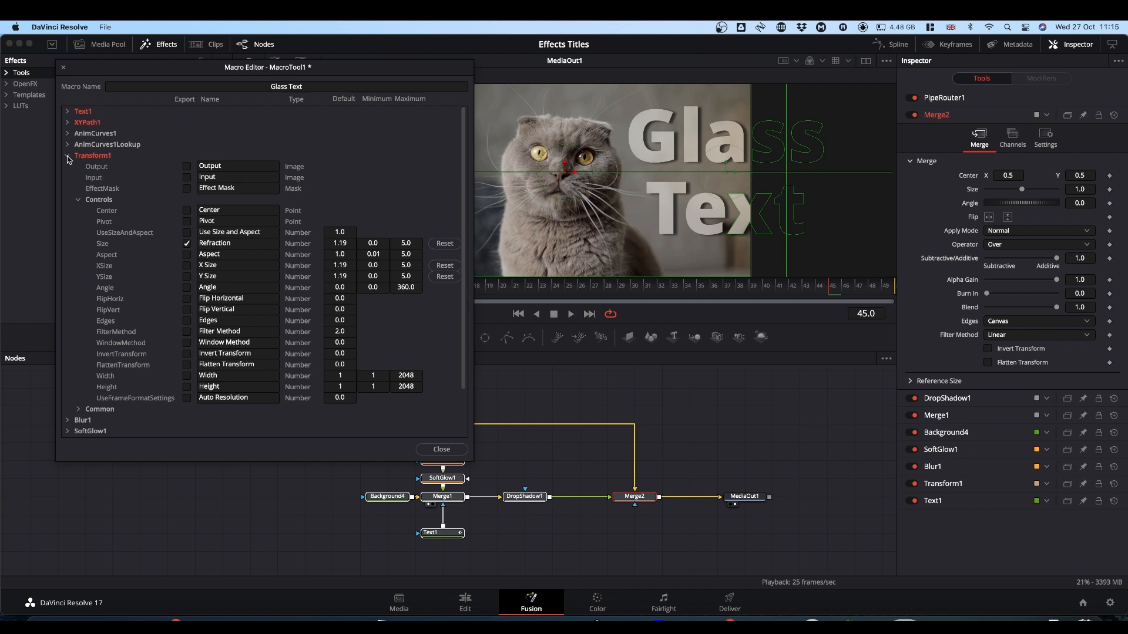
Export Blur1's Blur Size and SoftGlow1's Gain and Glow Size controls.
{"action": "left_click", "coordinate": [68, 165]}
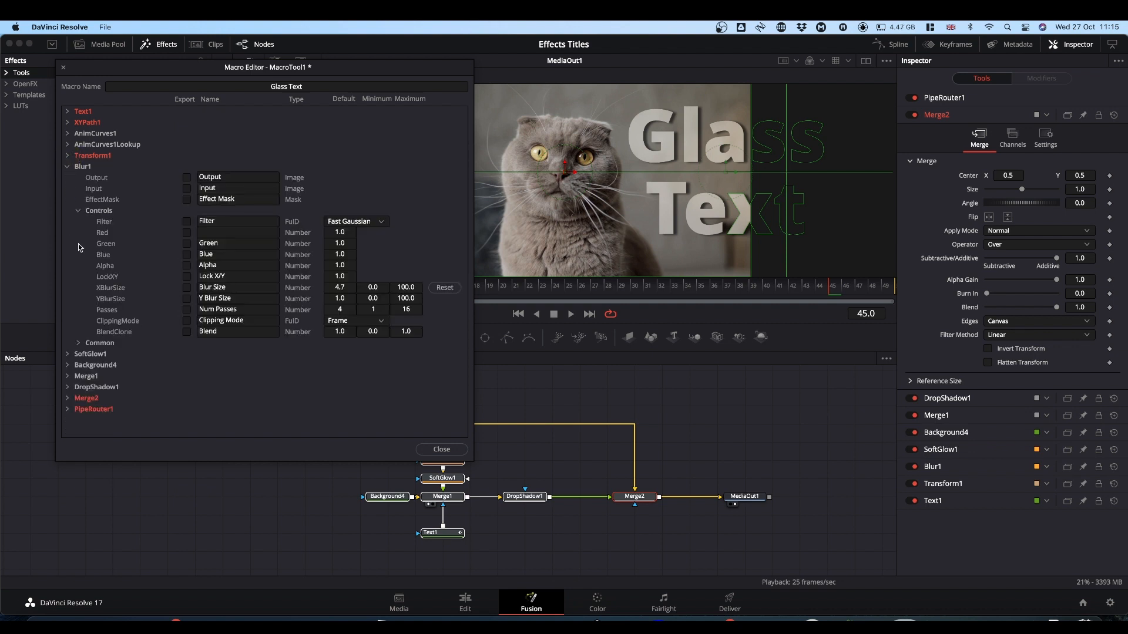
{"action": "mouse_move", "coordinate": [187, 294]}
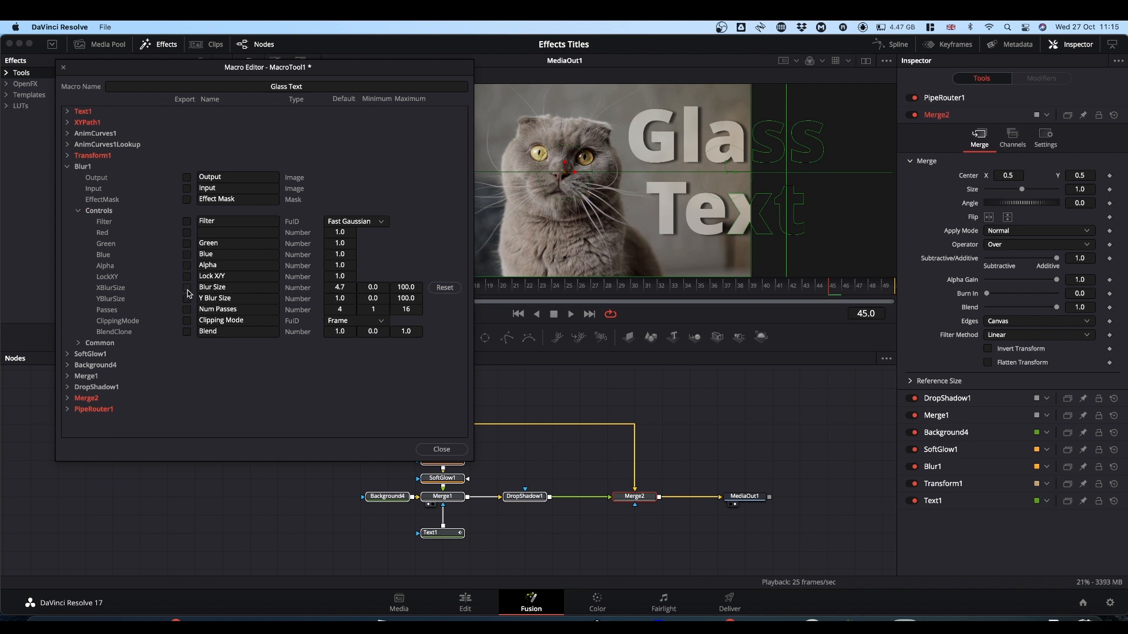
{"action": "left_click", "coordinate": [186, 287]}
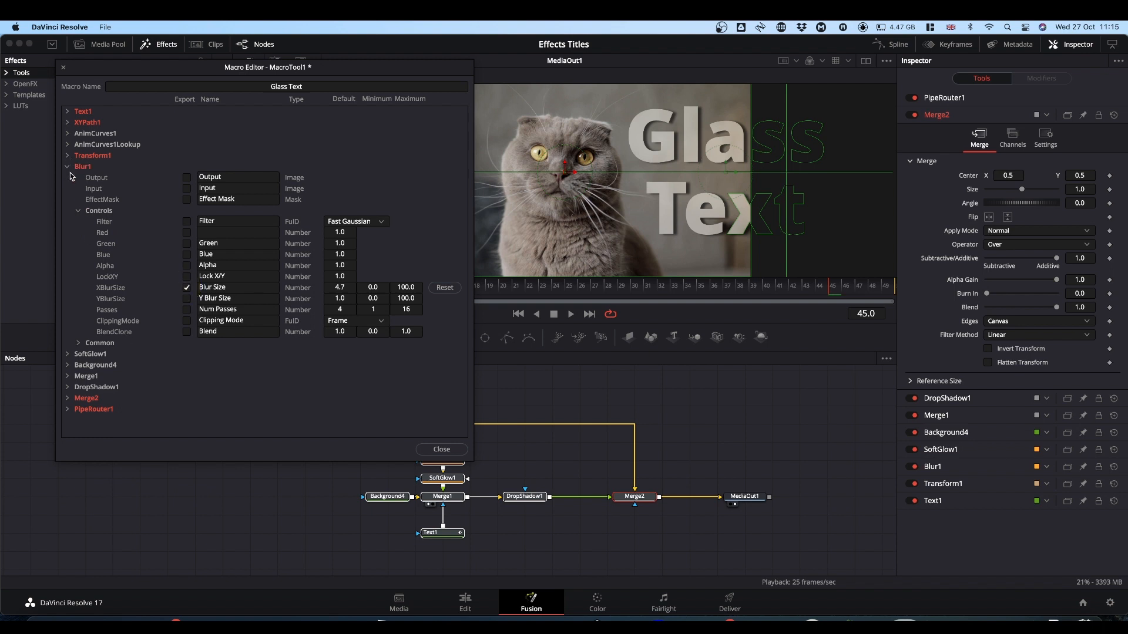
{"action": "left_click", "coordinate": [69, 166]}
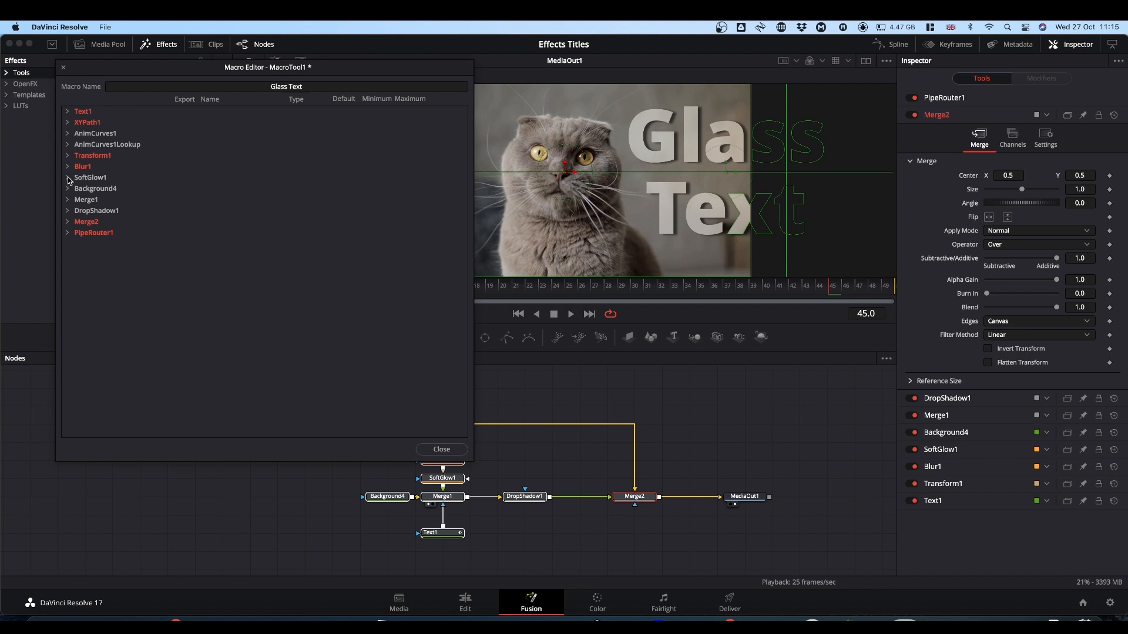
{"action": "left_click", "coordinate": [67, 177]}
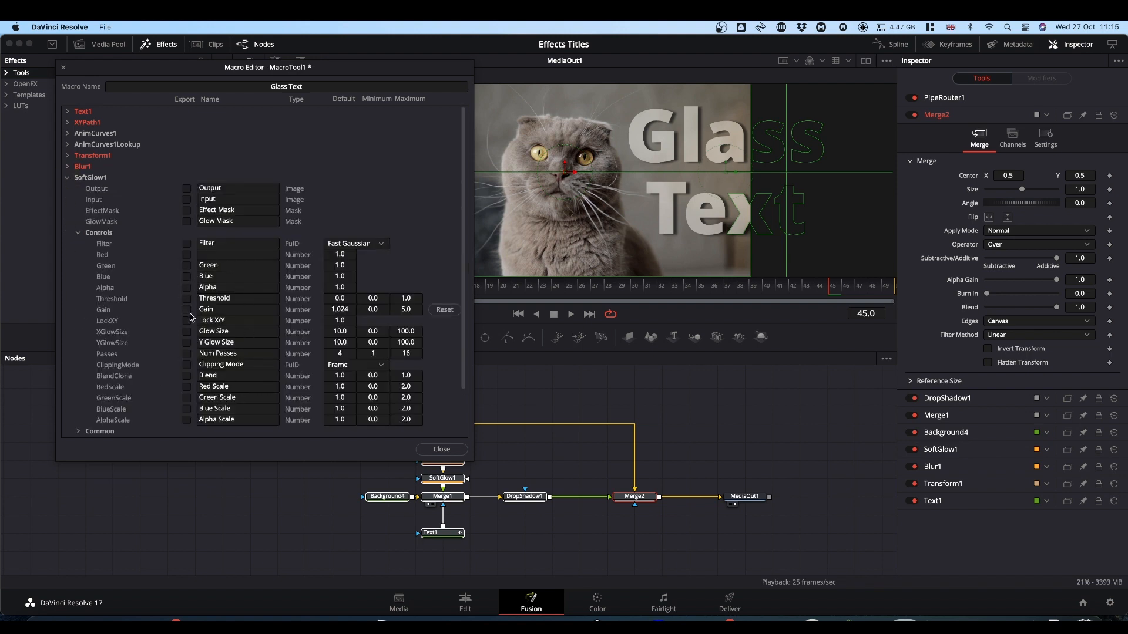
{"action": "left_click", "coordinate": [186, 309]}
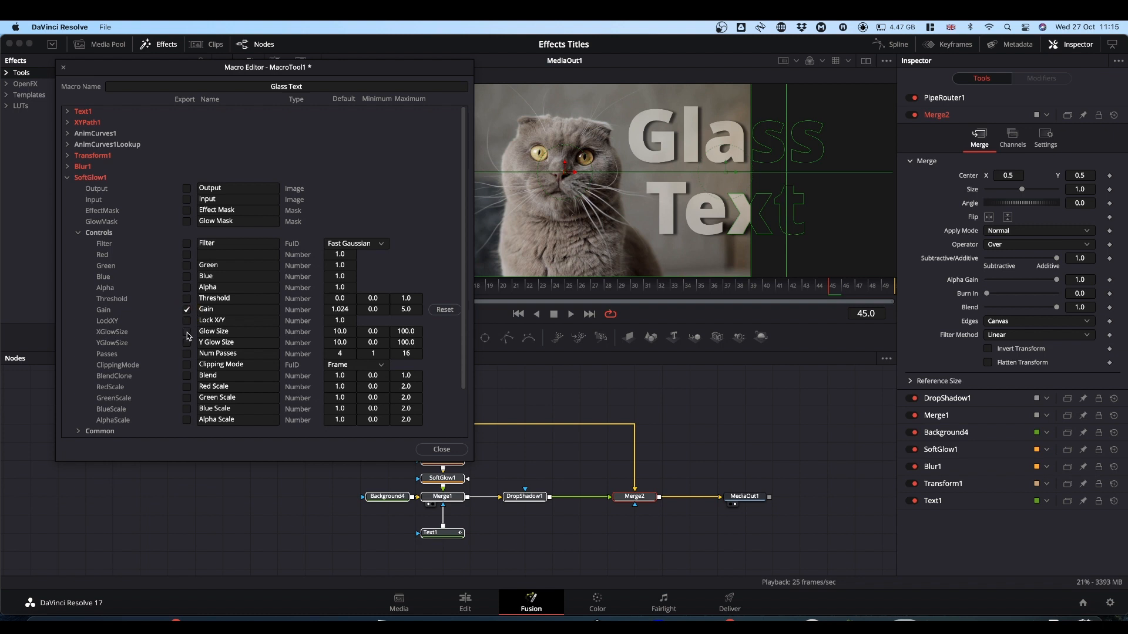
{"action": "left_click", "coordinate": [187, 332]}
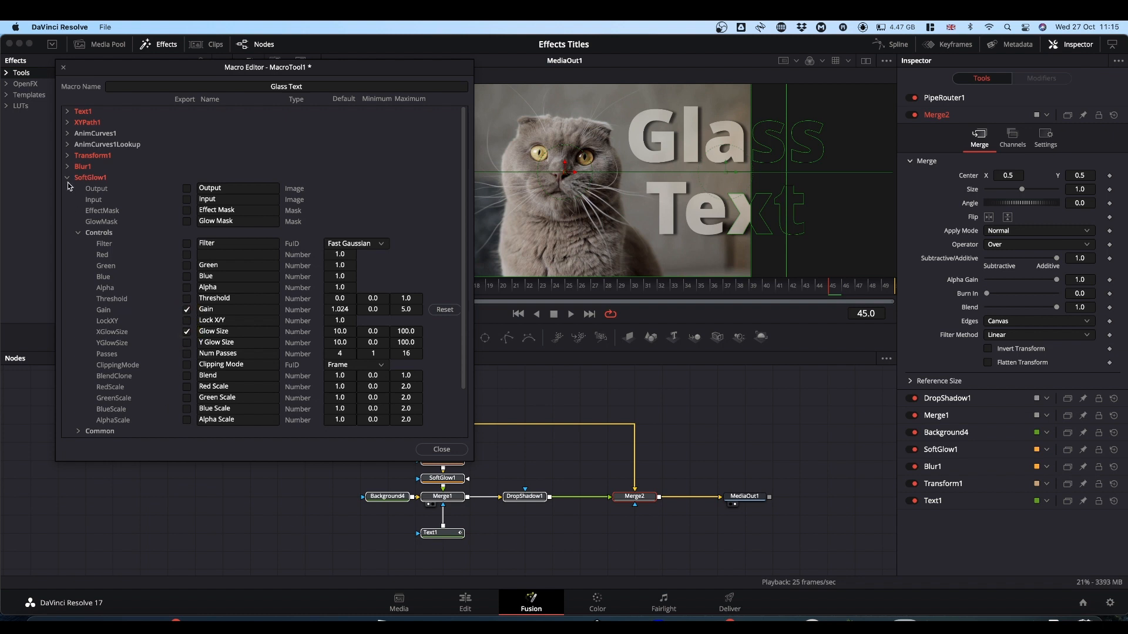
{"action": "left_click", "coordinate": [68, 178]}
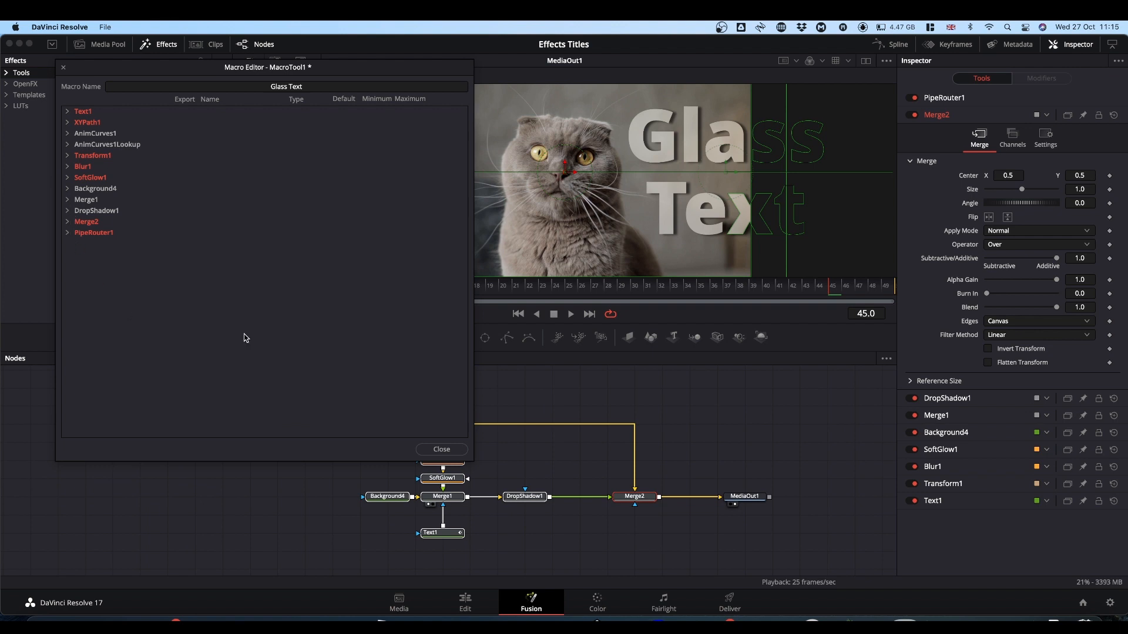
{"action": "mouse_move", "coordinate": [107, 27]}
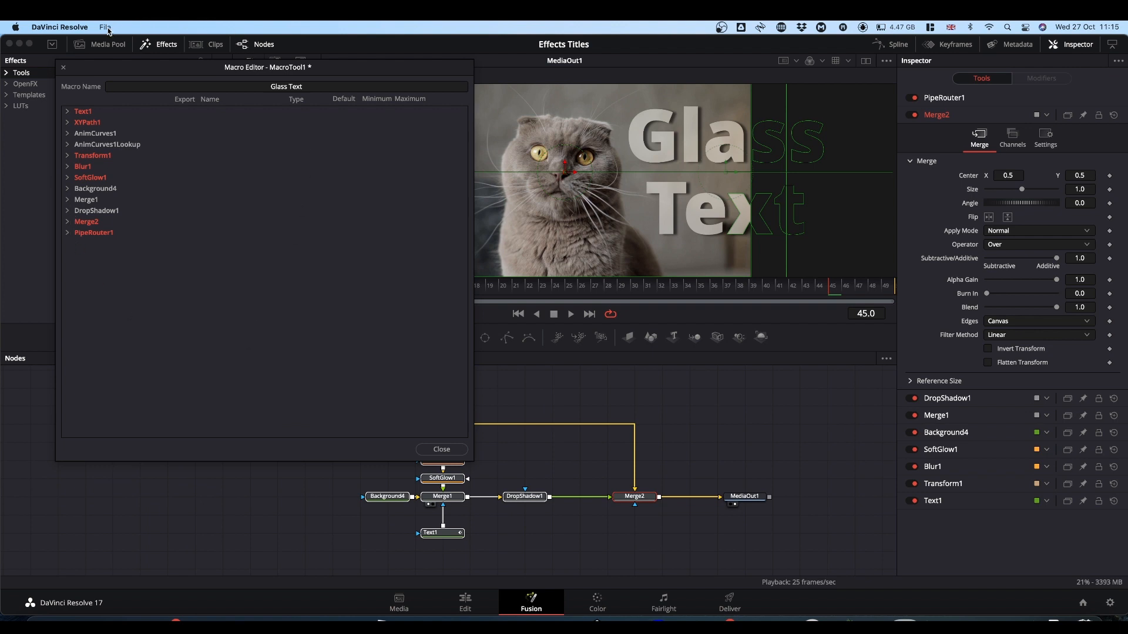
Save the macro as Glass Text.setting, browsing toward the DaVinci Resolve Fusion Templates folder.
{"action": "left_click", "coordinate": [104, 27]}
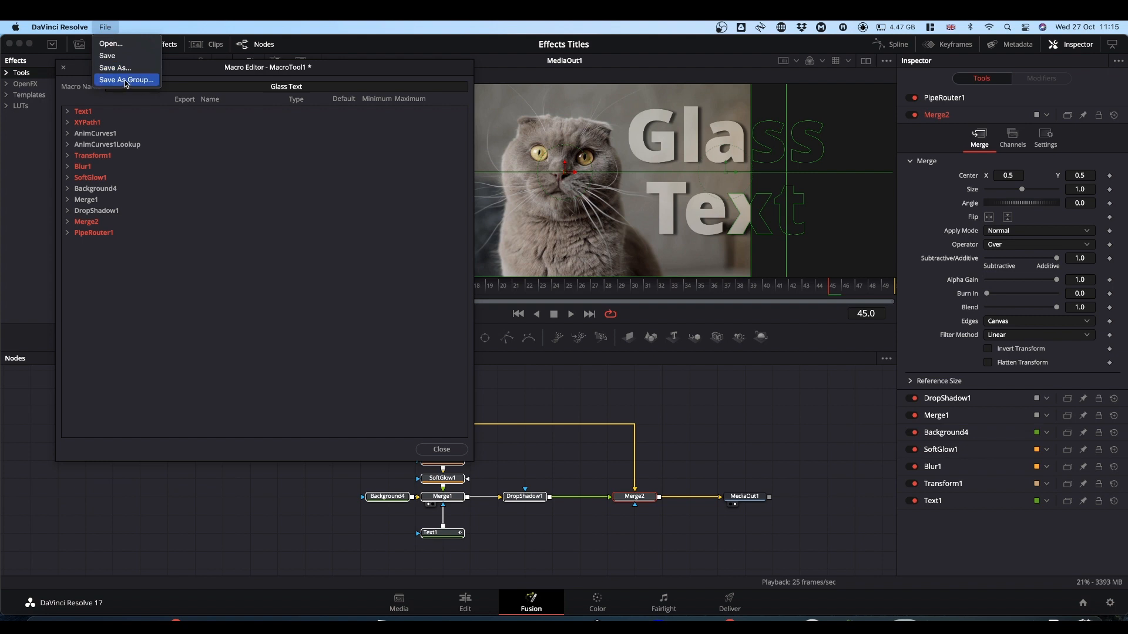
{"action": "left_click", "coordinate": [114, 68]}
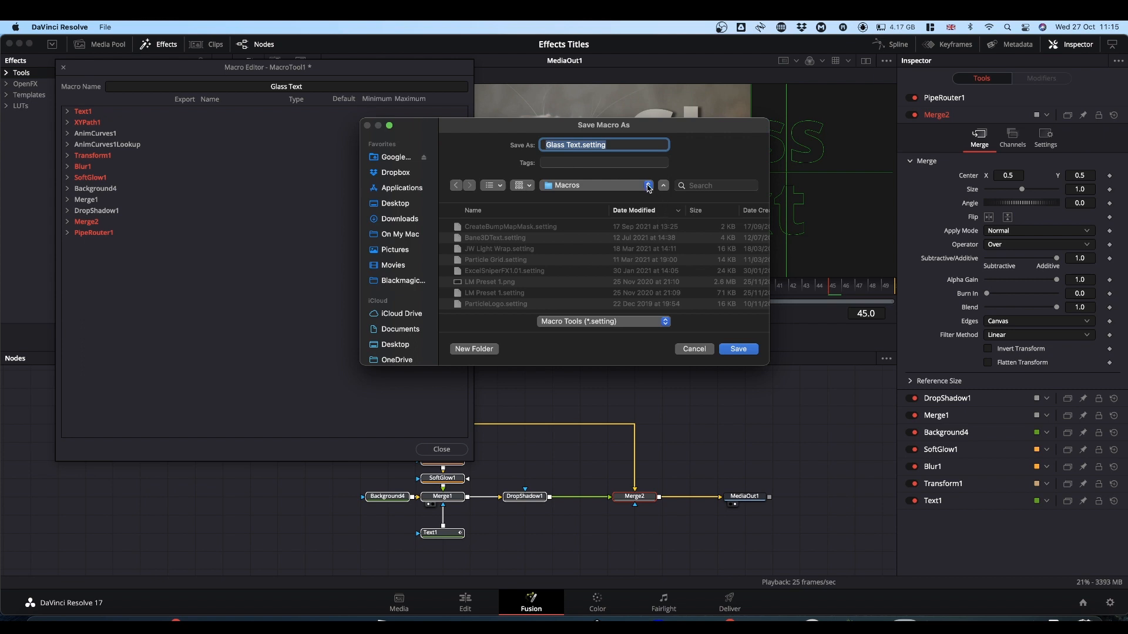
{"action": "left_click", "coordinate": [645, 186]}
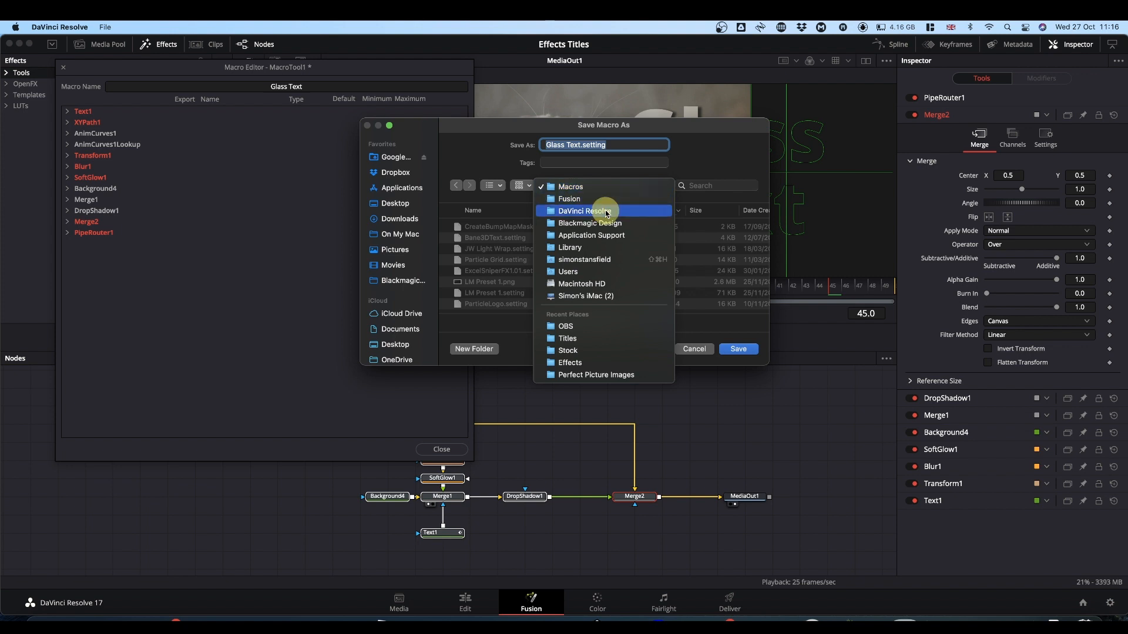
{"action": "left_click", "coordinate": [584, 210]}
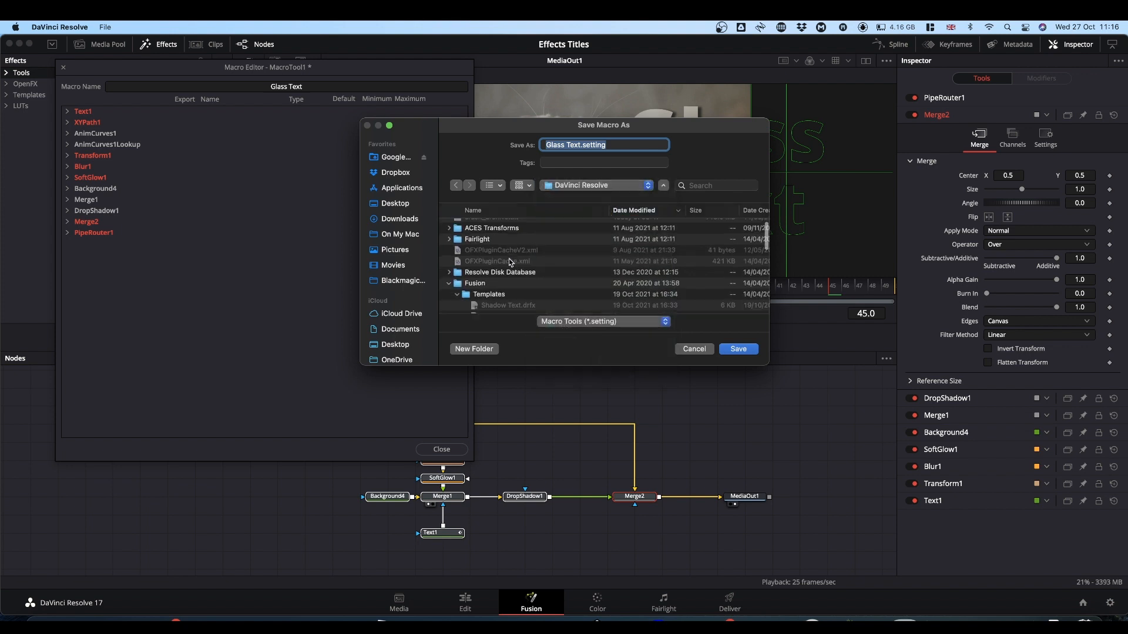
{"action": "scroll", "scroll_direction": "down", "scroll_amount": 3}
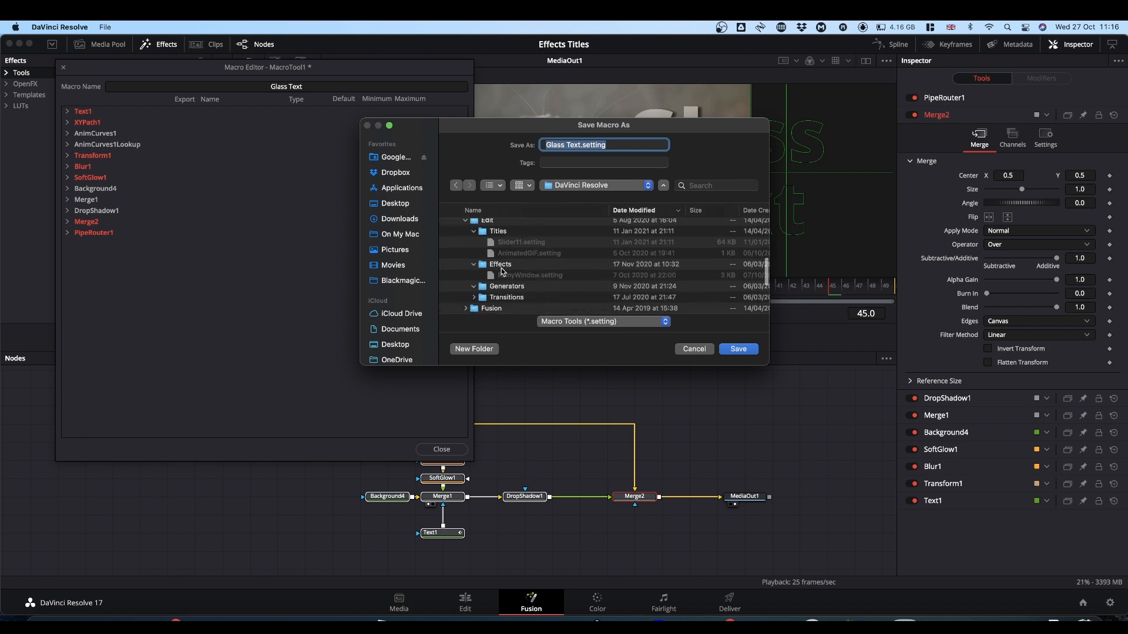
{"action": "mouse_move", "coordinate": [496, 300]}
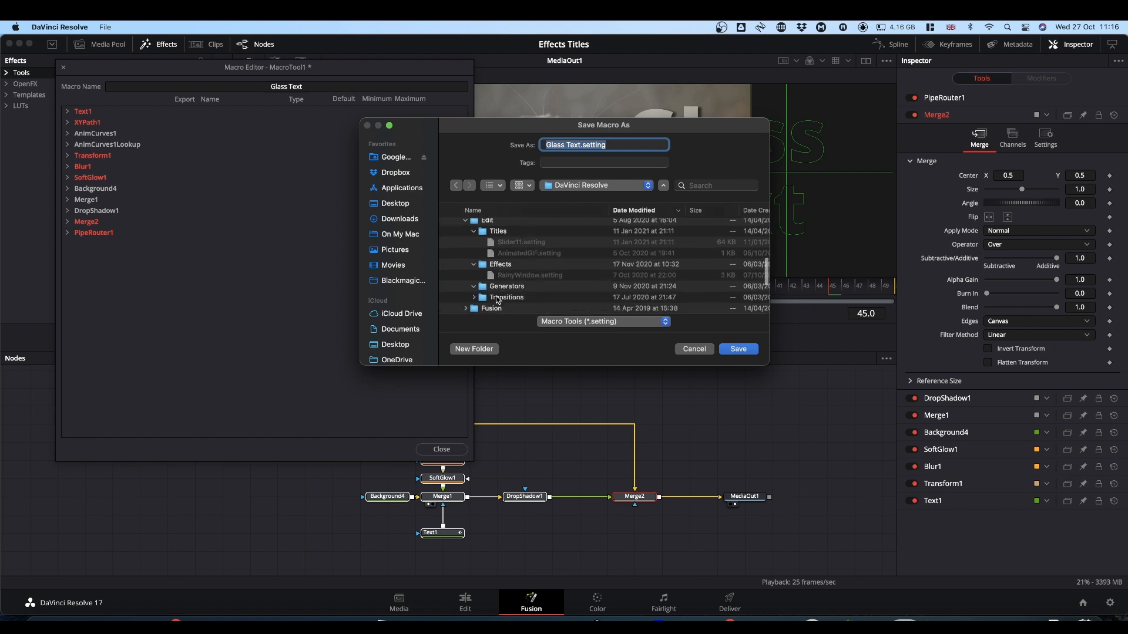
{"action": "mouse_move", "coordinate": [524, 234]}
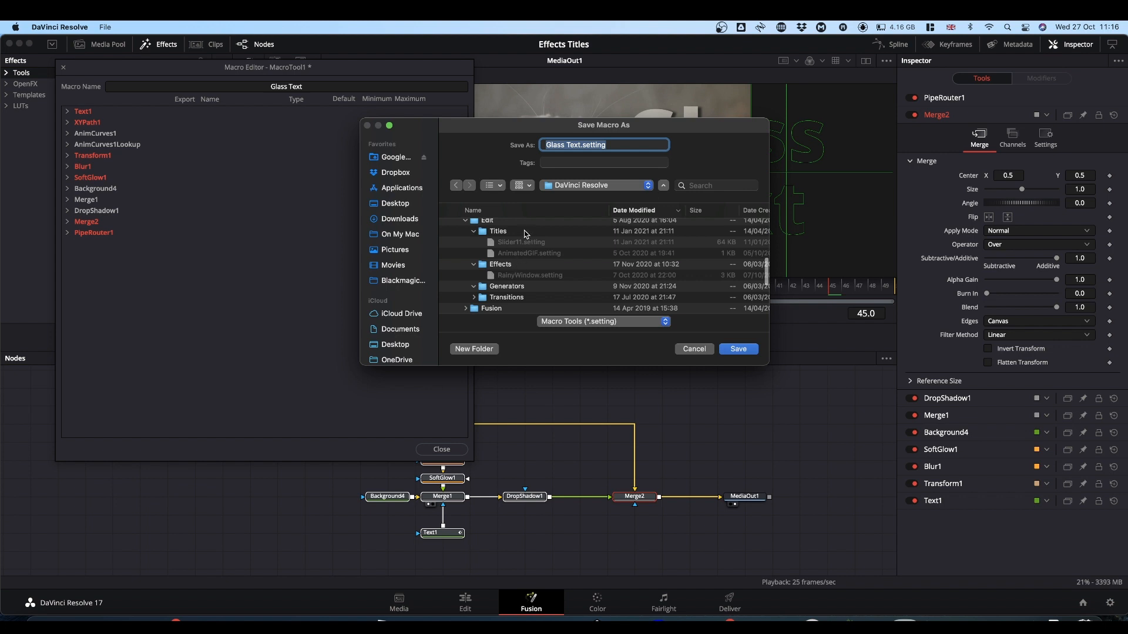
{"action": "mouse_move", "coordinate": [490, 251]}
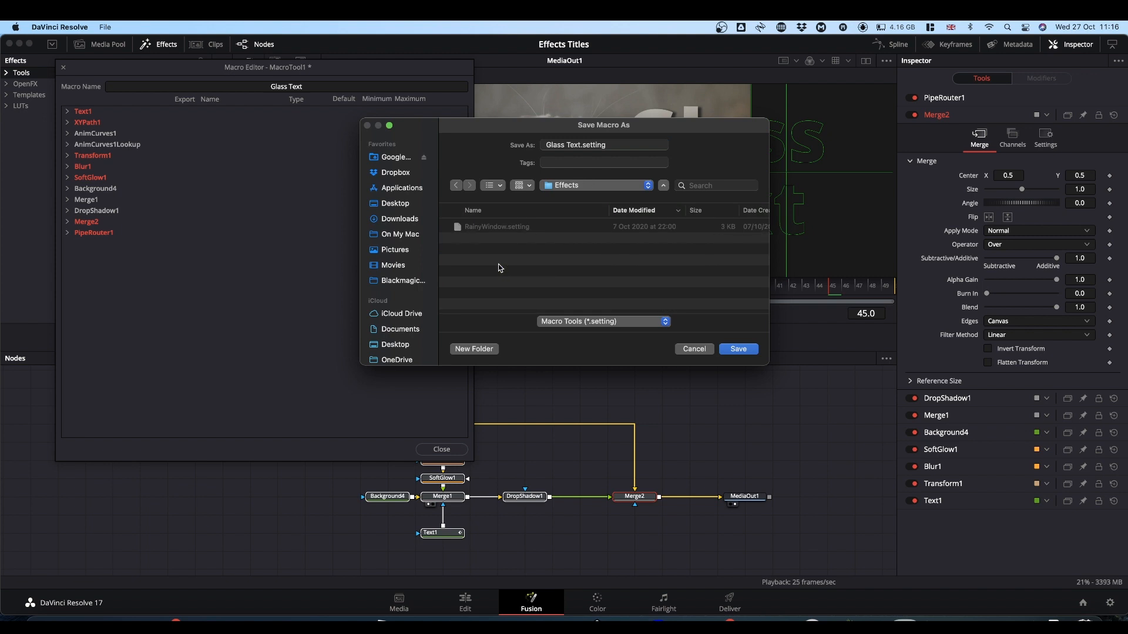
{"action": "mouse_move", "coordinate": [601, 266]}
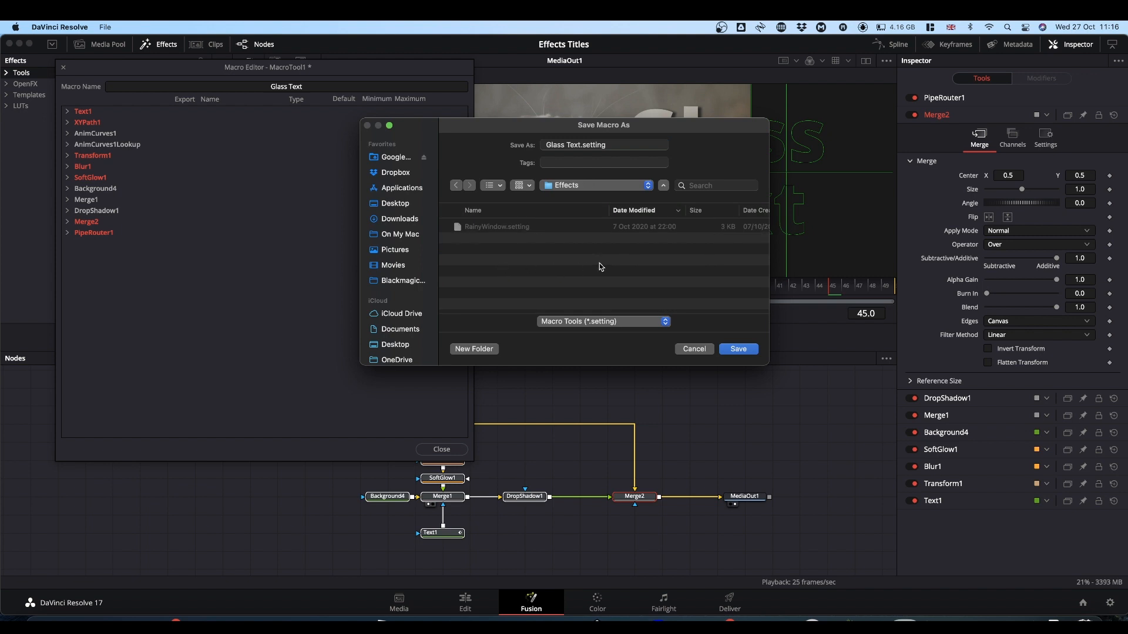
{"action": "mouse_move", "coordinate": [474, 344]}
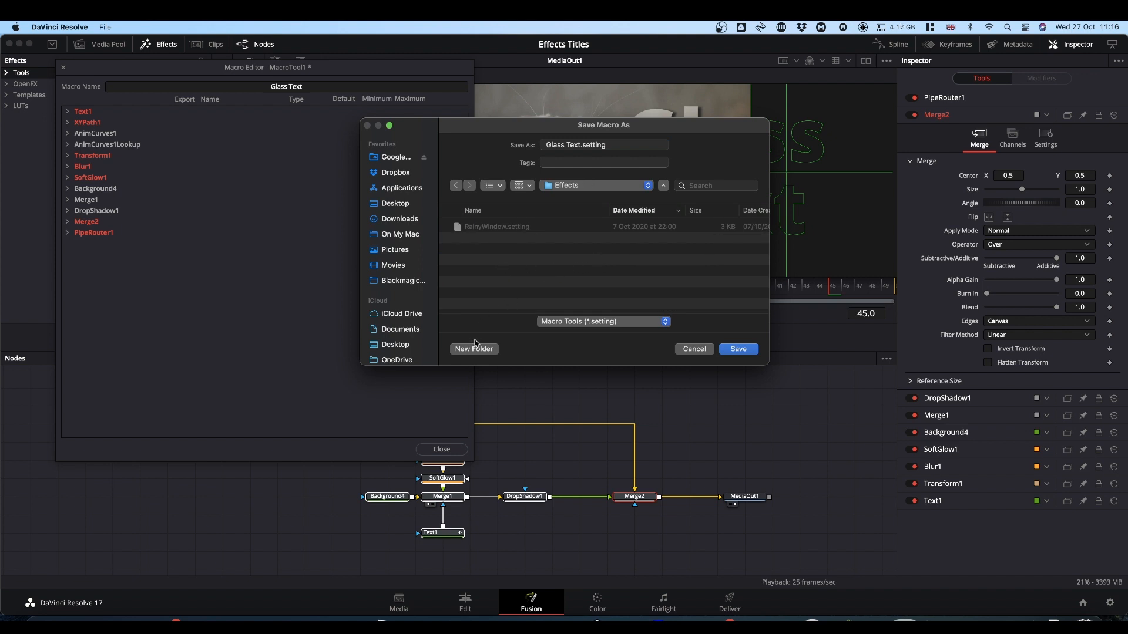
{"action": "mouse_move", "coordinate": [475, 258]}
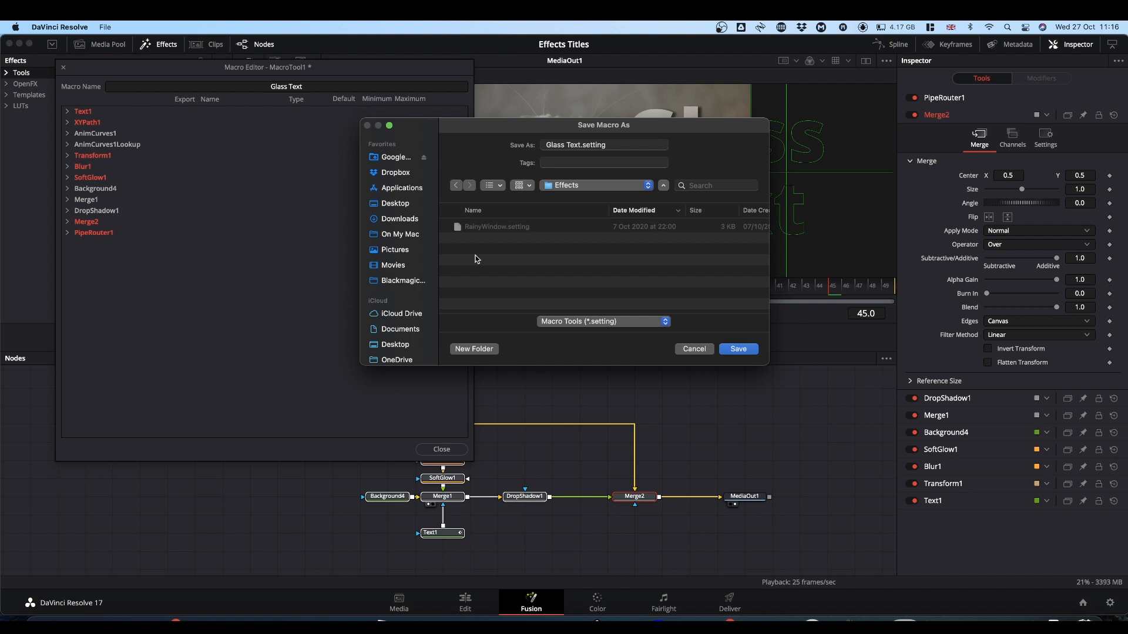
{"action": "mouse_move", "coordinate": [490, 257]}
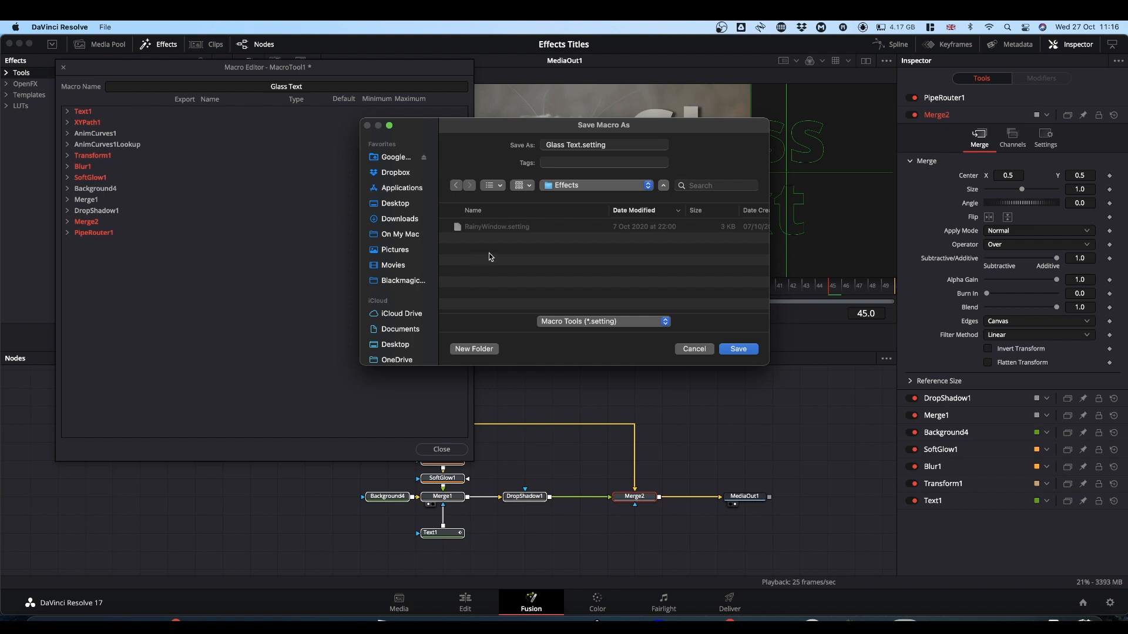
{"action": "mouse_move", "coordinate": [737, 349]}
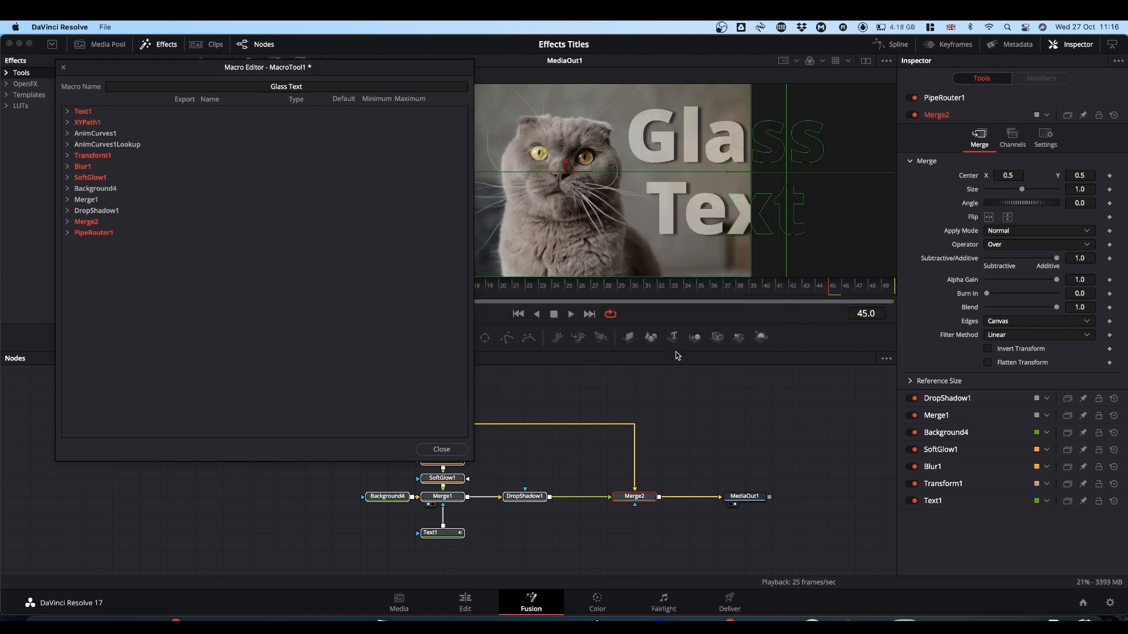
Close the Macro Editor and expand Templates > Edit > Effects > Titles to reveal Glass_Text.
{"action": "left_click", "coordinate": [441, 448]}
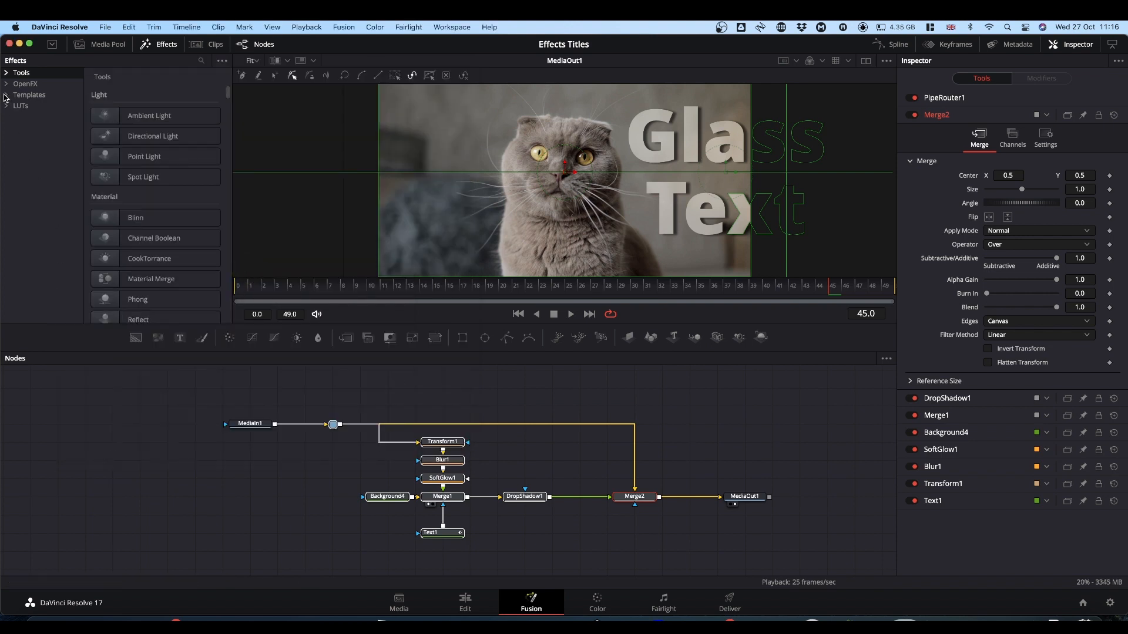
{"action": "left_click", "coordinate": [6, 94]}
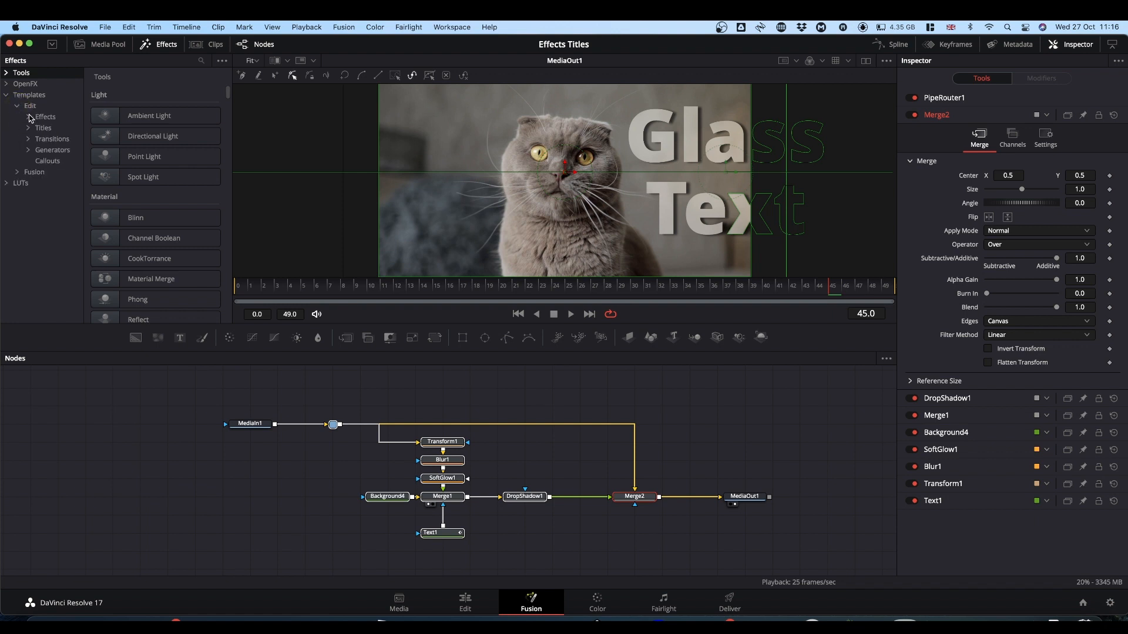
{"action": "left_click", "coordinate": [28, 118]}
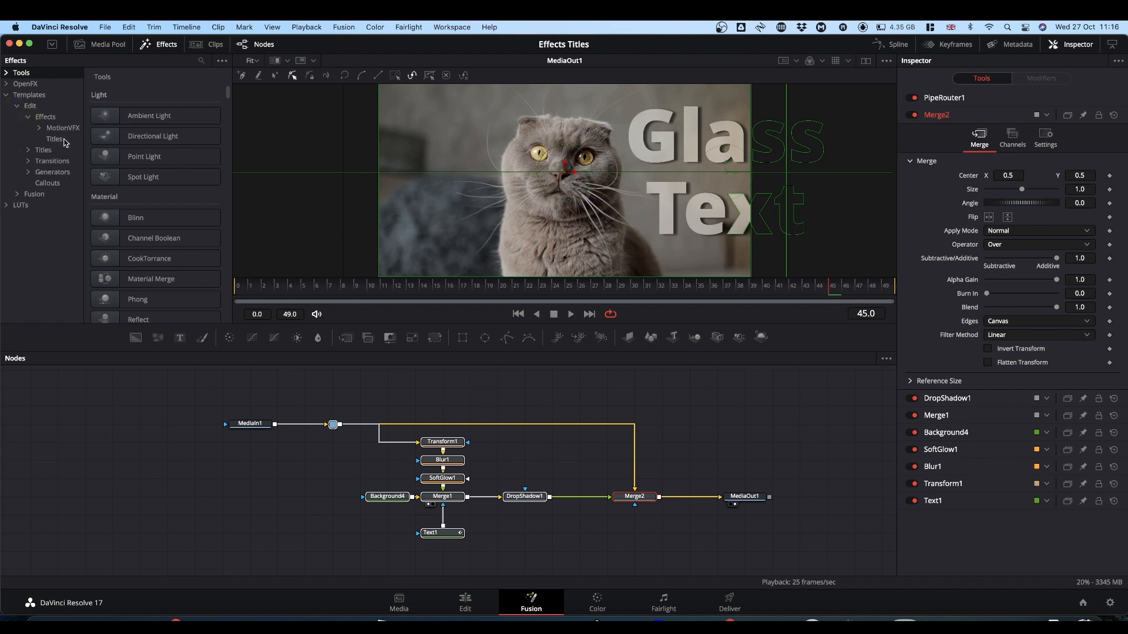
{"action": "left_click", "coordinate": [54, 138]}
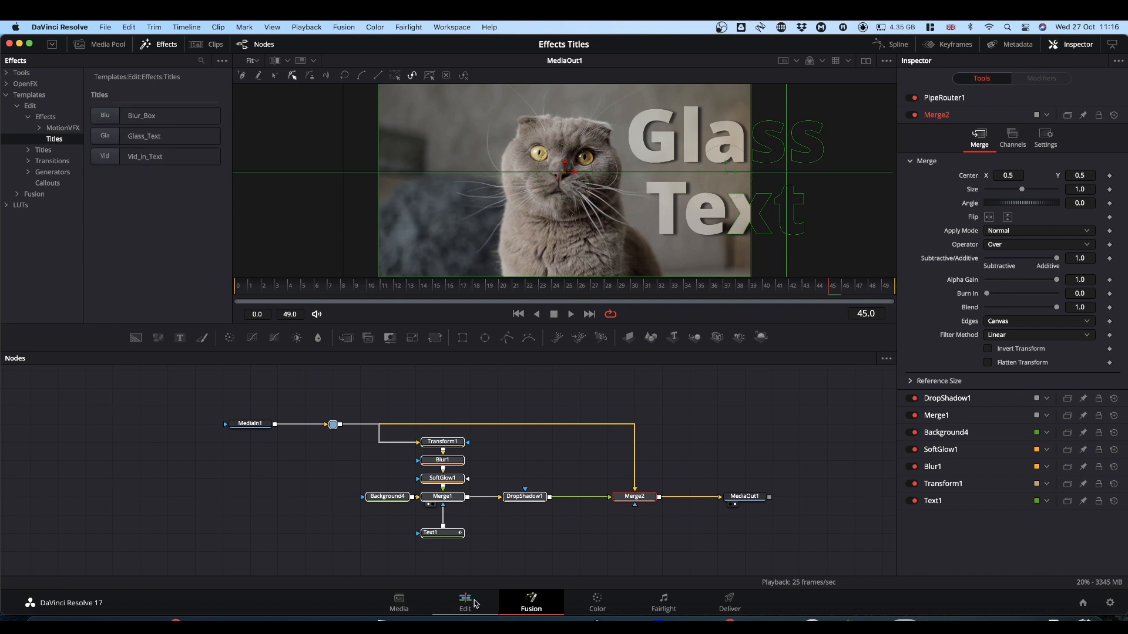
Switch to the Edit page with Toolbox Titles shown and split the cat clip later at the playhead.
{"action": "left_click", "coordinate": [465, 603]}
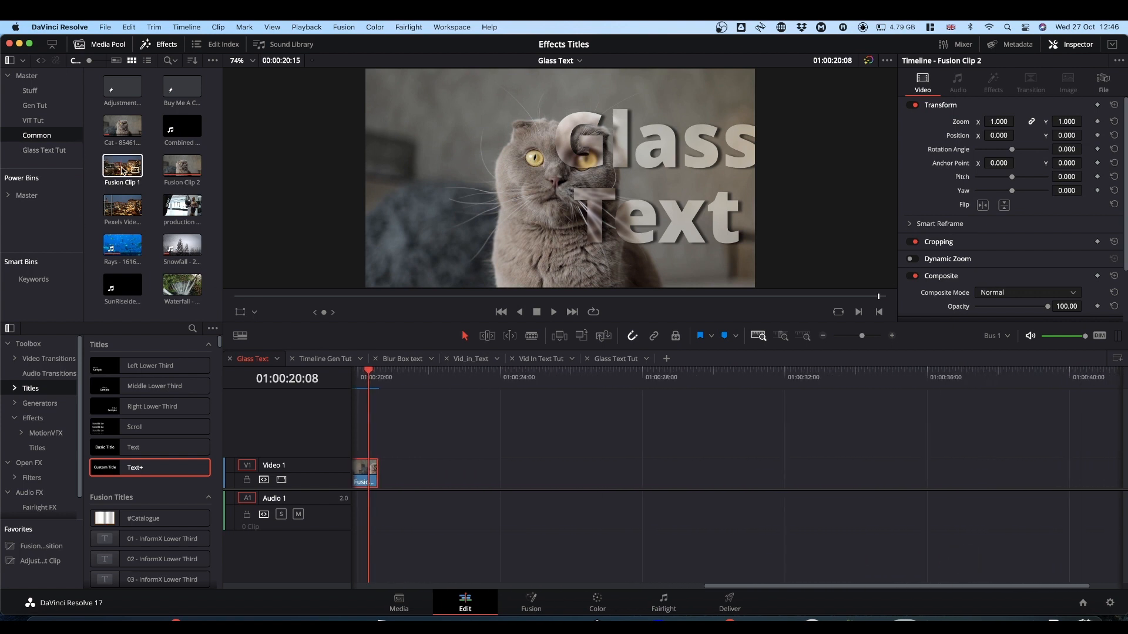
{"action": "left_click", "coordinate": [183, 209]}
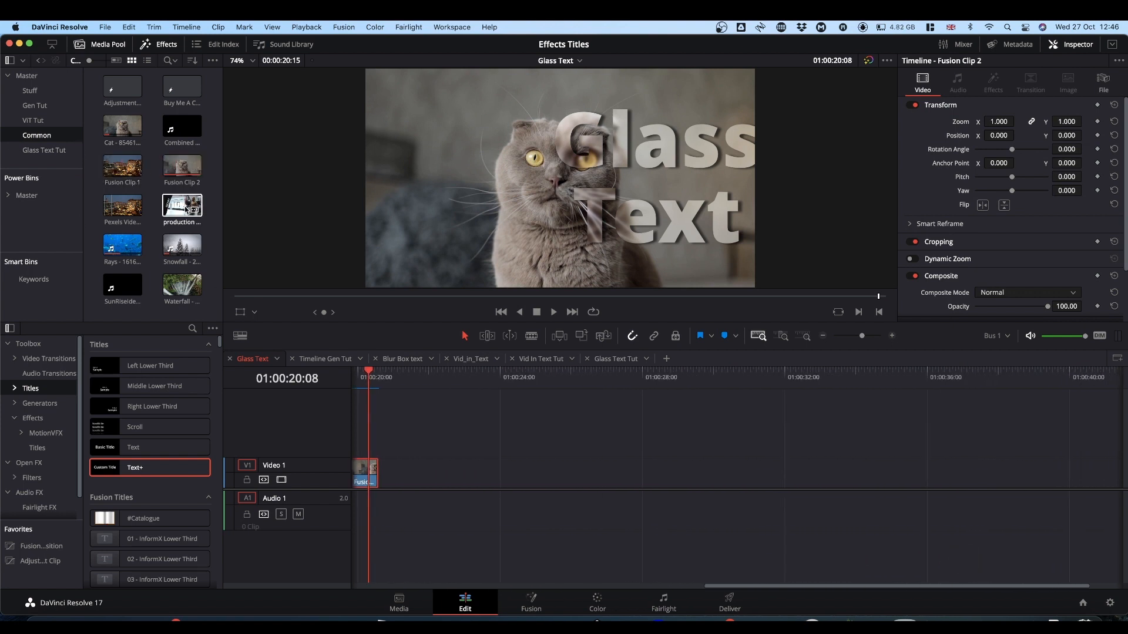
{"action": "left_click", "coordinate": [122, 126]}
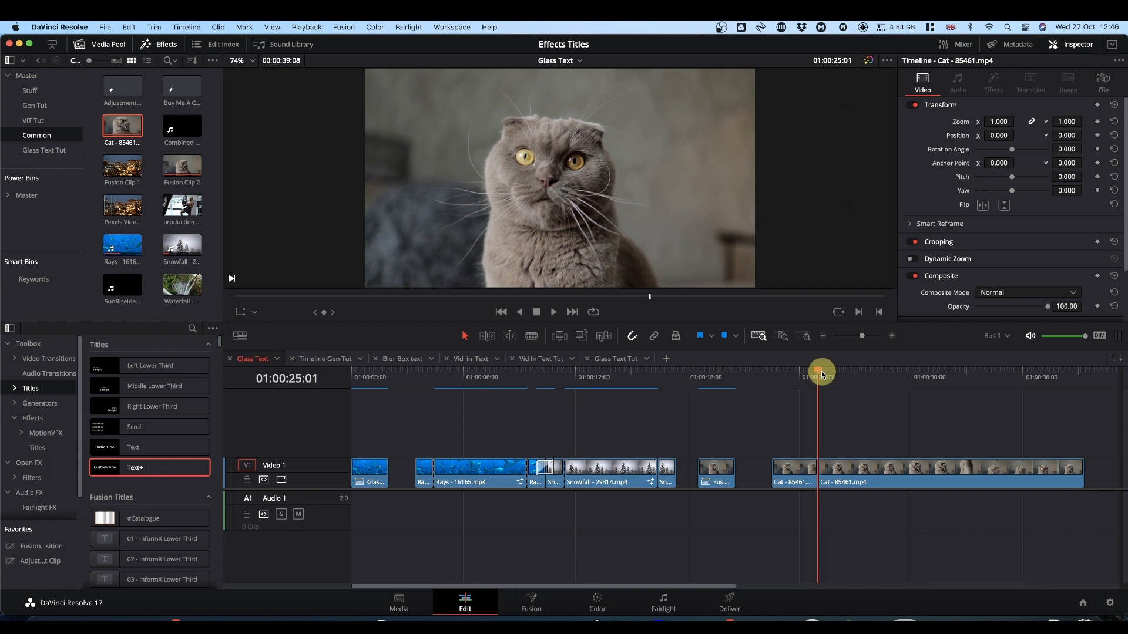
{"action": "left_click_drag", "start_coordinate": [822, 372], "coordinate": [921, 372]}
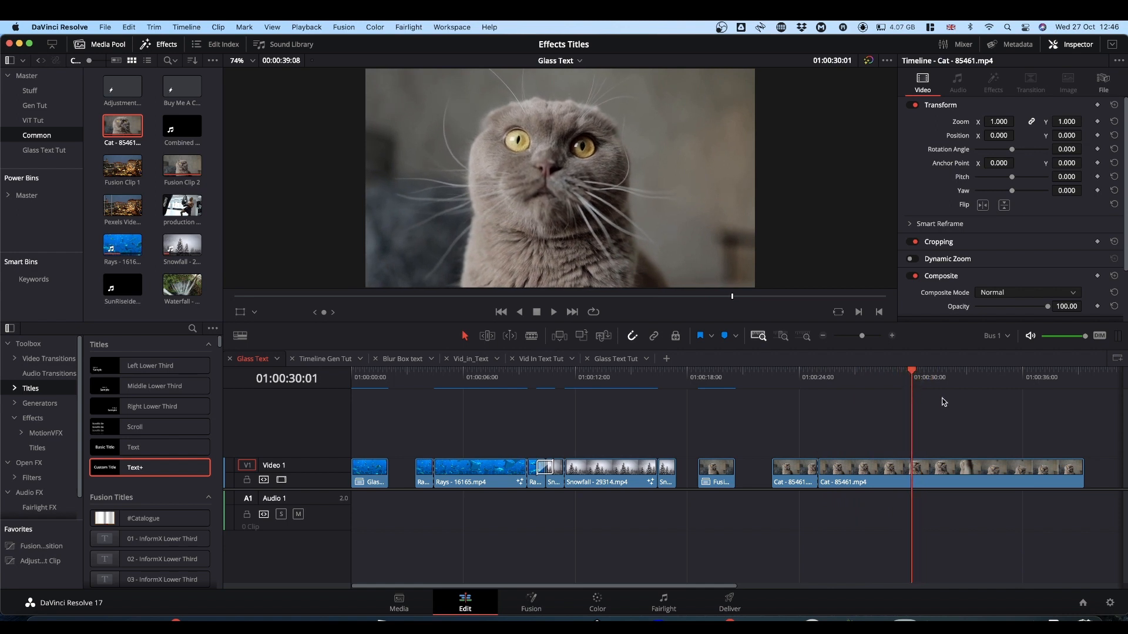
{"action": "key", "text": "cmd+b"}
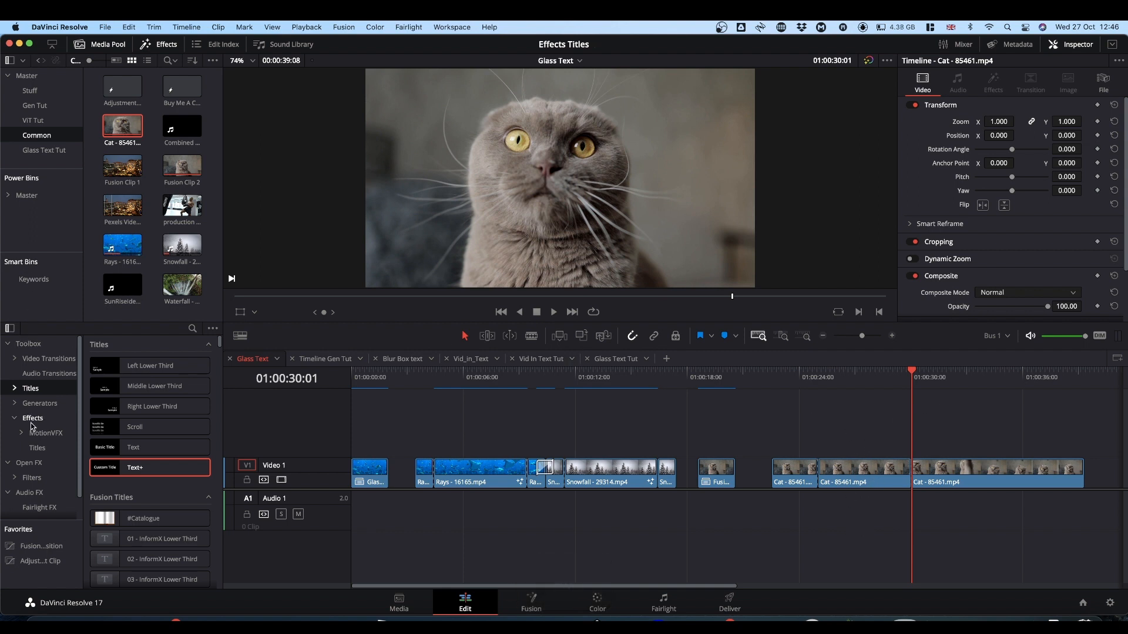
Drag Glass_Text from Toolbox > Effects > Titles onto the middle cat clip.
{"action": "left_click", "coordinate": [33, 419]}
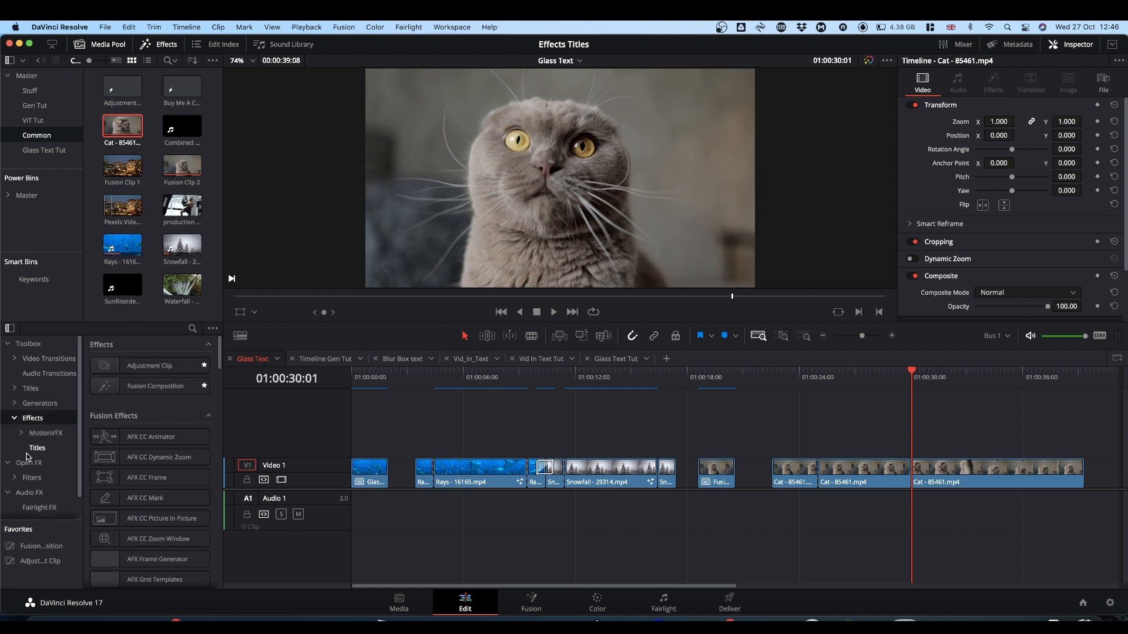
{"action": "left_click", "coordinate": [36, 447]}
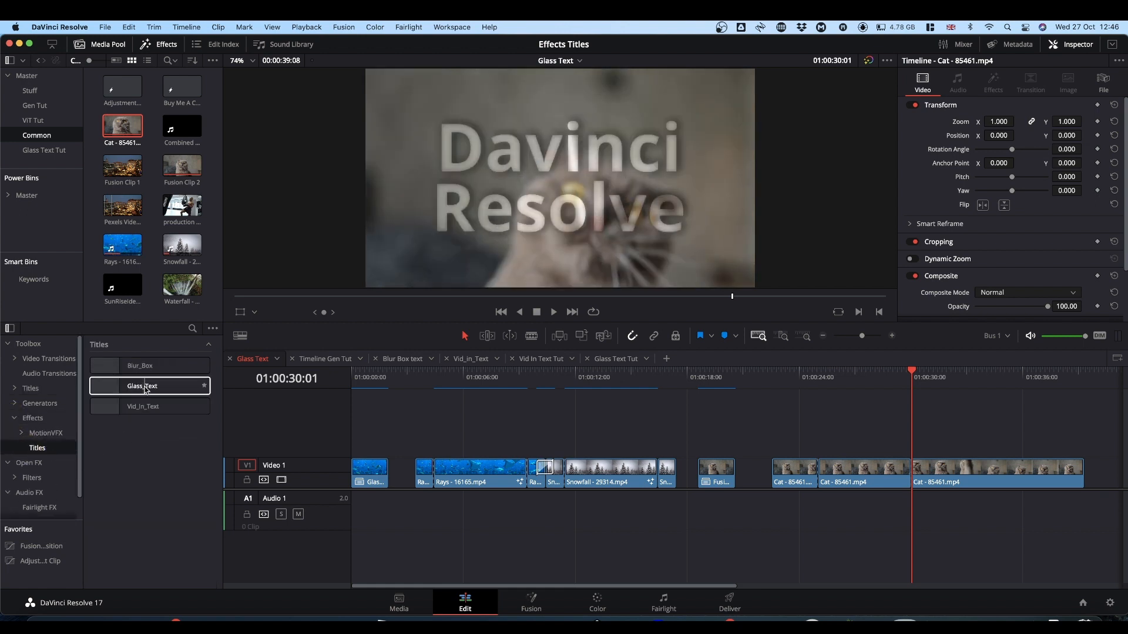
{"action": "left_click_drag", "start_coordinate": [142, 387], "coordinate": [856, 437]}
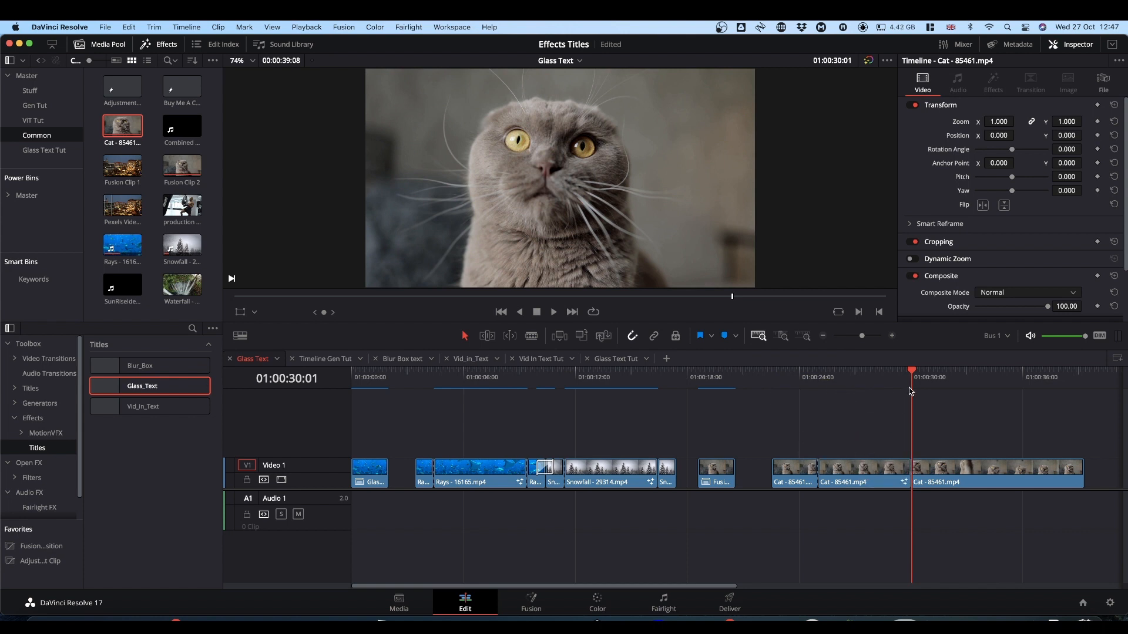
Play from just before the middle cat clip to see the frosted text, then select the clip.
{"action": "left_click_drag", "start_coordinate": [912, 374], "coordinate": [877, 373]}
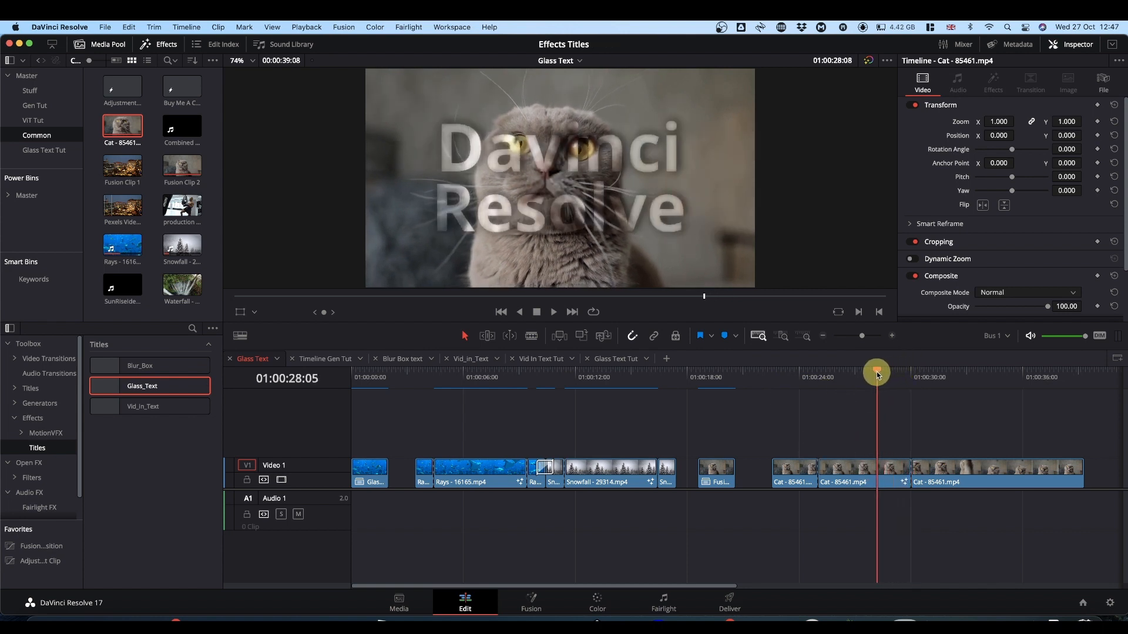
{"action": "left_click_drag", "start_coordinate": [877, 374], "coordinate": [803, 384]}
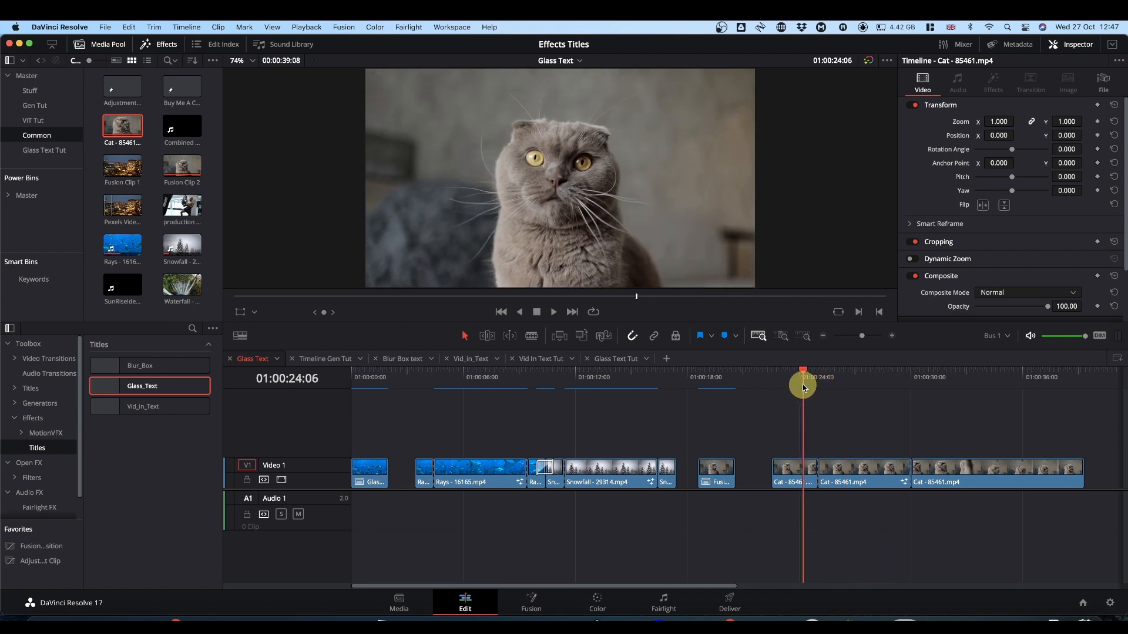
{"action": "key", "text": "space"}
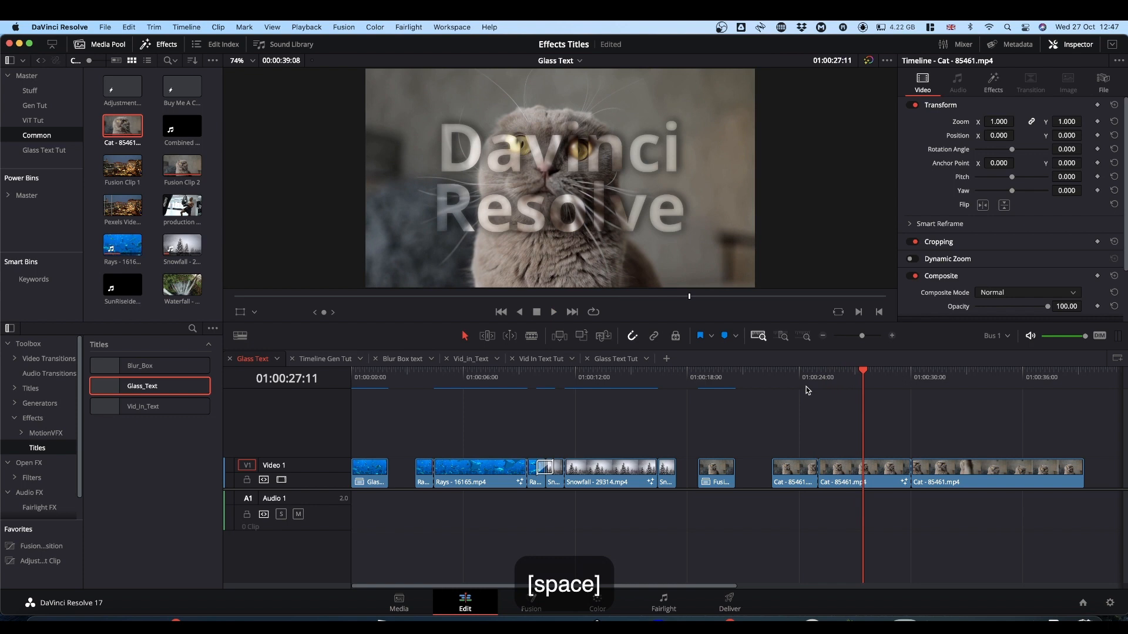
{"action": "left_click", "coordinate": [863, 472]}
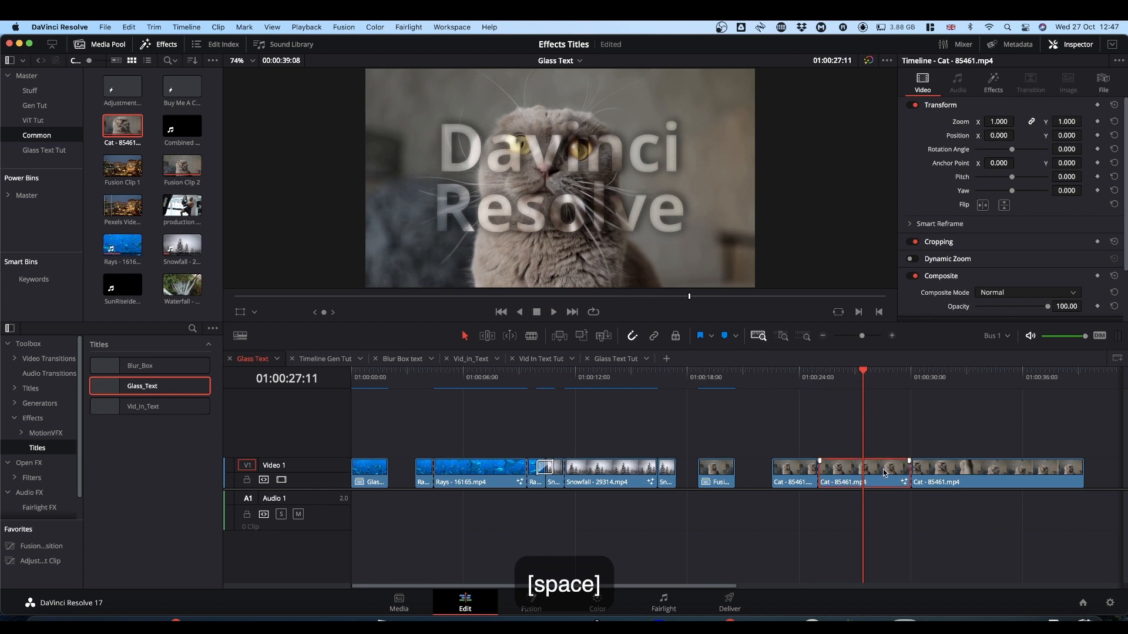
Try the Glass_Text refraction and blur strength sliders in the Inspector, returning them to 1.125 and 0.3.
{"action": "left_click", "coordinate": [992, 82]}
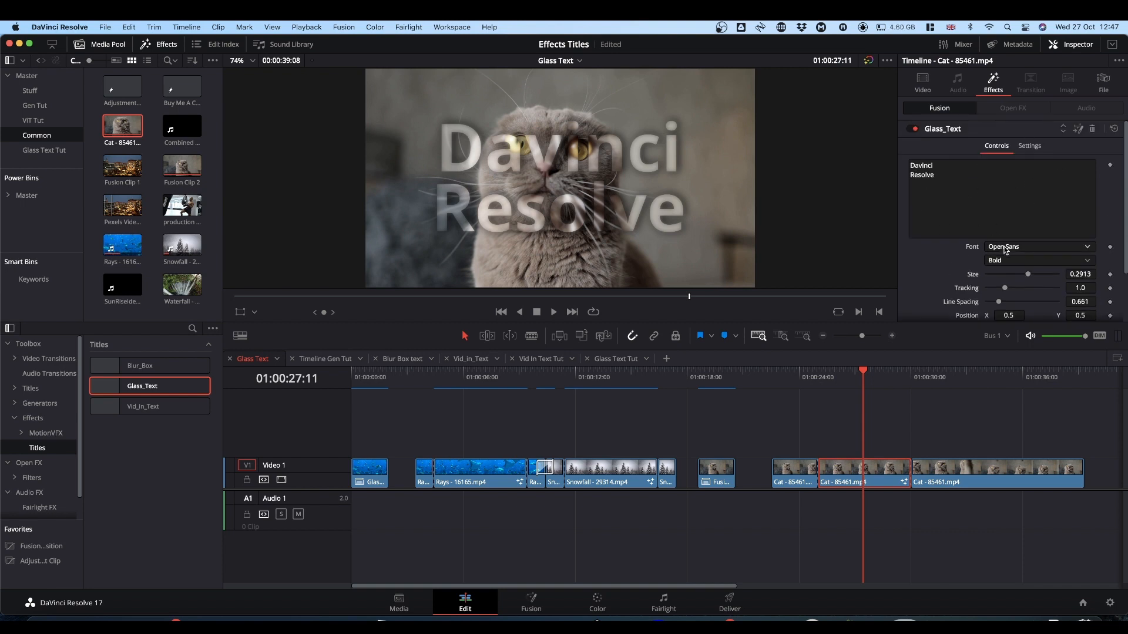
{"action": "scroll", "scroll_direction": "down", "scroll_amount": 3}
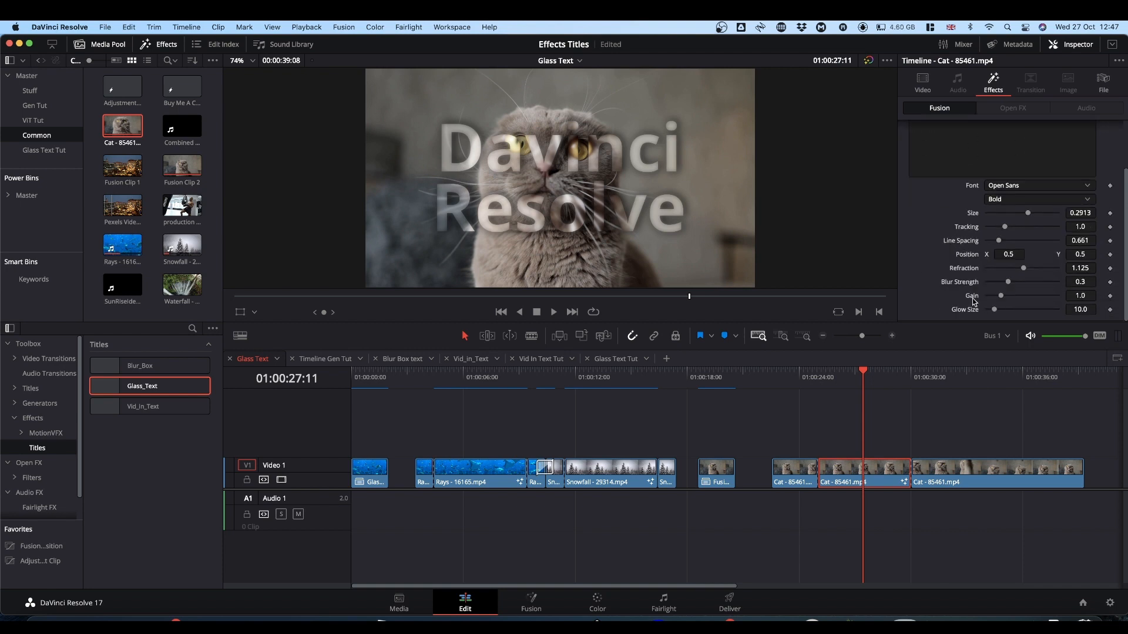
{"action": "left_click_drag", "start_coordinate": [1010, 268], "coordinate": [1024, 268]}
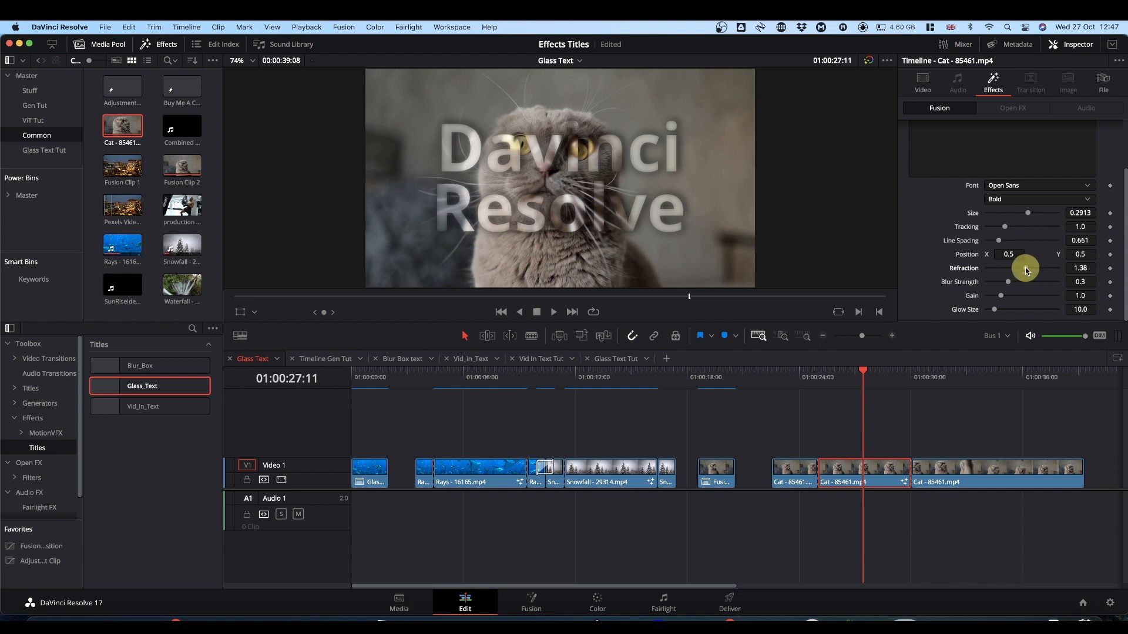
{"action": "left_click_drag", "start_coordinate": [1024, 268], "coordinate": [1020, 268]}
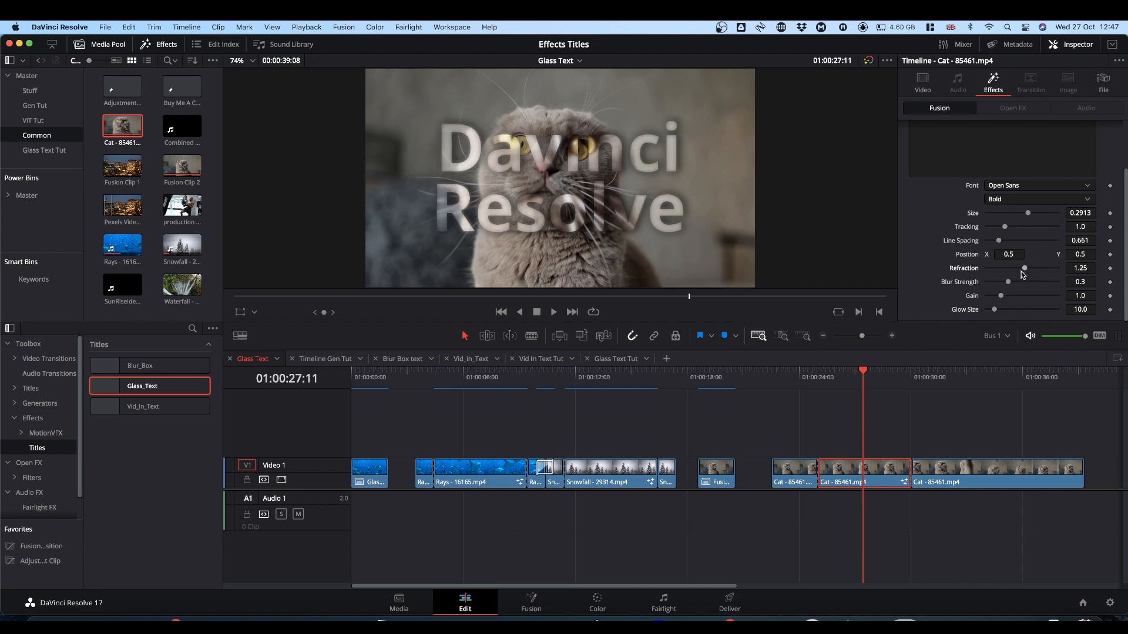
{"action": "left_click_drag", "start_coordinate": [1025, 267], "coordinate": [1024, 268]}
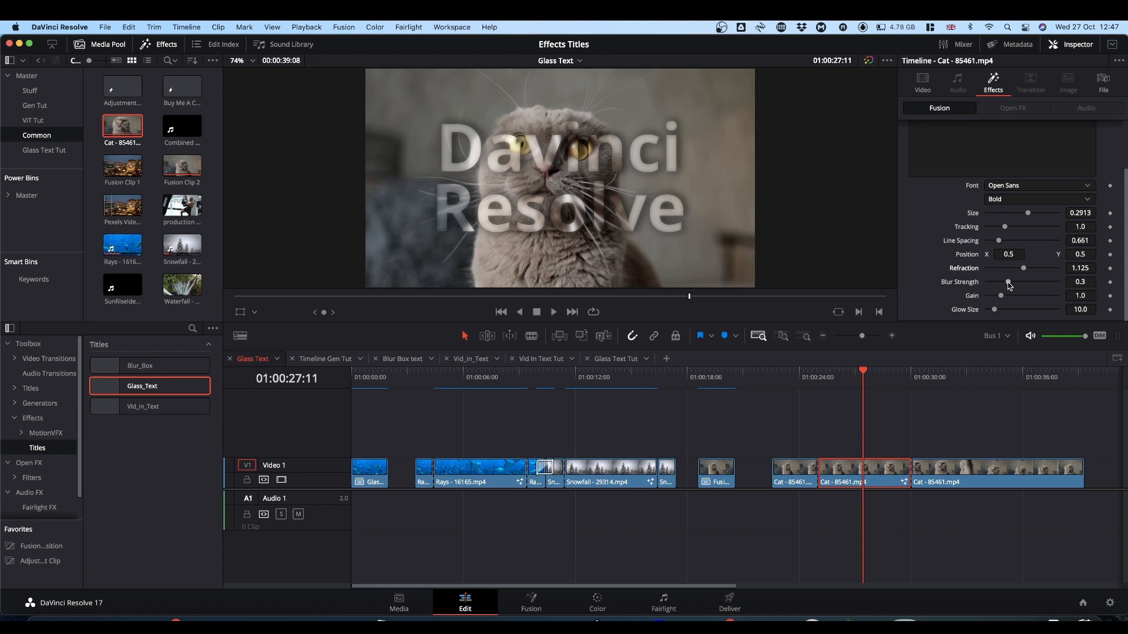
{"action": "left_click_drag", "start_coordinate": [1007, 280], "coordinate": [1010, 280]}
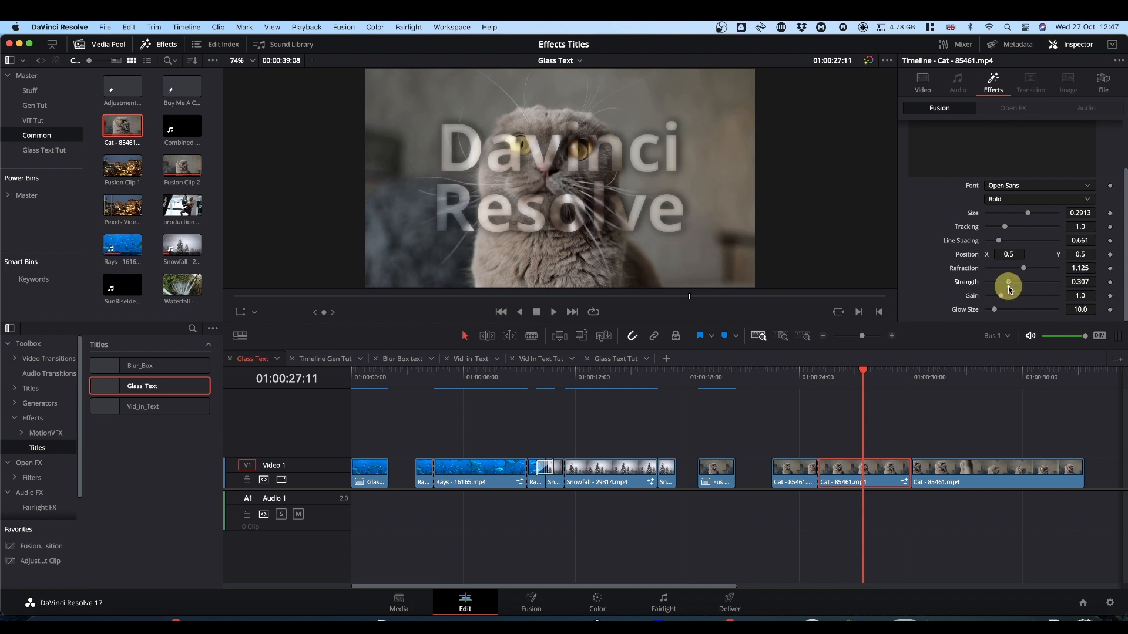
{"action": "left_click_drag", "start_coordinate": [1009, 282], "coordinate": [1007, 282]}
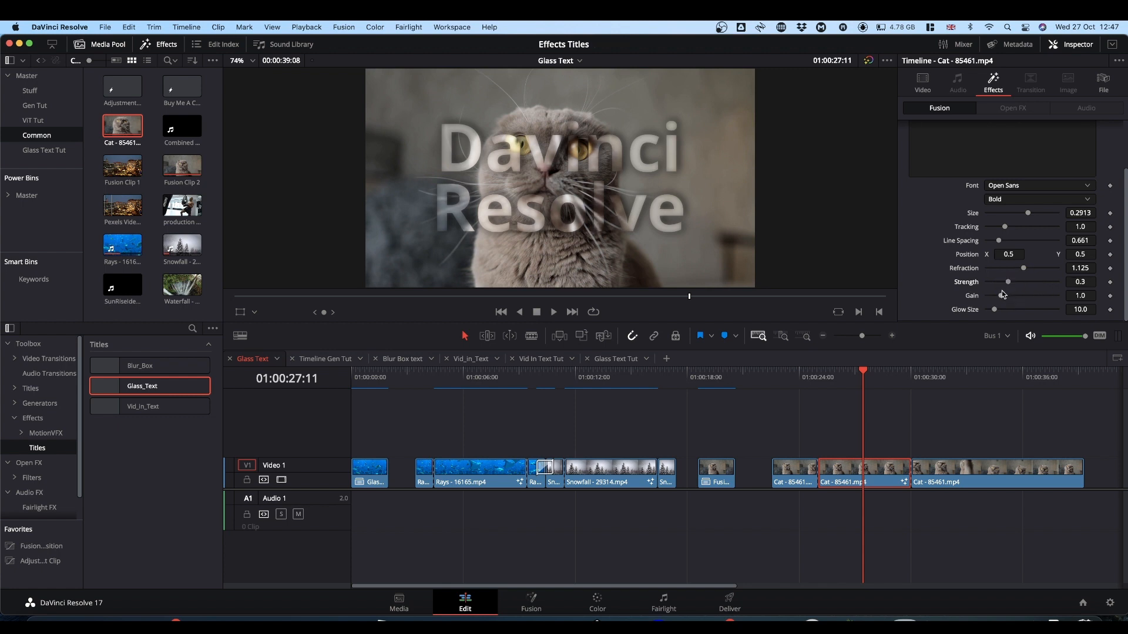
{"action": "mouse_move", "coordinate": [867, 451]}
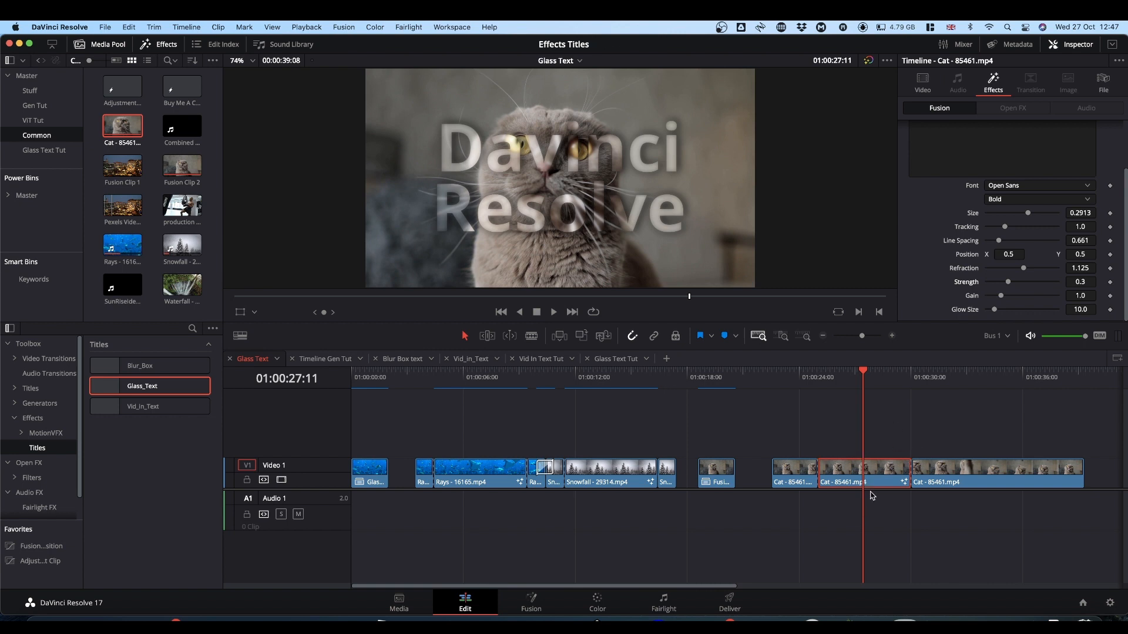
{"action": "mouse_move", "coordinate": [27, 573]}
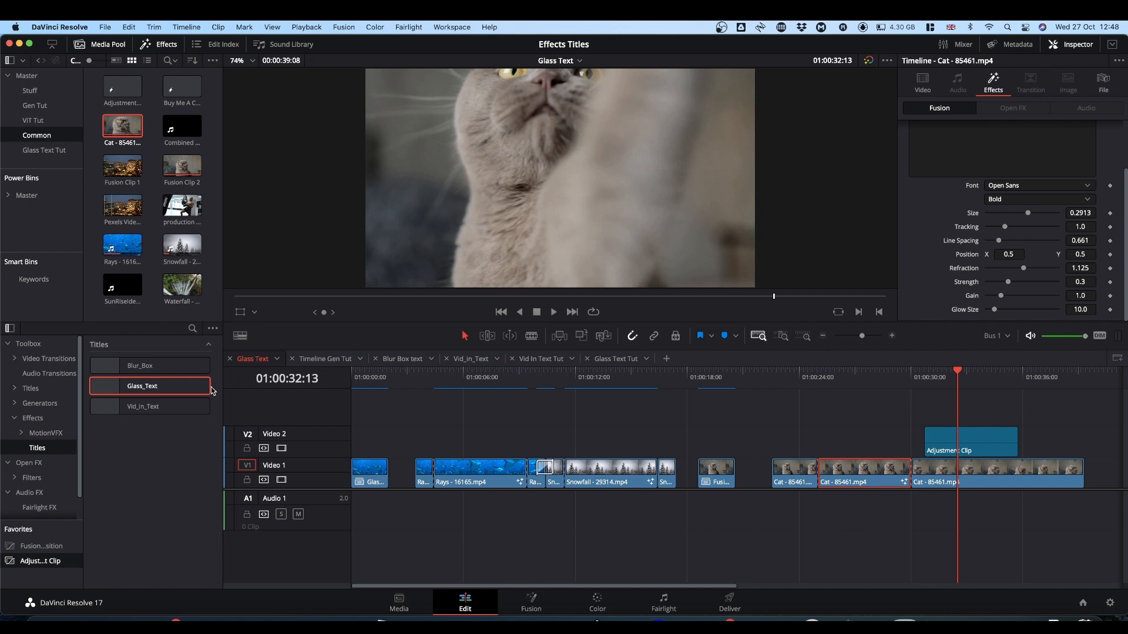
Apply Glass_Text to the adjustment clip over the last cat clip, play it back, then deselect.
{"action": "left_click_drag", "start_coordinate": [142, 386], "coordinate": [978, 444]}
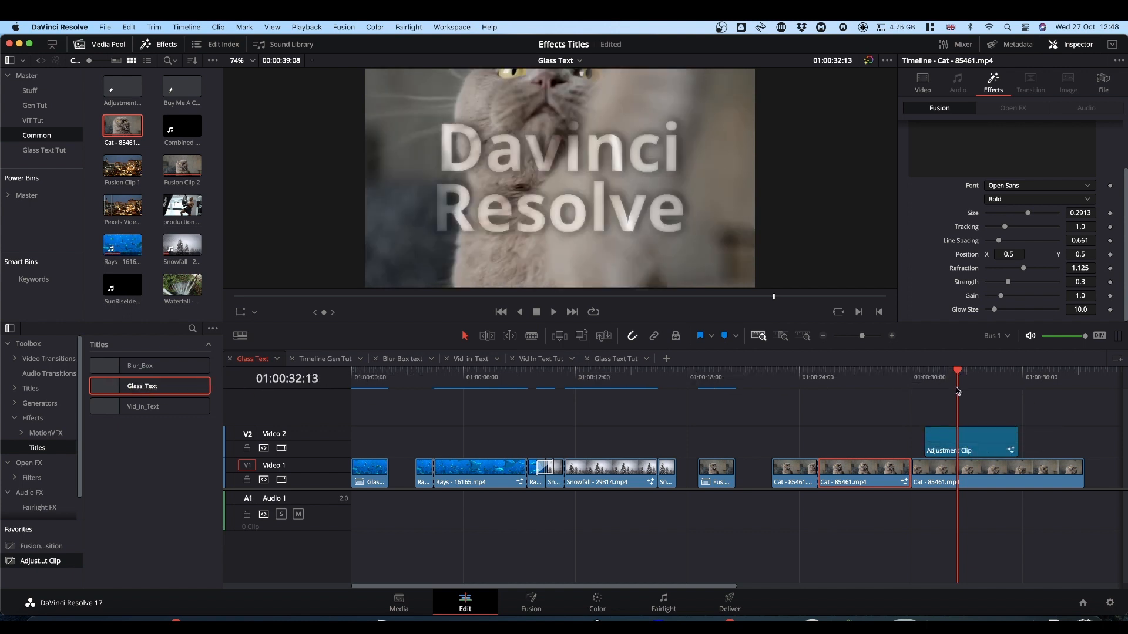
{"action": "left_click_drag", "start_coordinate": [957, 371], "coordinate": [939, 373]}
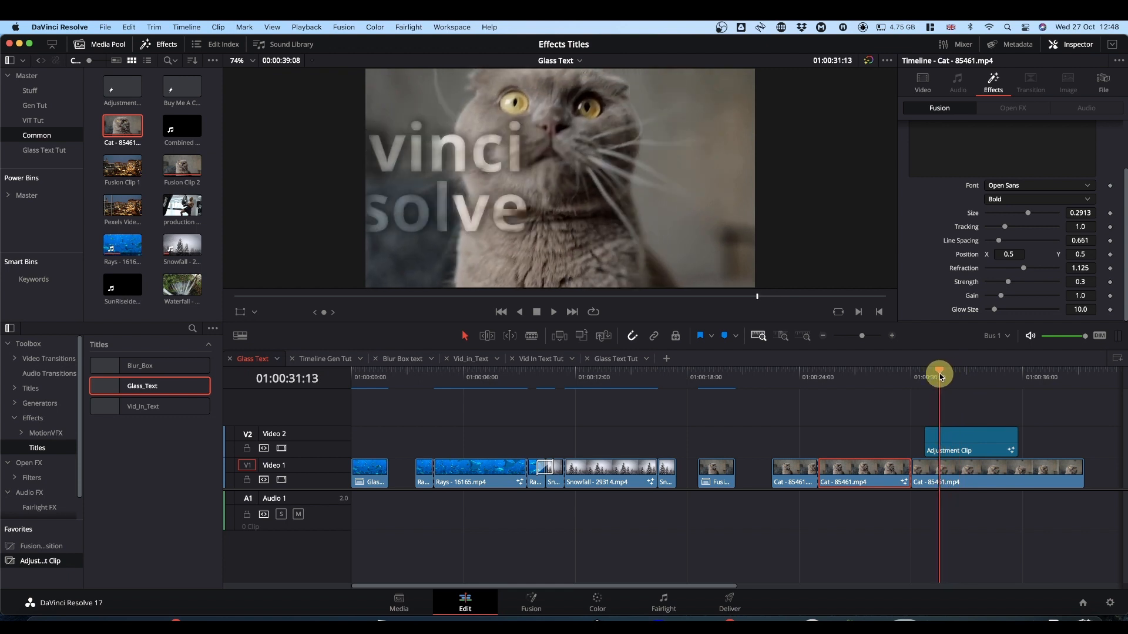
{"action": "key", "text": "space"}
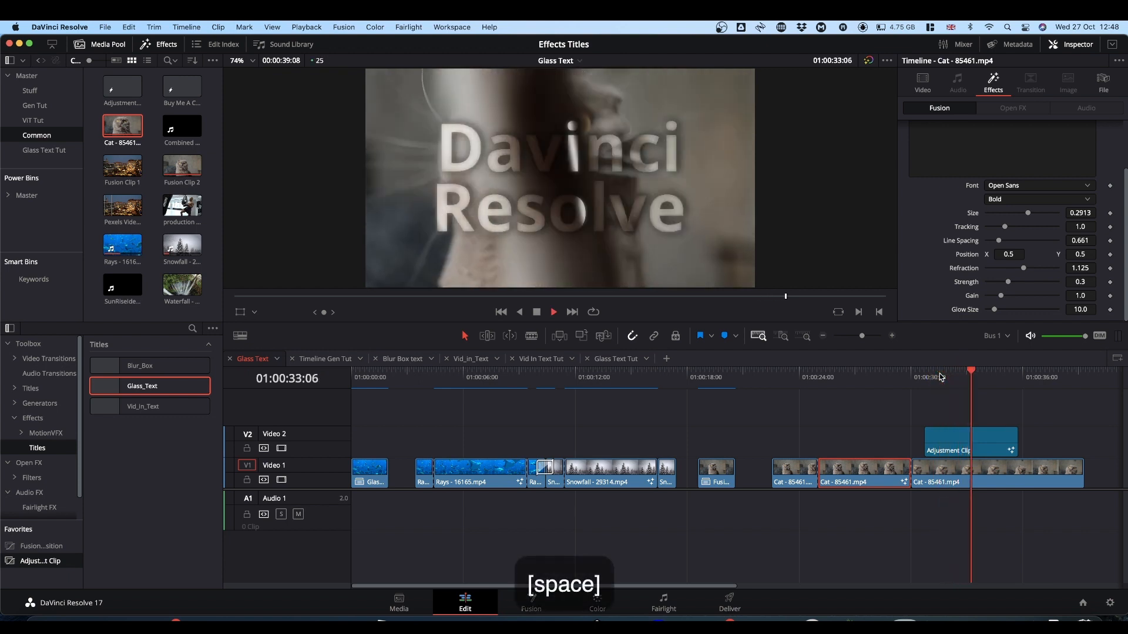
{"action": "key", "text": "space"}
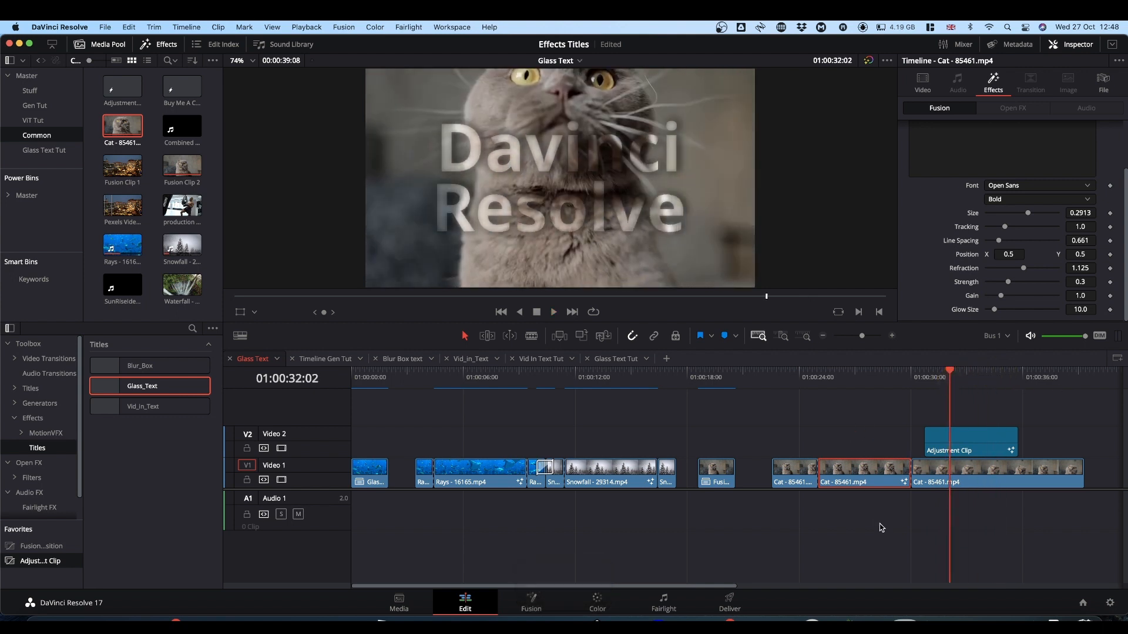
{"action": "left_click", "coordinate": [970, 443]}
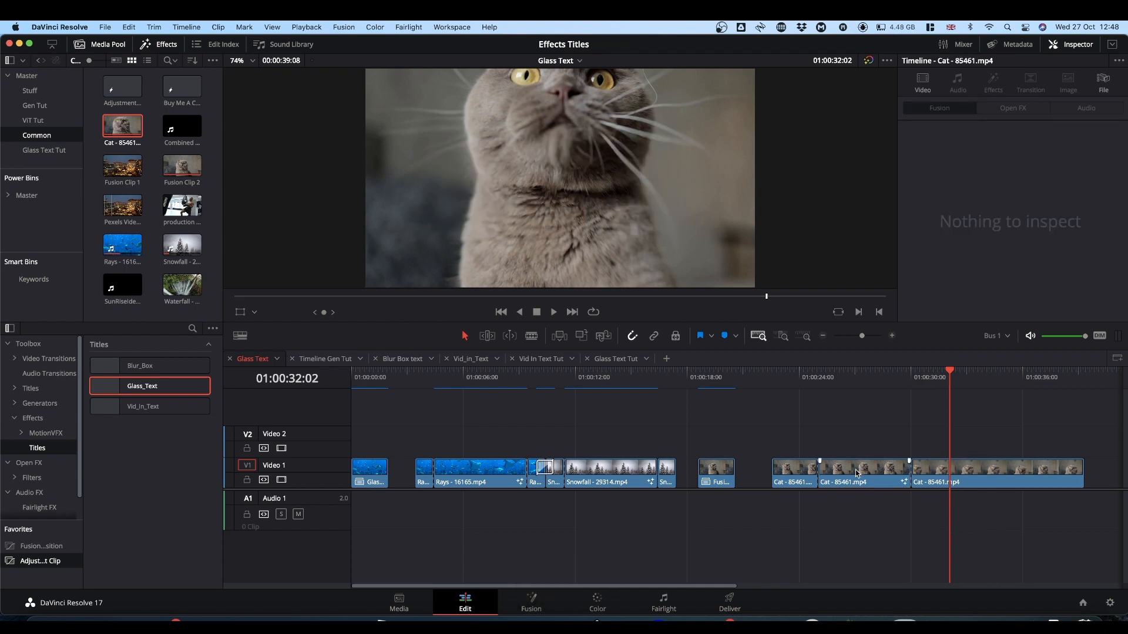
Enable Render Cache Fusion Effect for Glass_Text on the middle cat clip and play it back.
{"action": "left_click", "coordinate": [853, 473]}
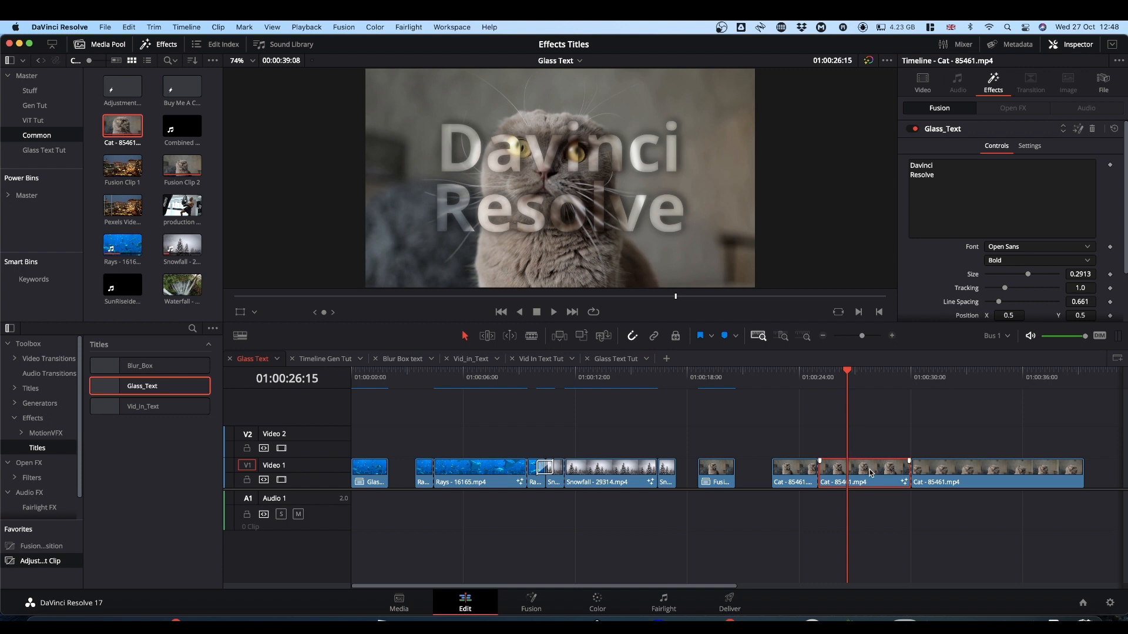
{"action": "right_click", "coordinate": [867, 475]}
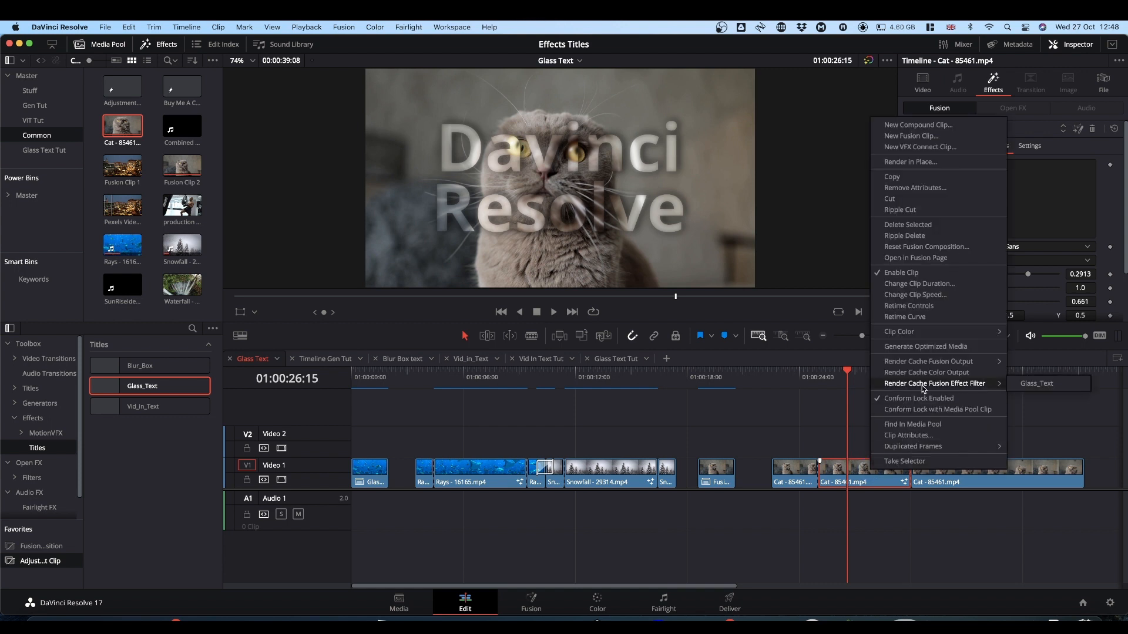
{"action": "left_click", "coordinate": [988, 425]}
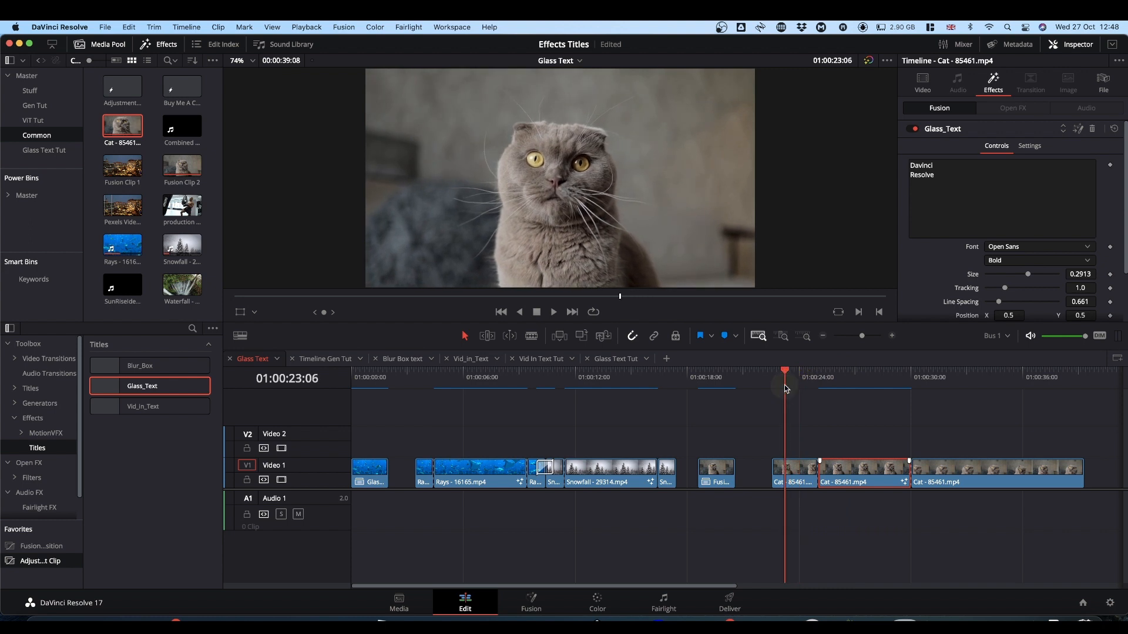
{"action": "key", "text": "space"}
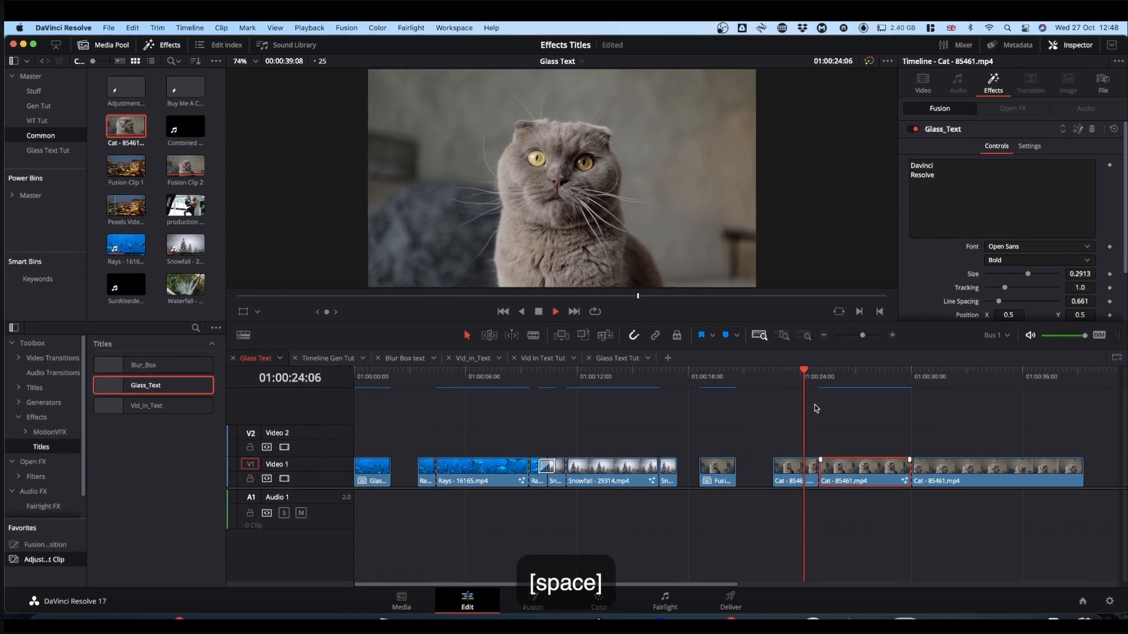